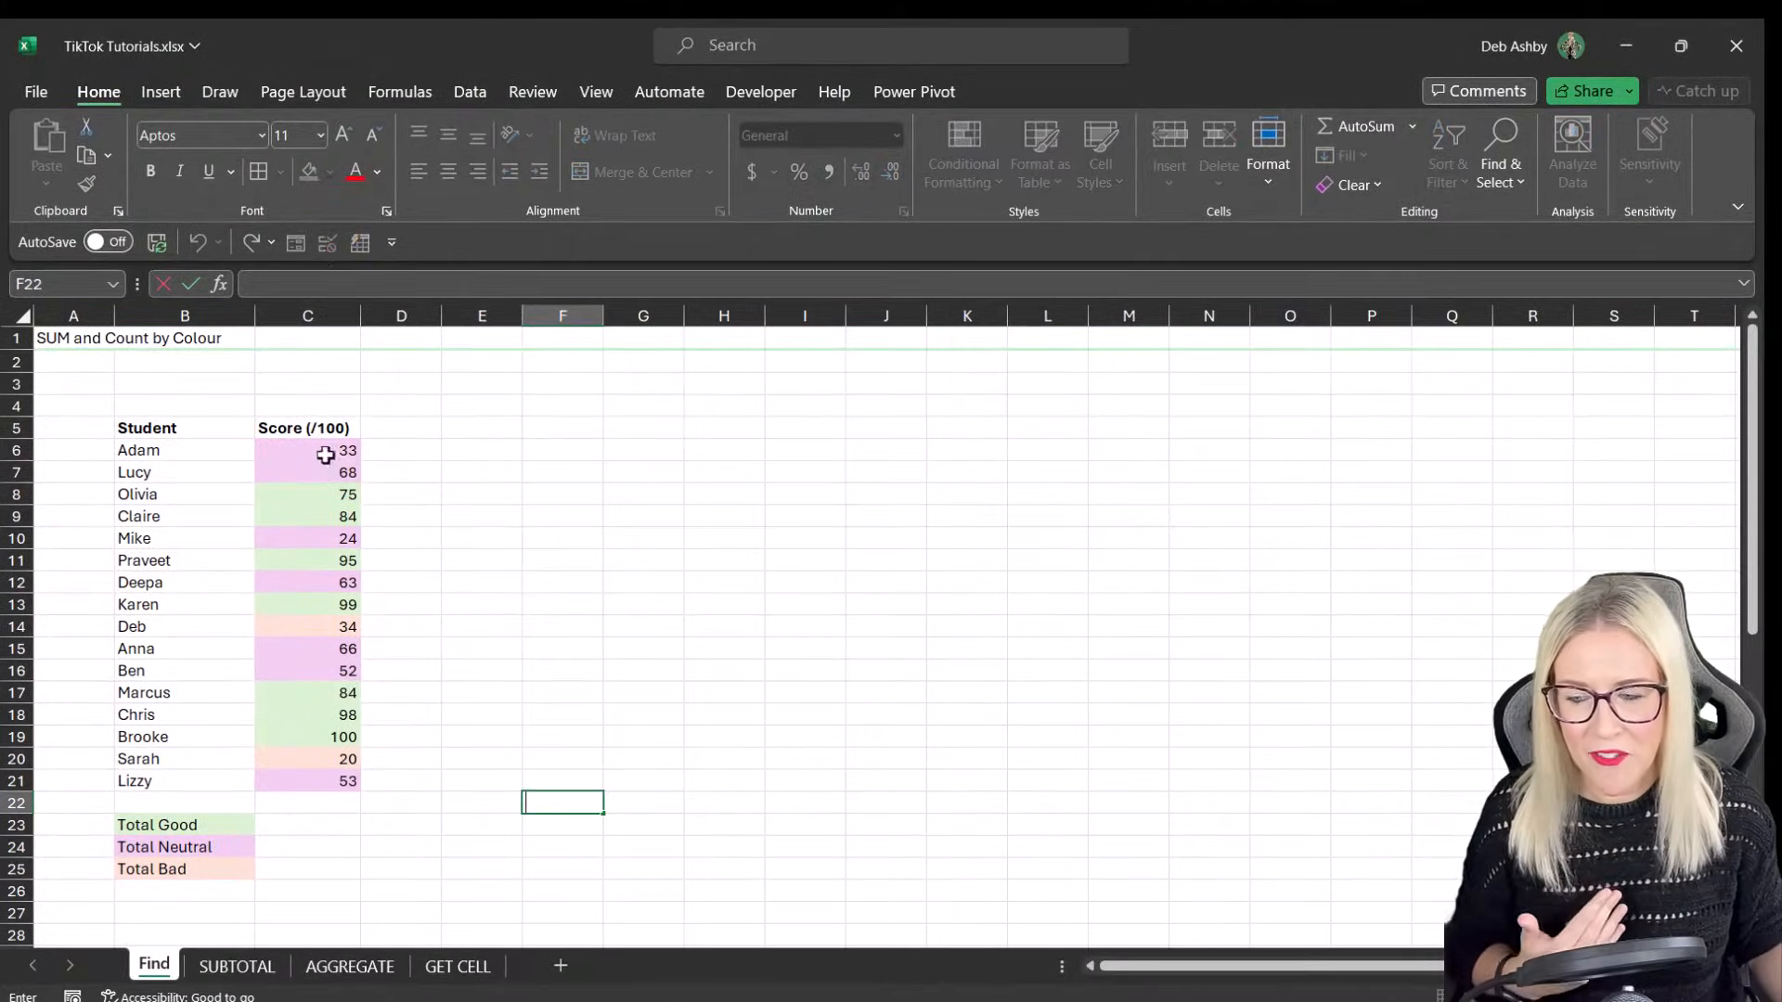
Step: Review the score cells and the Total Good, Total Neutral and Total Bad result cells
click(330, 171)
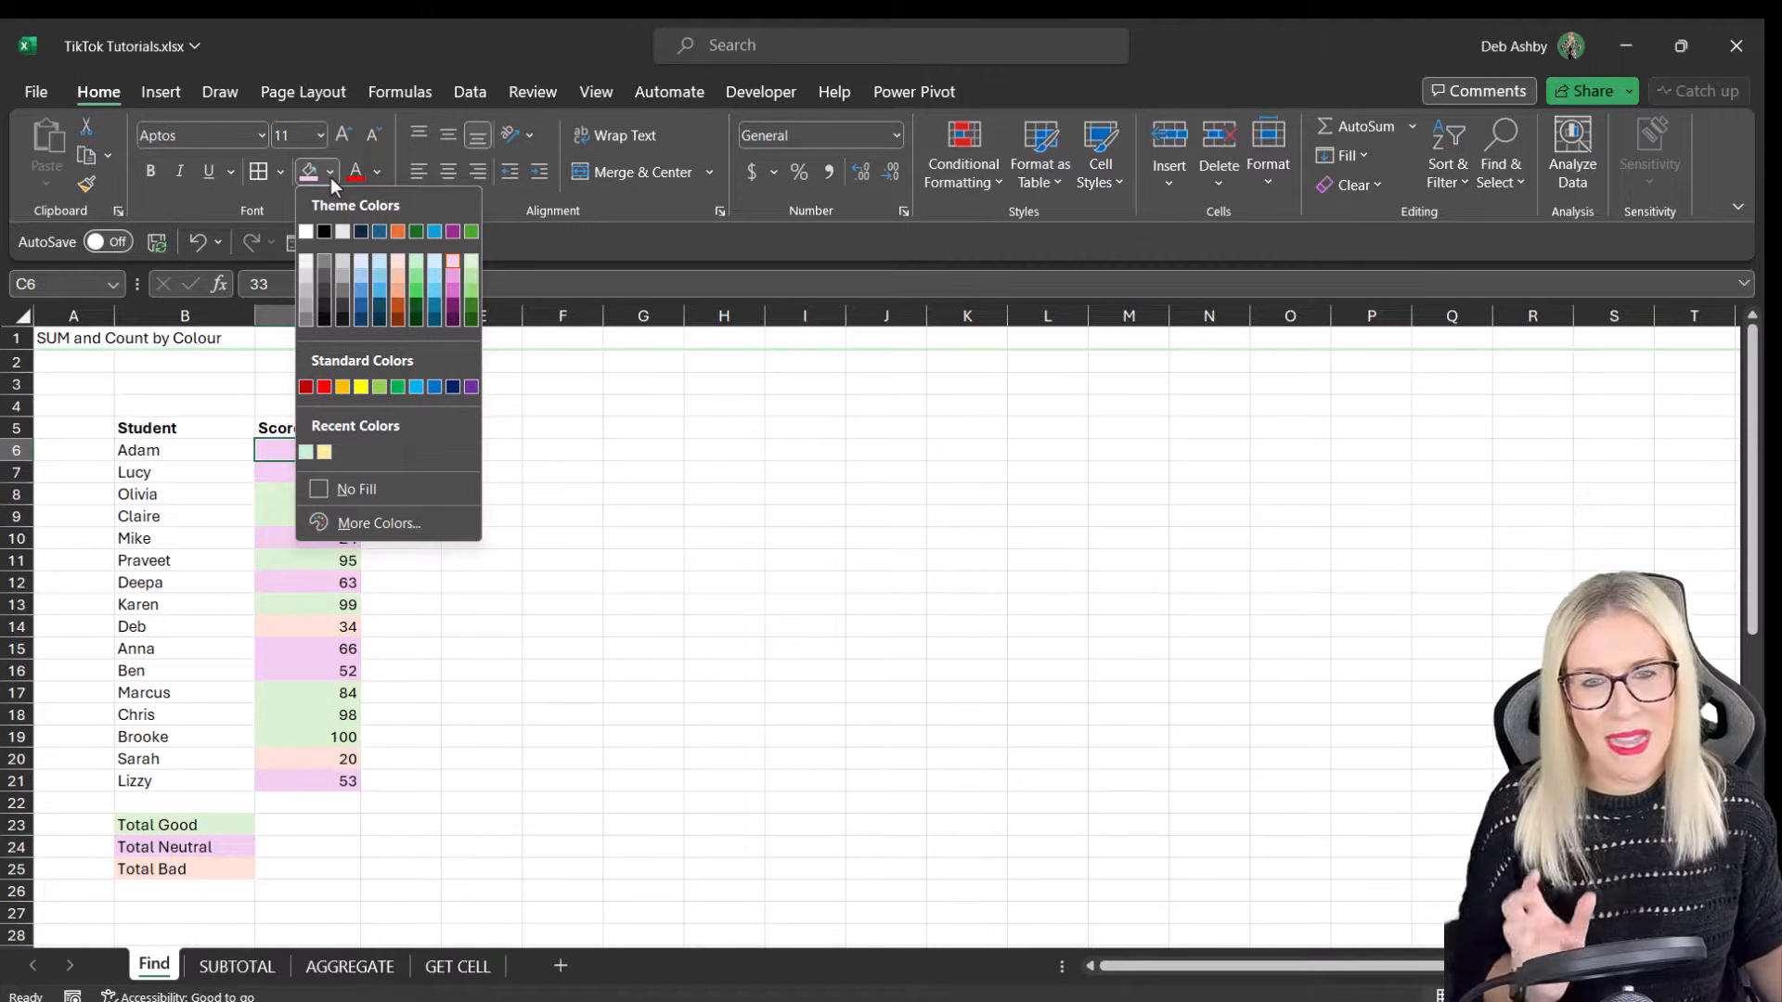
click(306, 170)
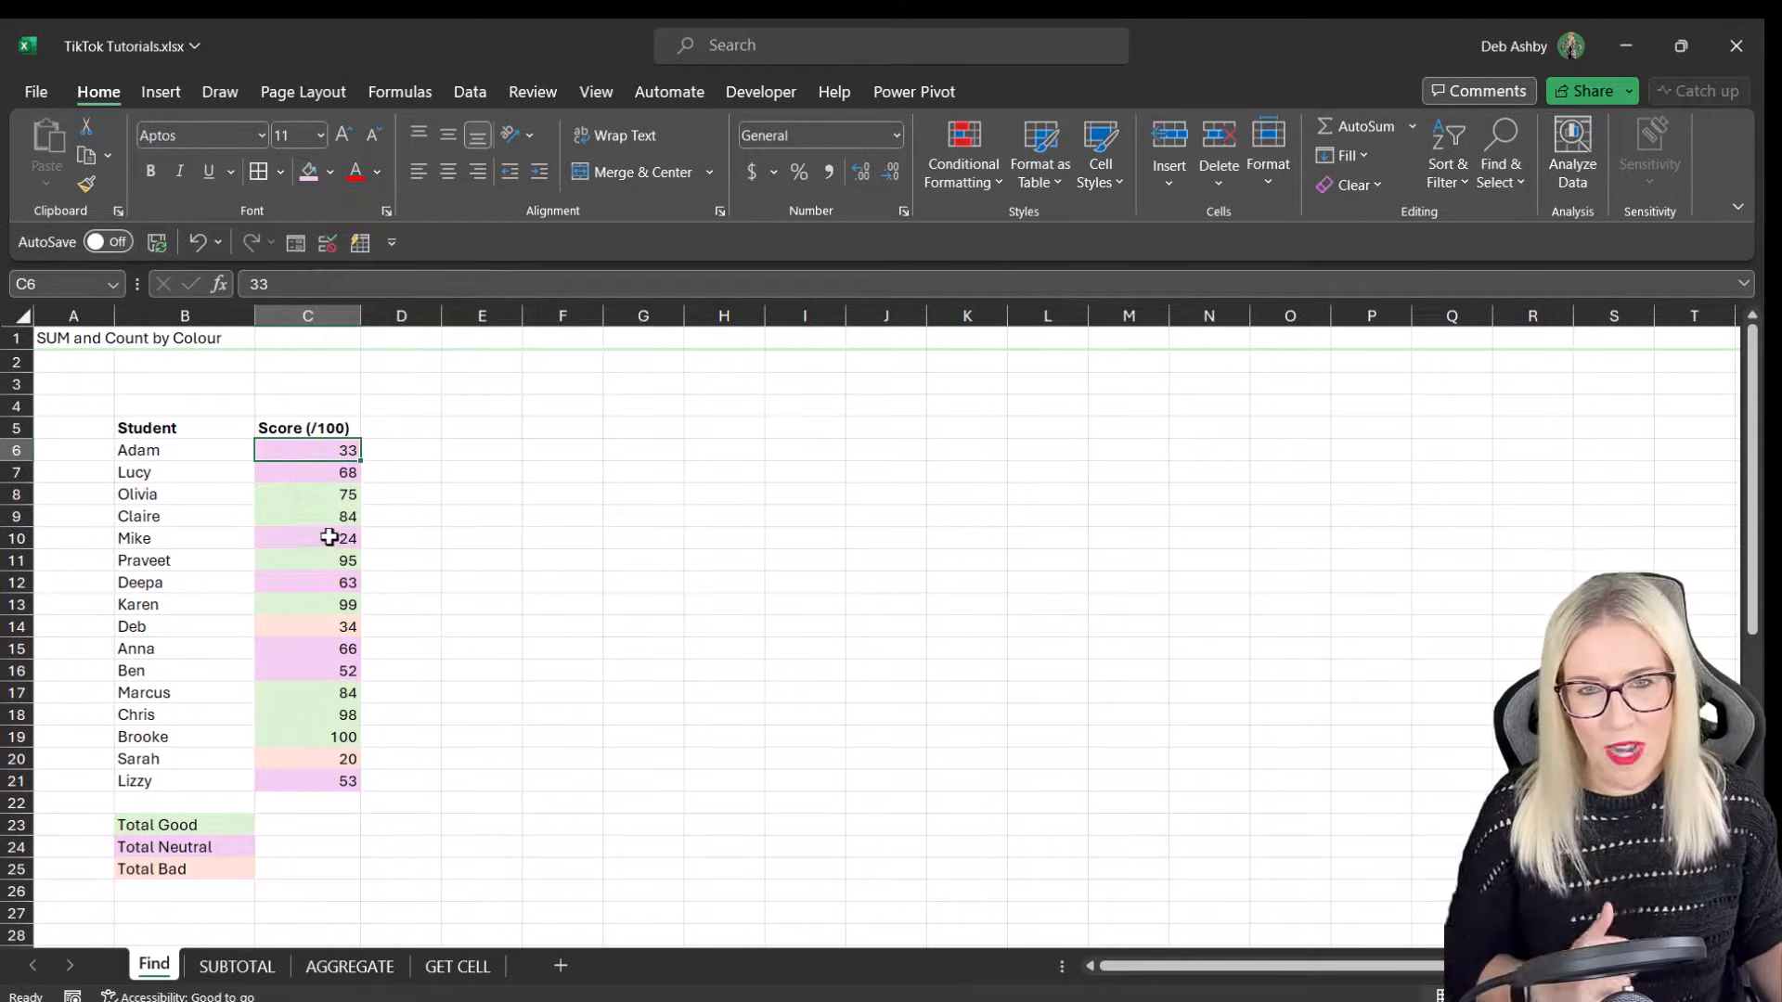
click(156, 824)
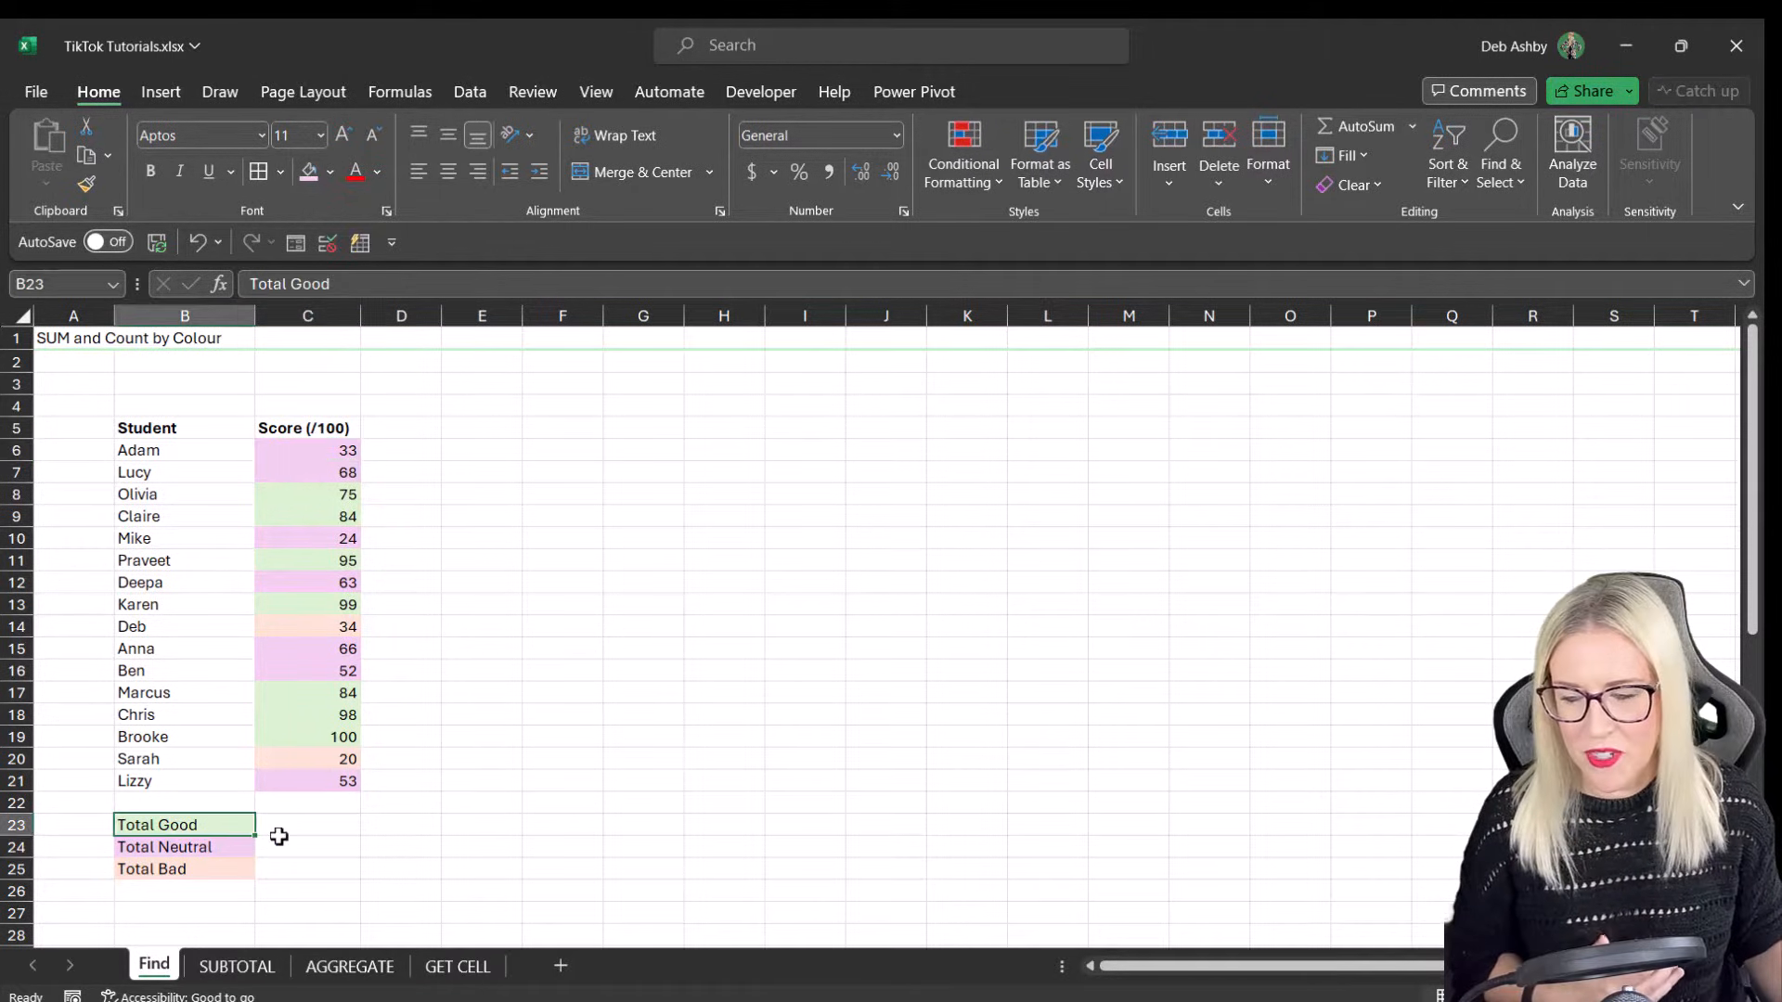
click(310, 824)
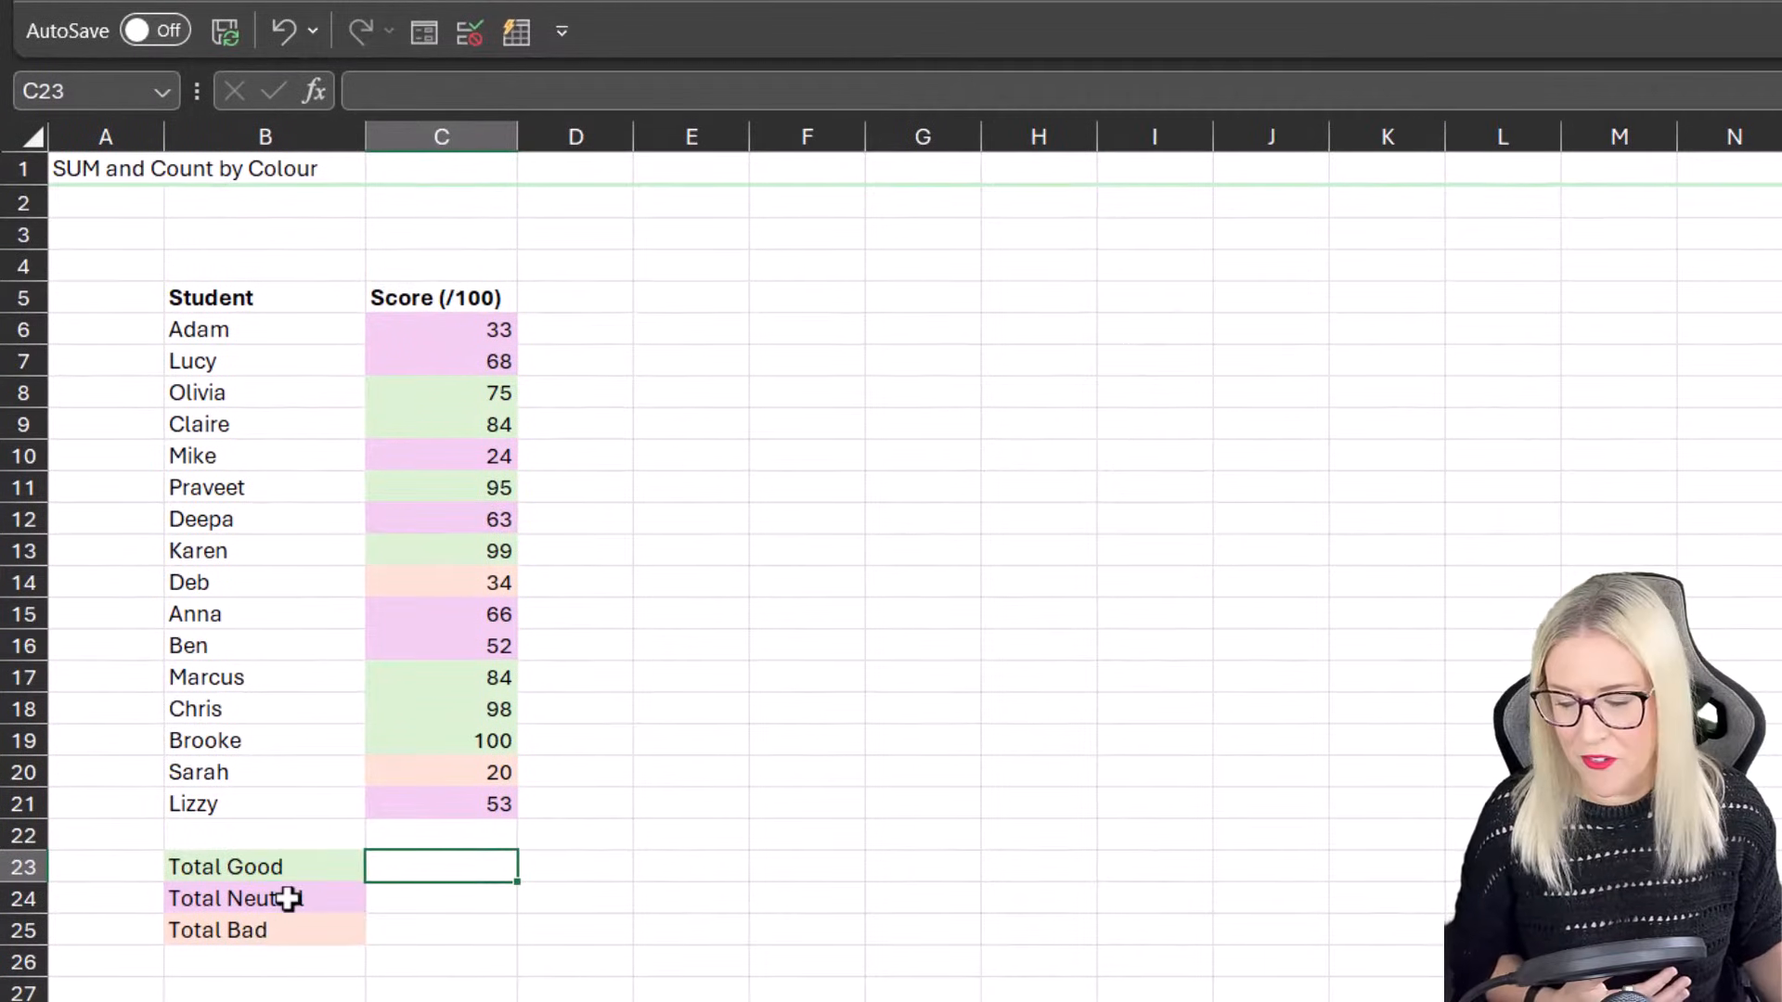
click(264, 899)
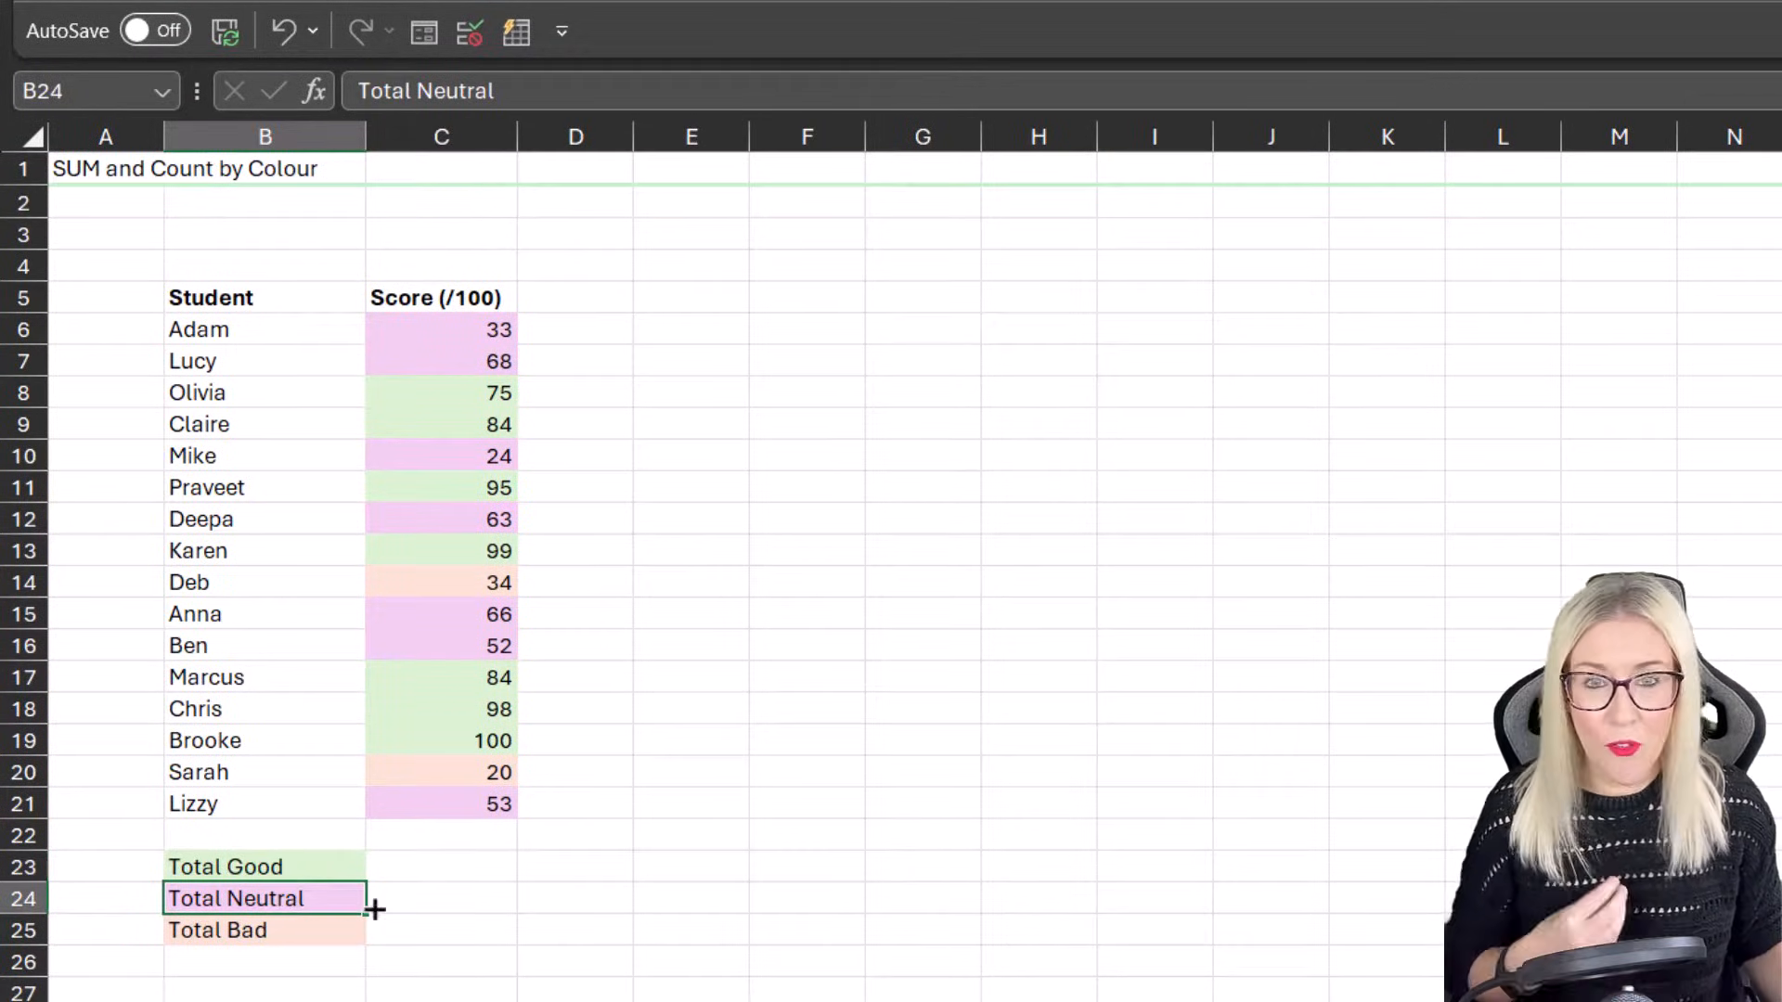
click(441, 520)
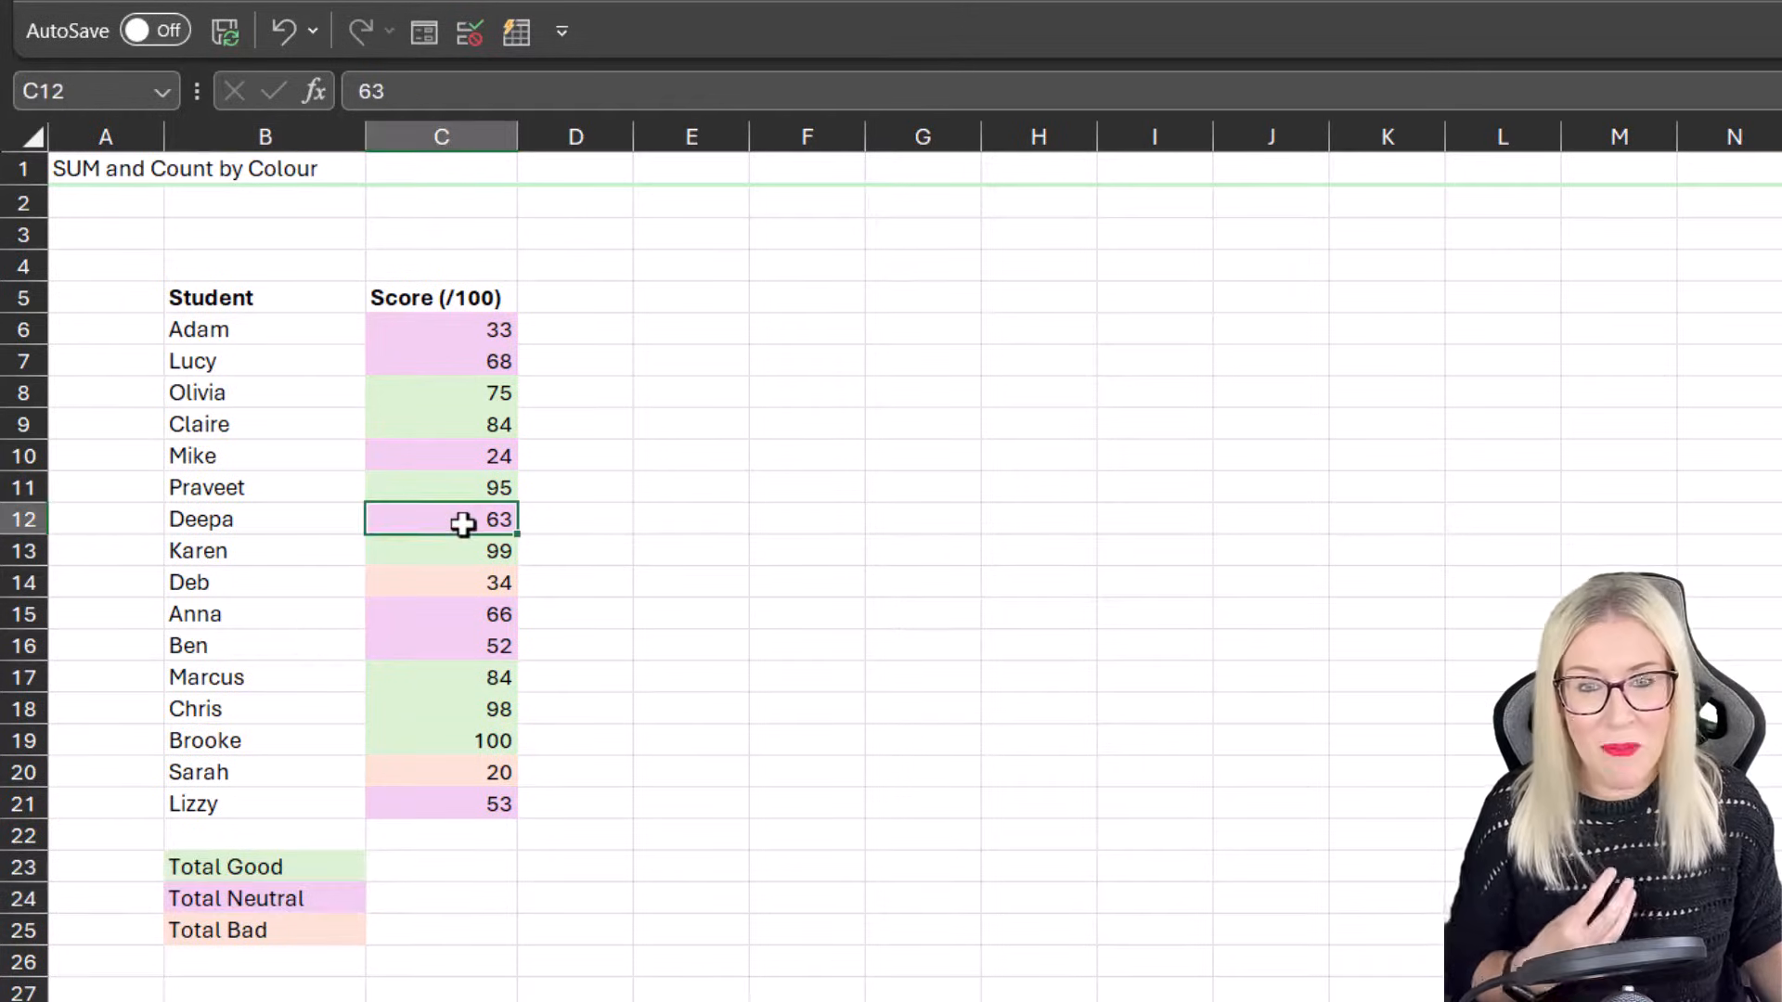
click(263, 930)
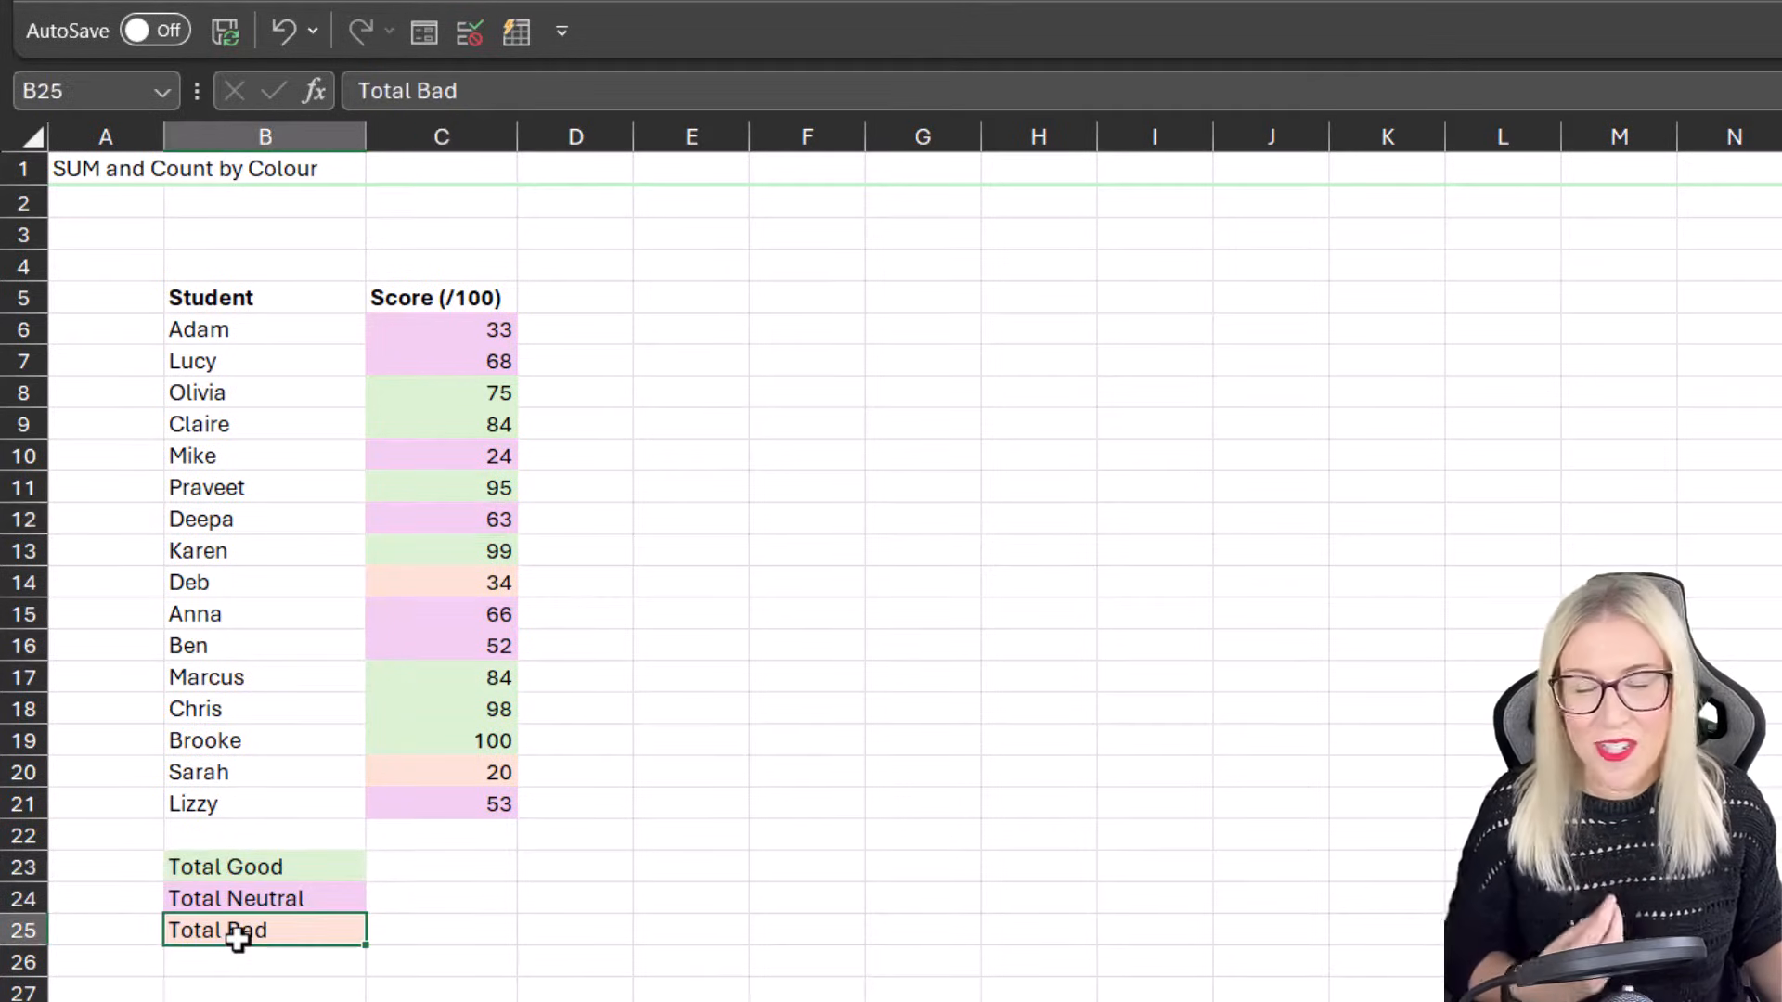
click(442, 772)
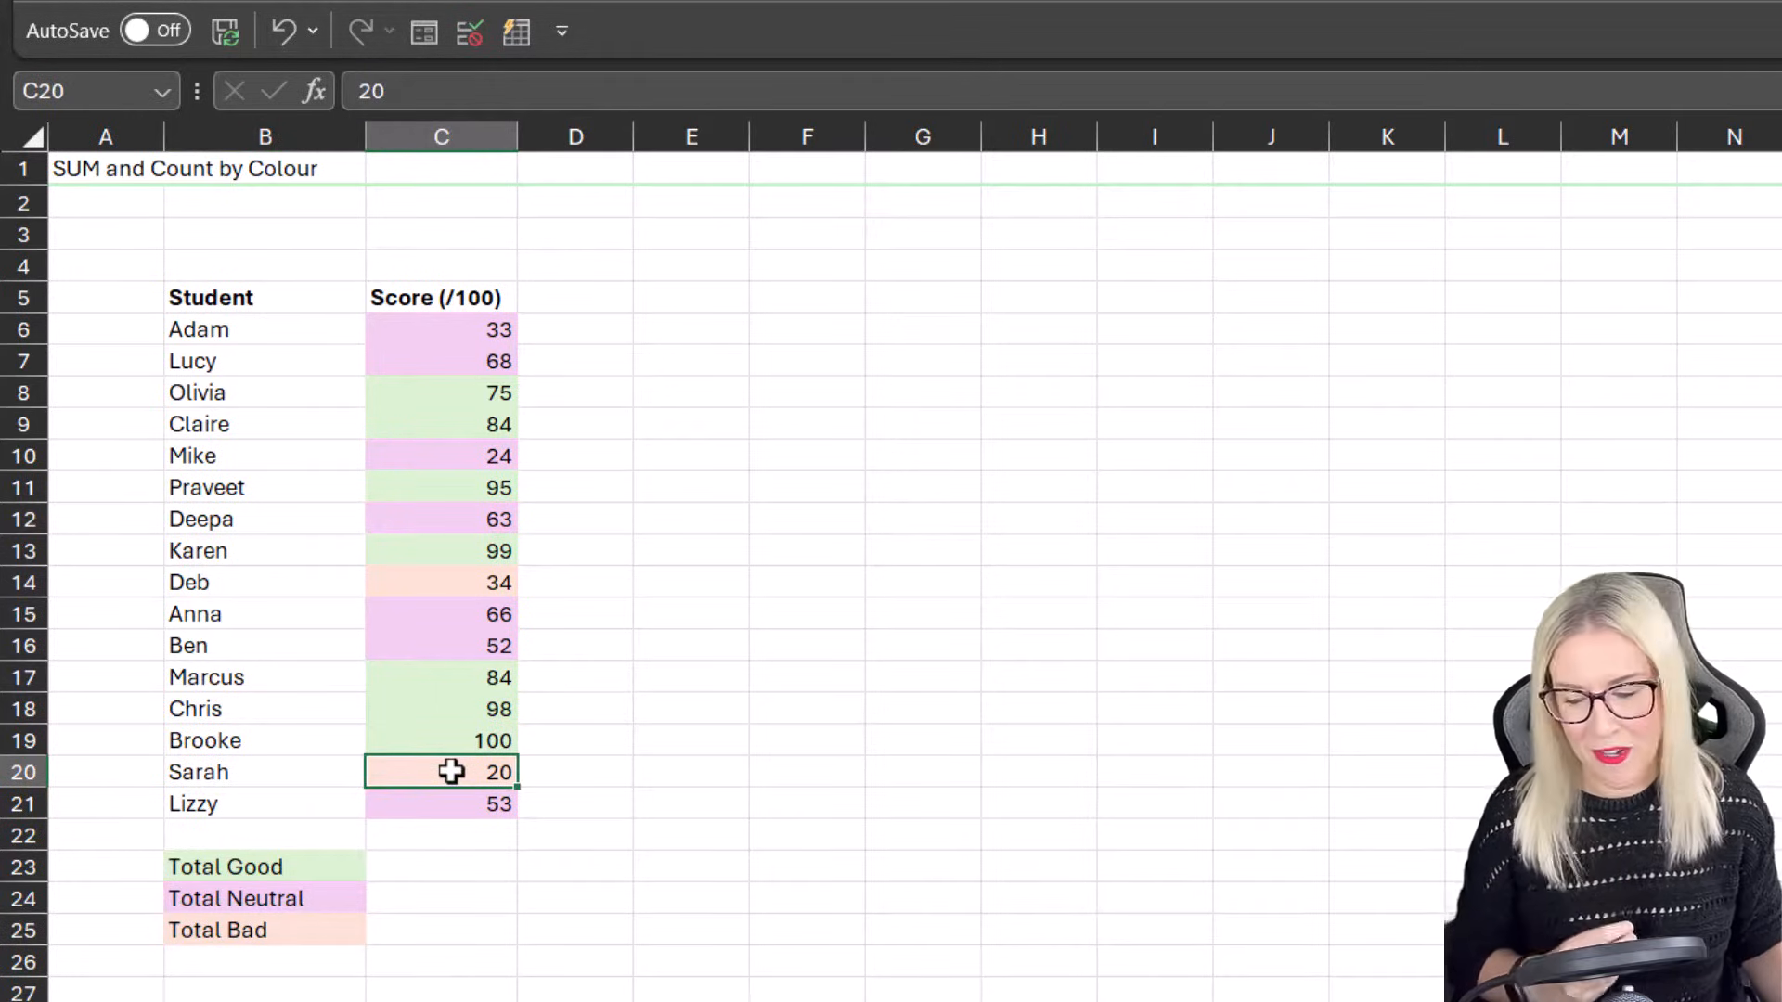
mouse_move(460, 330)
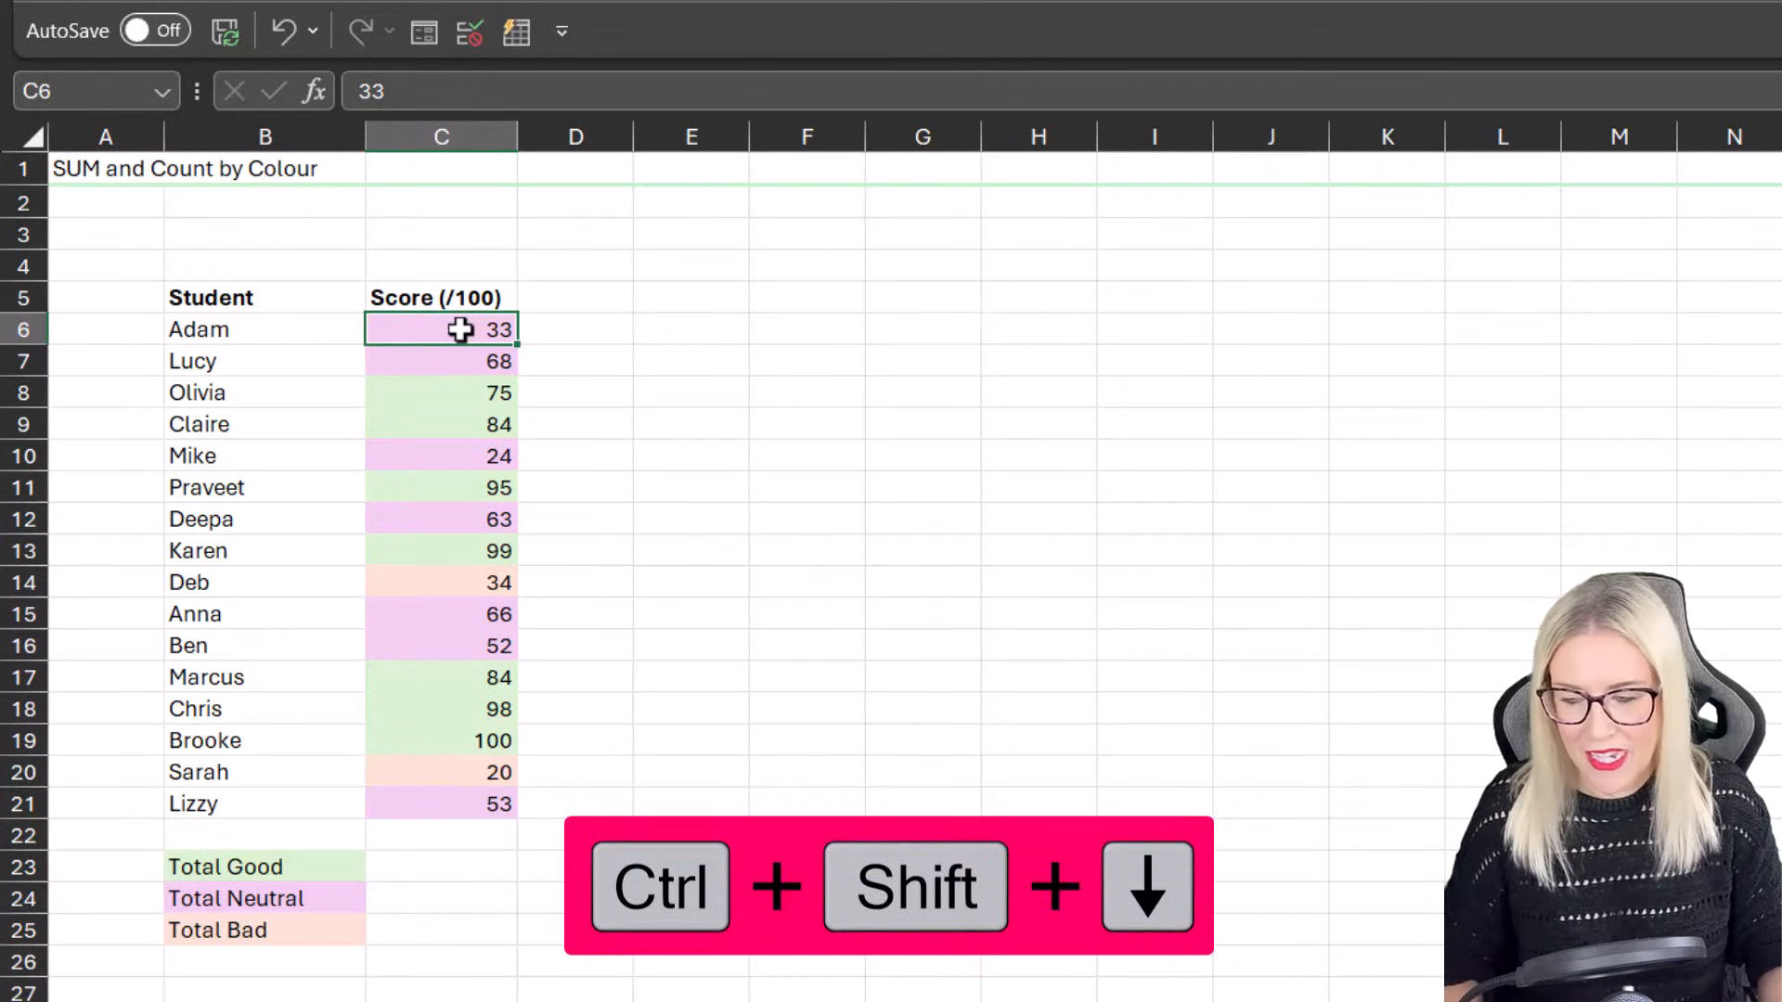
Step: Select all sixteen scores and start a Find that matches a format chosen from a cell
key(ctrl+shift+down)
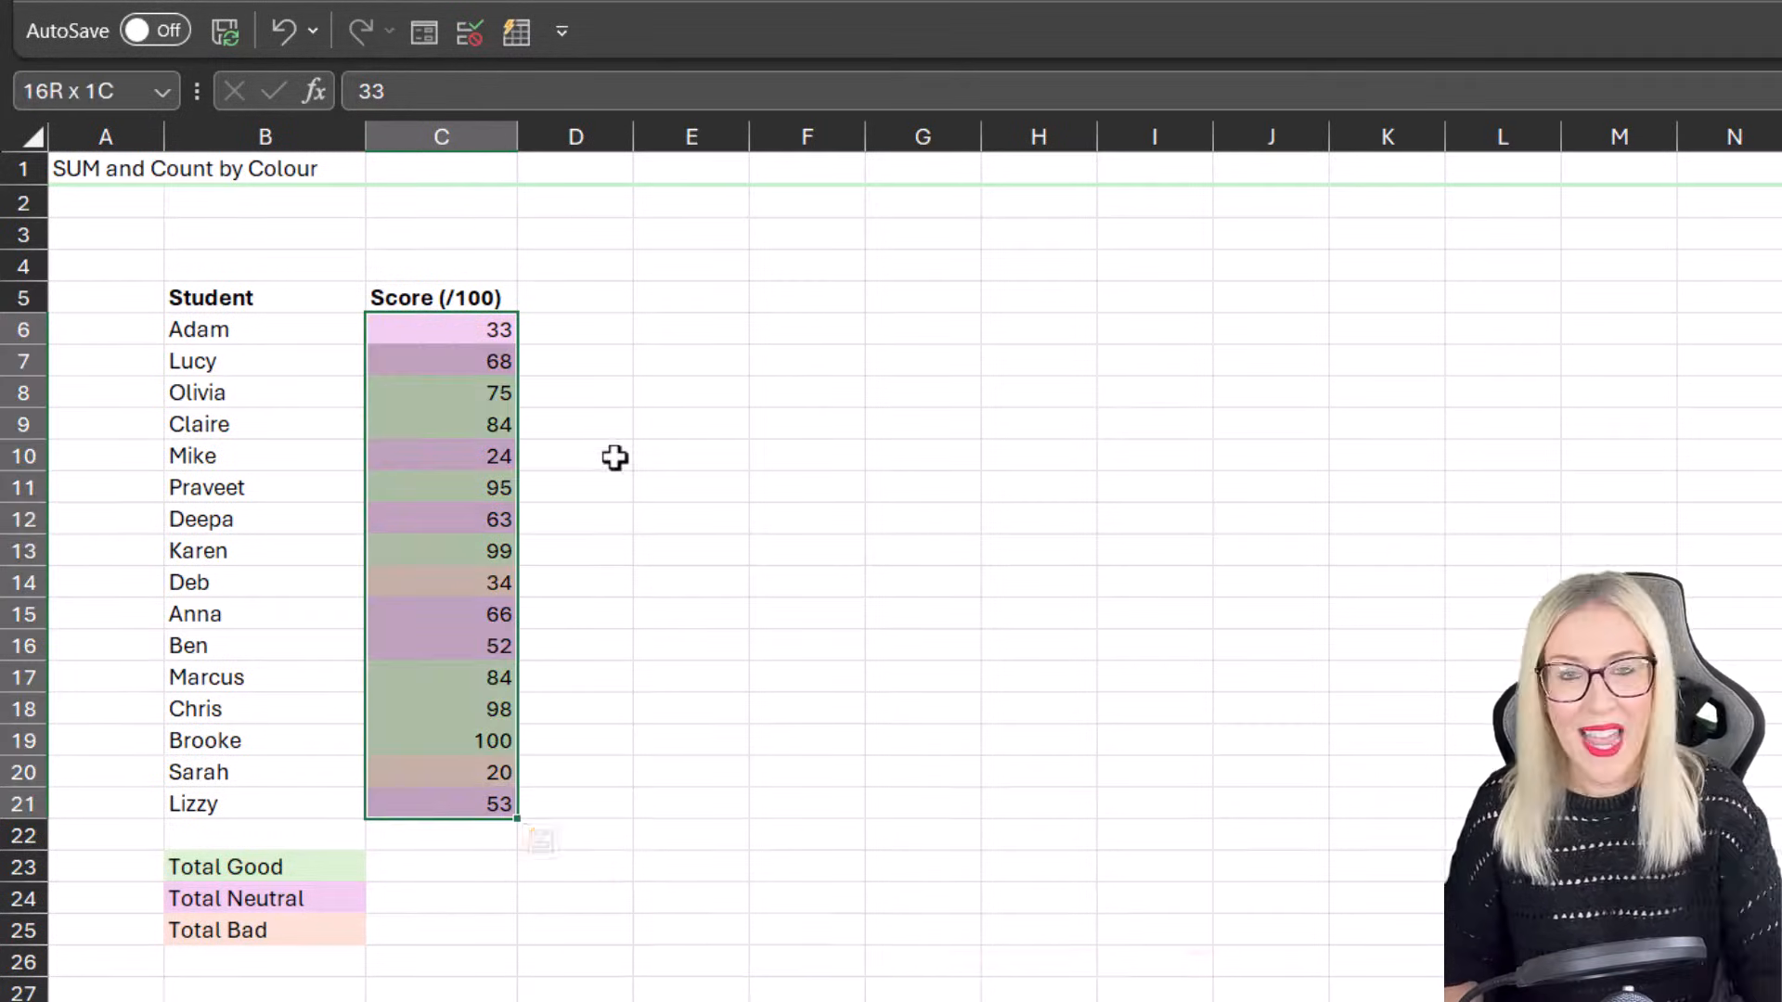
key(ctrl+f)
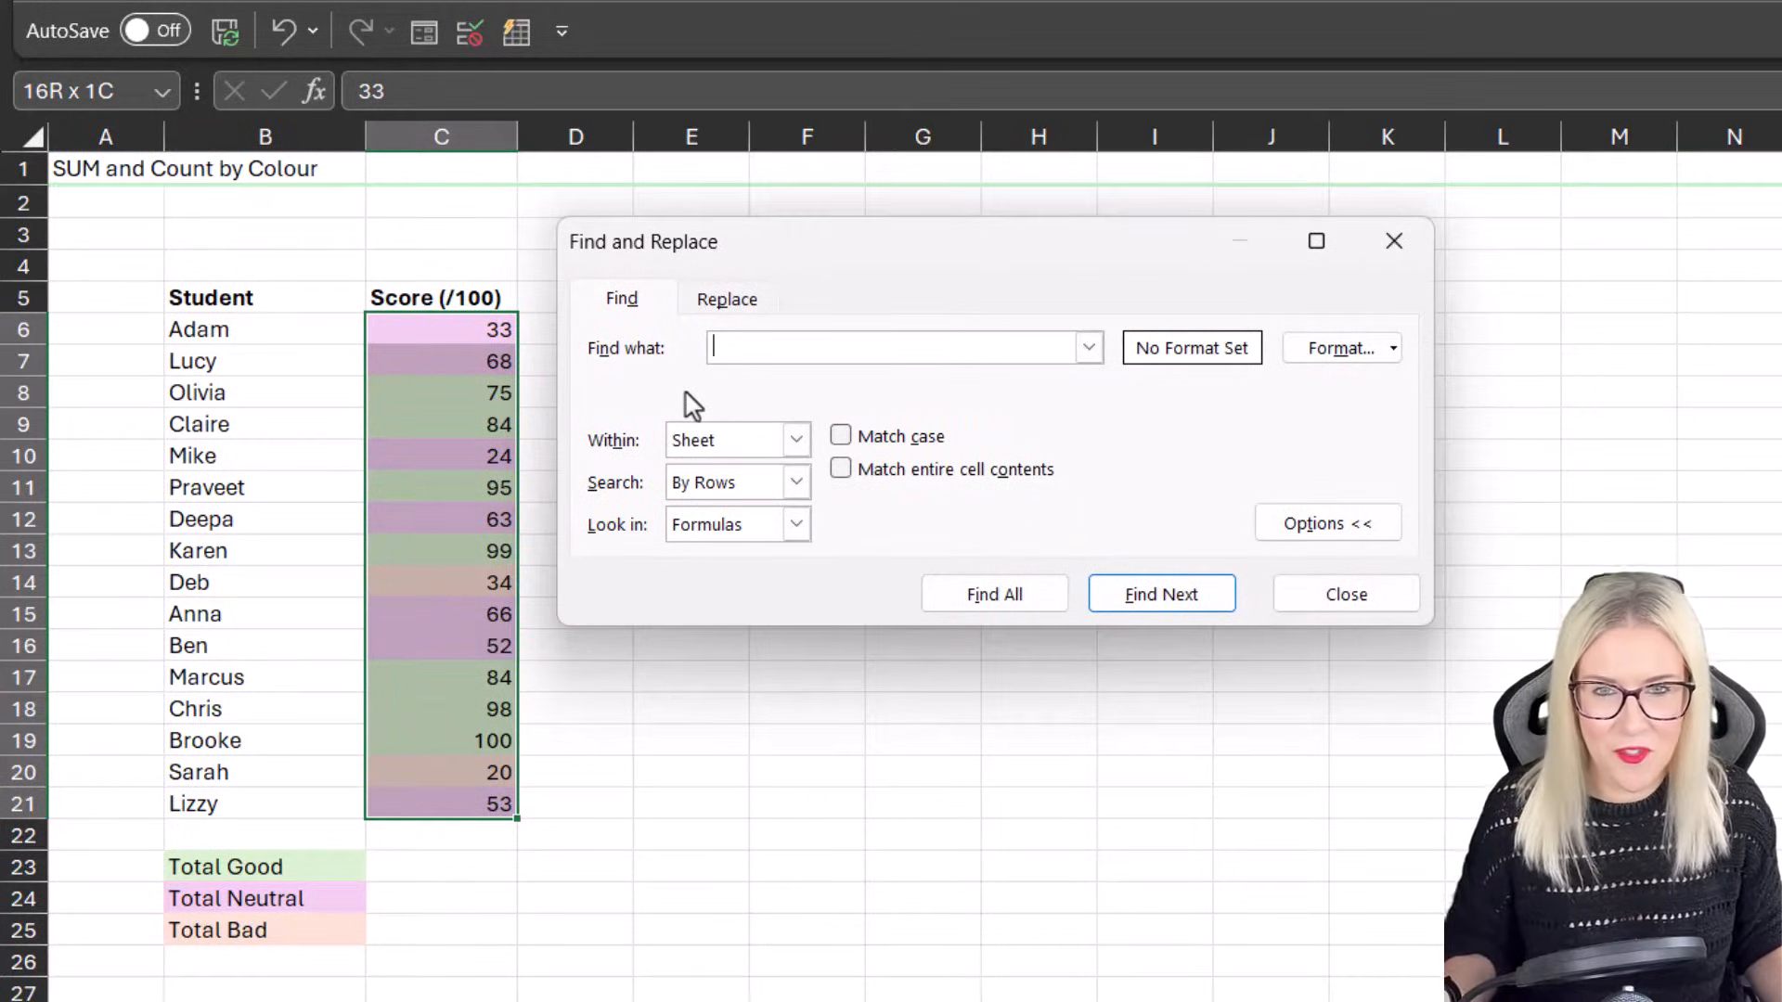
mouse_move(1173, 442)
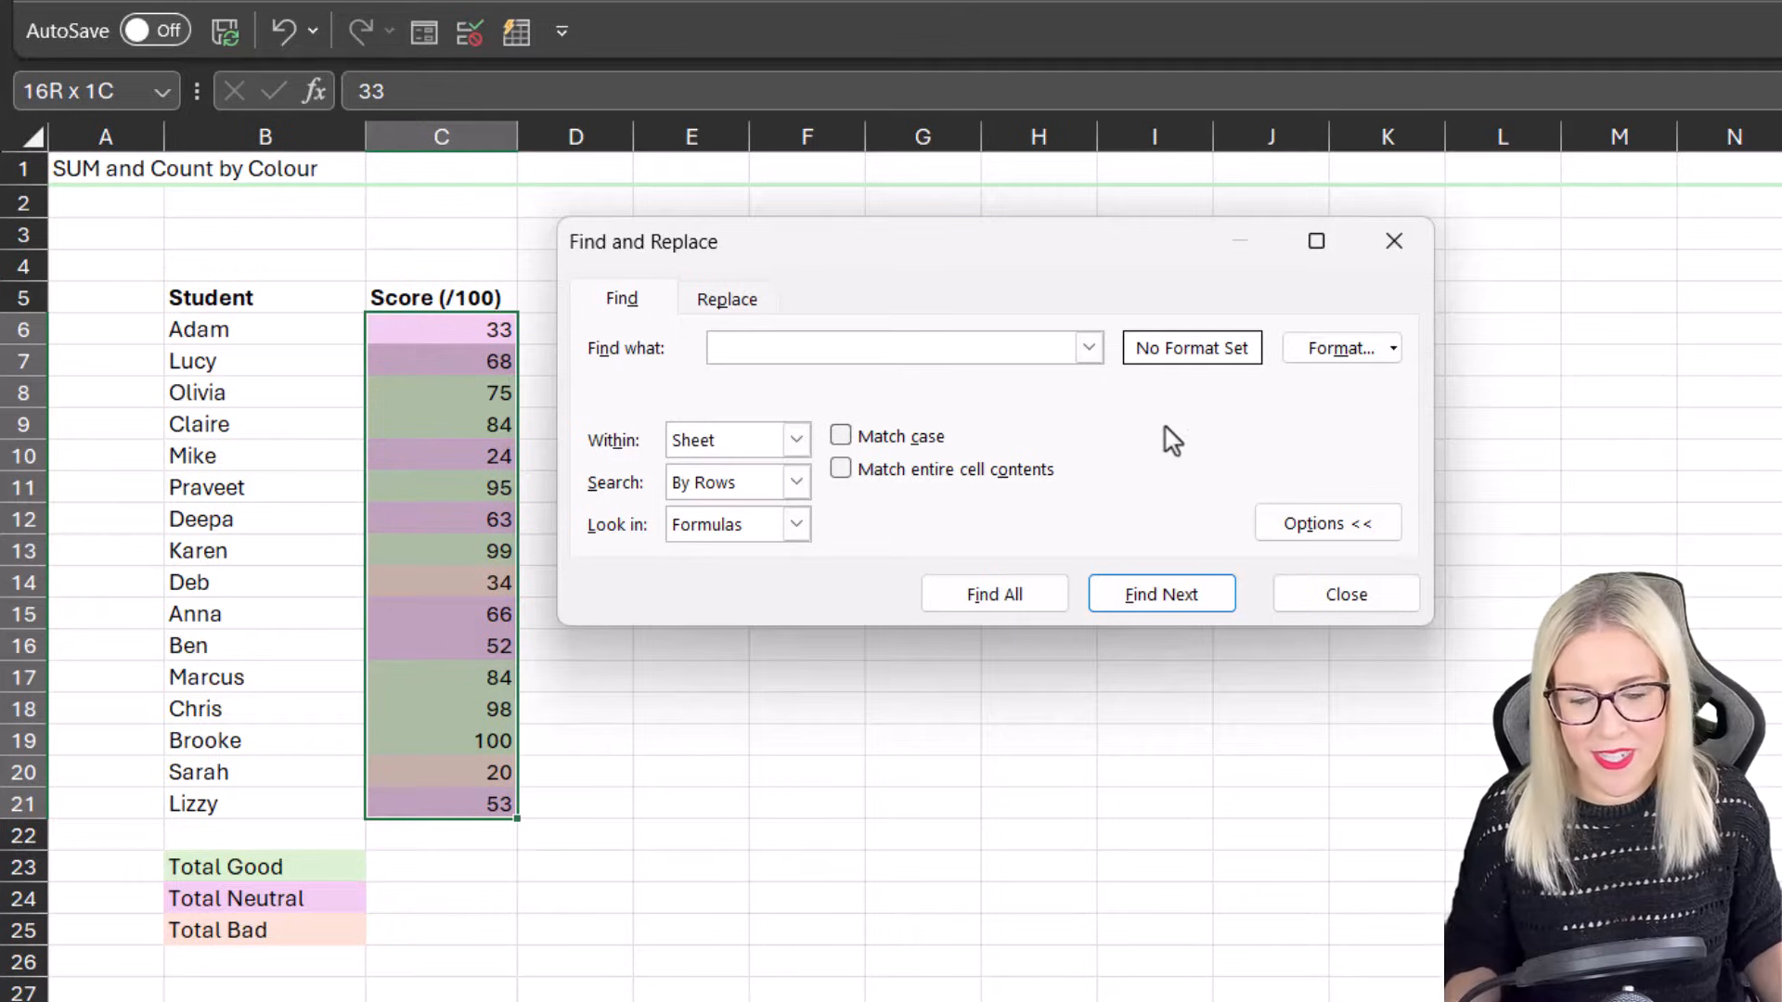
click(1391, 347)
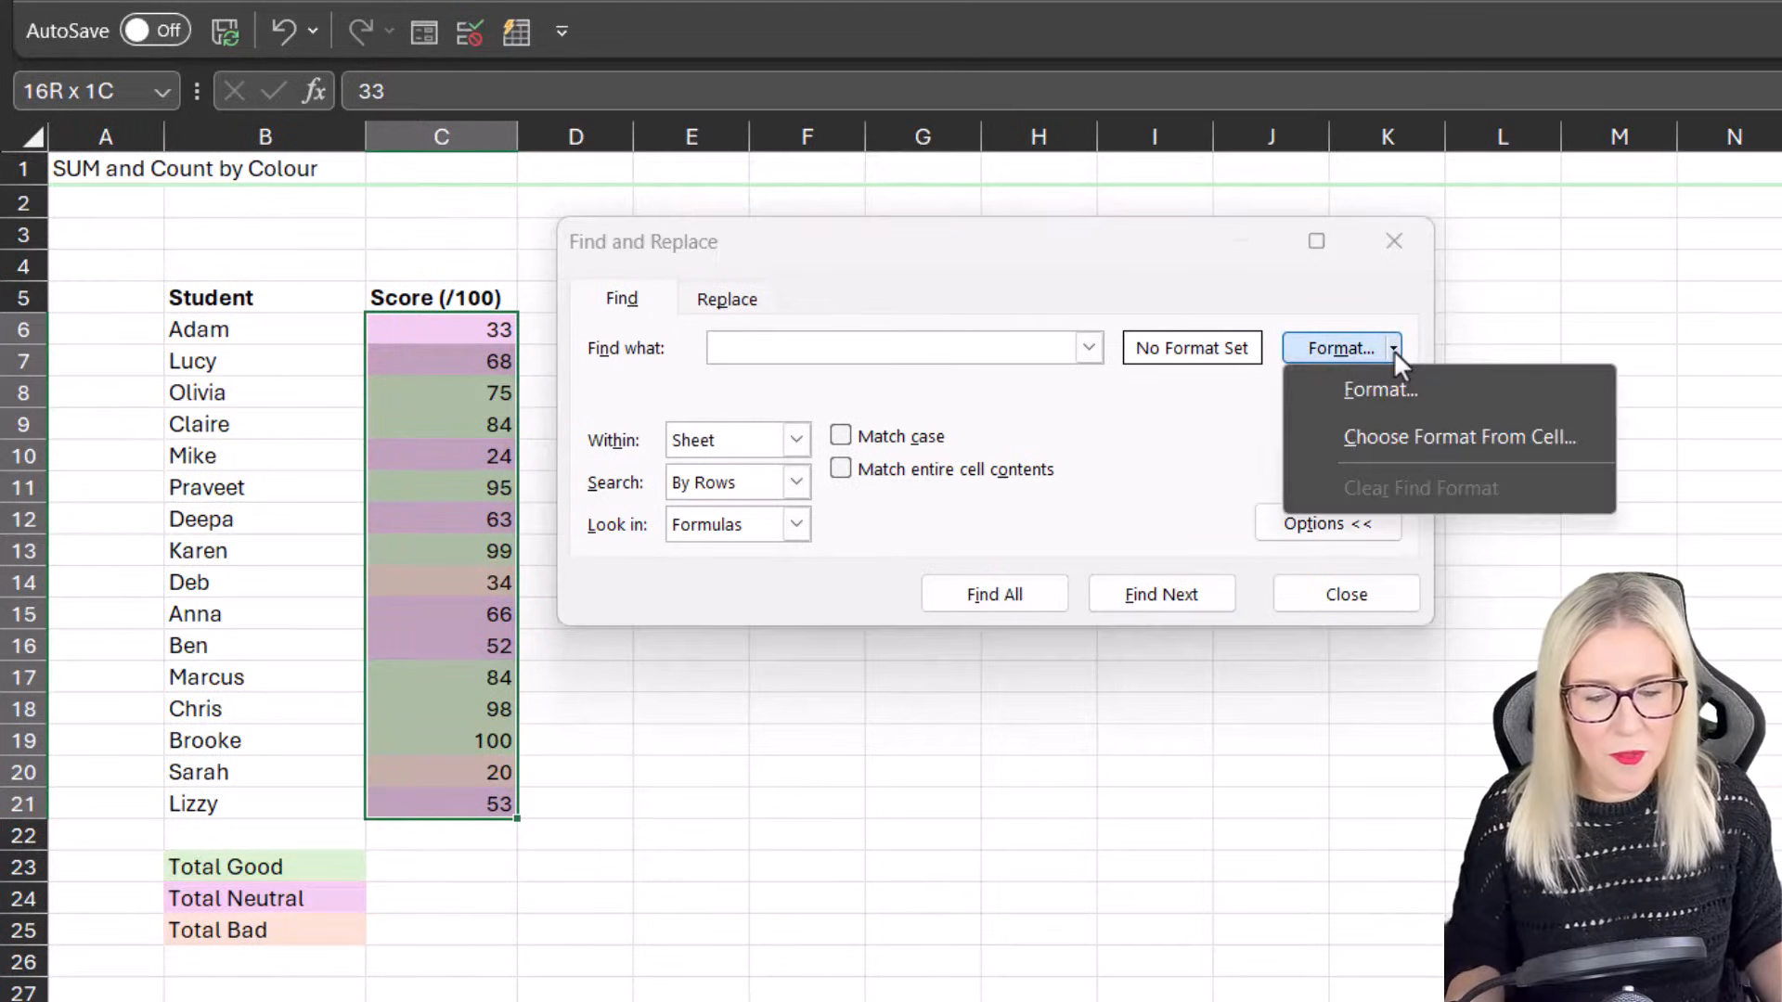
mouse_move(1440, 451)
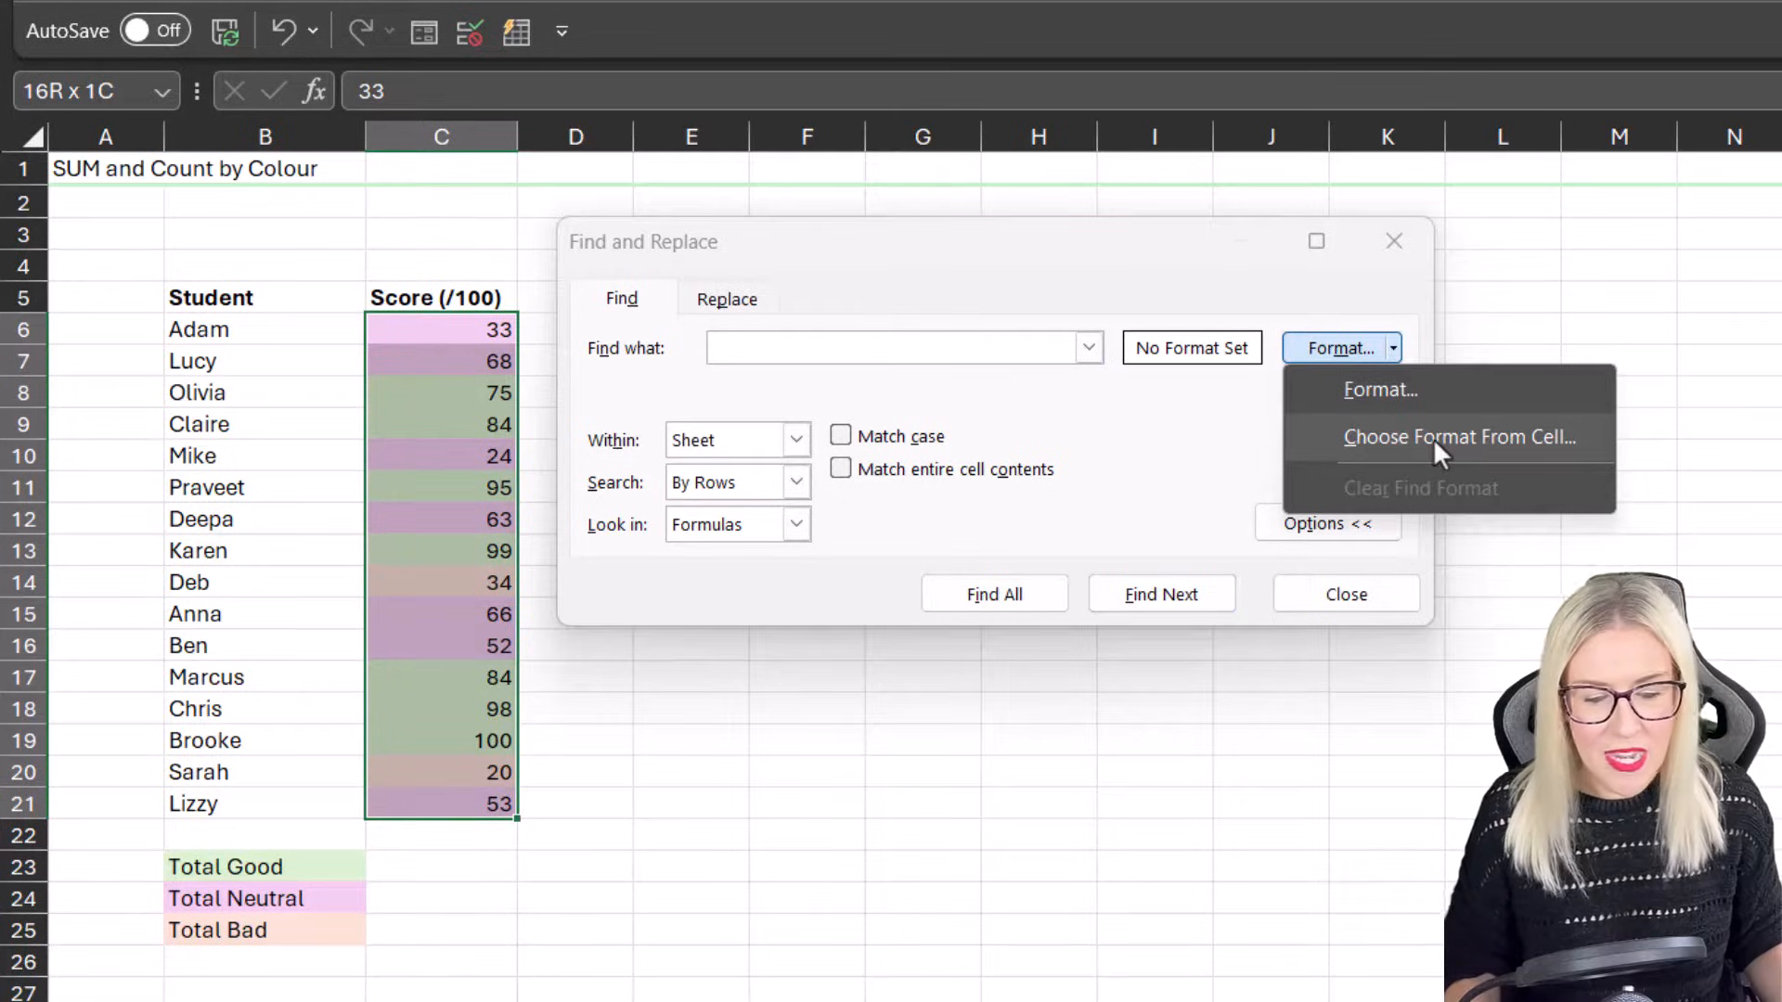
click(1459, 436)
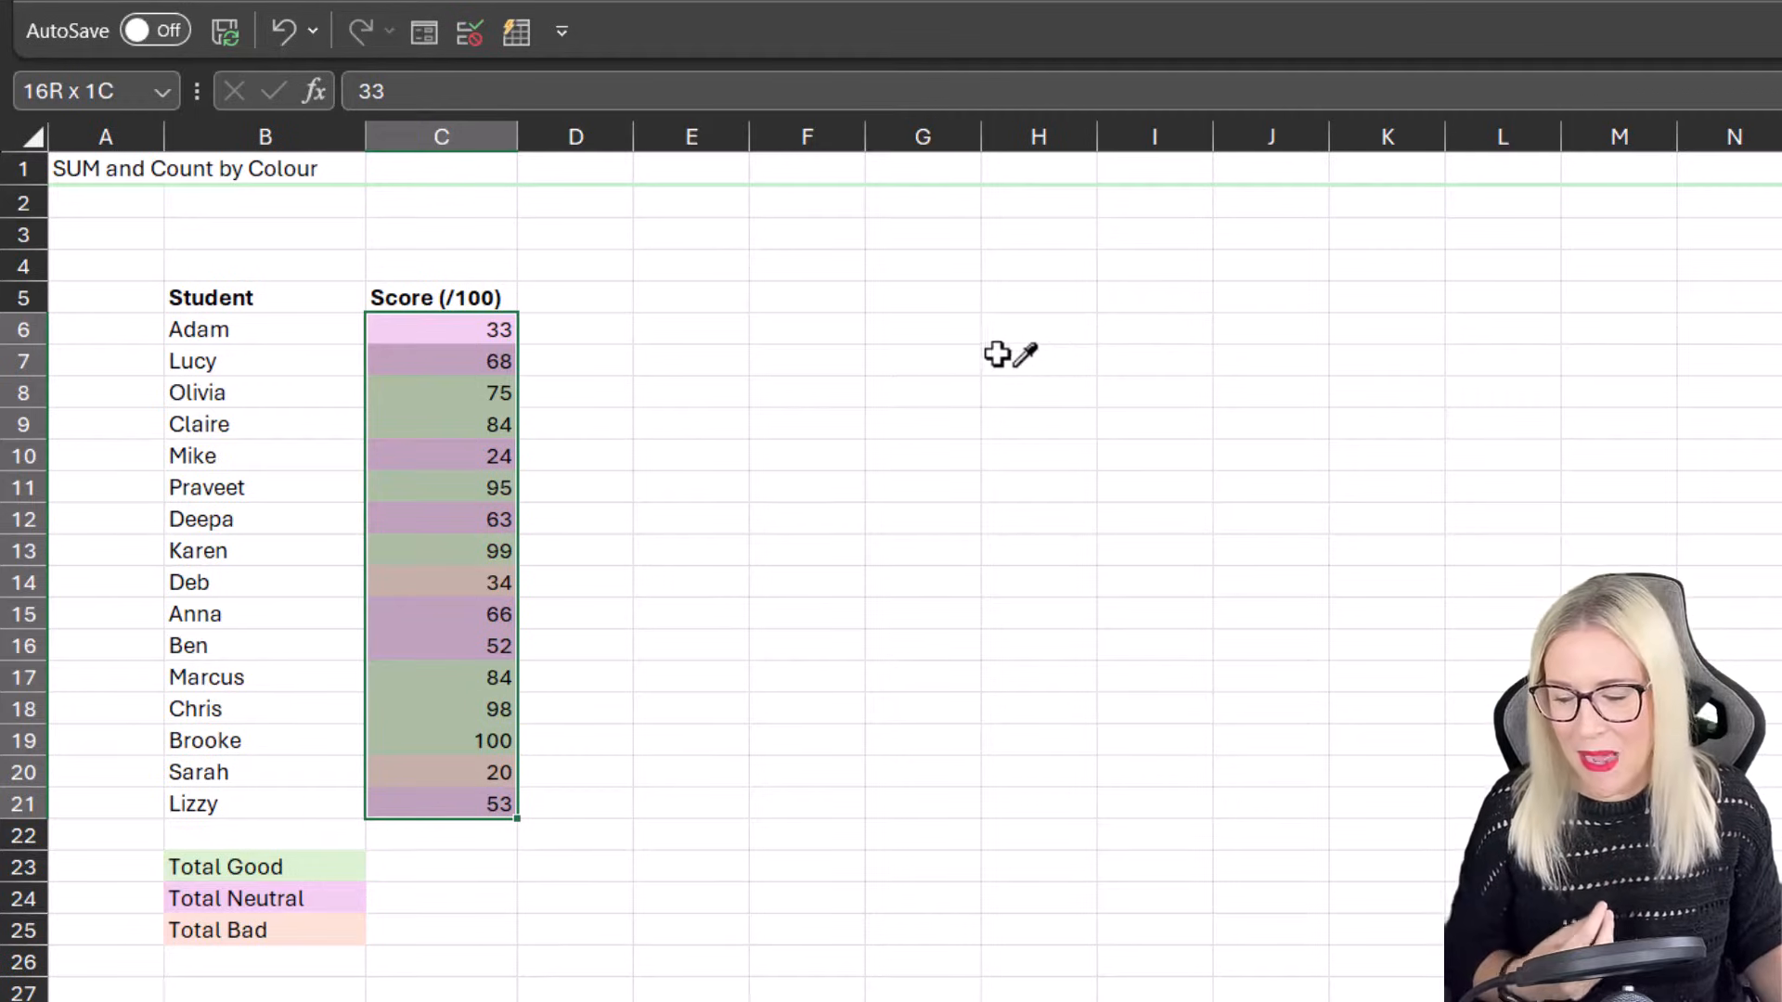
mouse_move(867, 362)
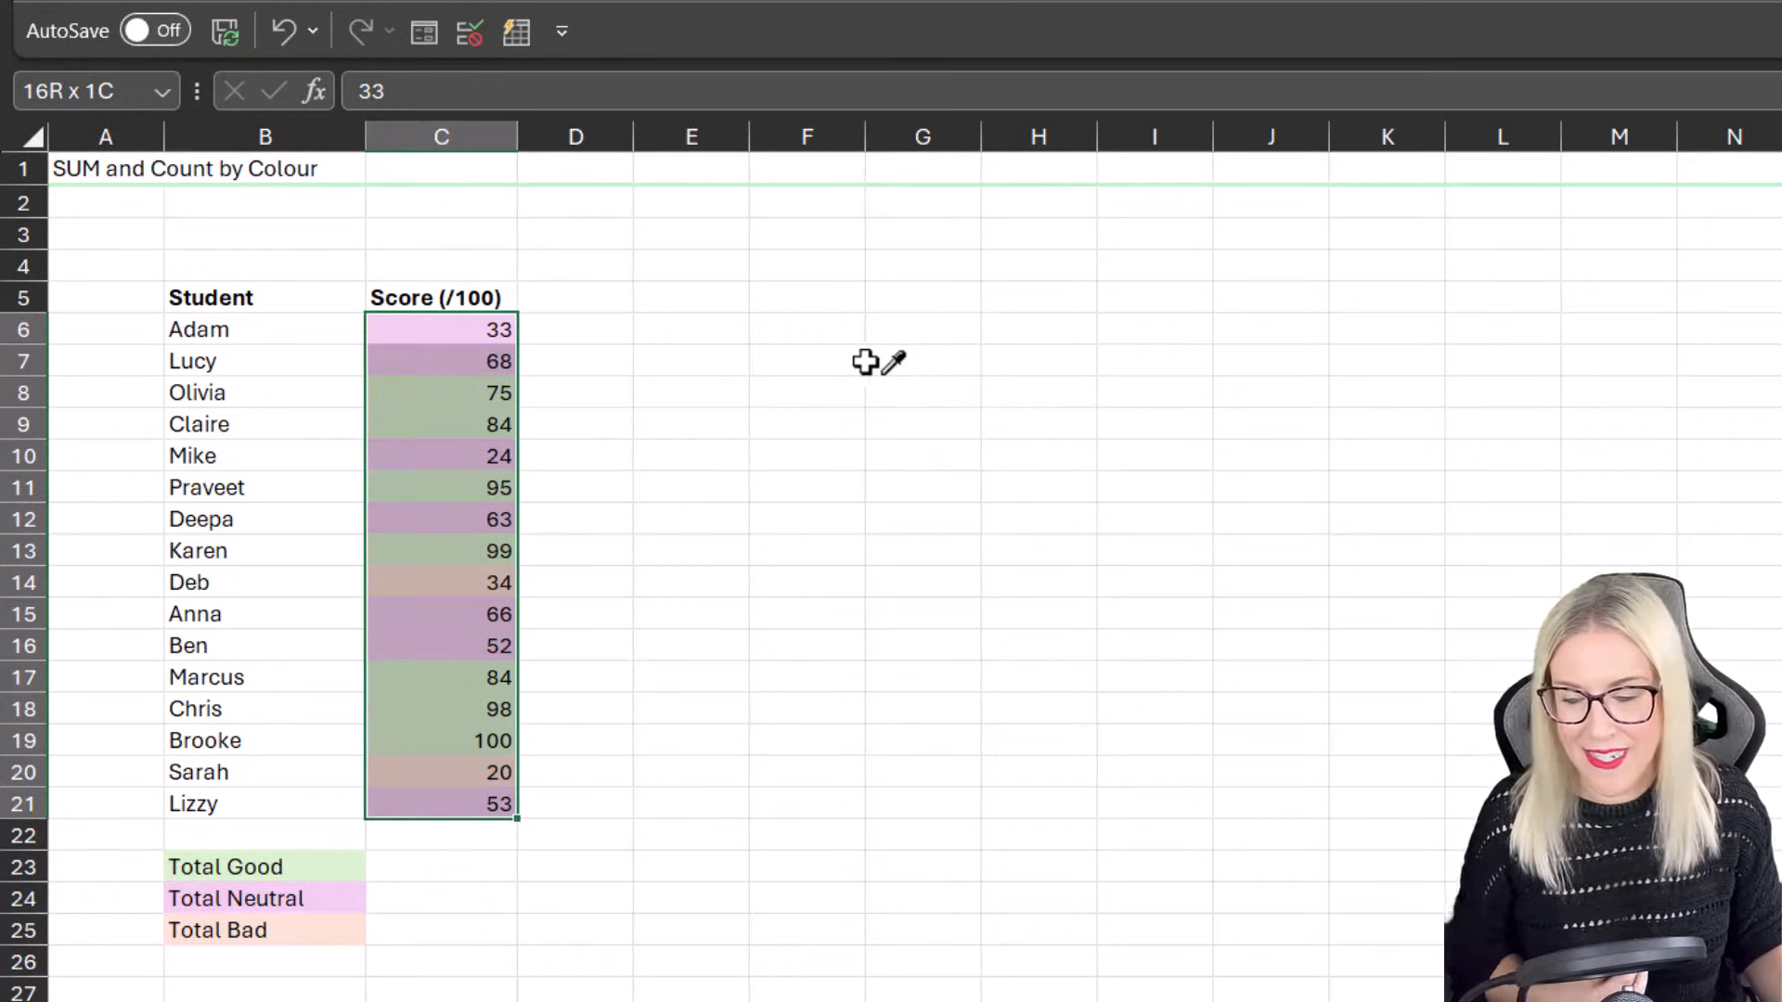
mouse_move(706, 393)
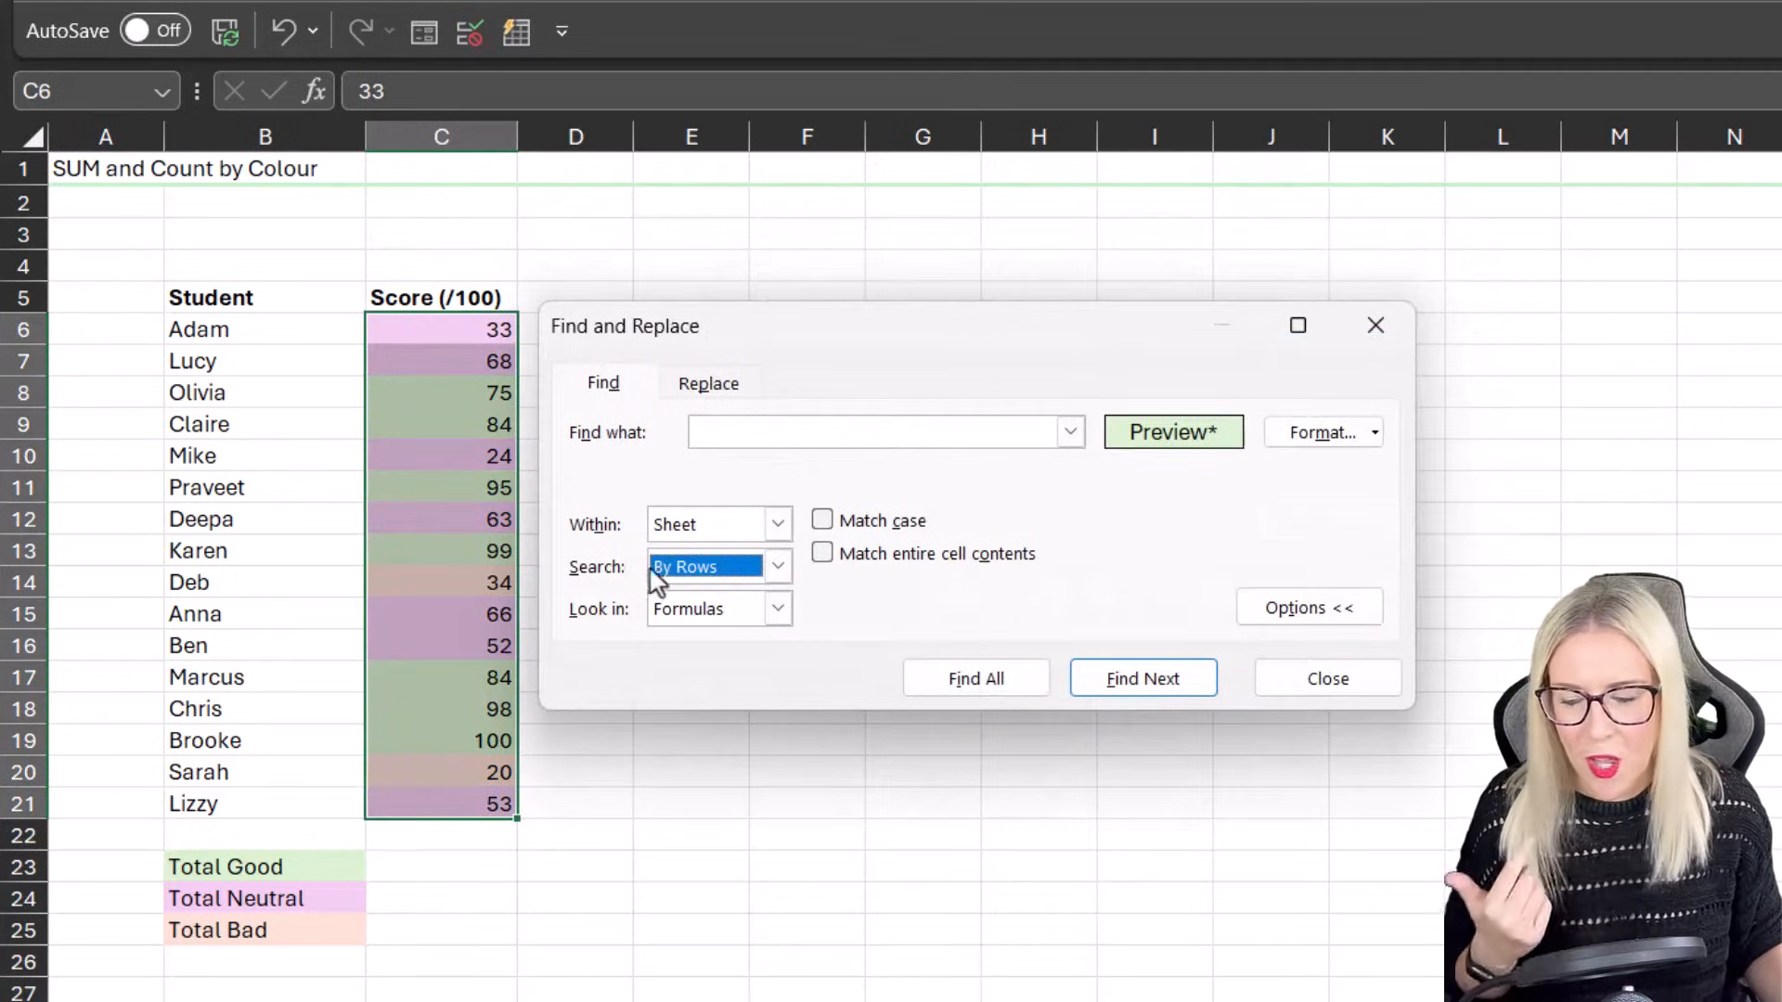
Step: Search by columns and list all seven cells matching the green fill
click(778, 566)
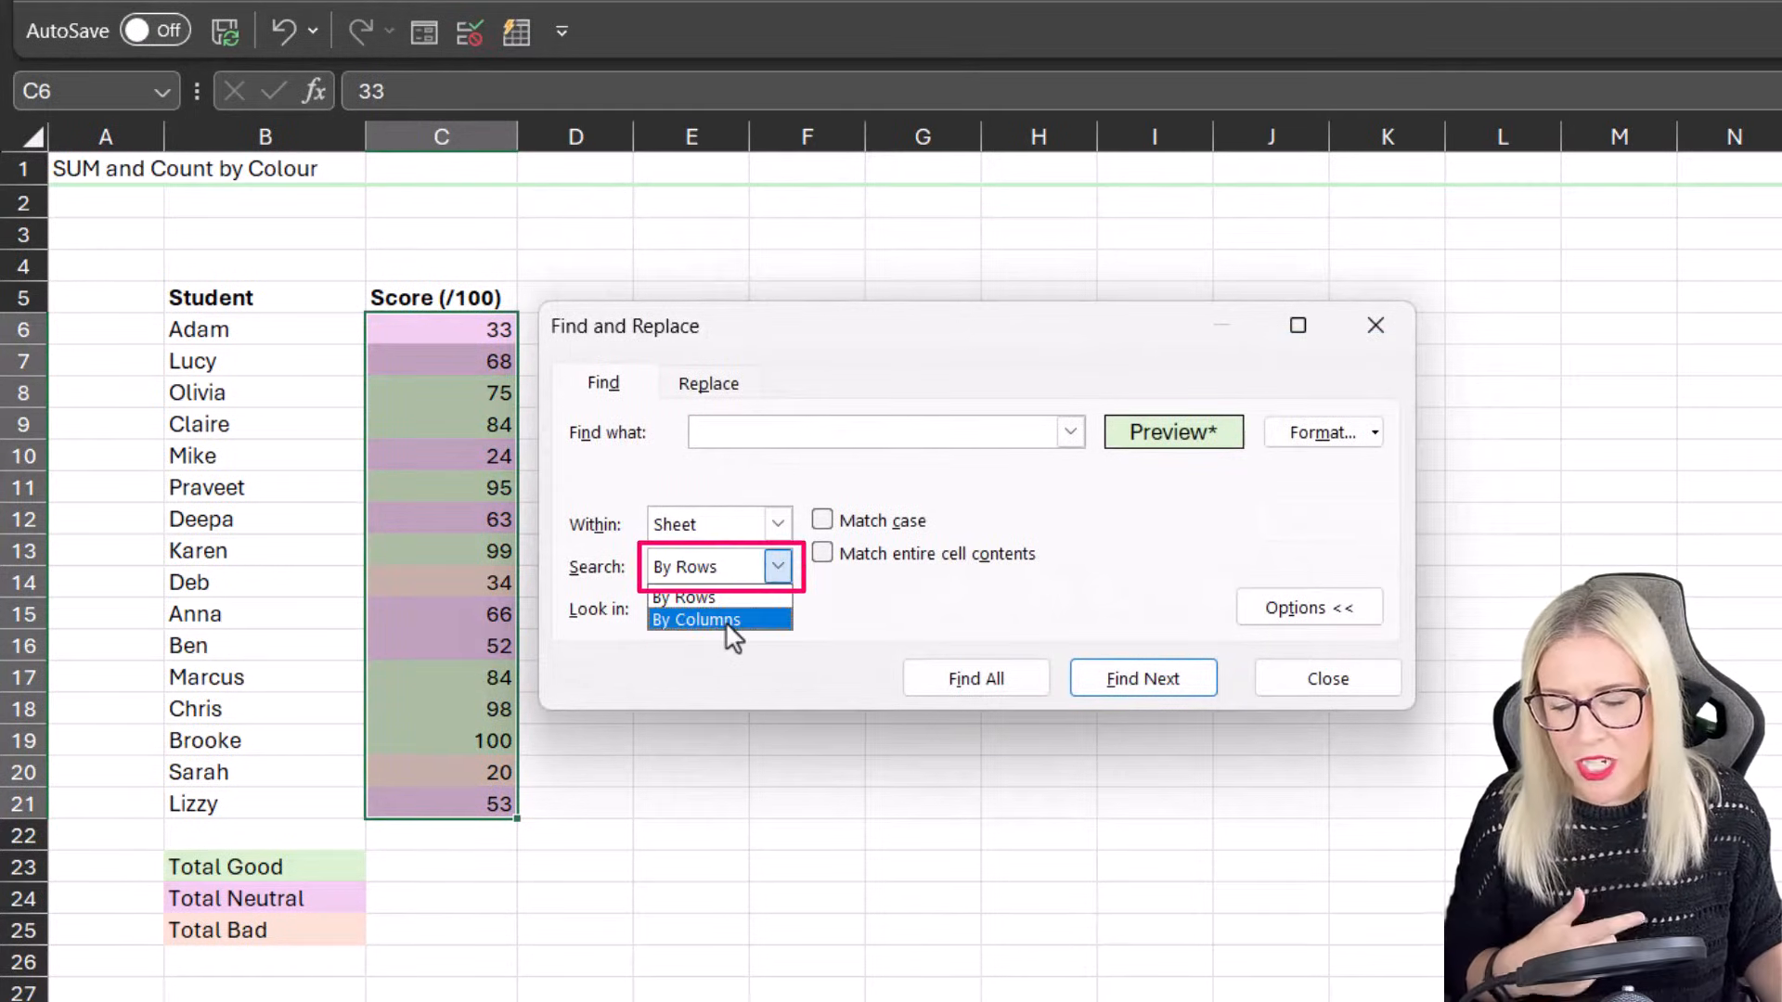
click(697, 620)
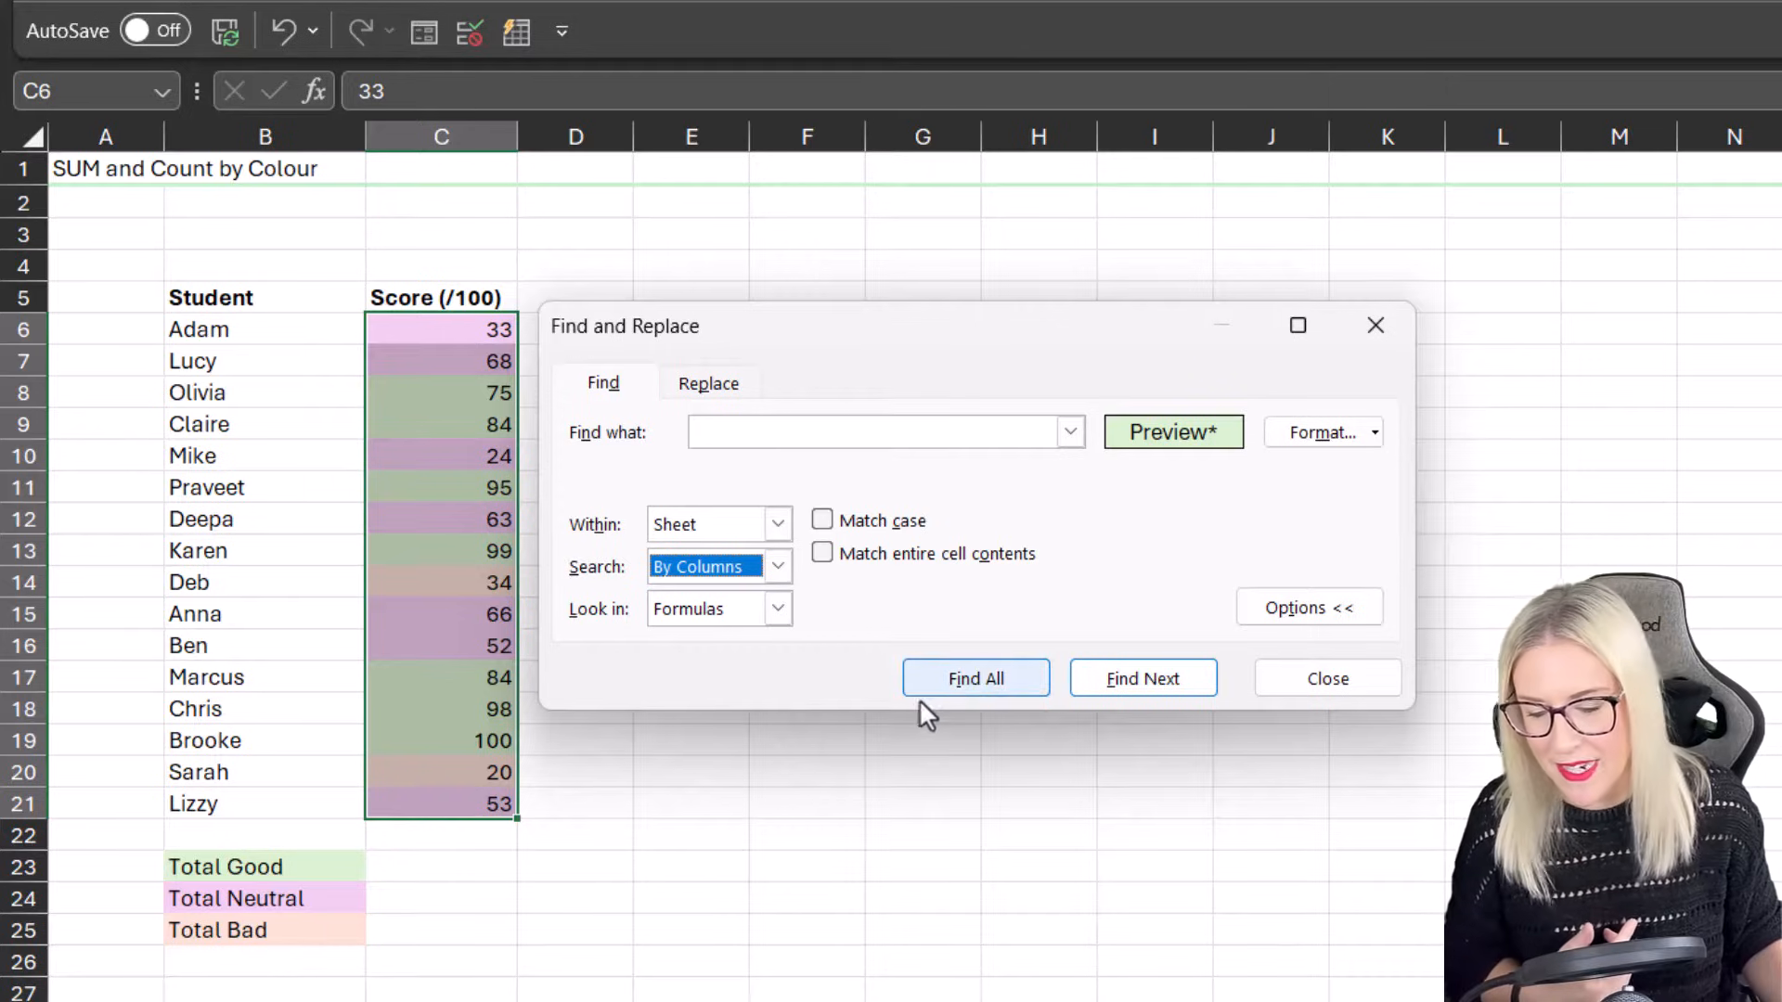
click(975, 679)
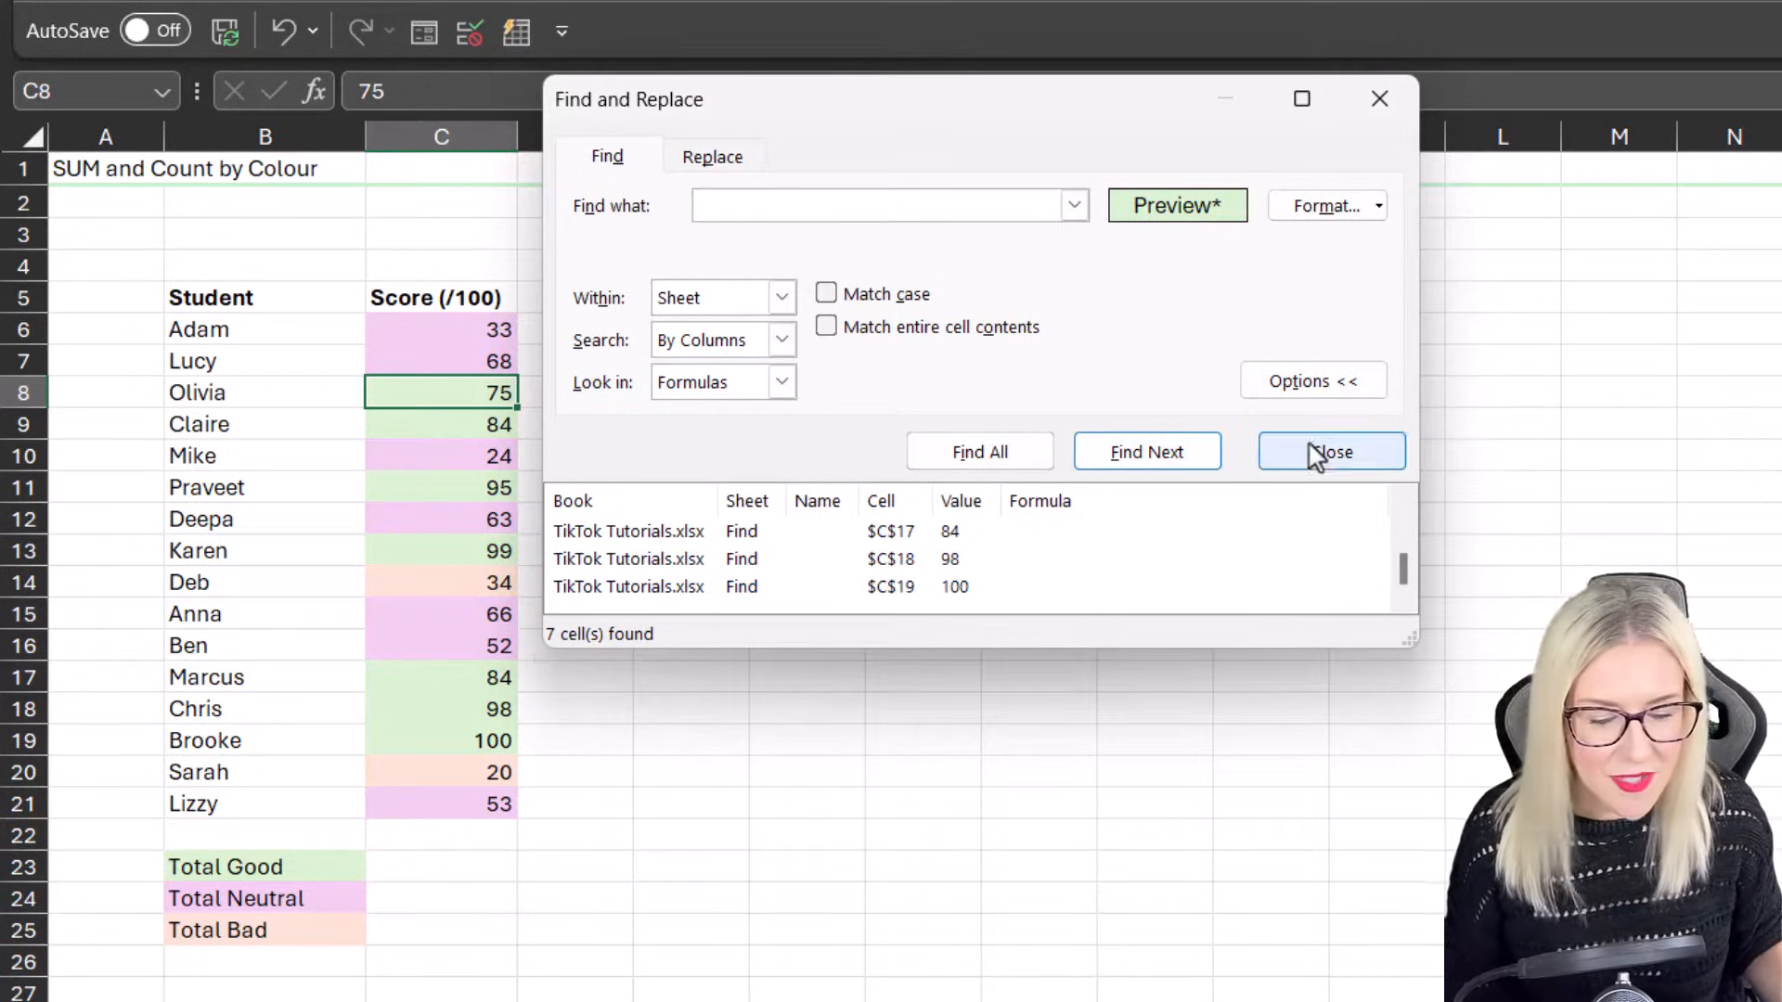
Step: Close the find results and confirm 7 as the Total Good count
click(1329, 451)
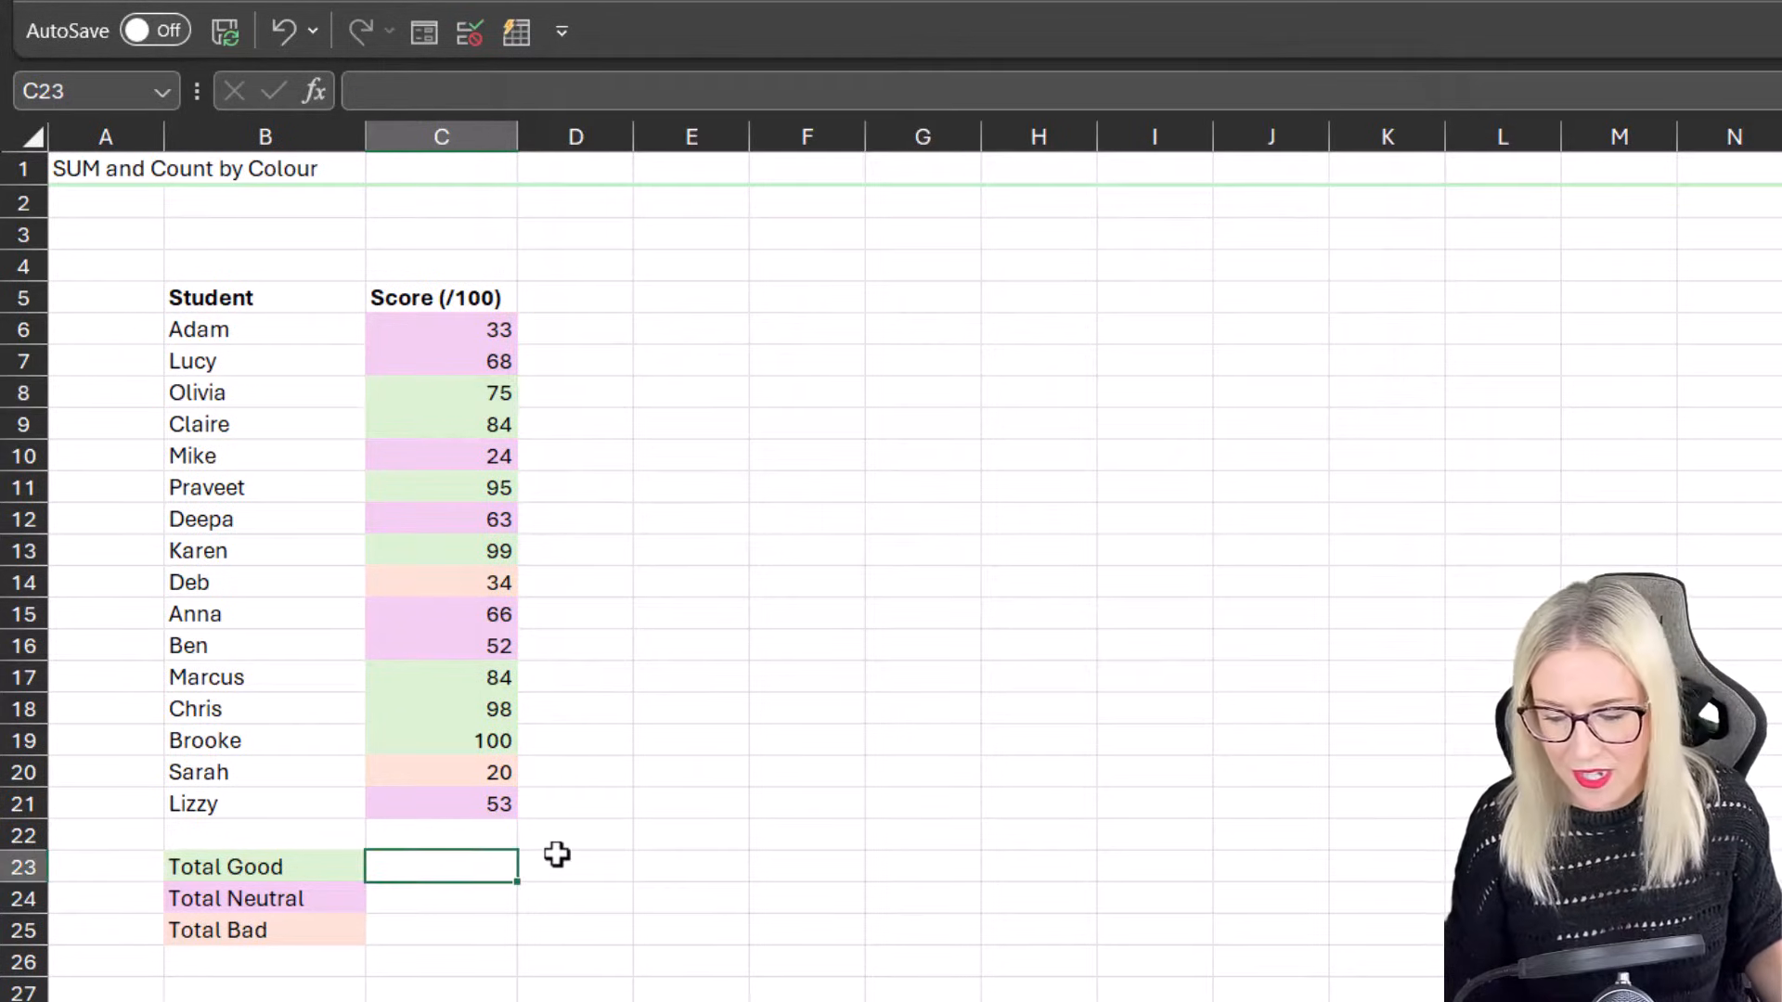
key(Enter)
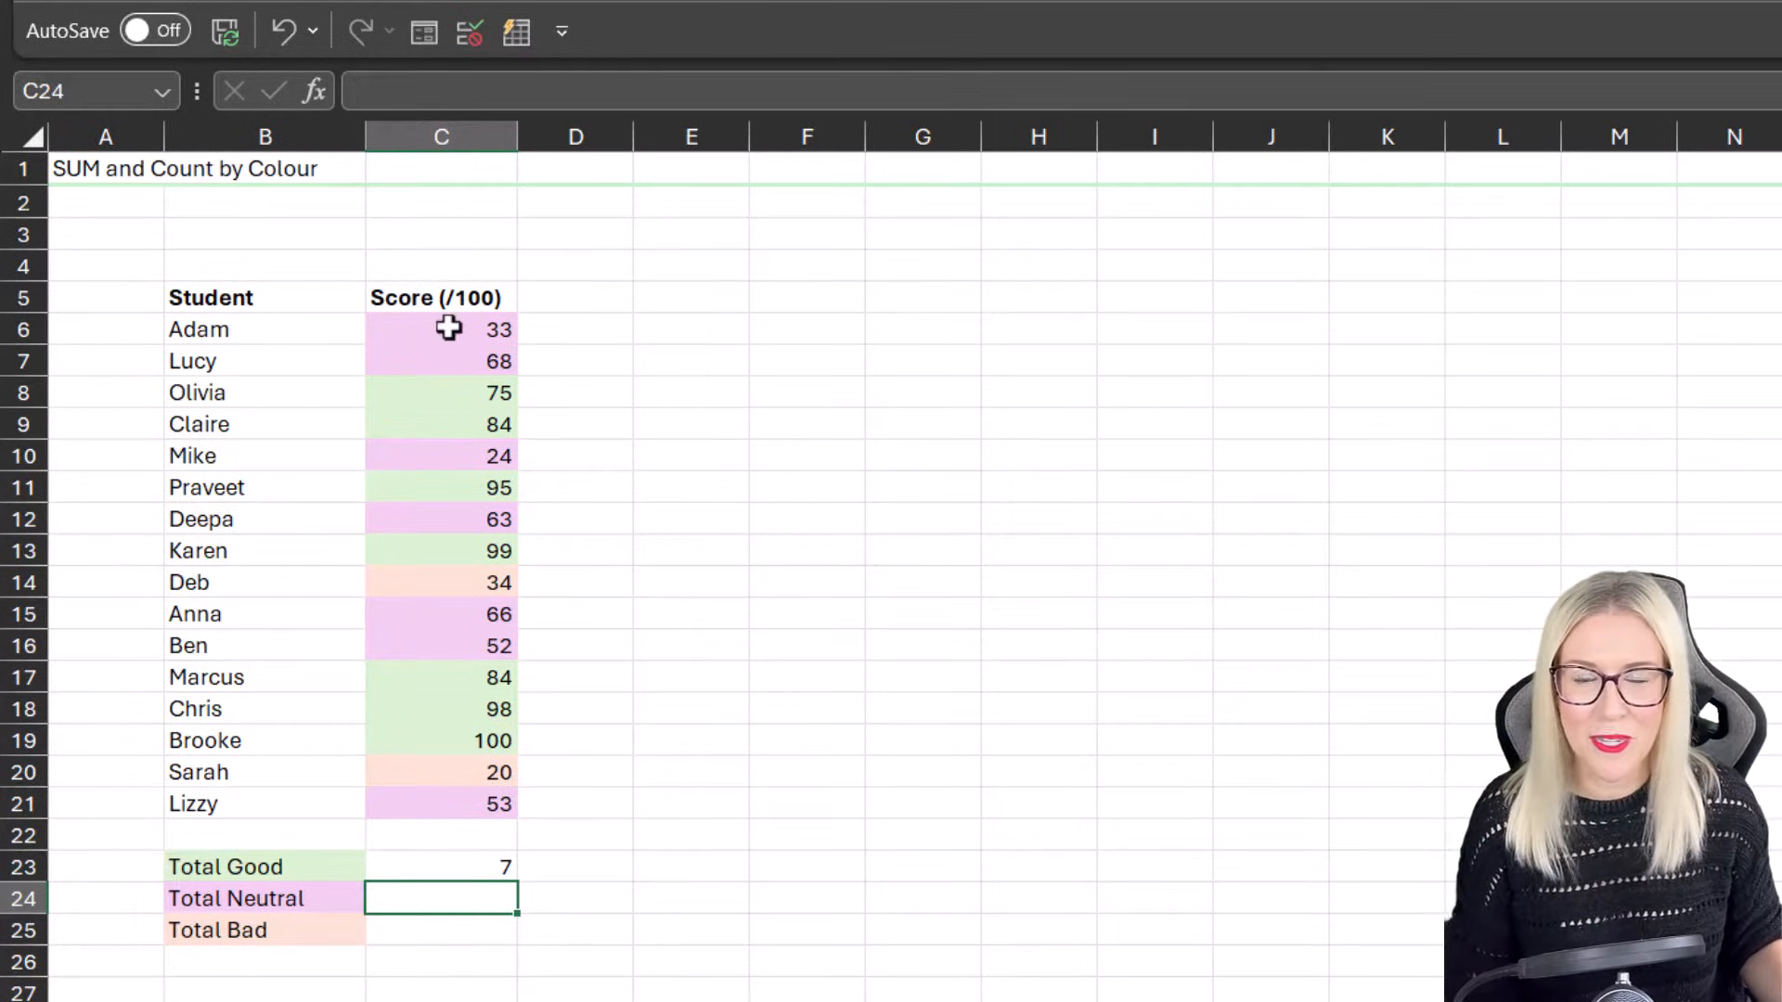
mouse_move(427, 910)
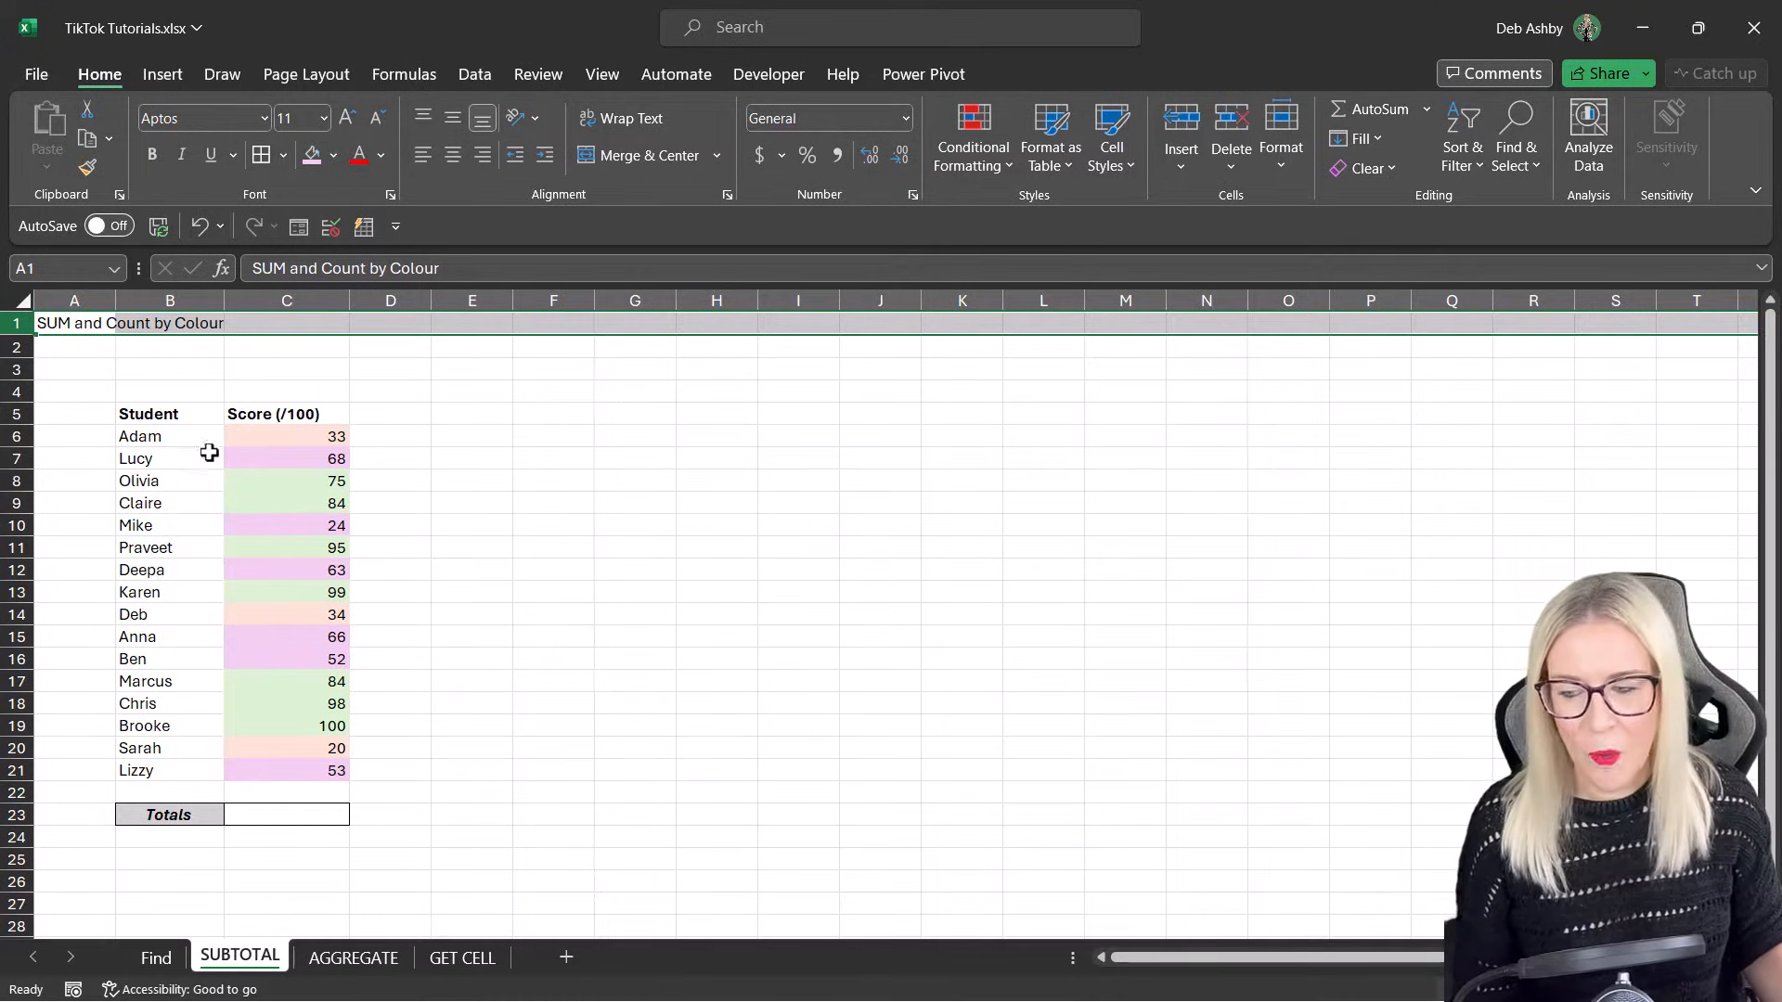
Step: Enter =SUBTOTAL(2,C6:C21) in the Totals cell so it counts 16 scores
click(286, 436)
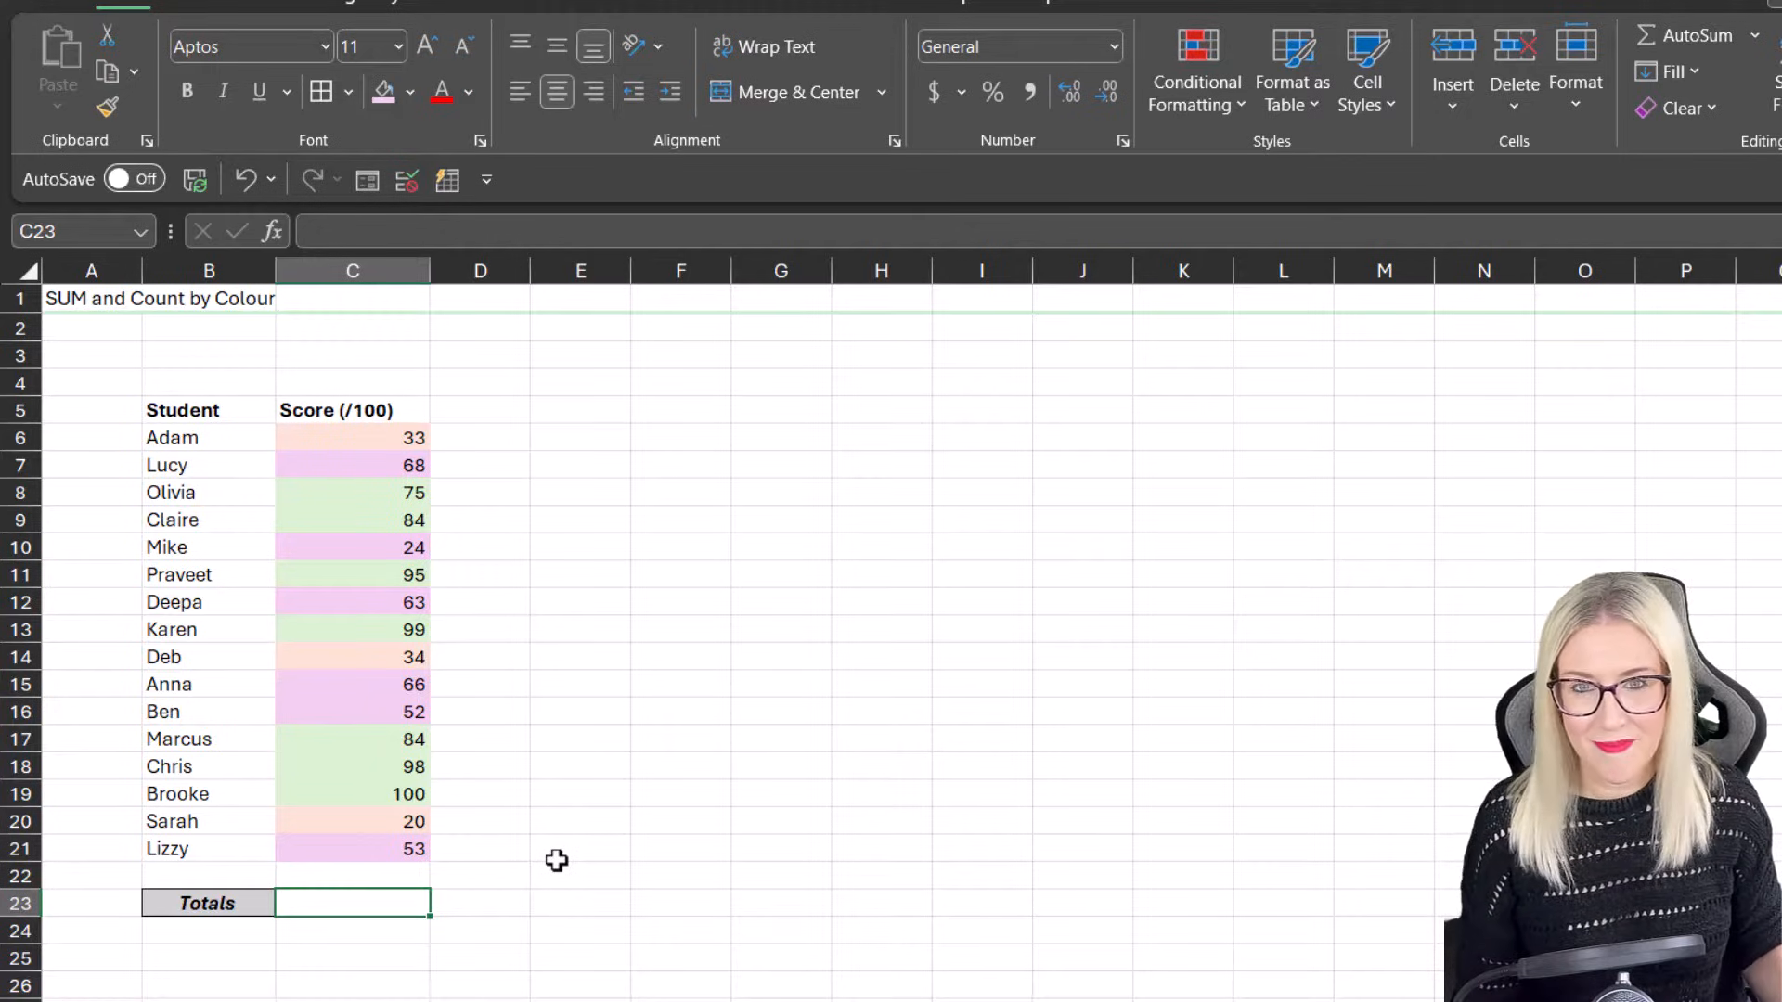
mouse_move(382, 438)
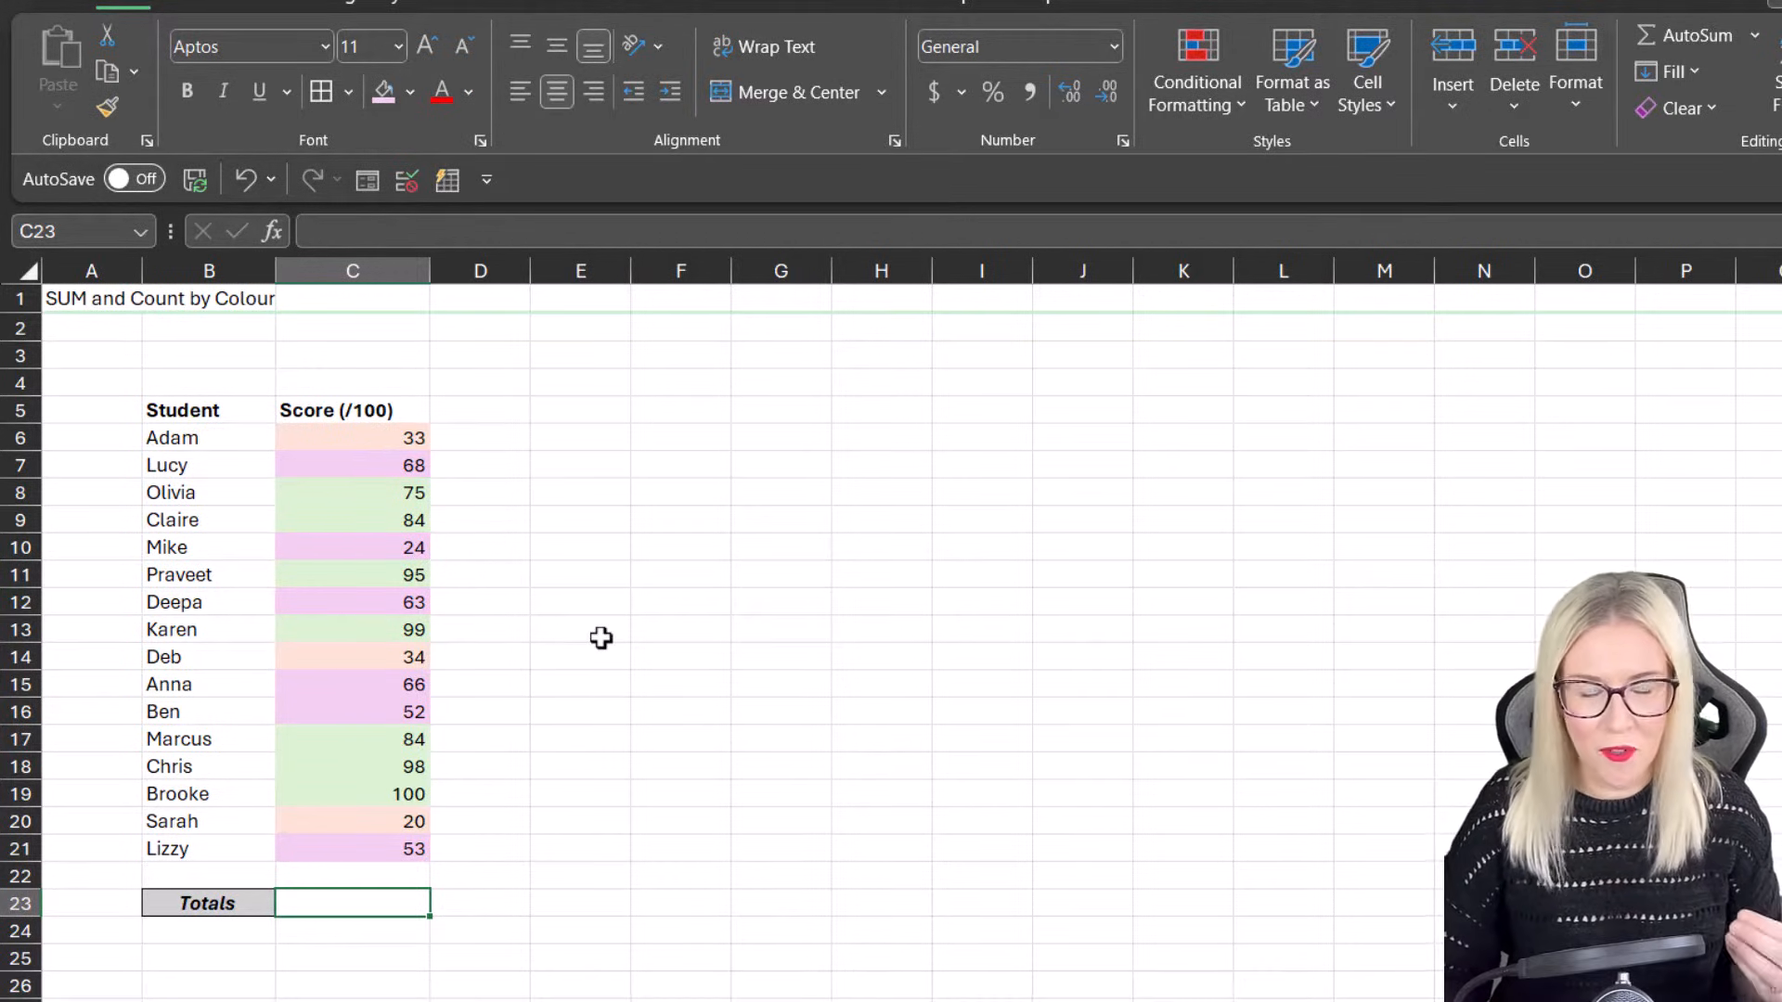
text(=)
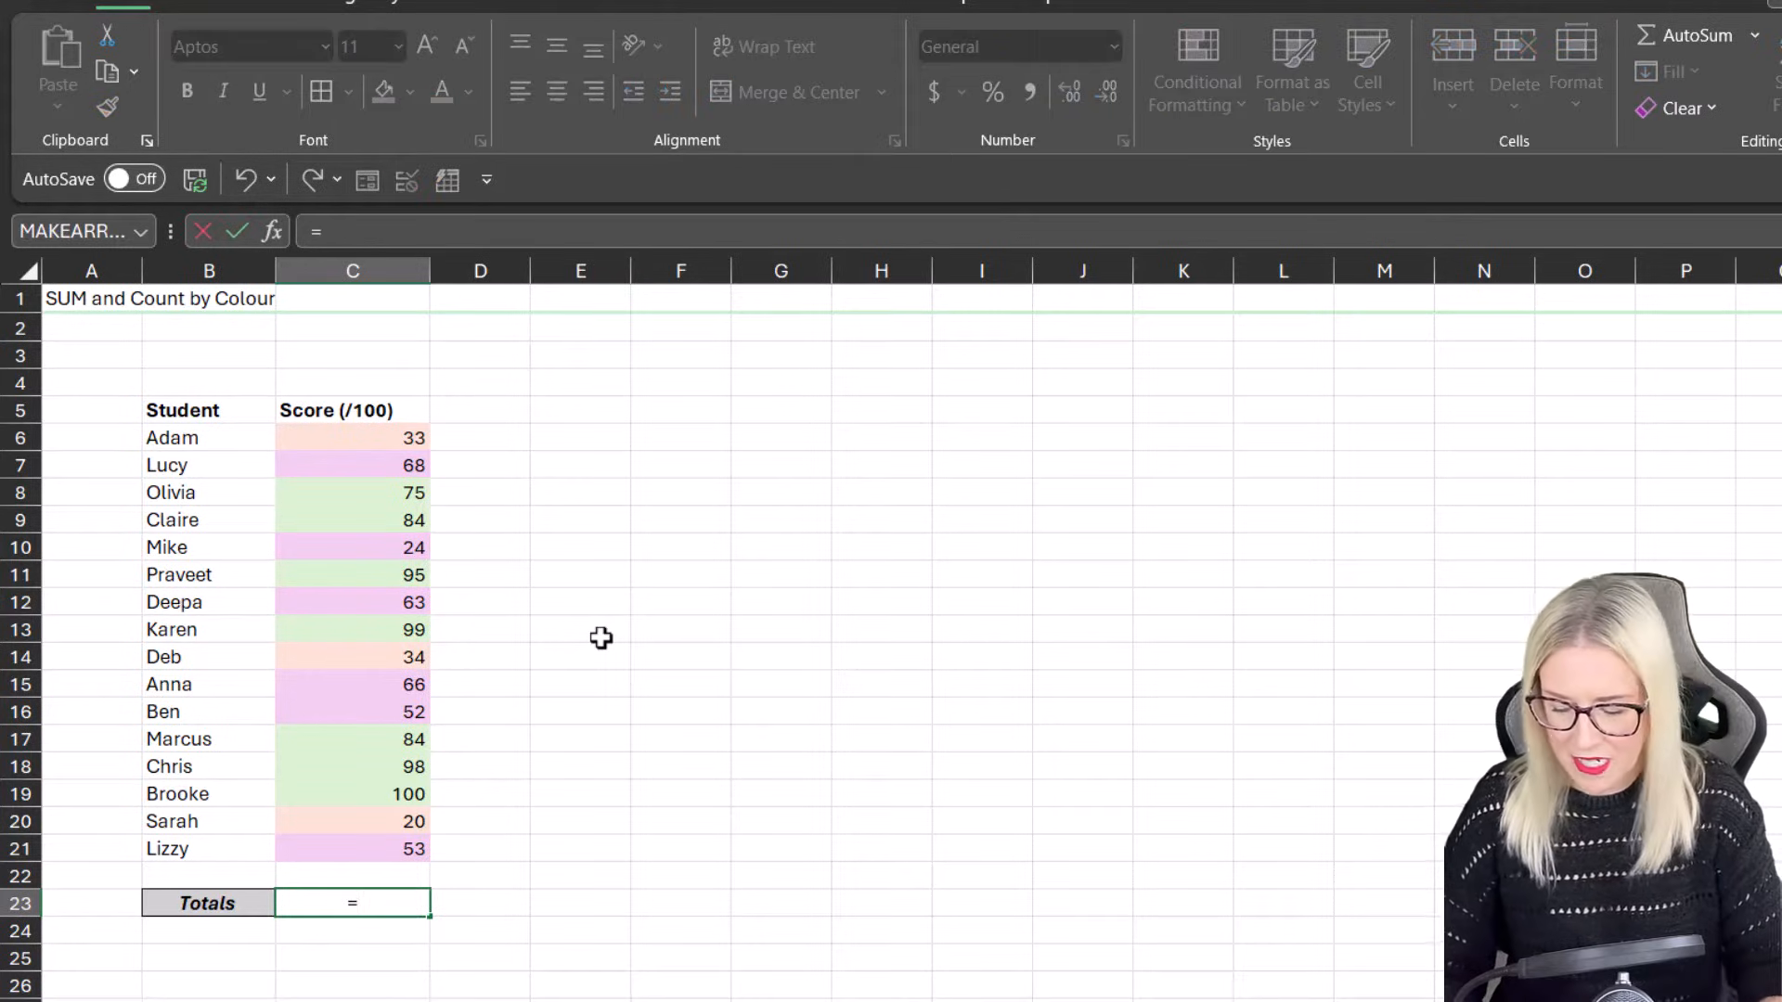
text(SUBTOTAL(2)
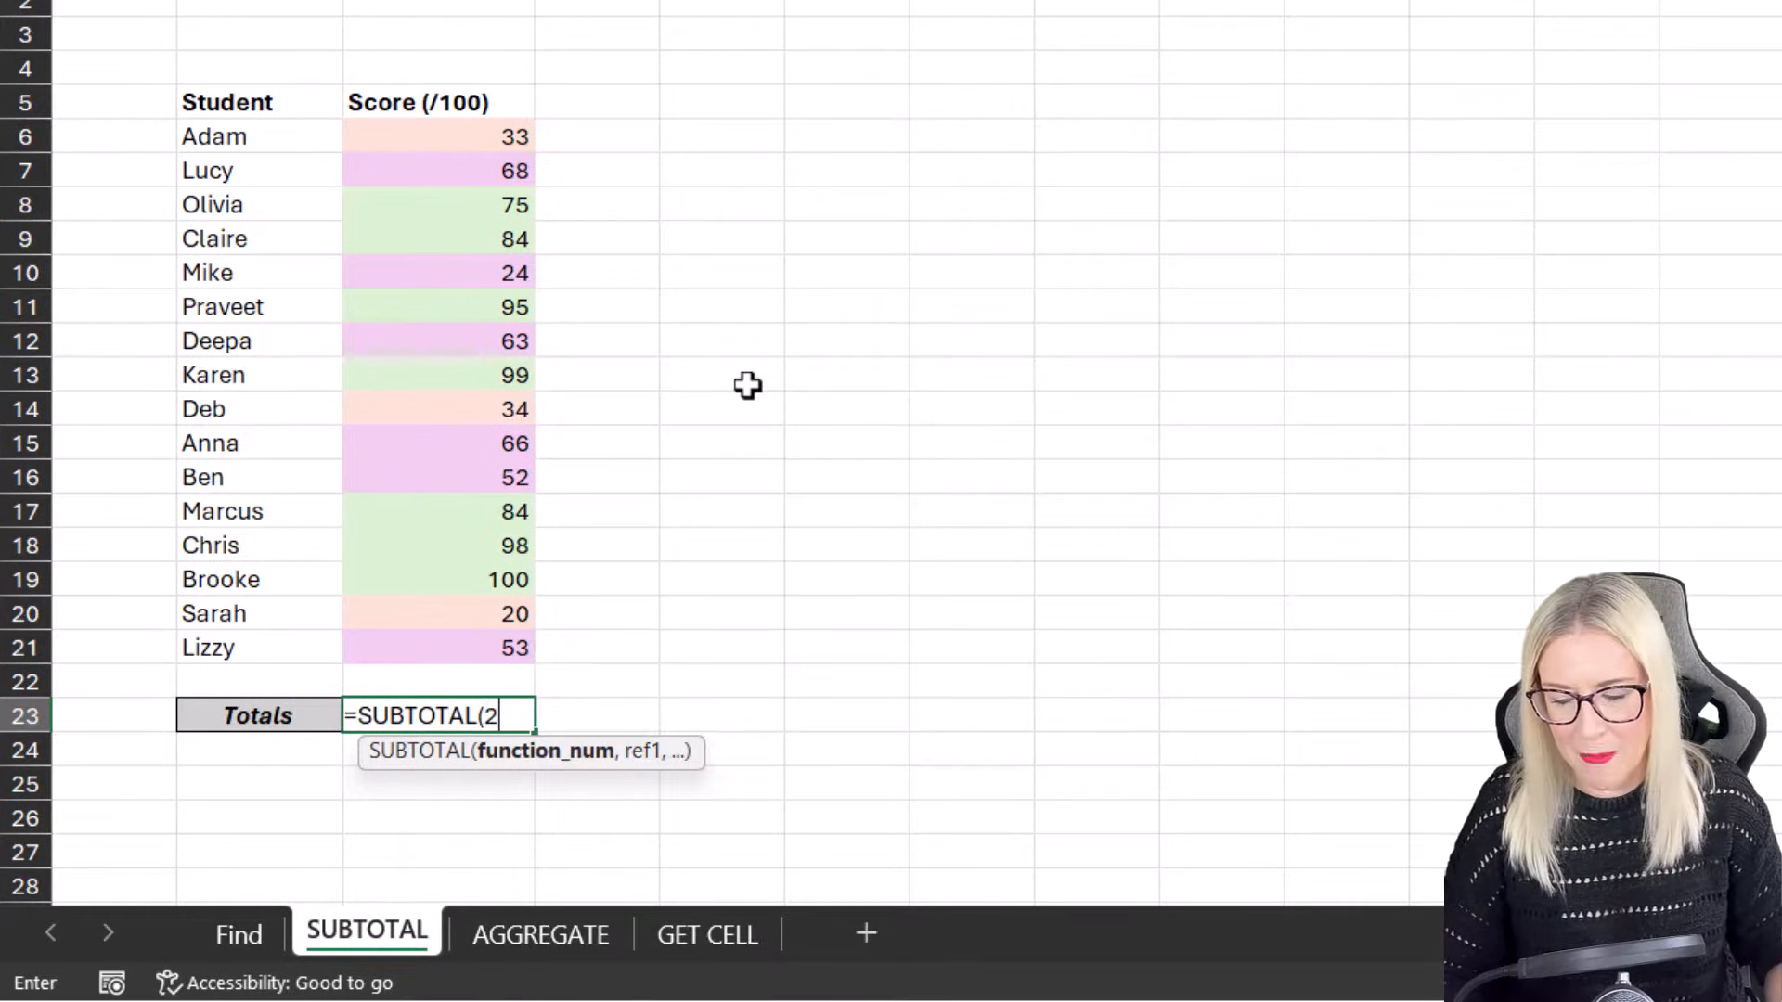
text(,C6:C21))
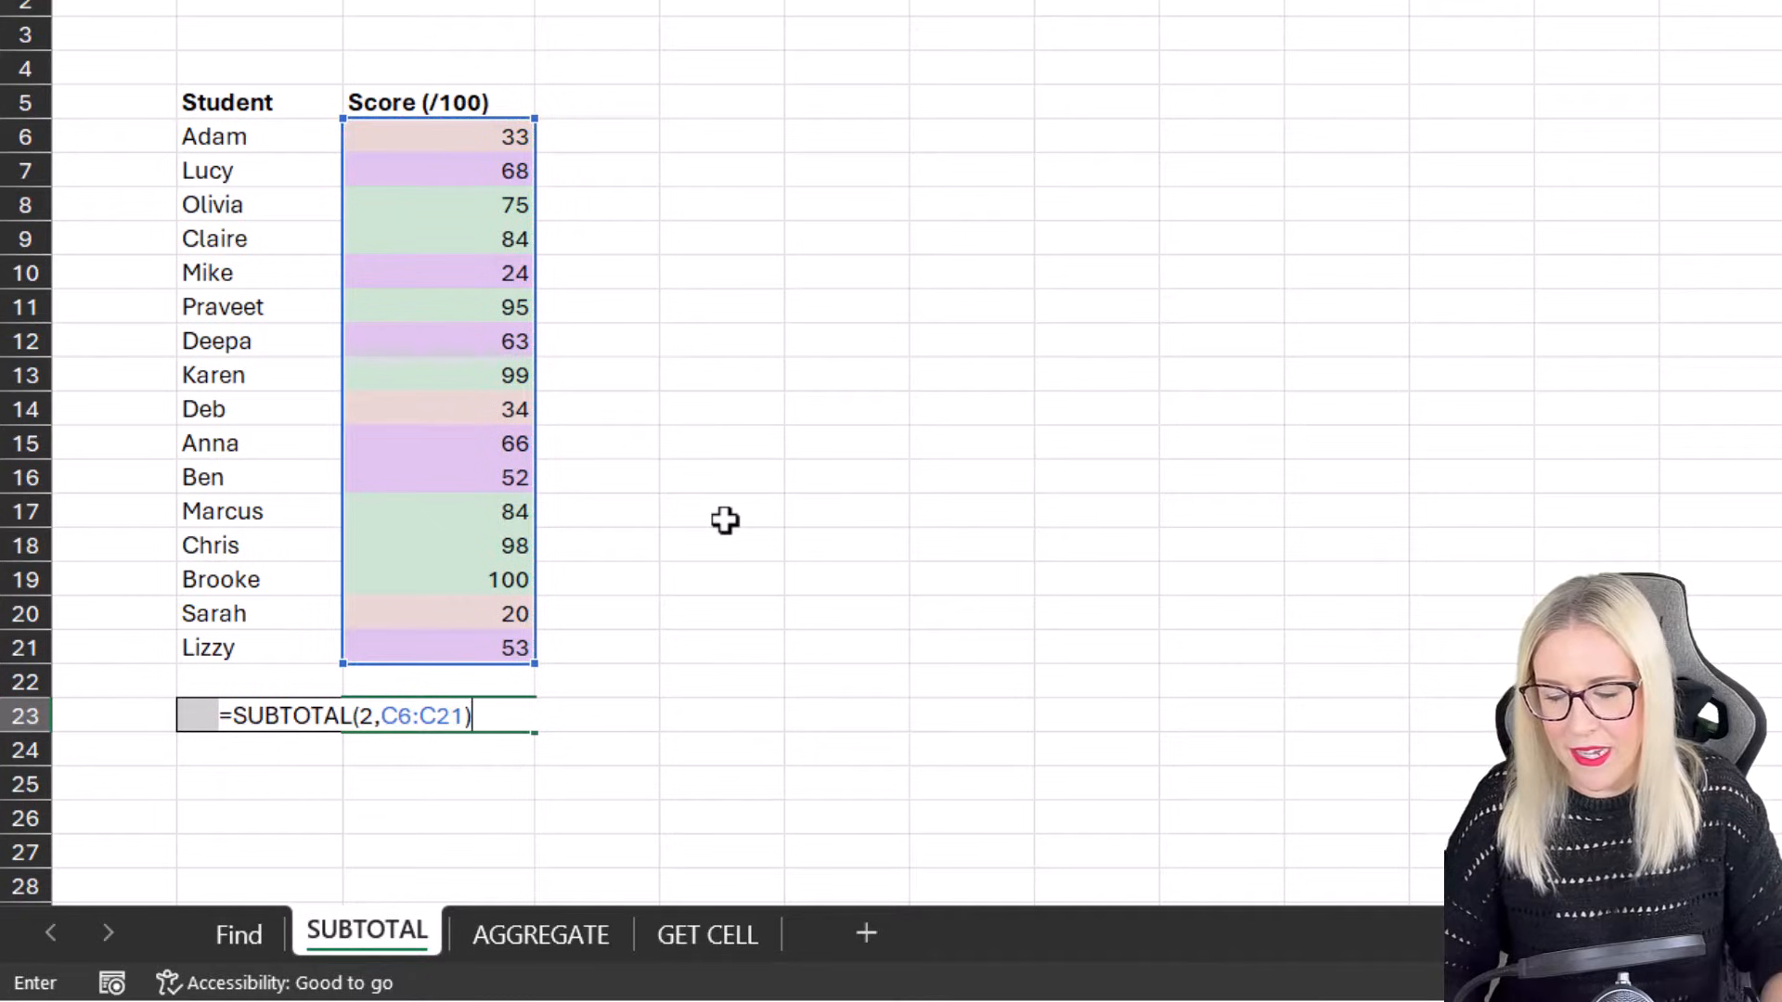
key(enter)
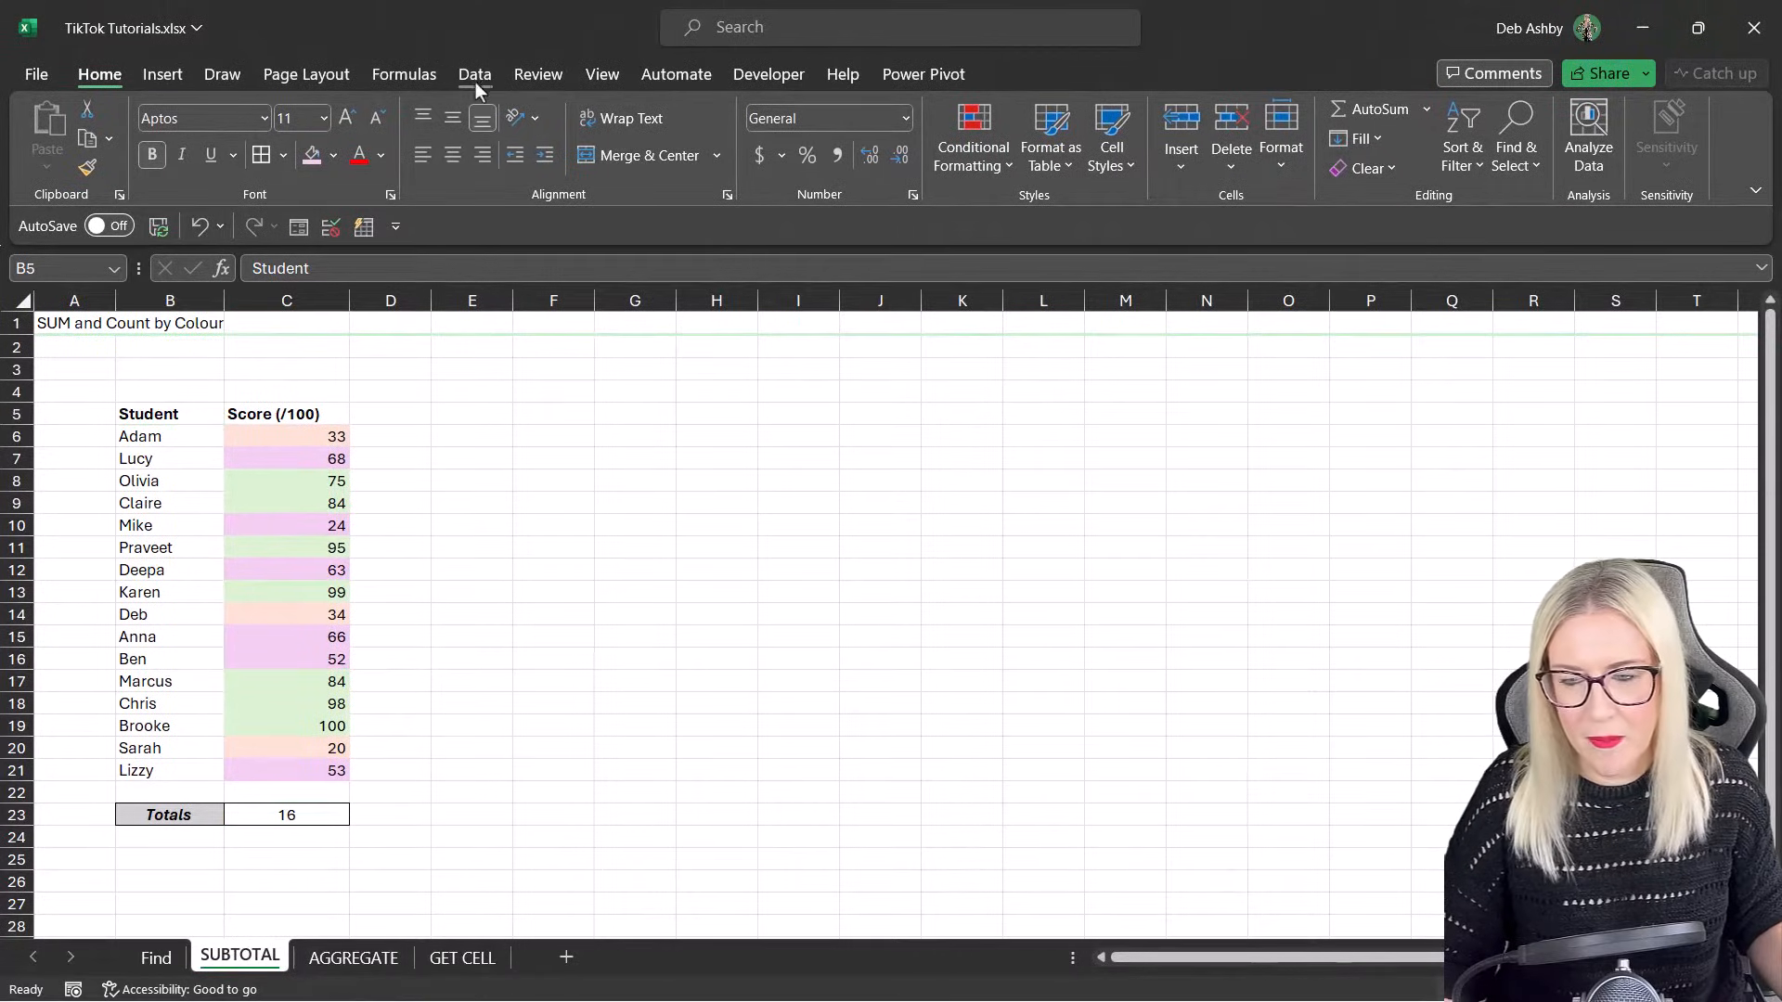
Step: Turn on filtering and show only the peach-shaded scores so the count drops to 3
click(475, 74)
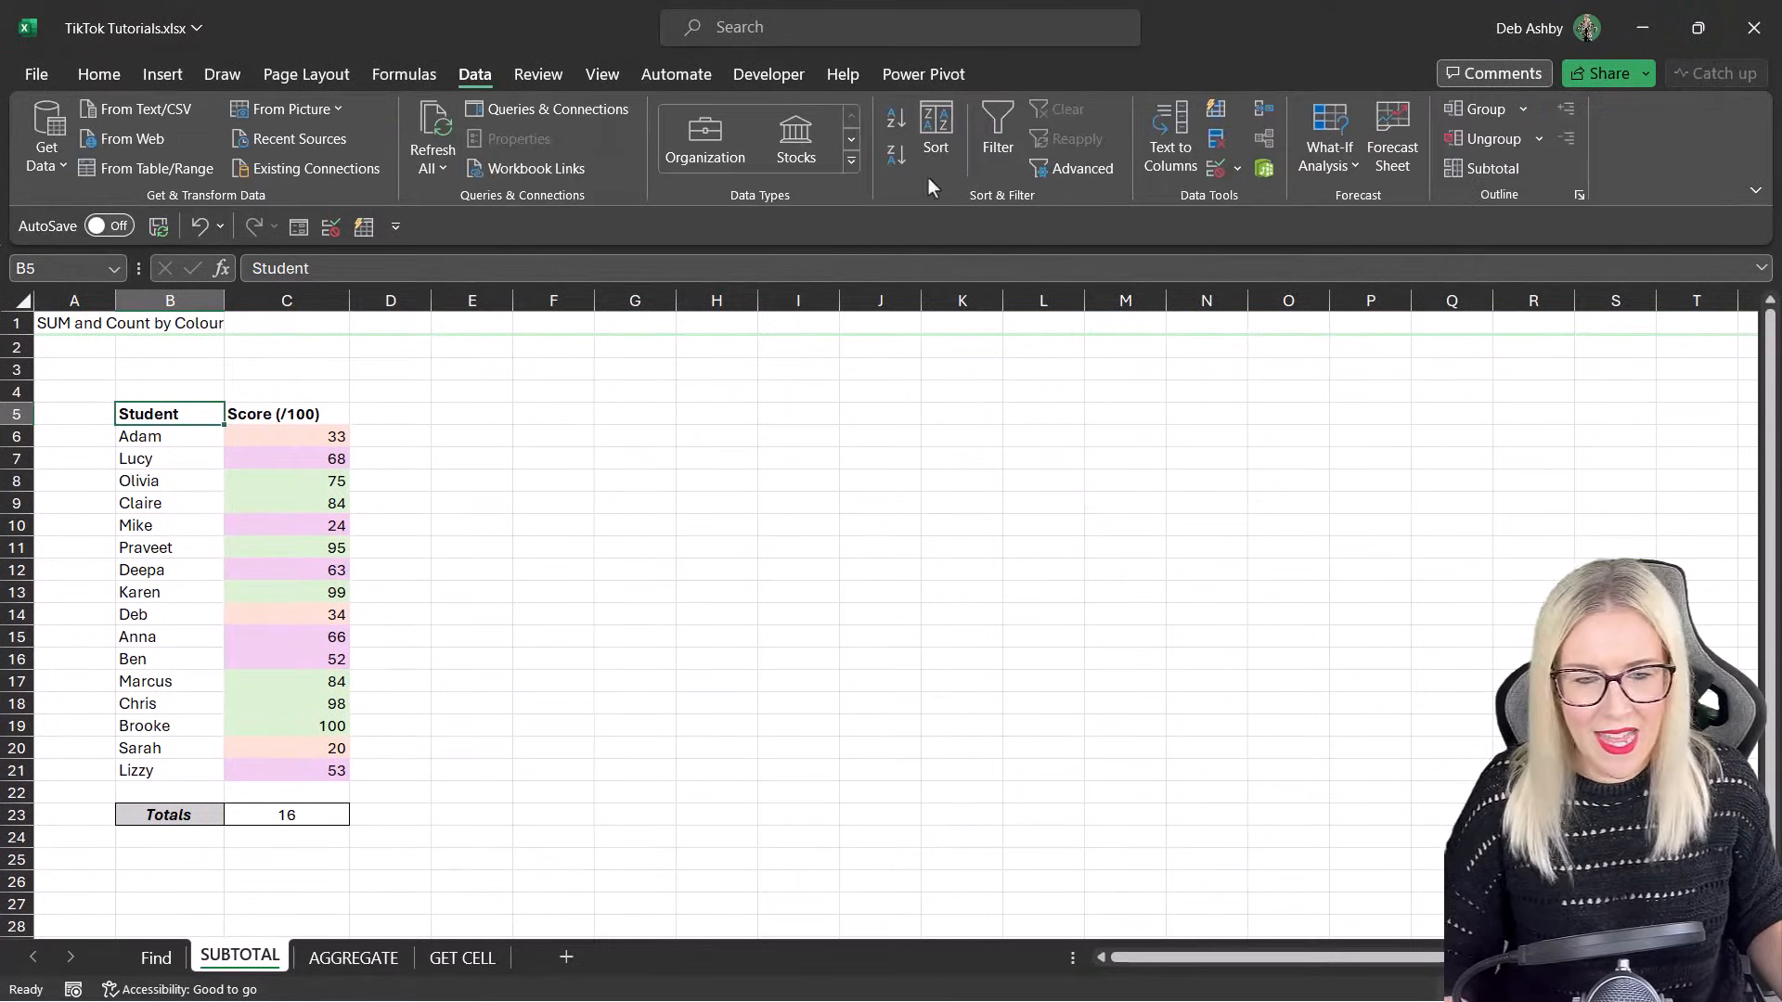
click(996, 124)
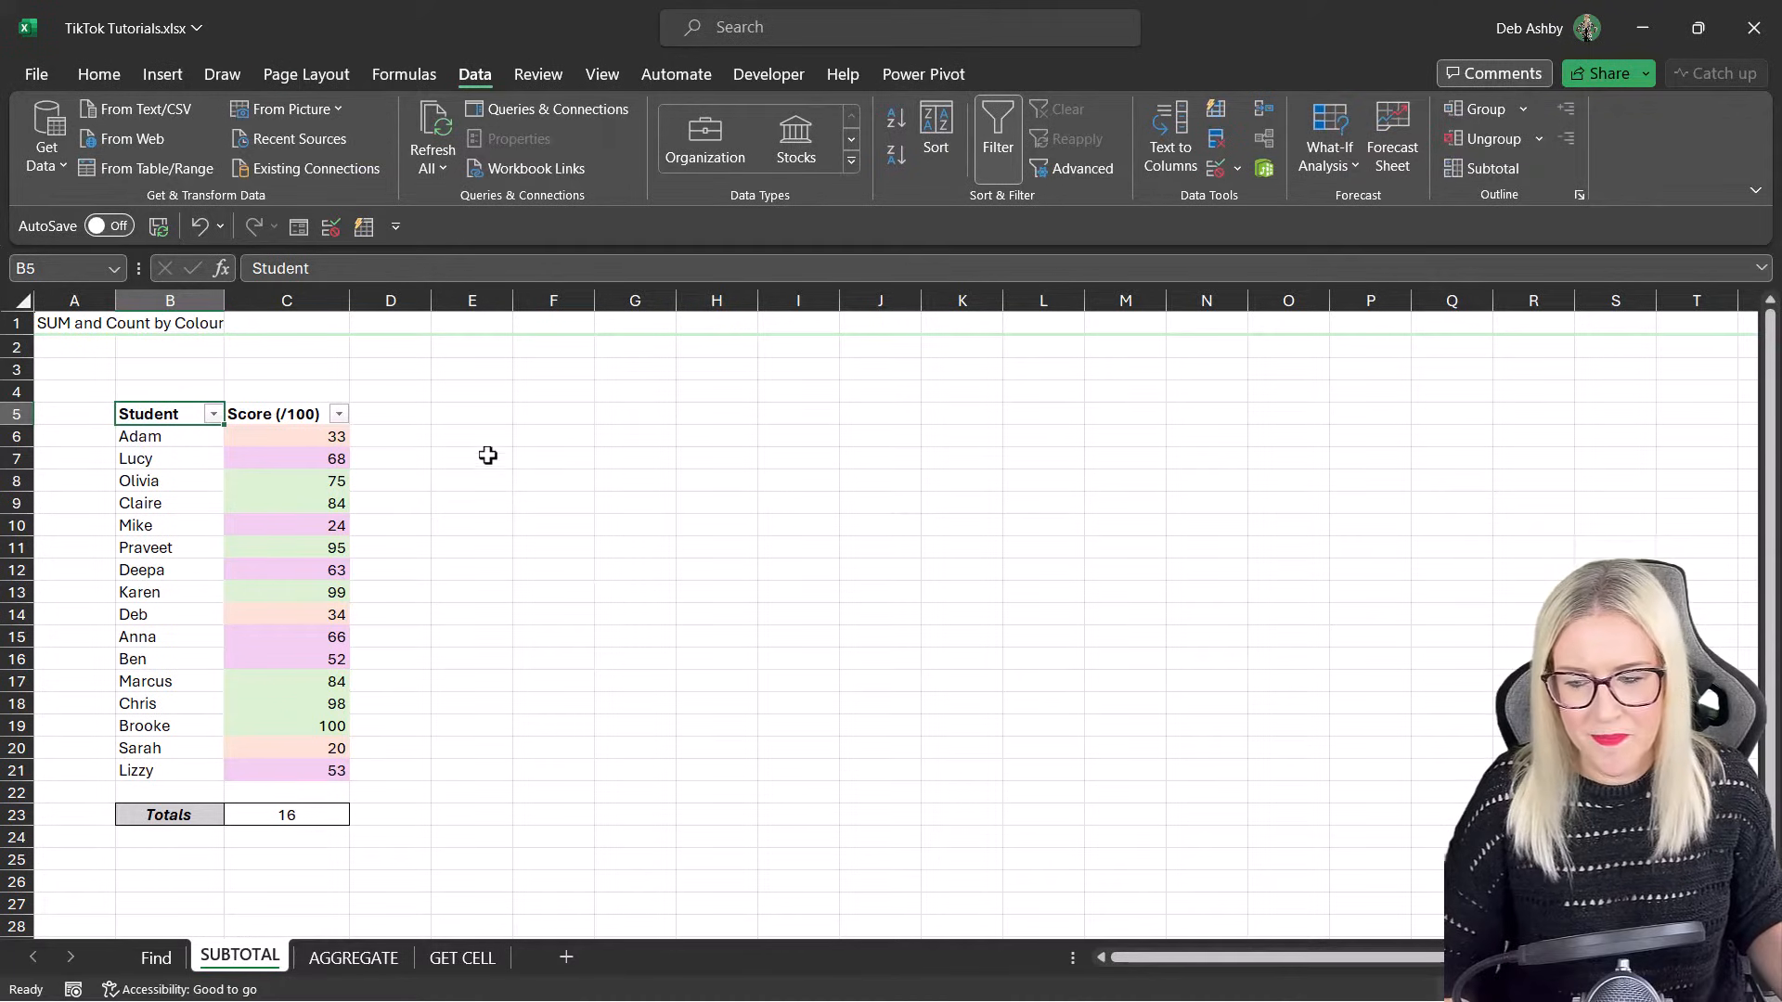
mouse_move(338, 412)
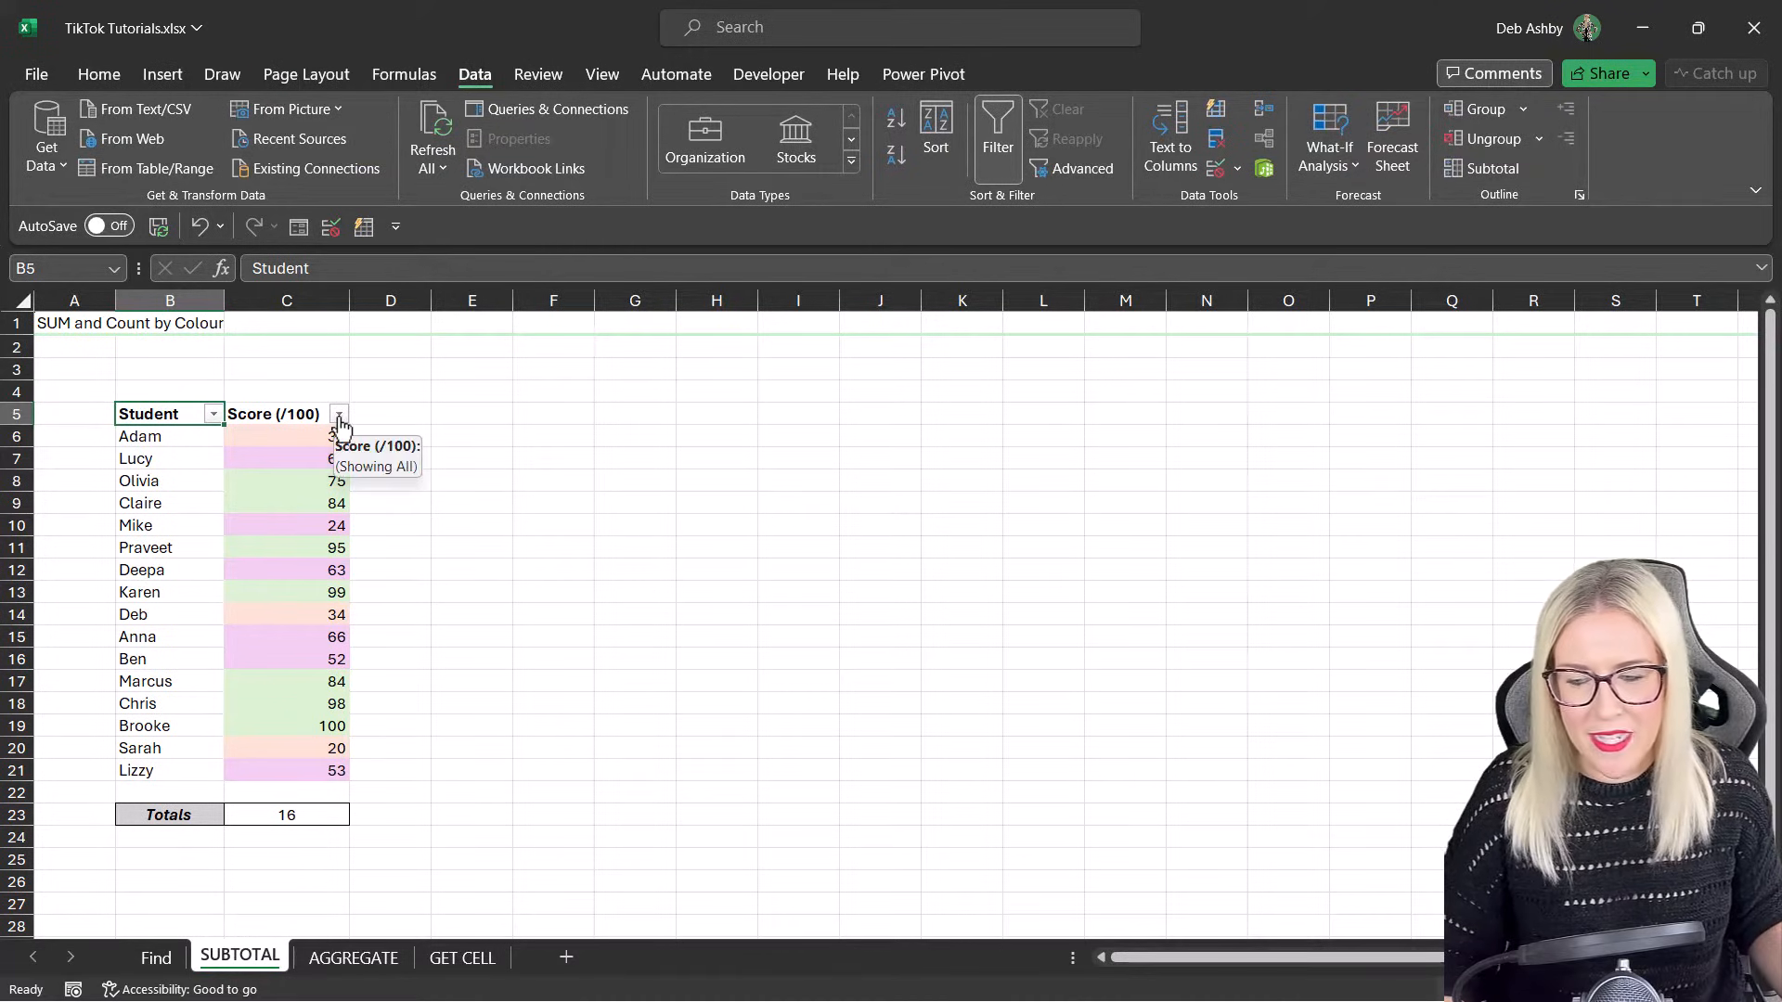
click(338, 414)
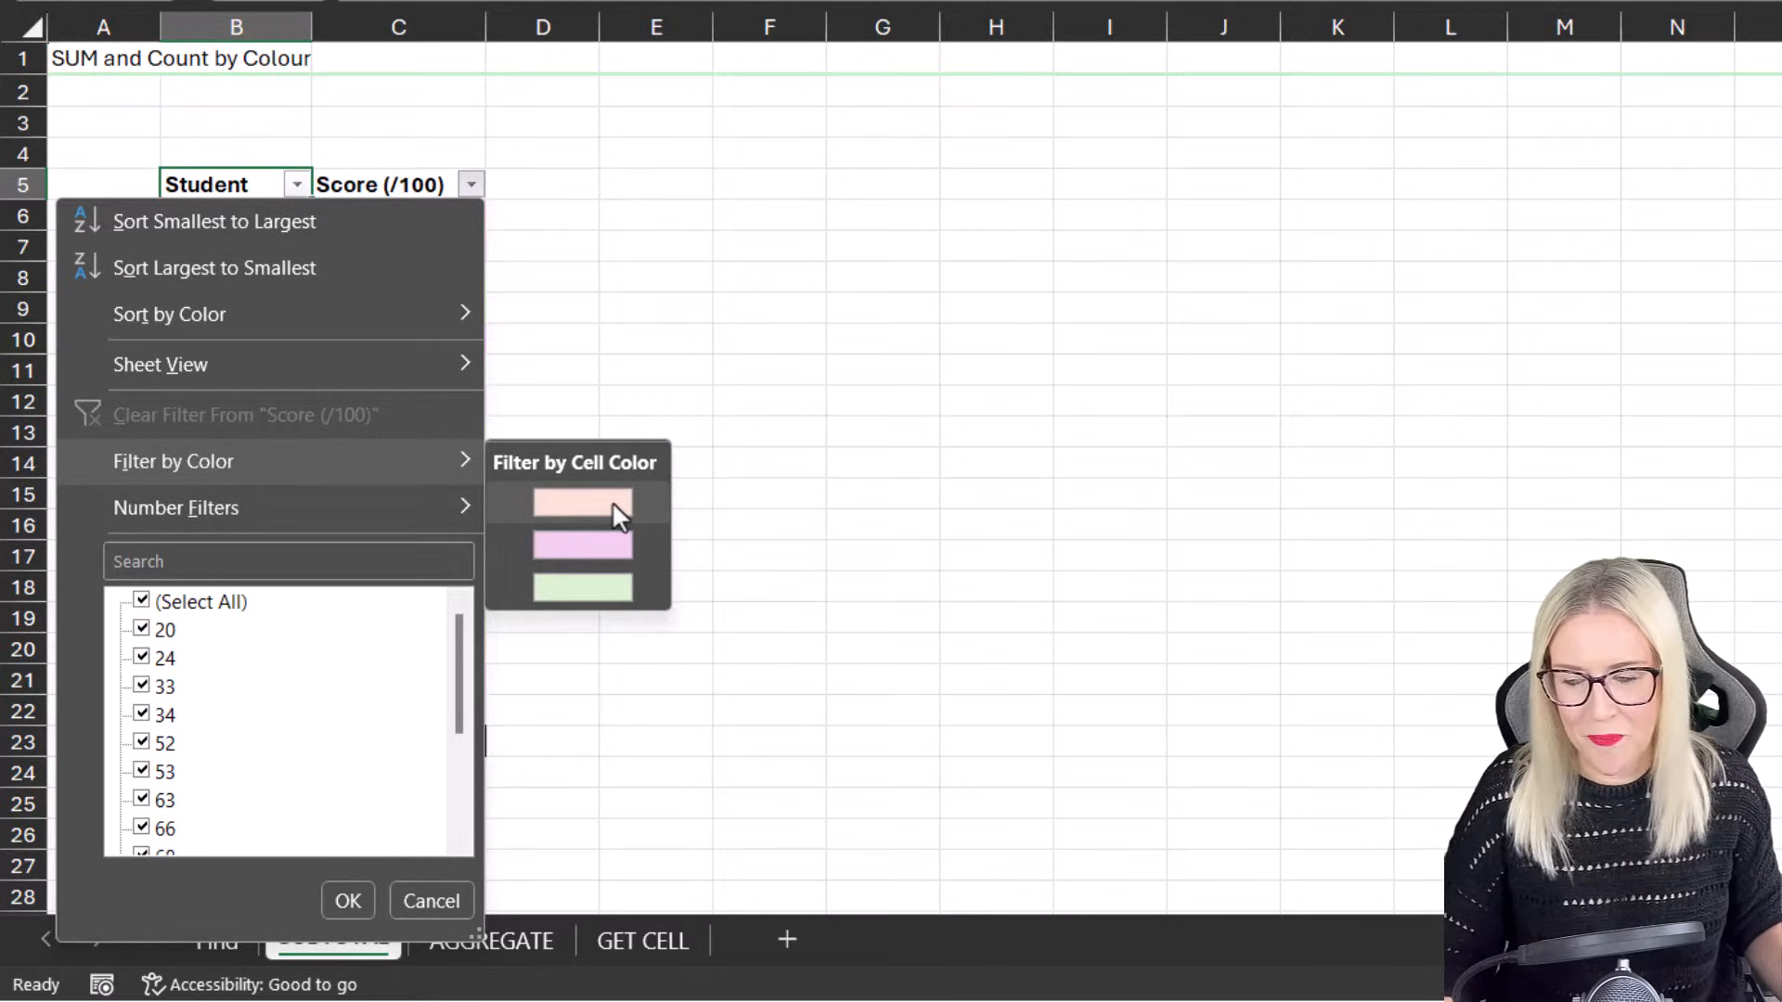
click(581, 503)
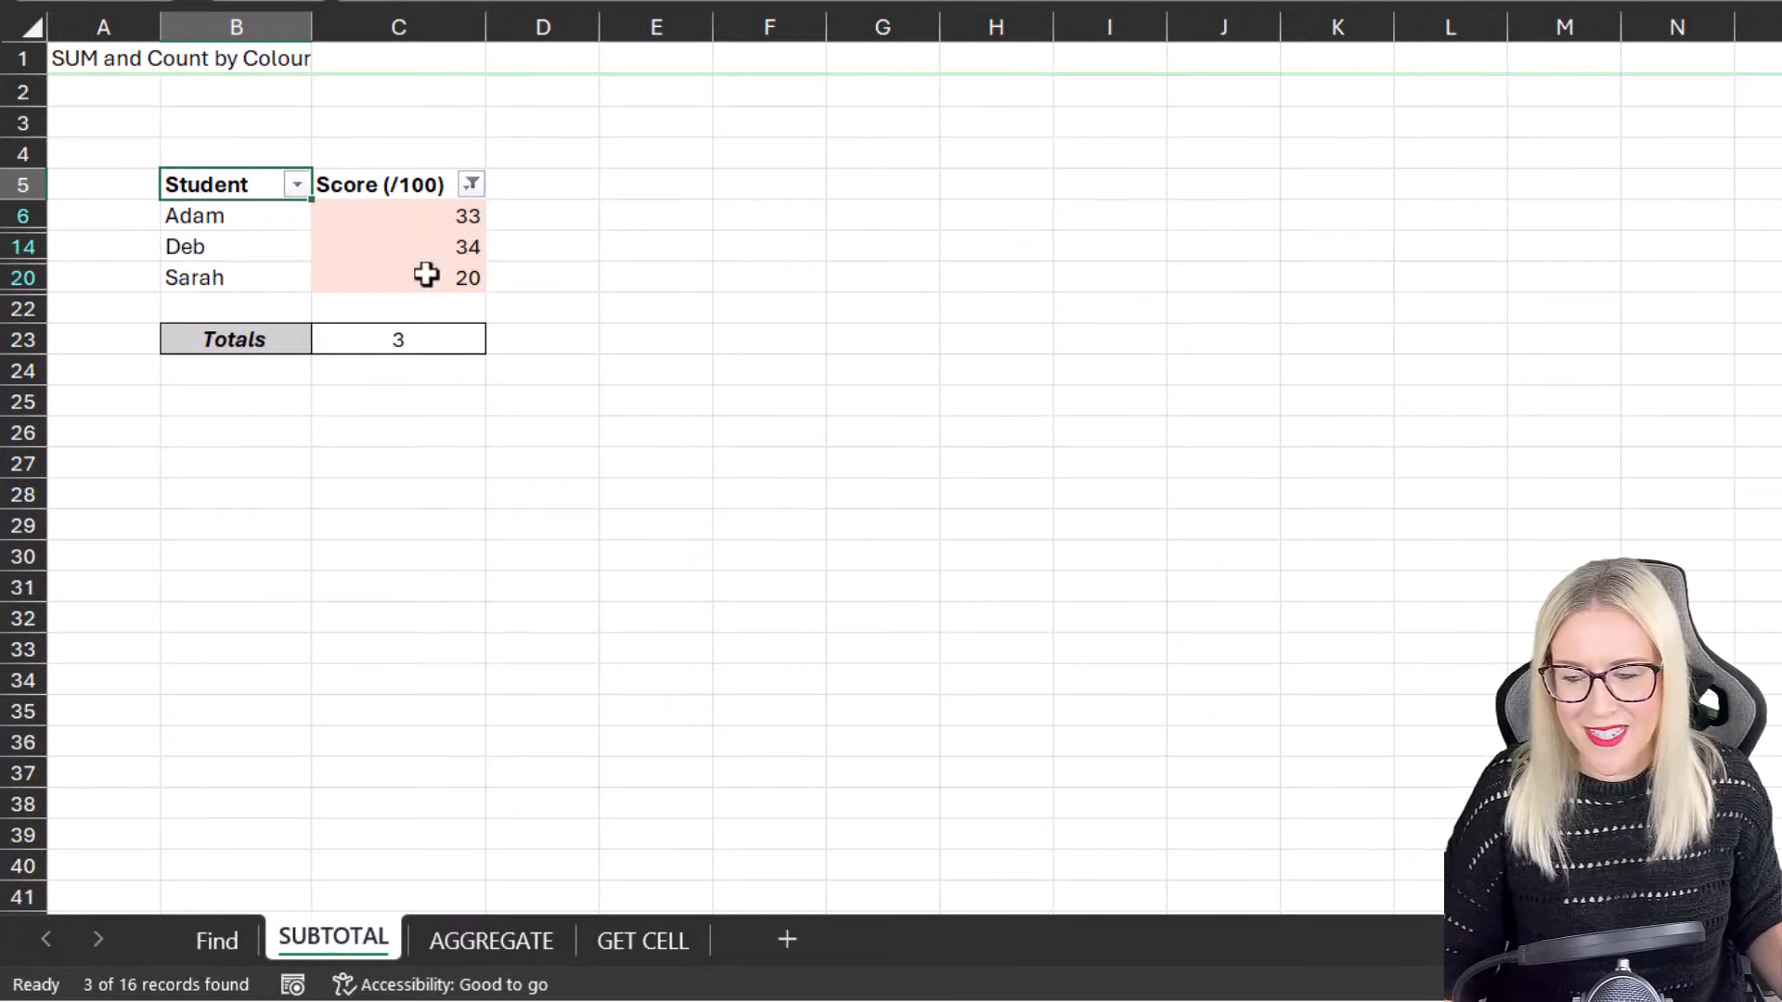
mouse_move(960, 351)
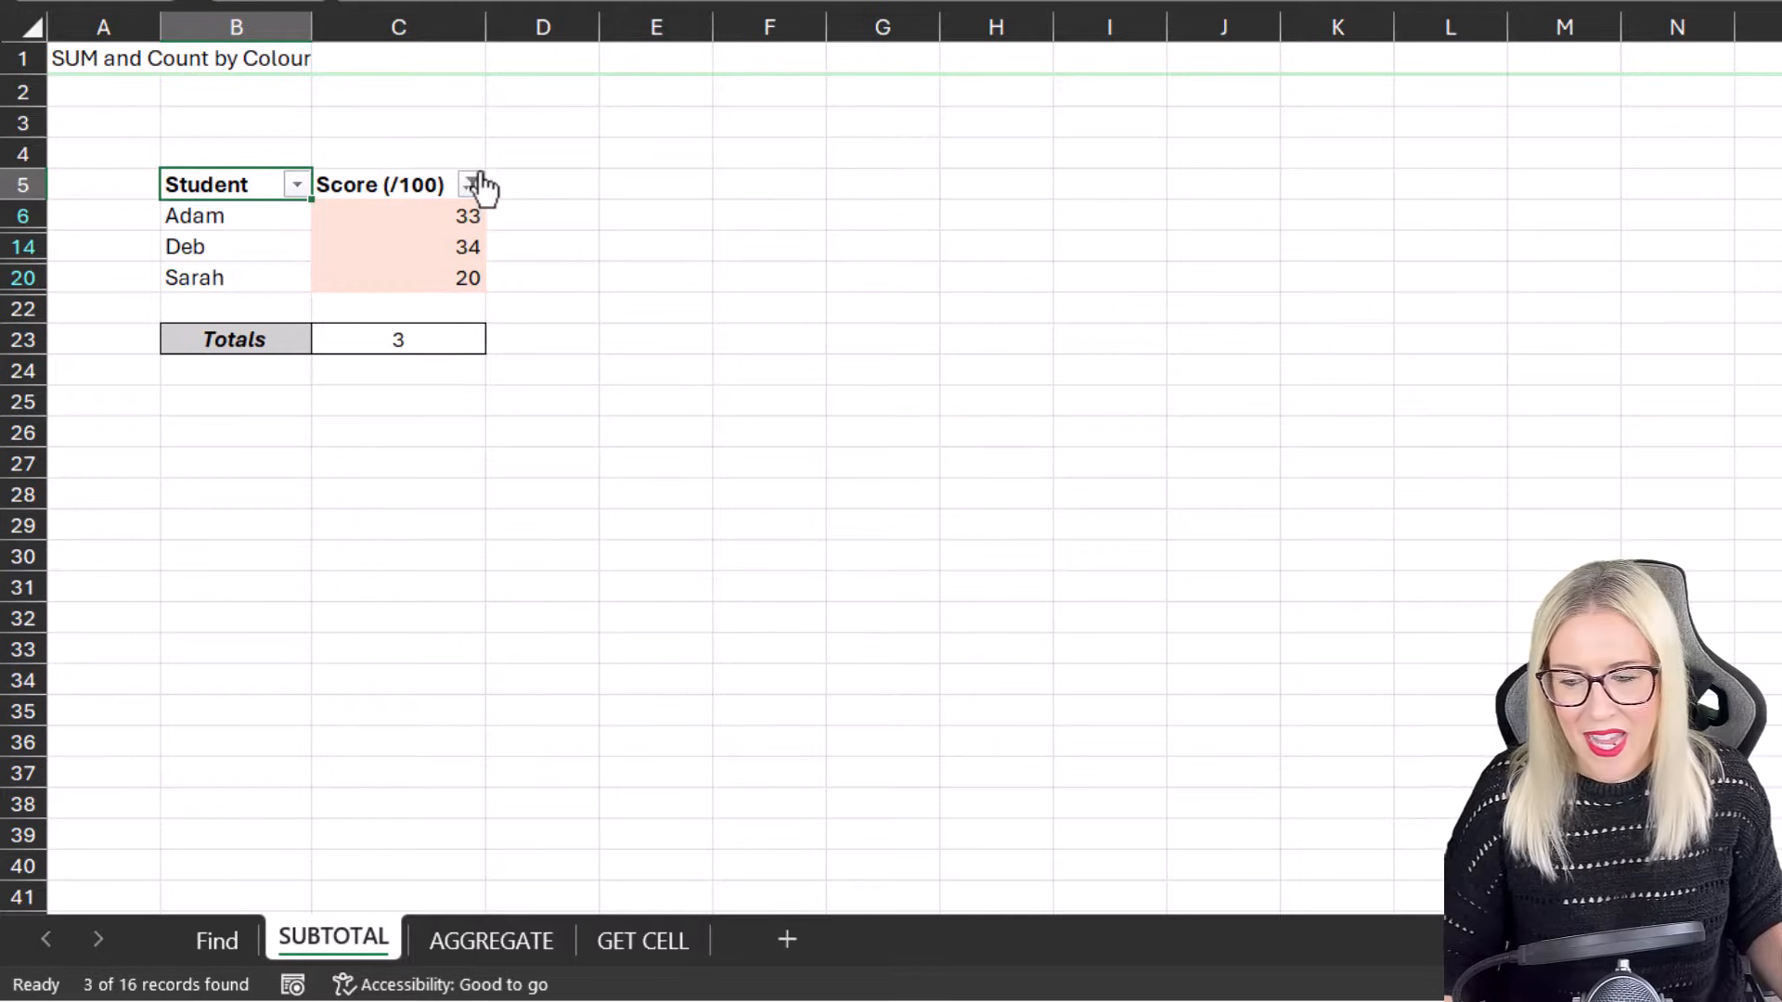
Step: Filter to the purple-shaded scores for a count of 6, then switch to the AGGREGATE sheet
click(470, 184)
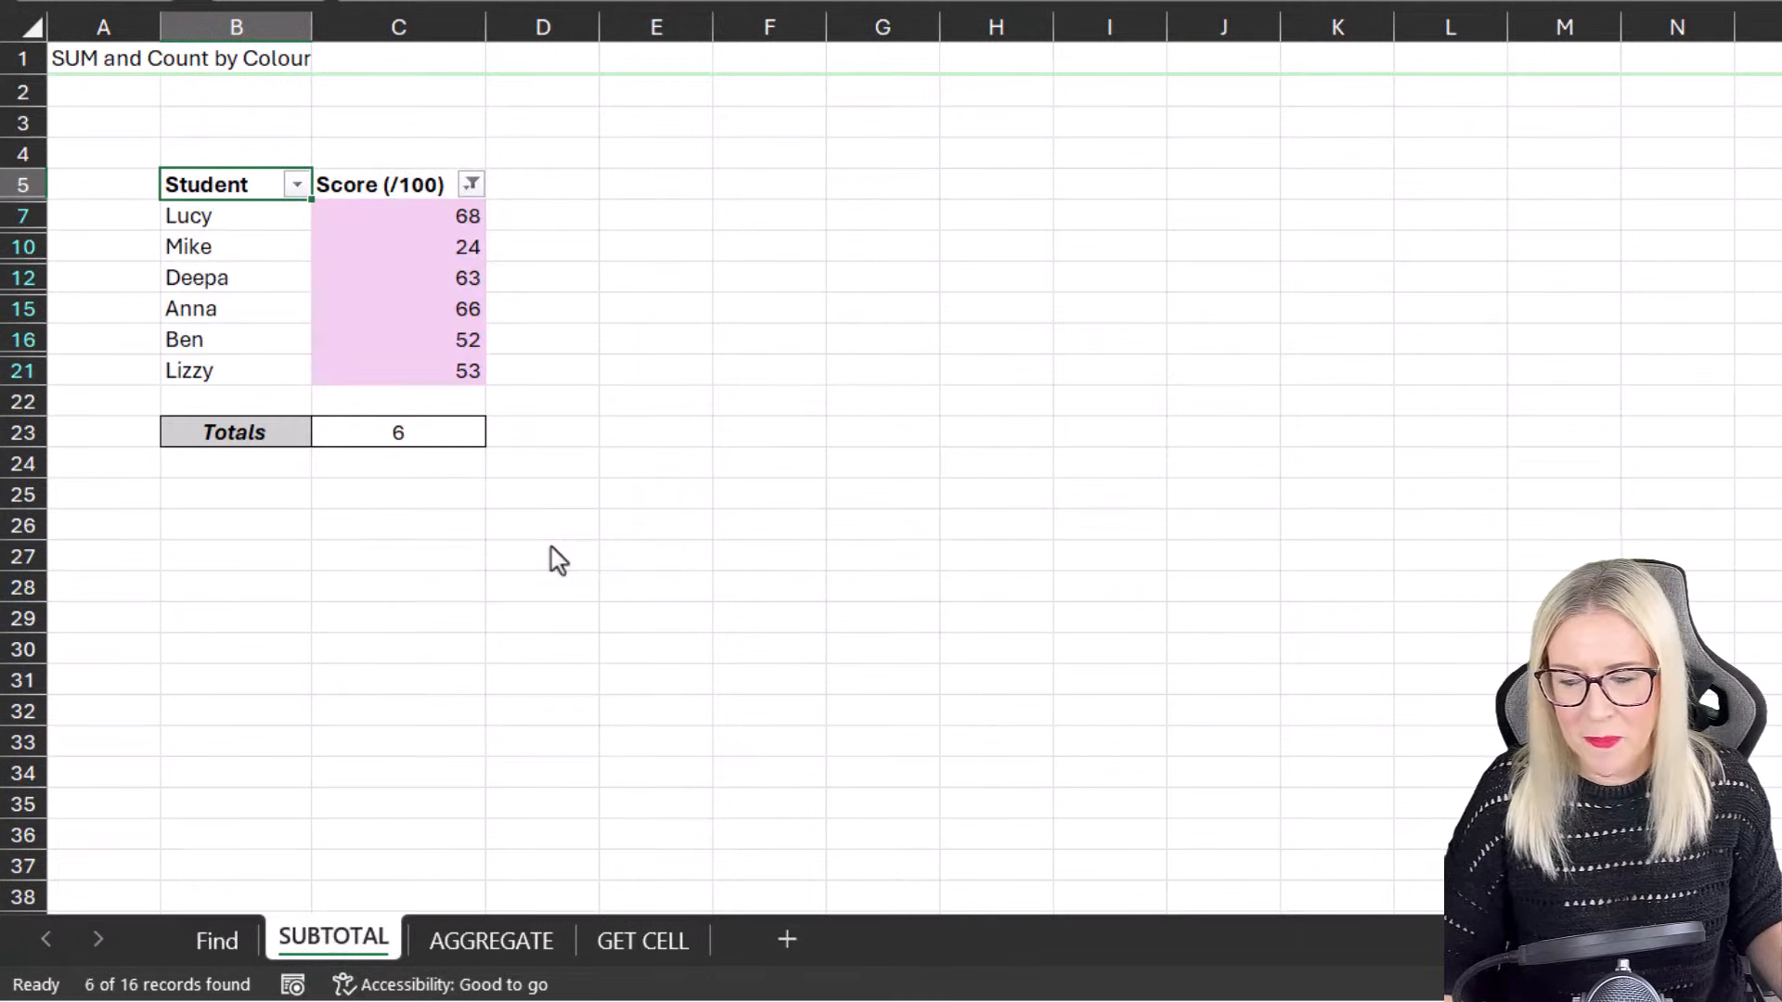
click(397, 432)
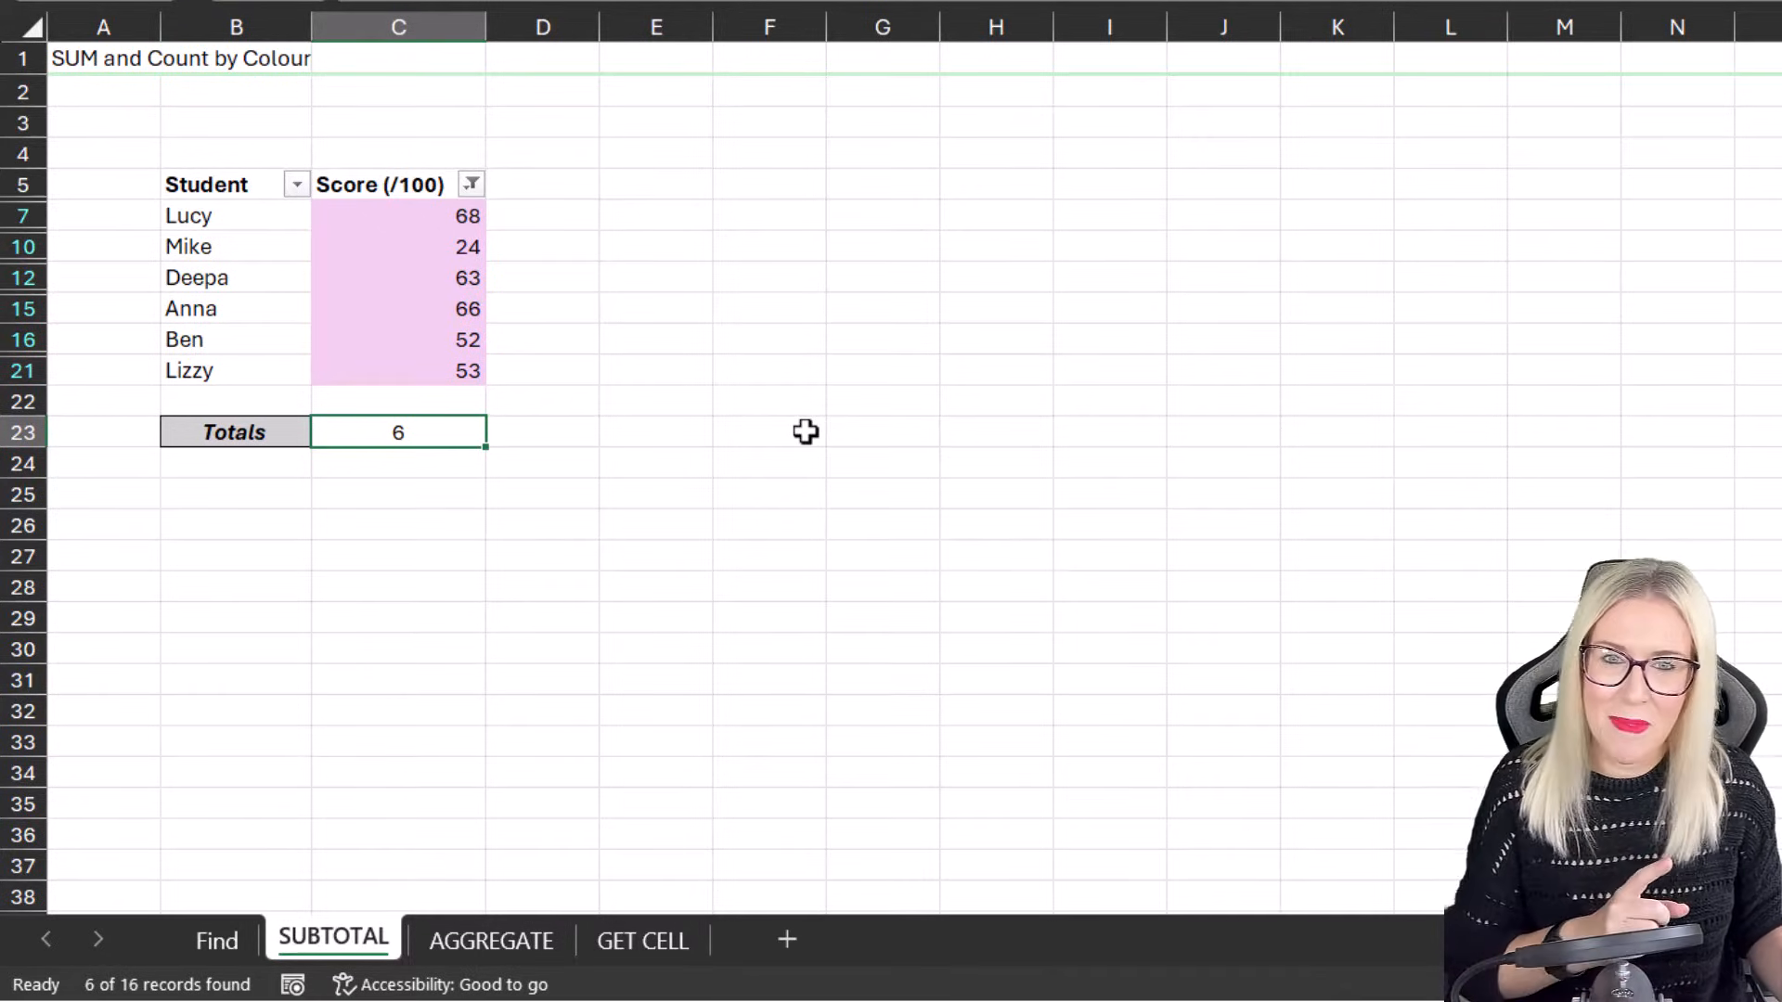
click(490, 939)
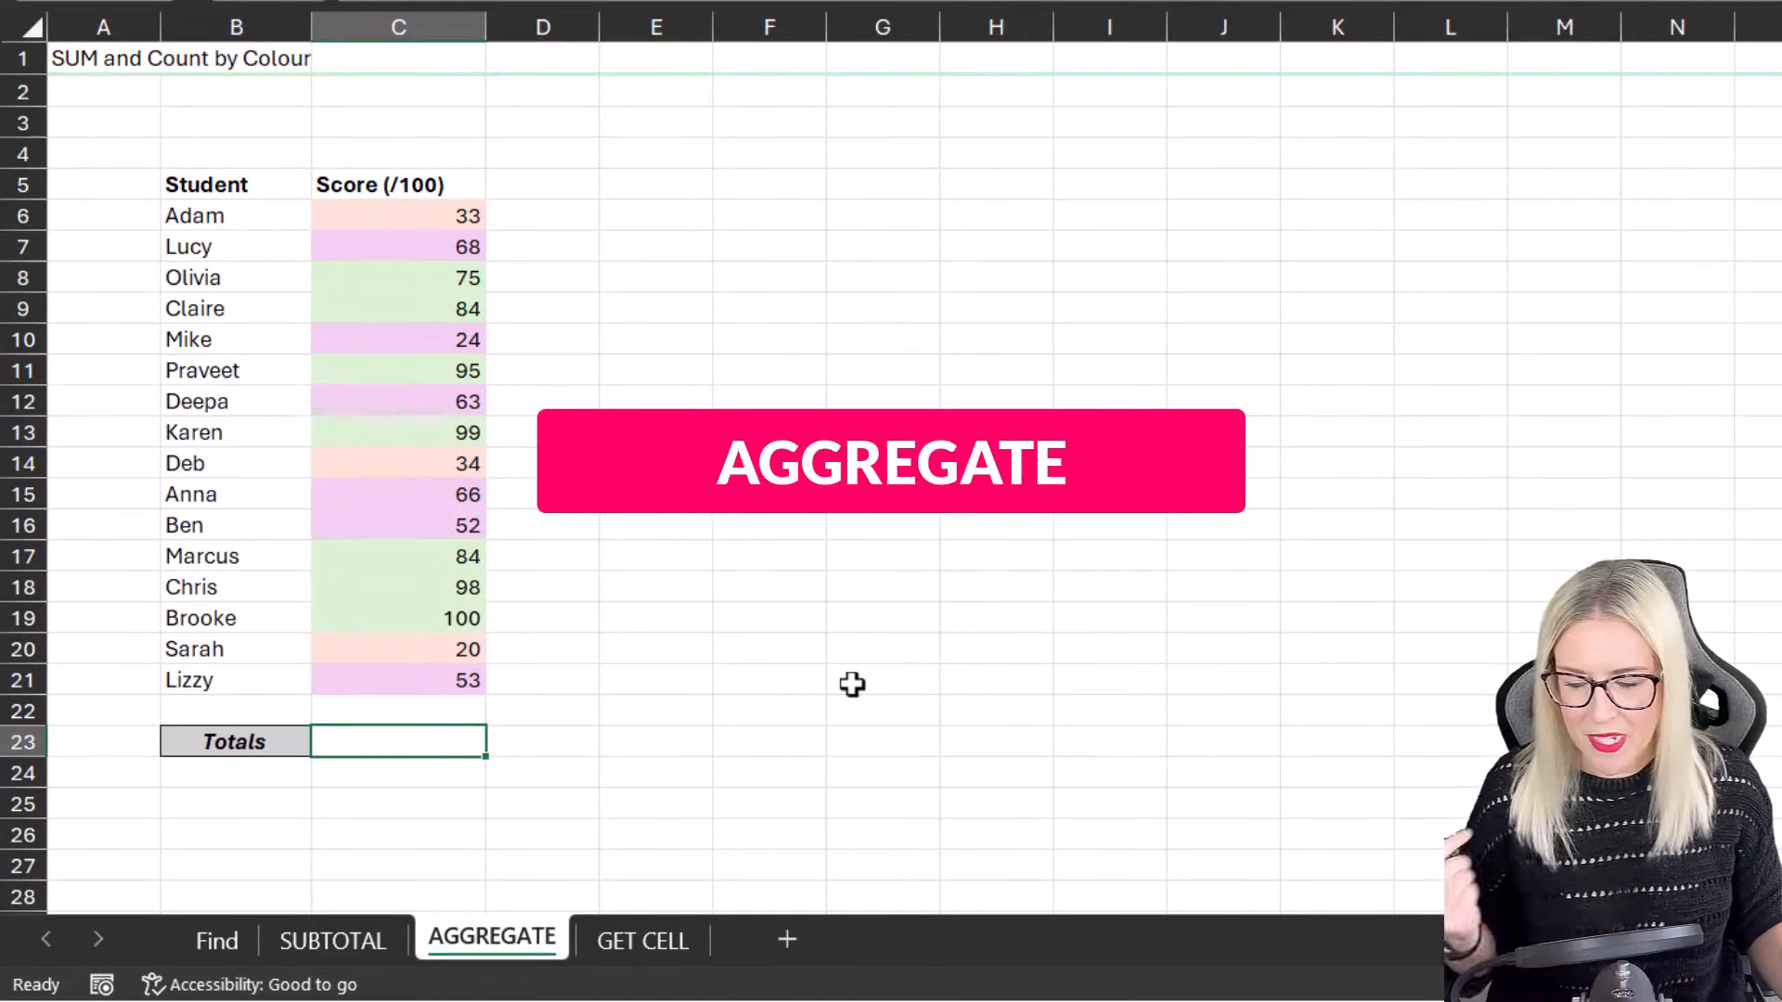
Step: Enter =AGGREGATE(2,5,C6:C21) in the Totals cell to count only visible scores
text(=A)
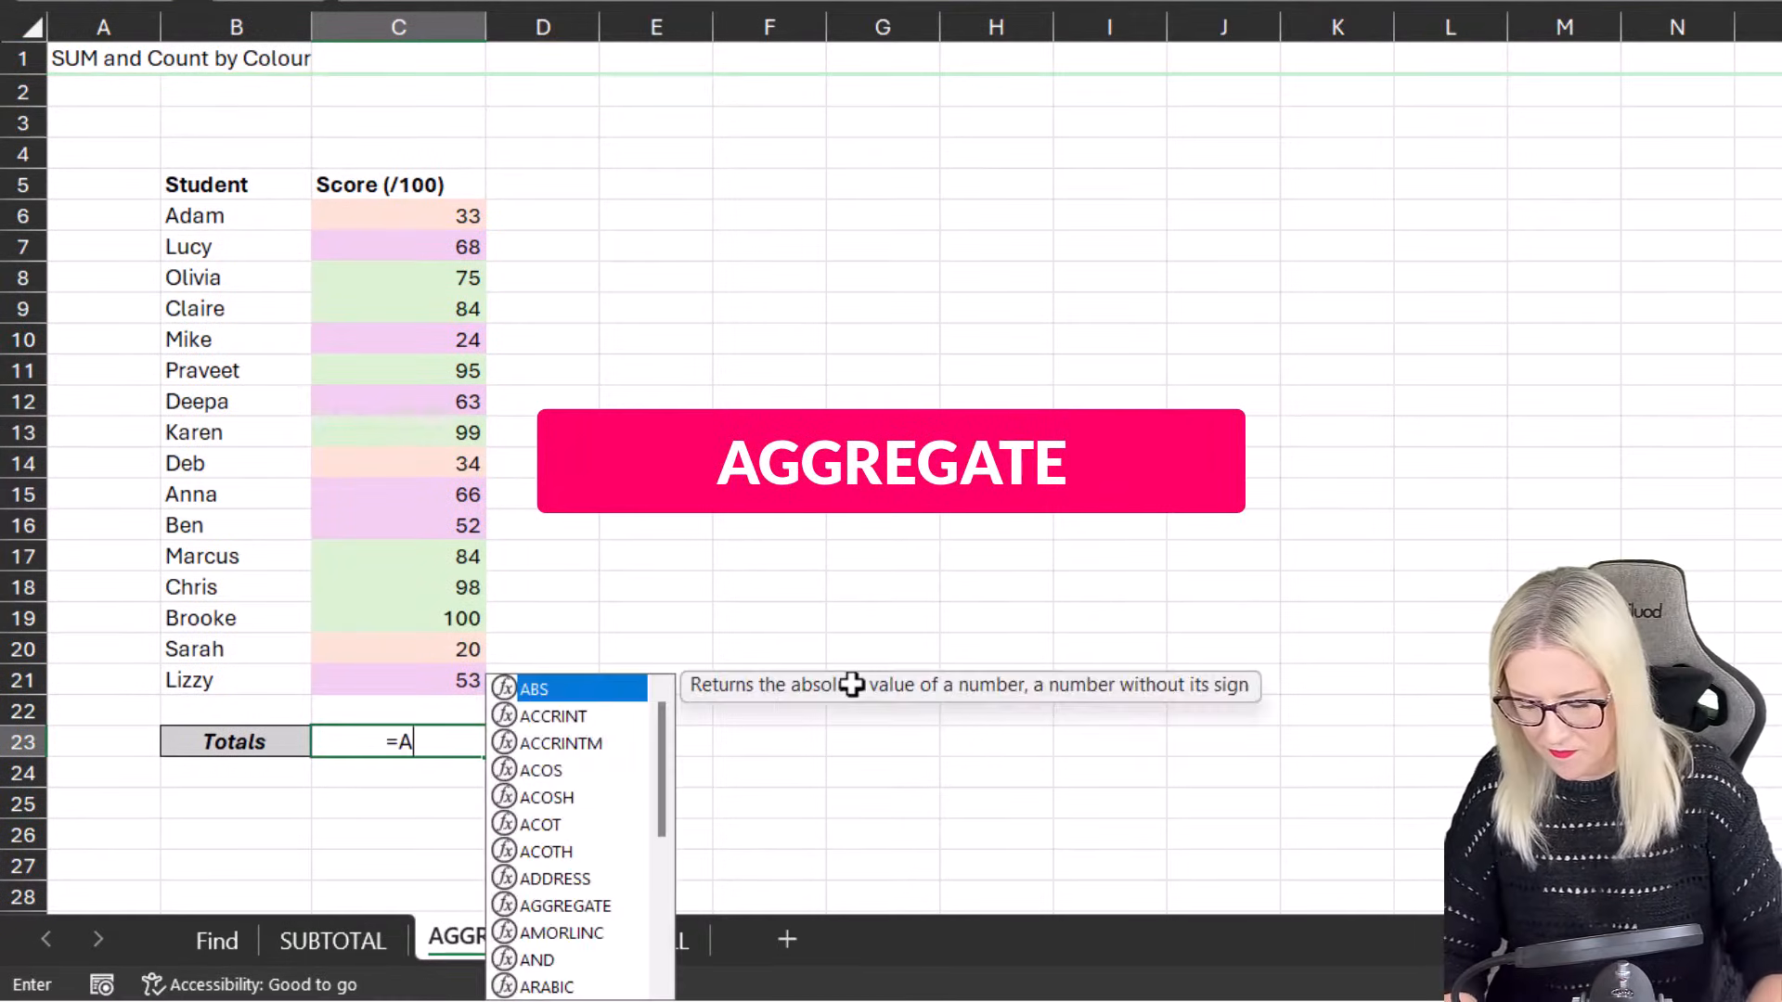
text(GGREGATE()
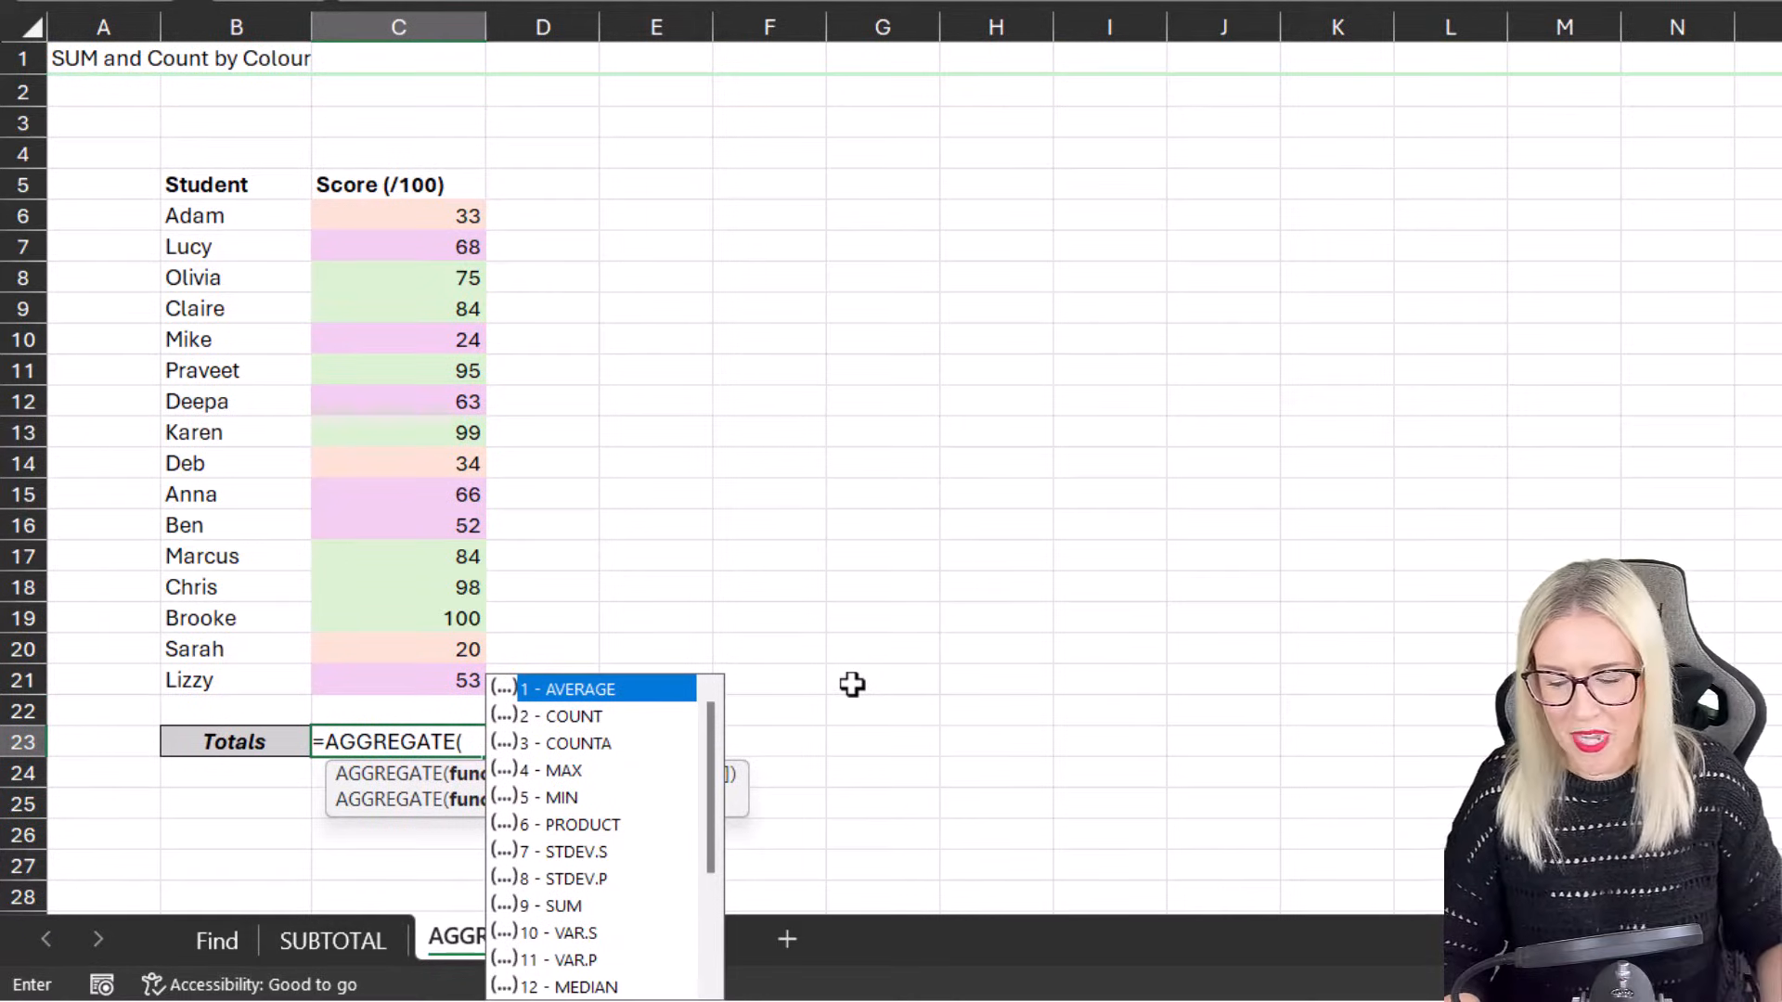
text(2)
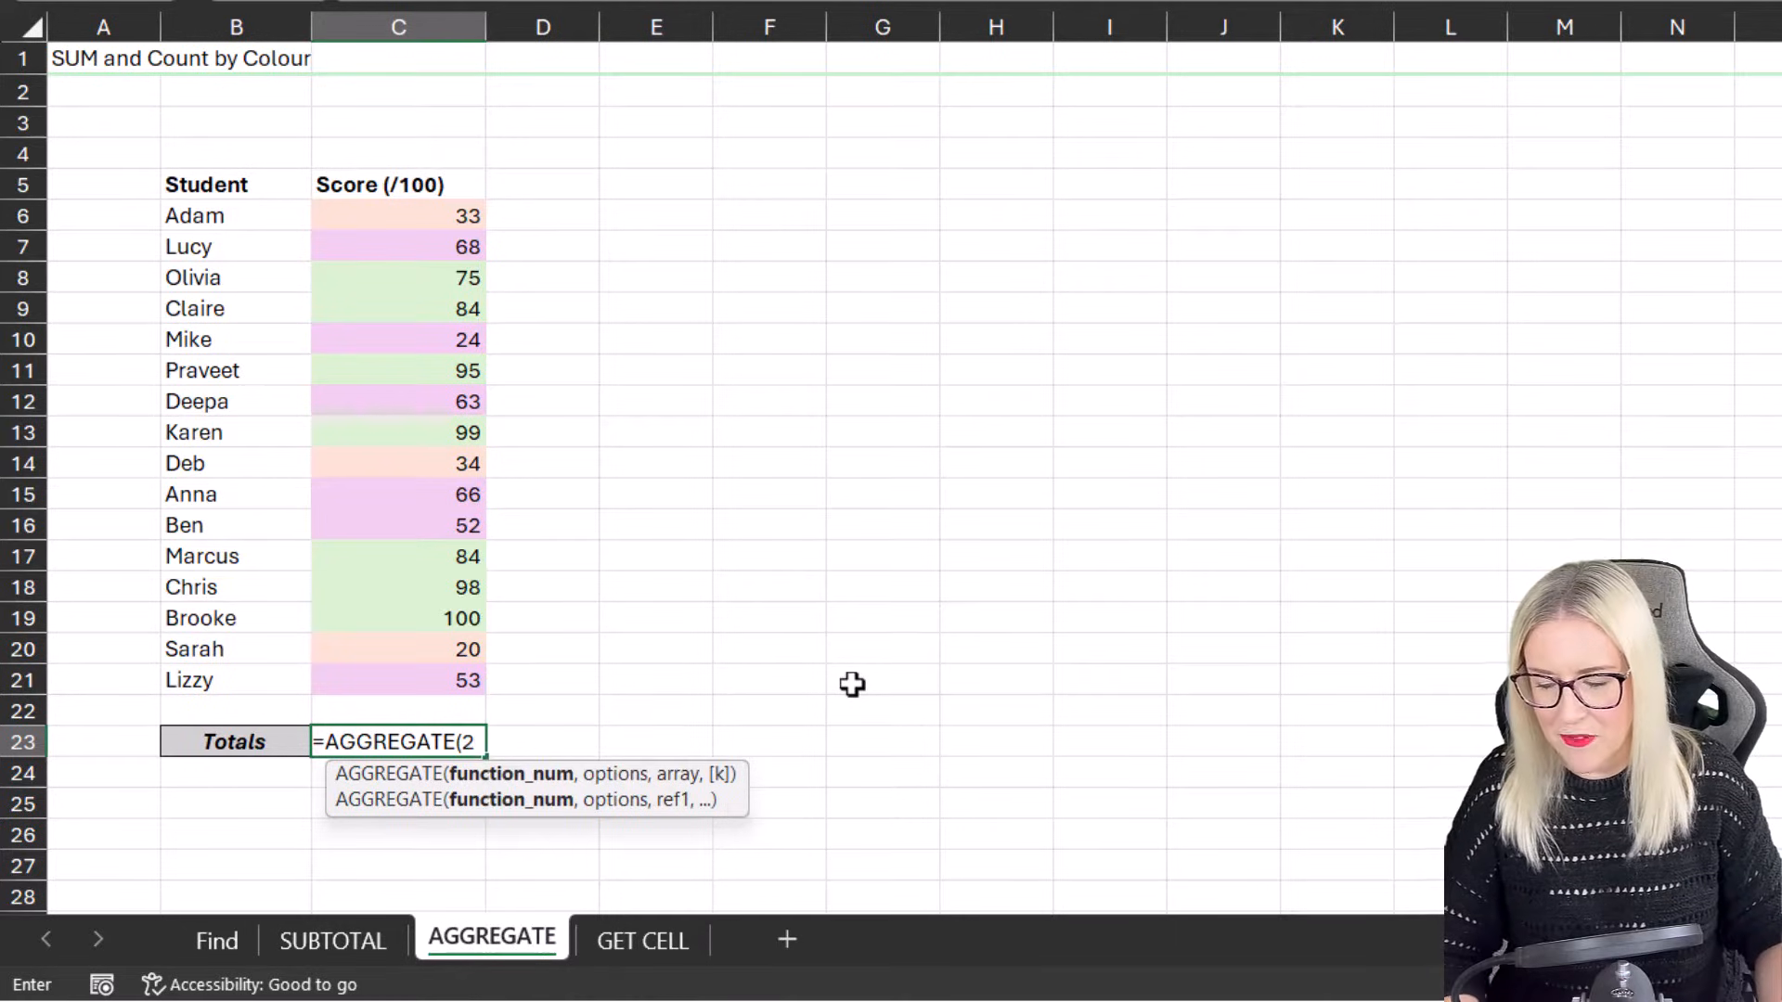
text(,)
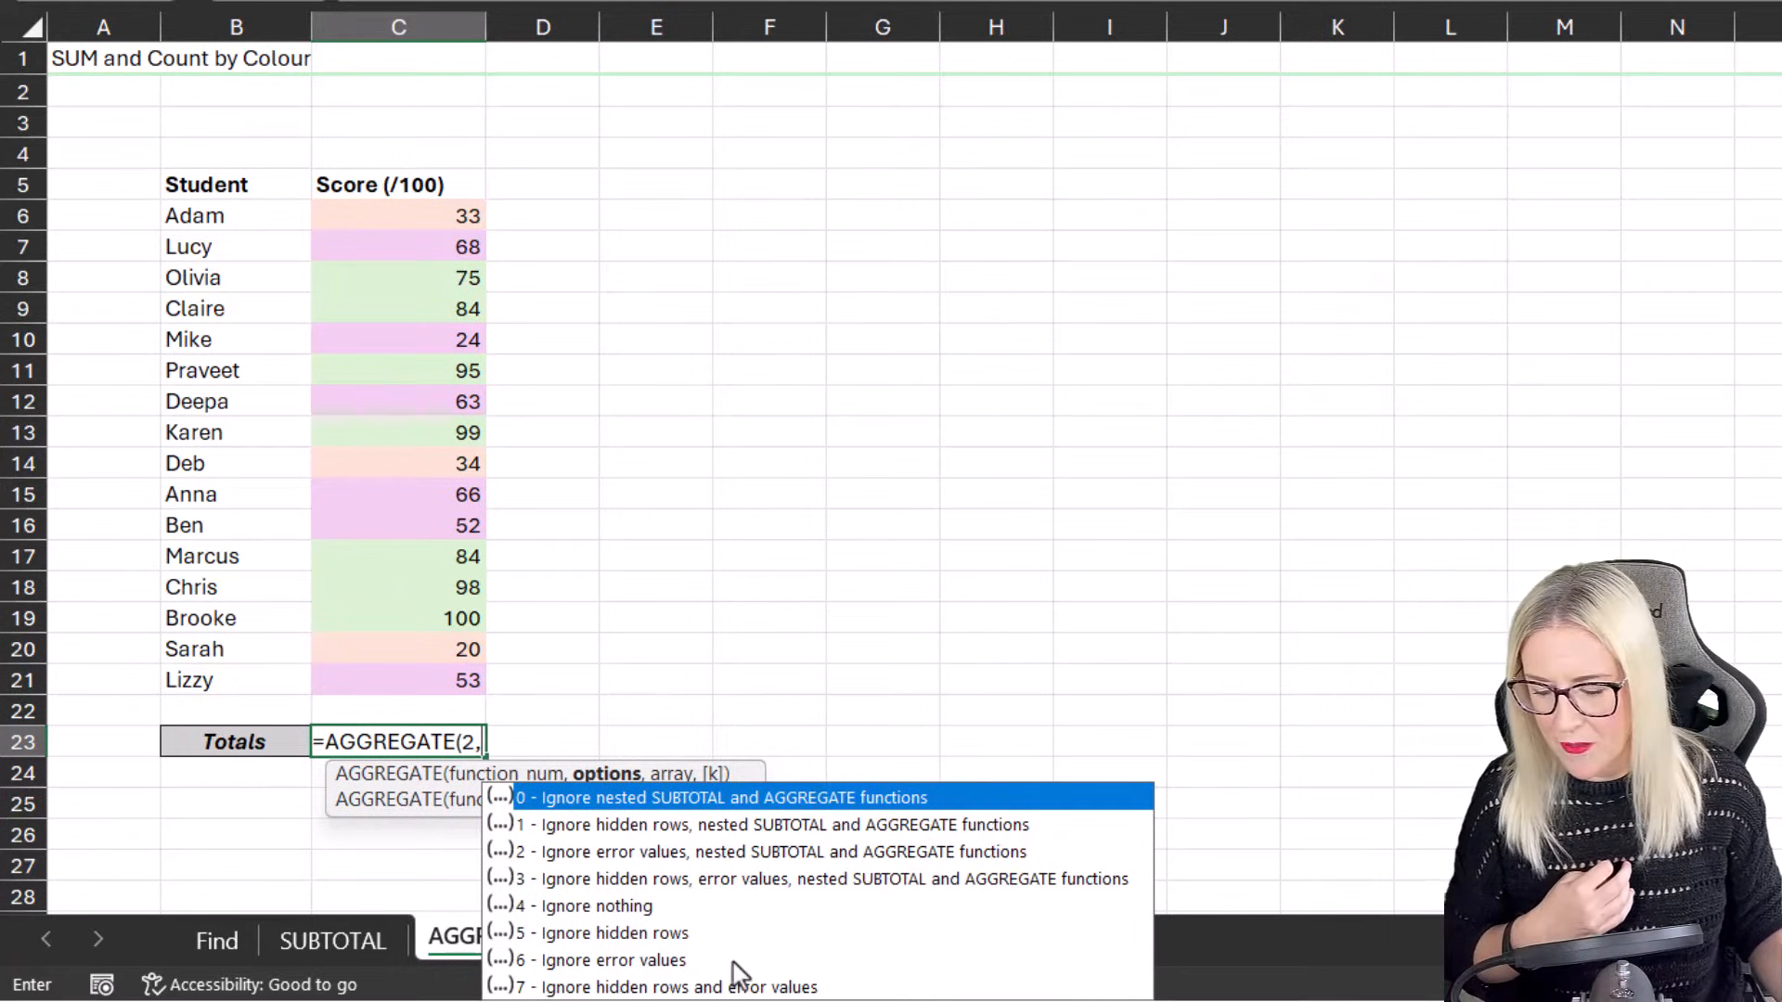
text(5,)
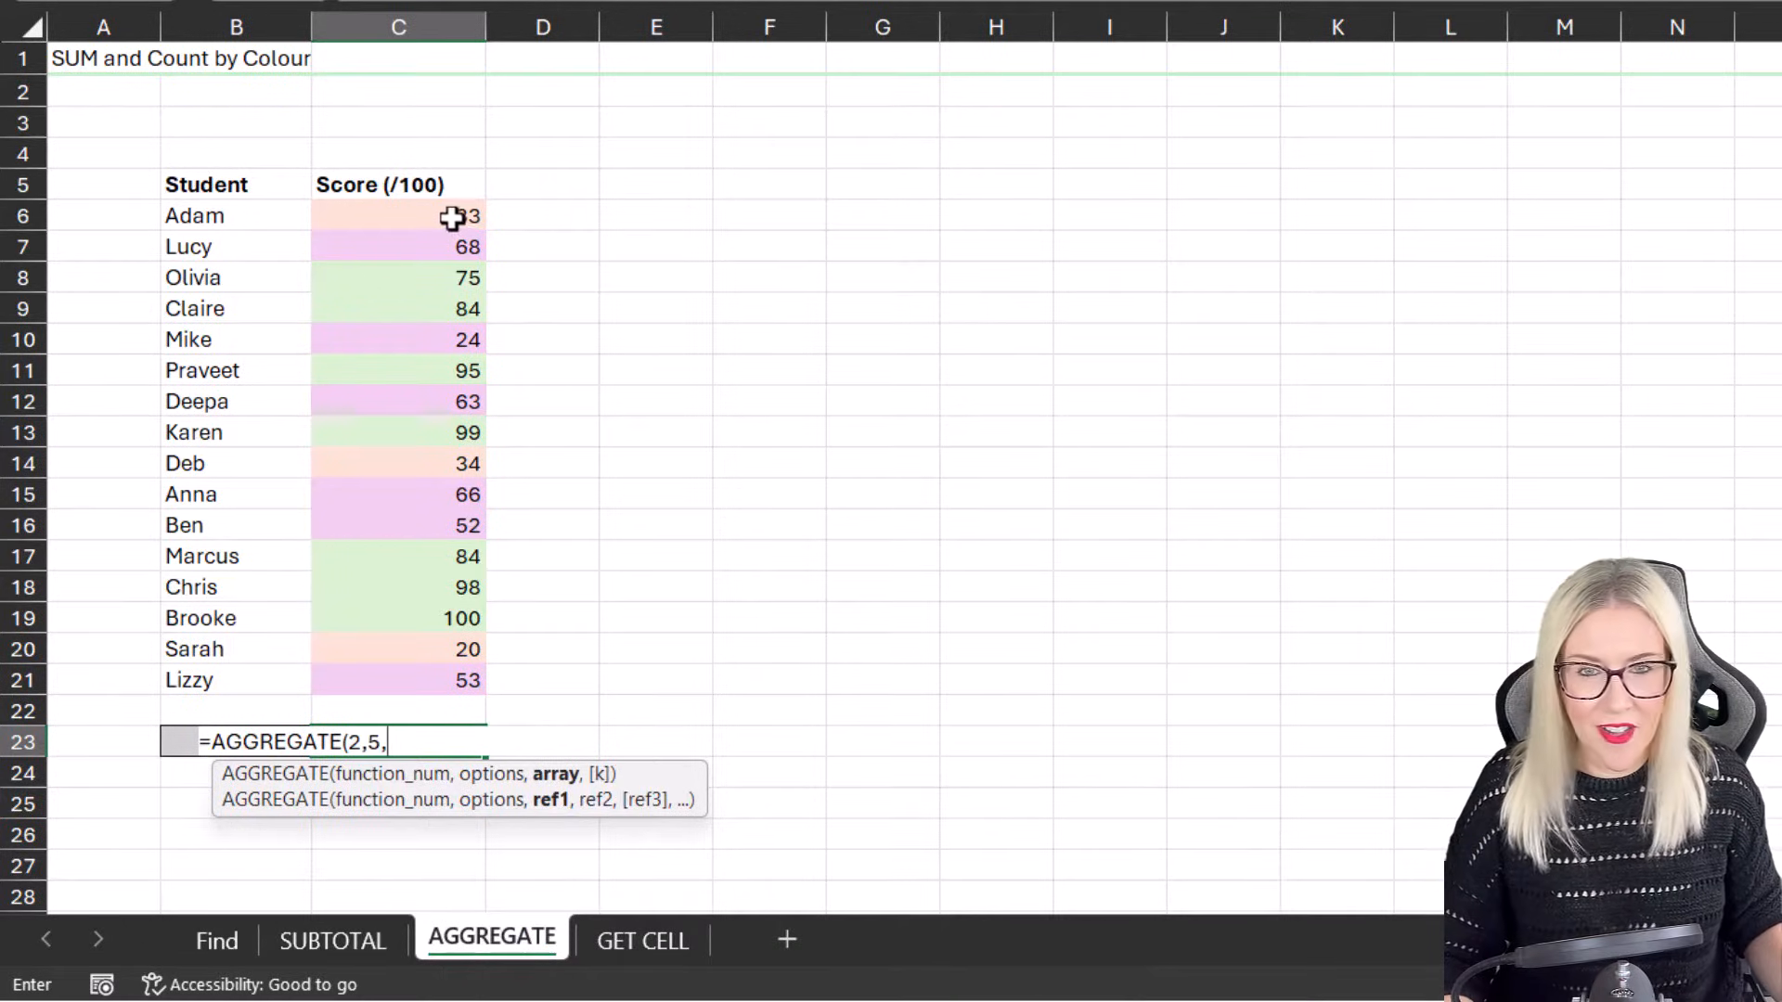
drag(397, 215, 397, 679)
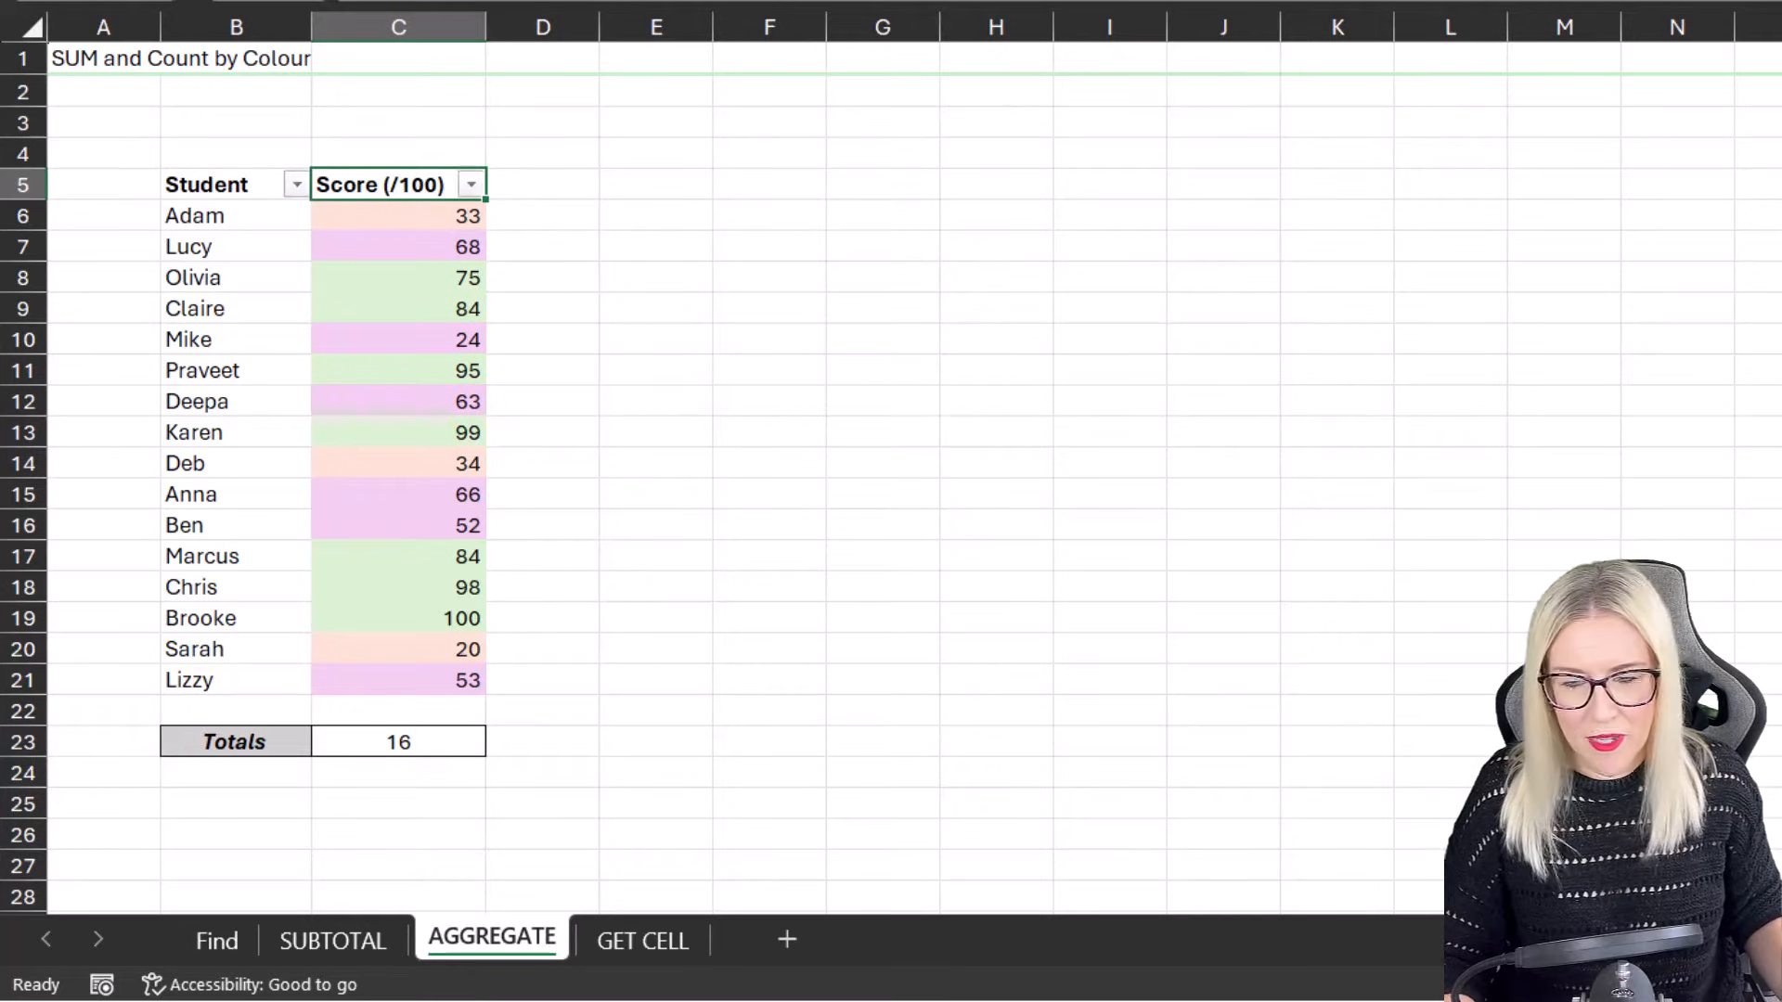
click(470, 183)
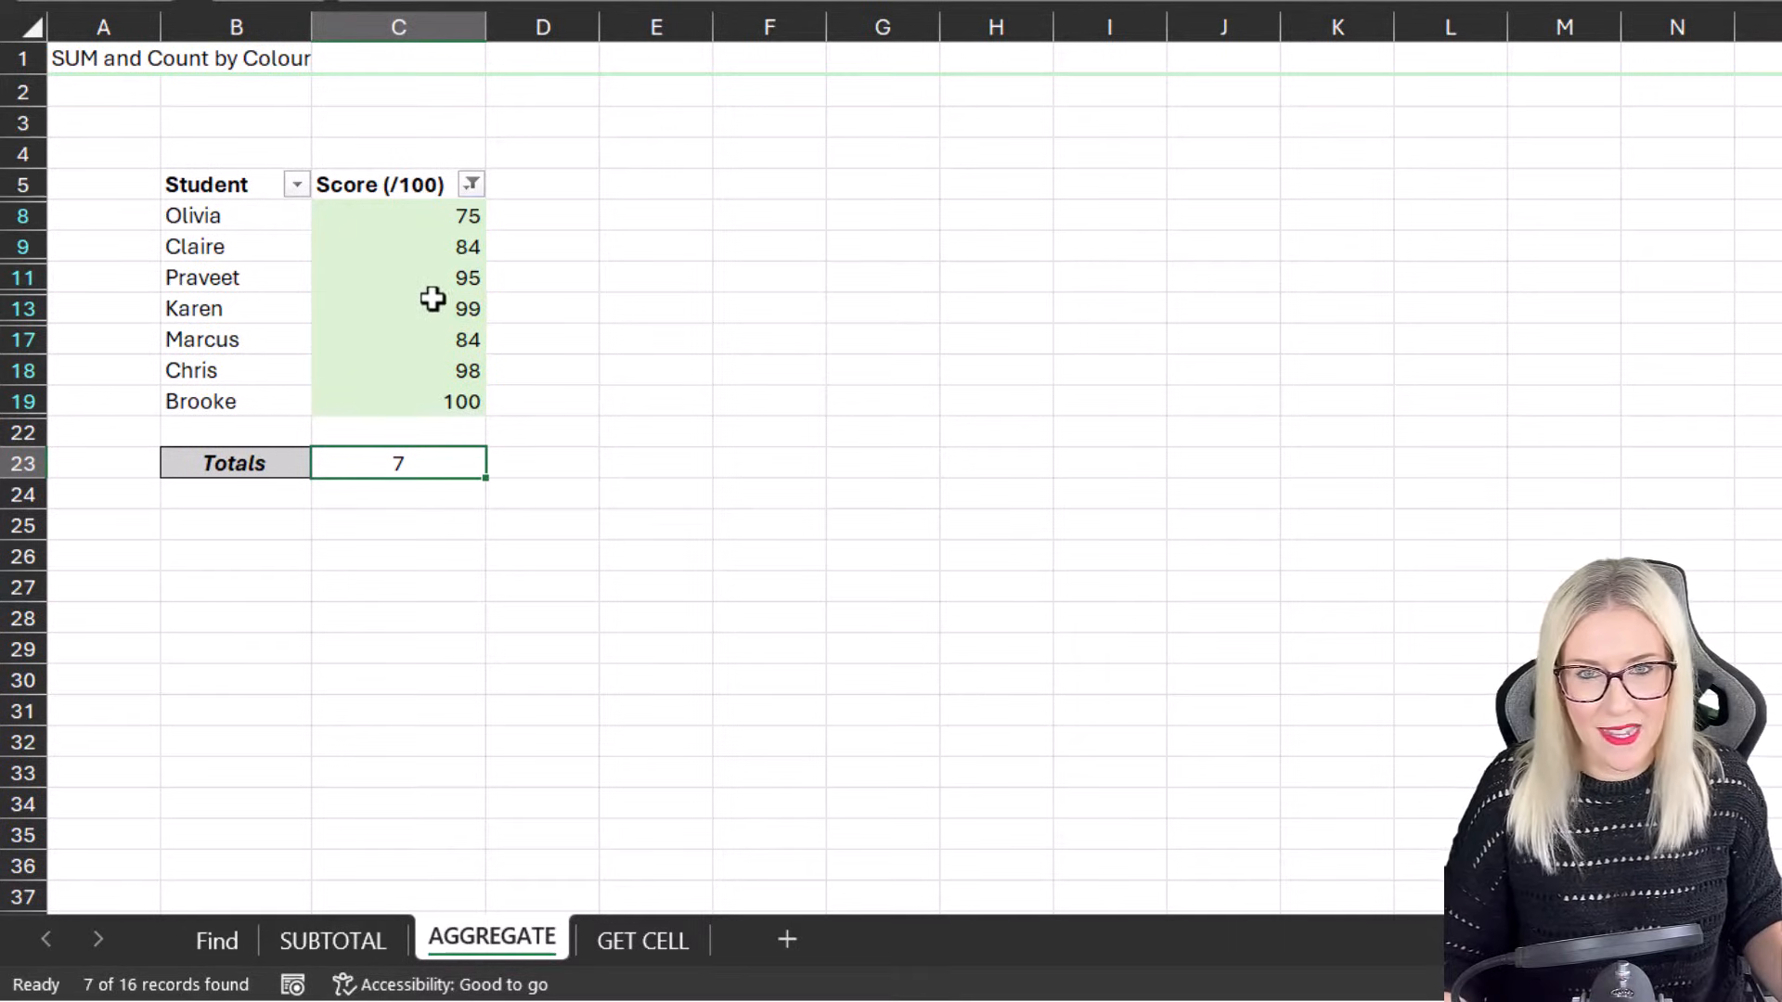
mouse_move(444, 278)
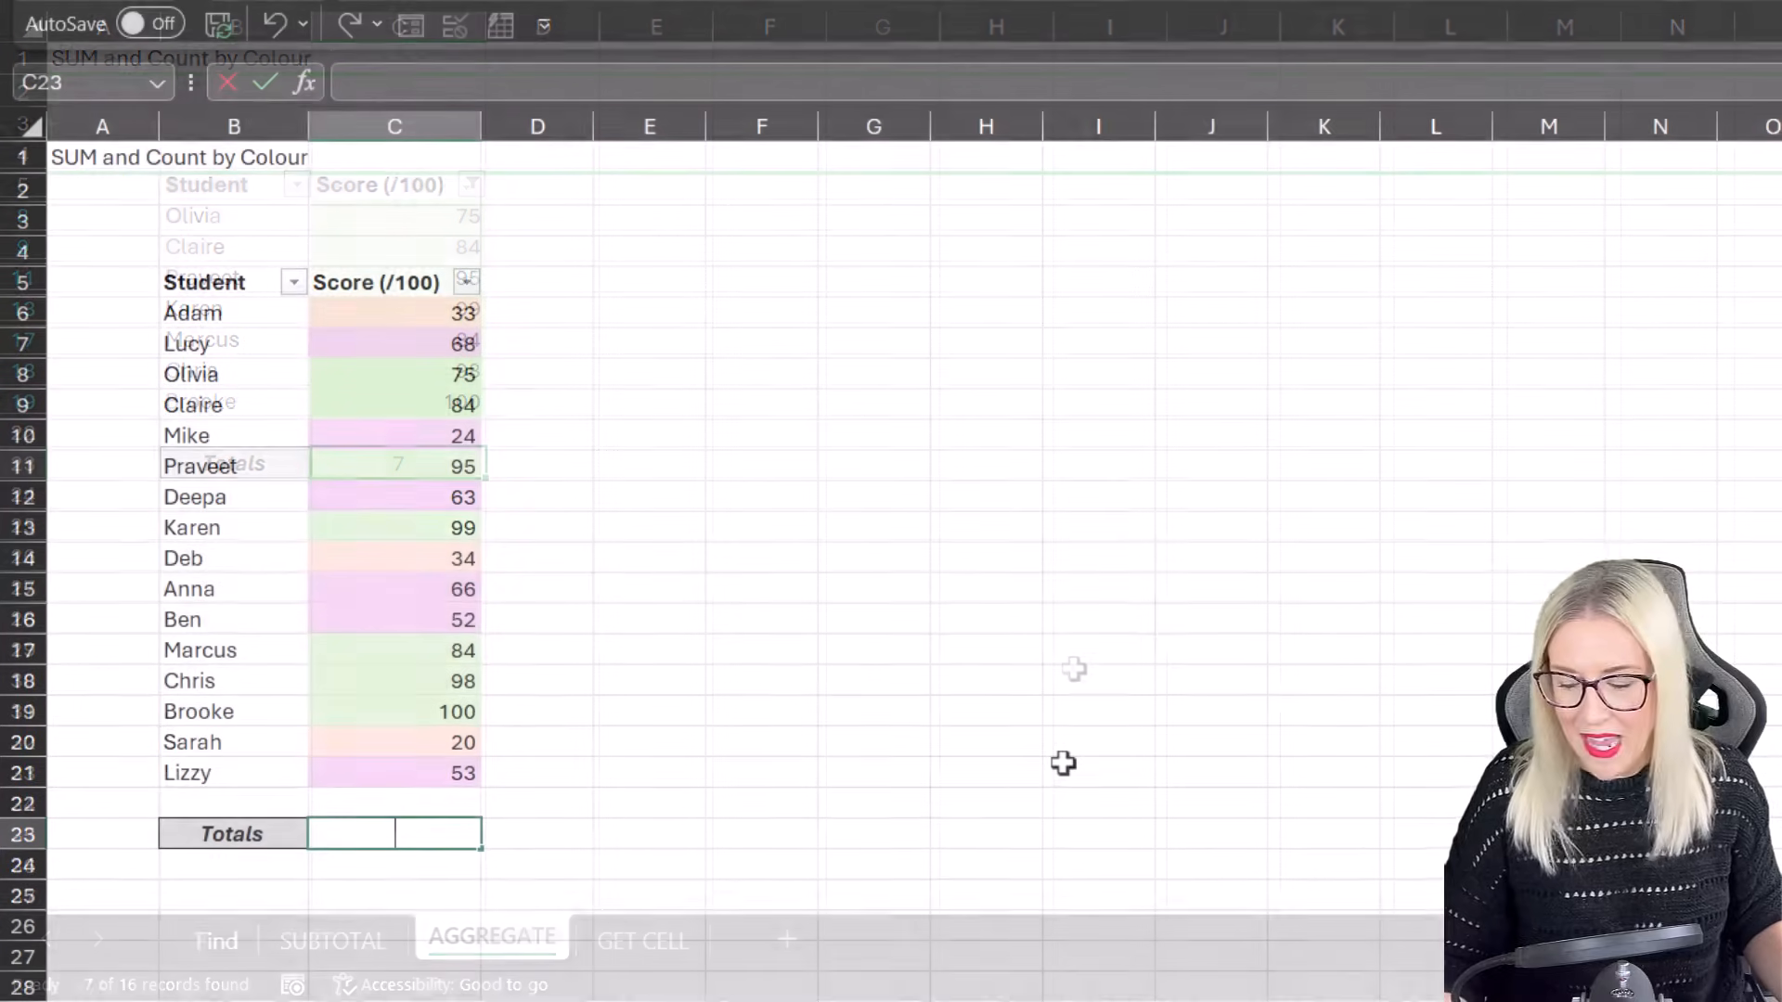
Step: Enter =SUBTOTAL(9,C6:C21) so the Totals cell sums the visible scores
text(=S)
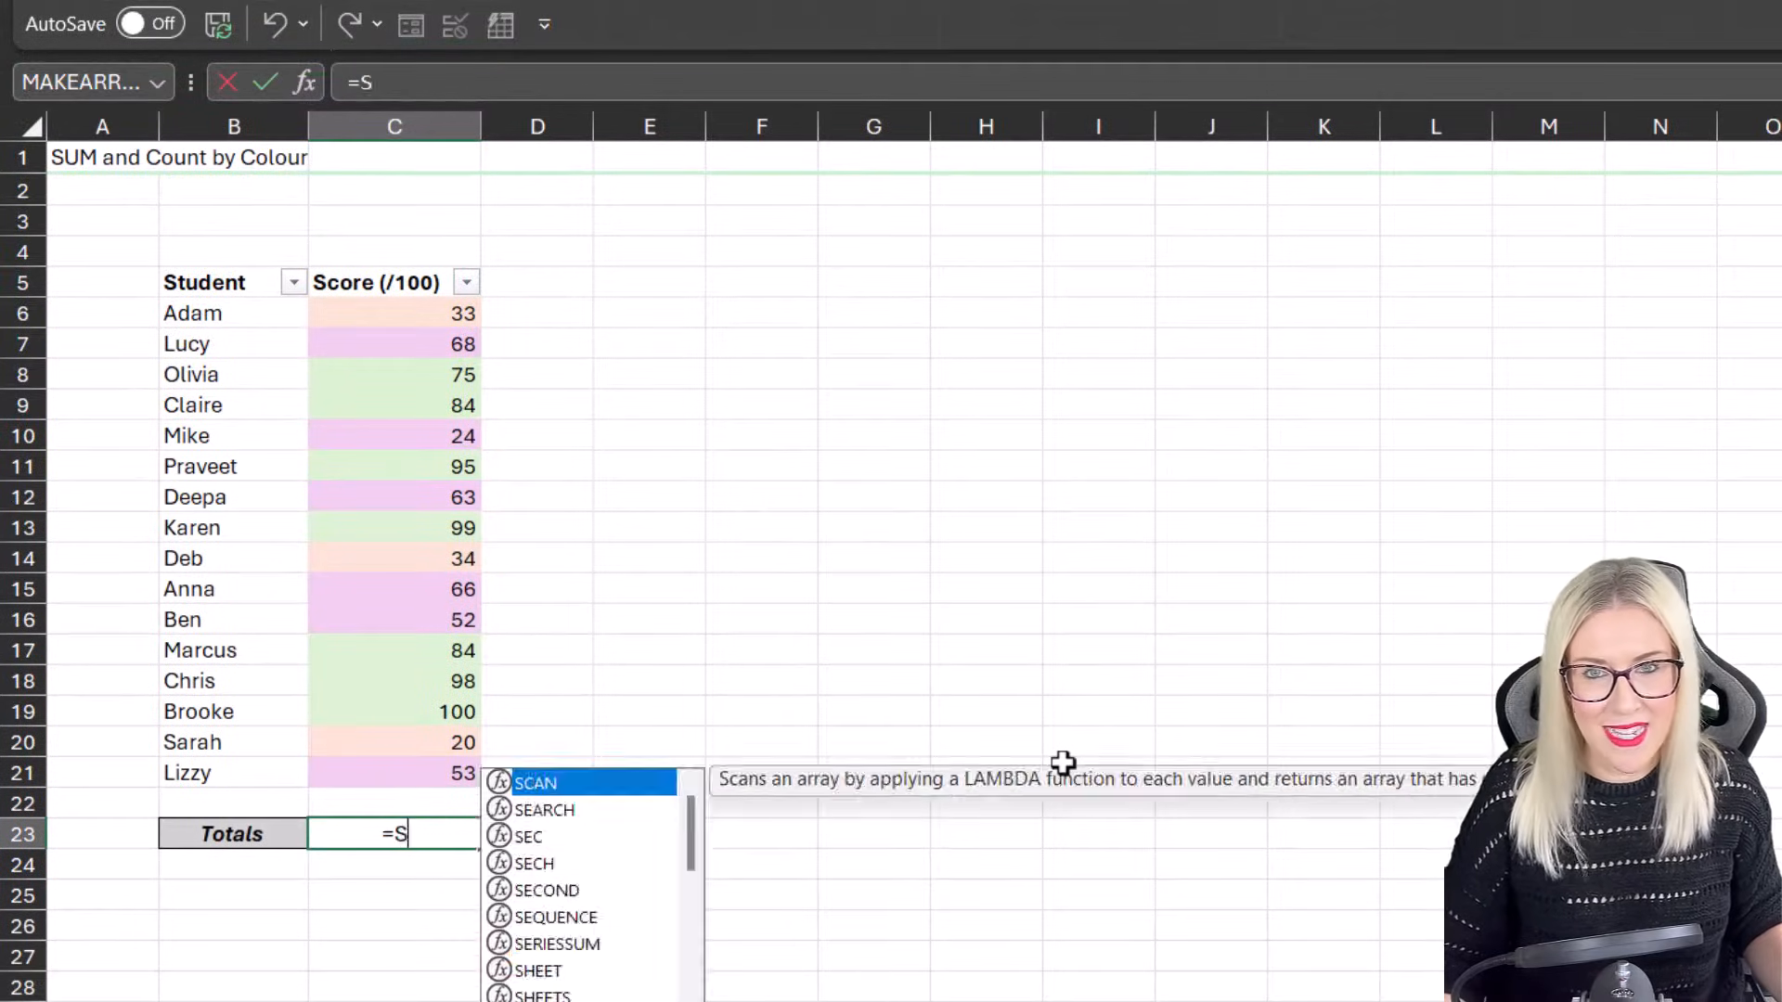
text(UBTOTAL(9)
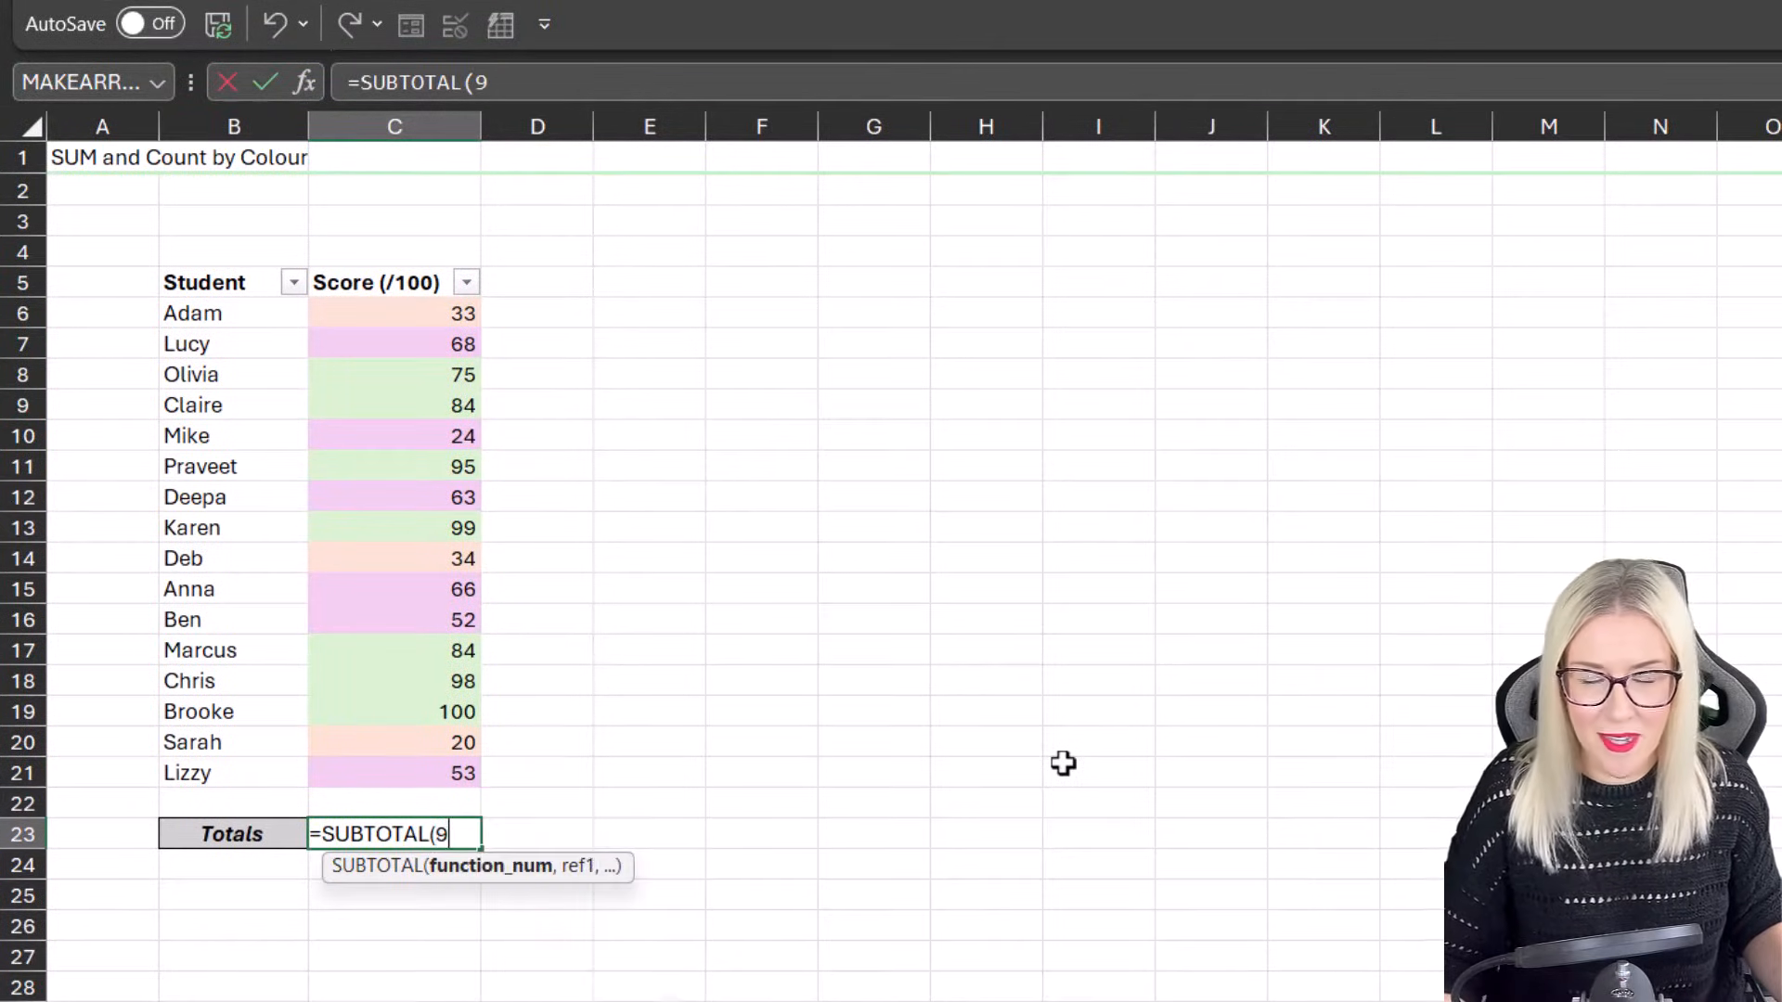
drag(393, 312, 394, 773)
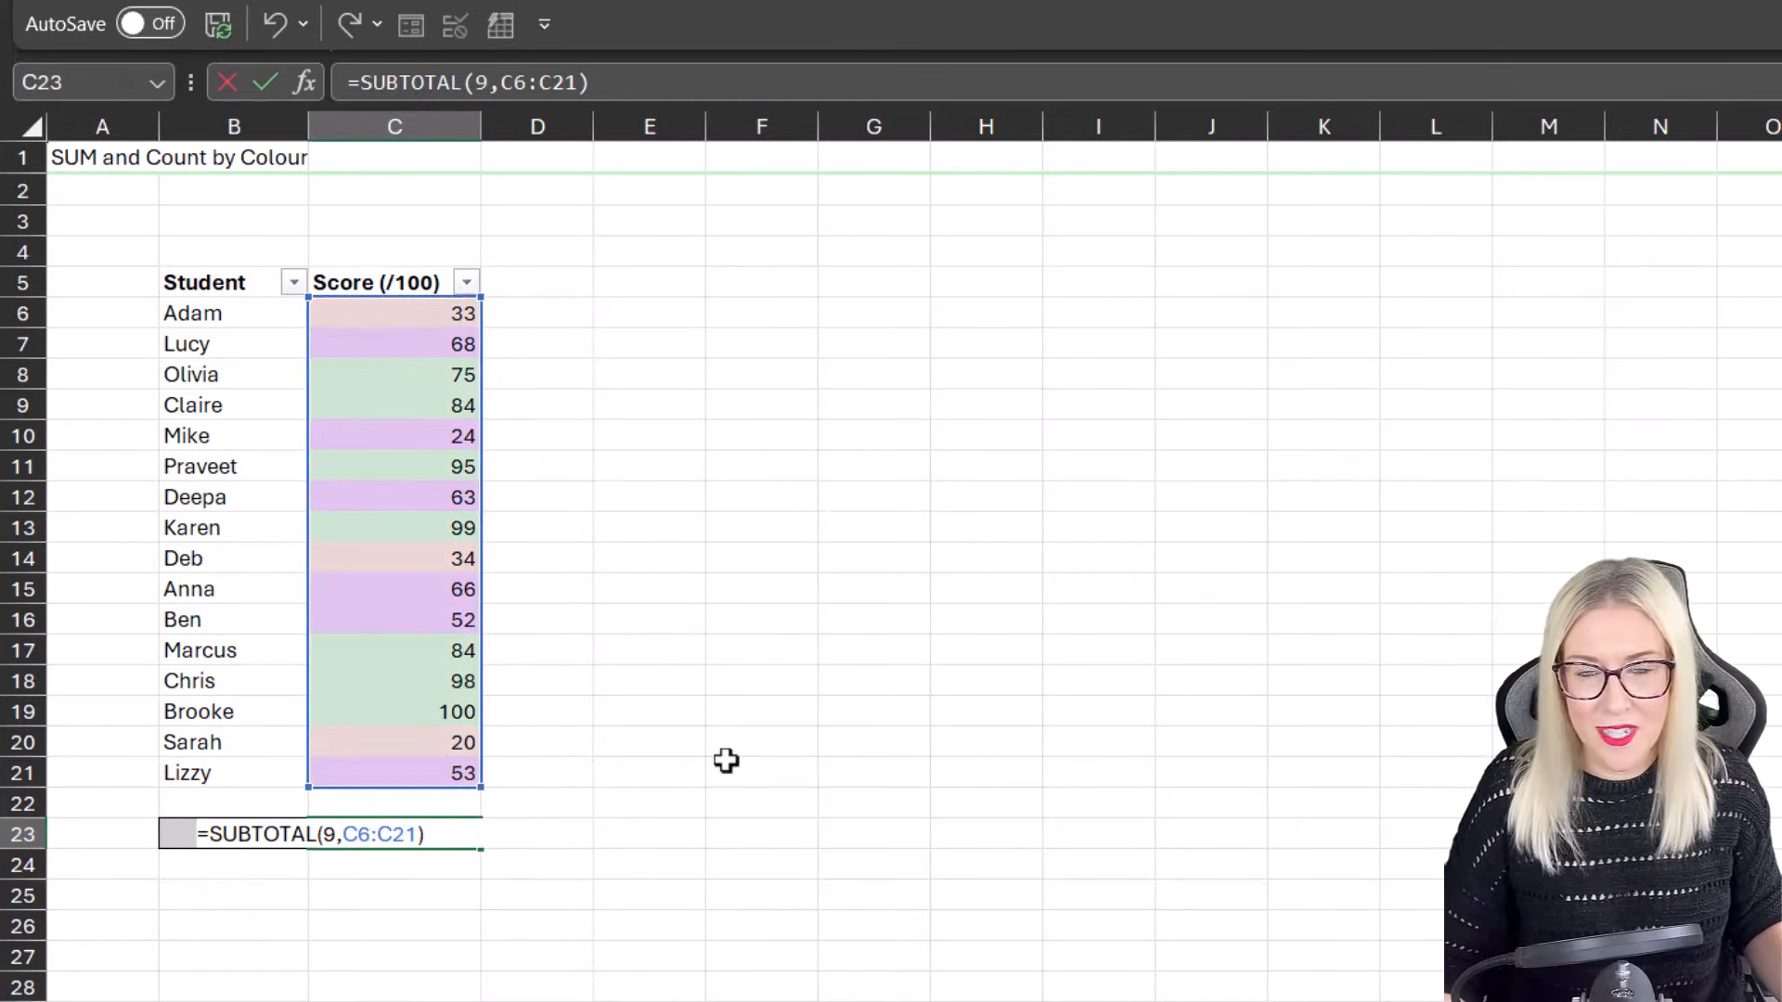
click(464, 283)
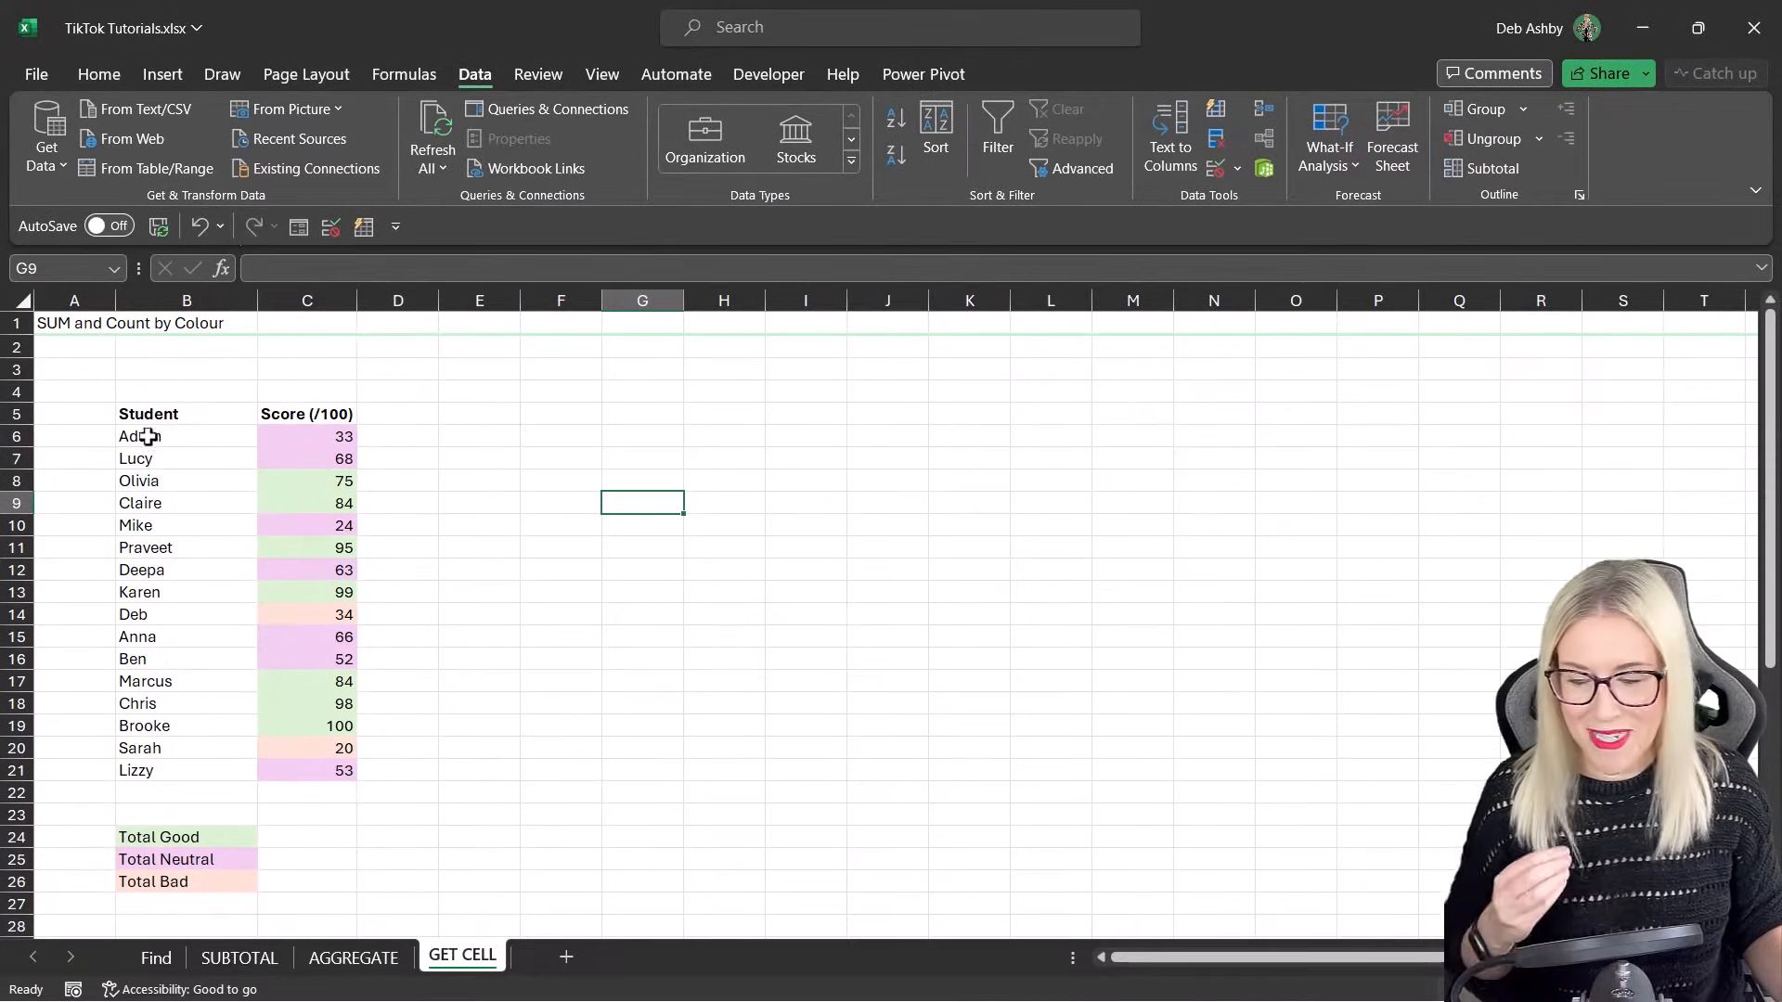
mouse_move(345, 479)
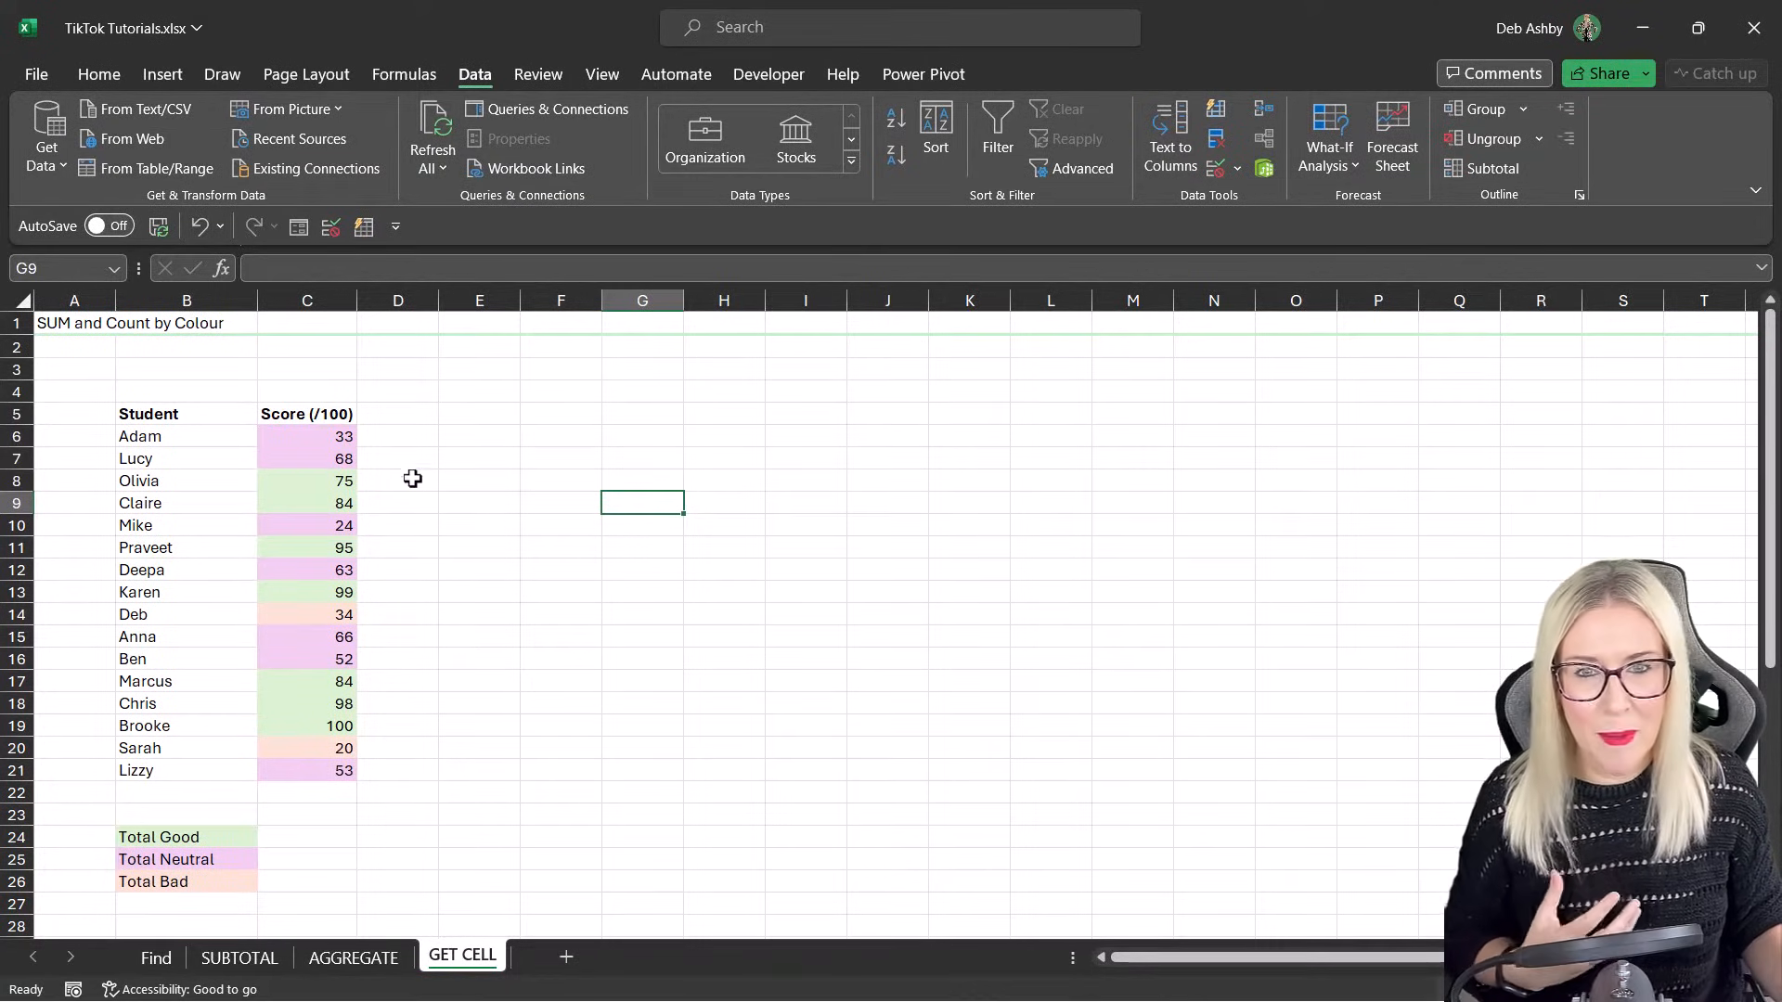
Step: Start a =GET.CELL formula in E6 and abandon it, leaving the cell empty
click(478, 437)
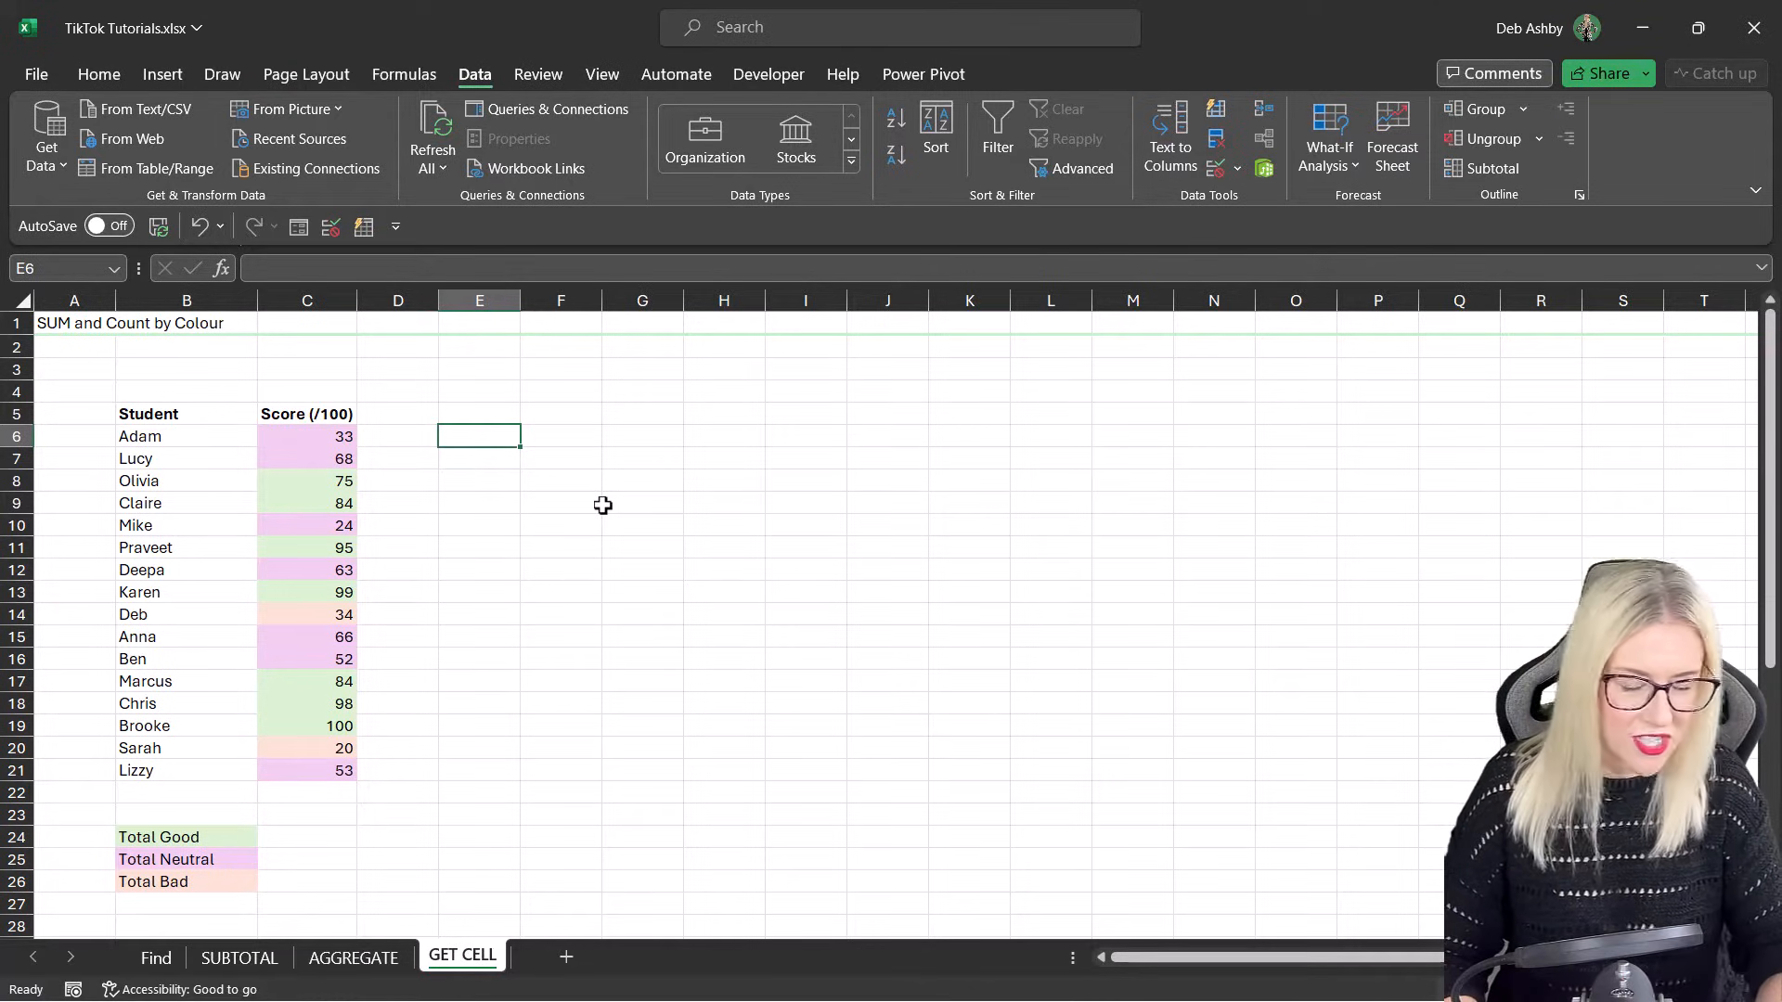
text(=)
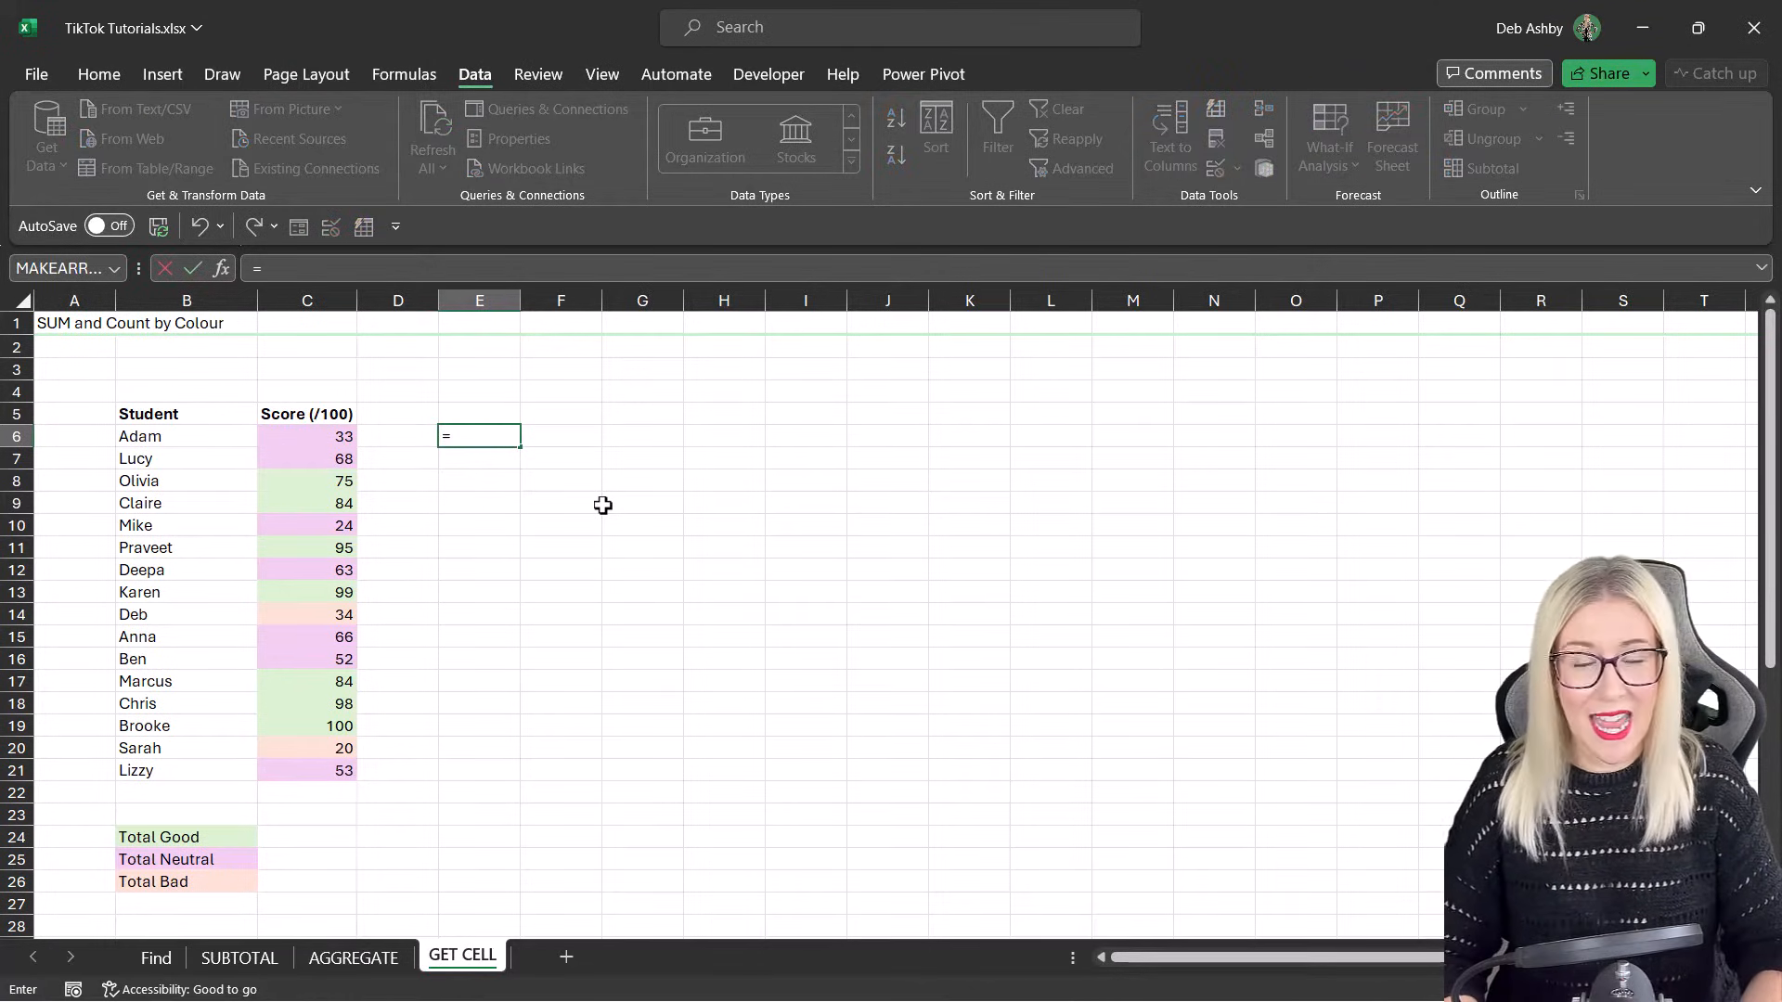
text(GET.CELL)
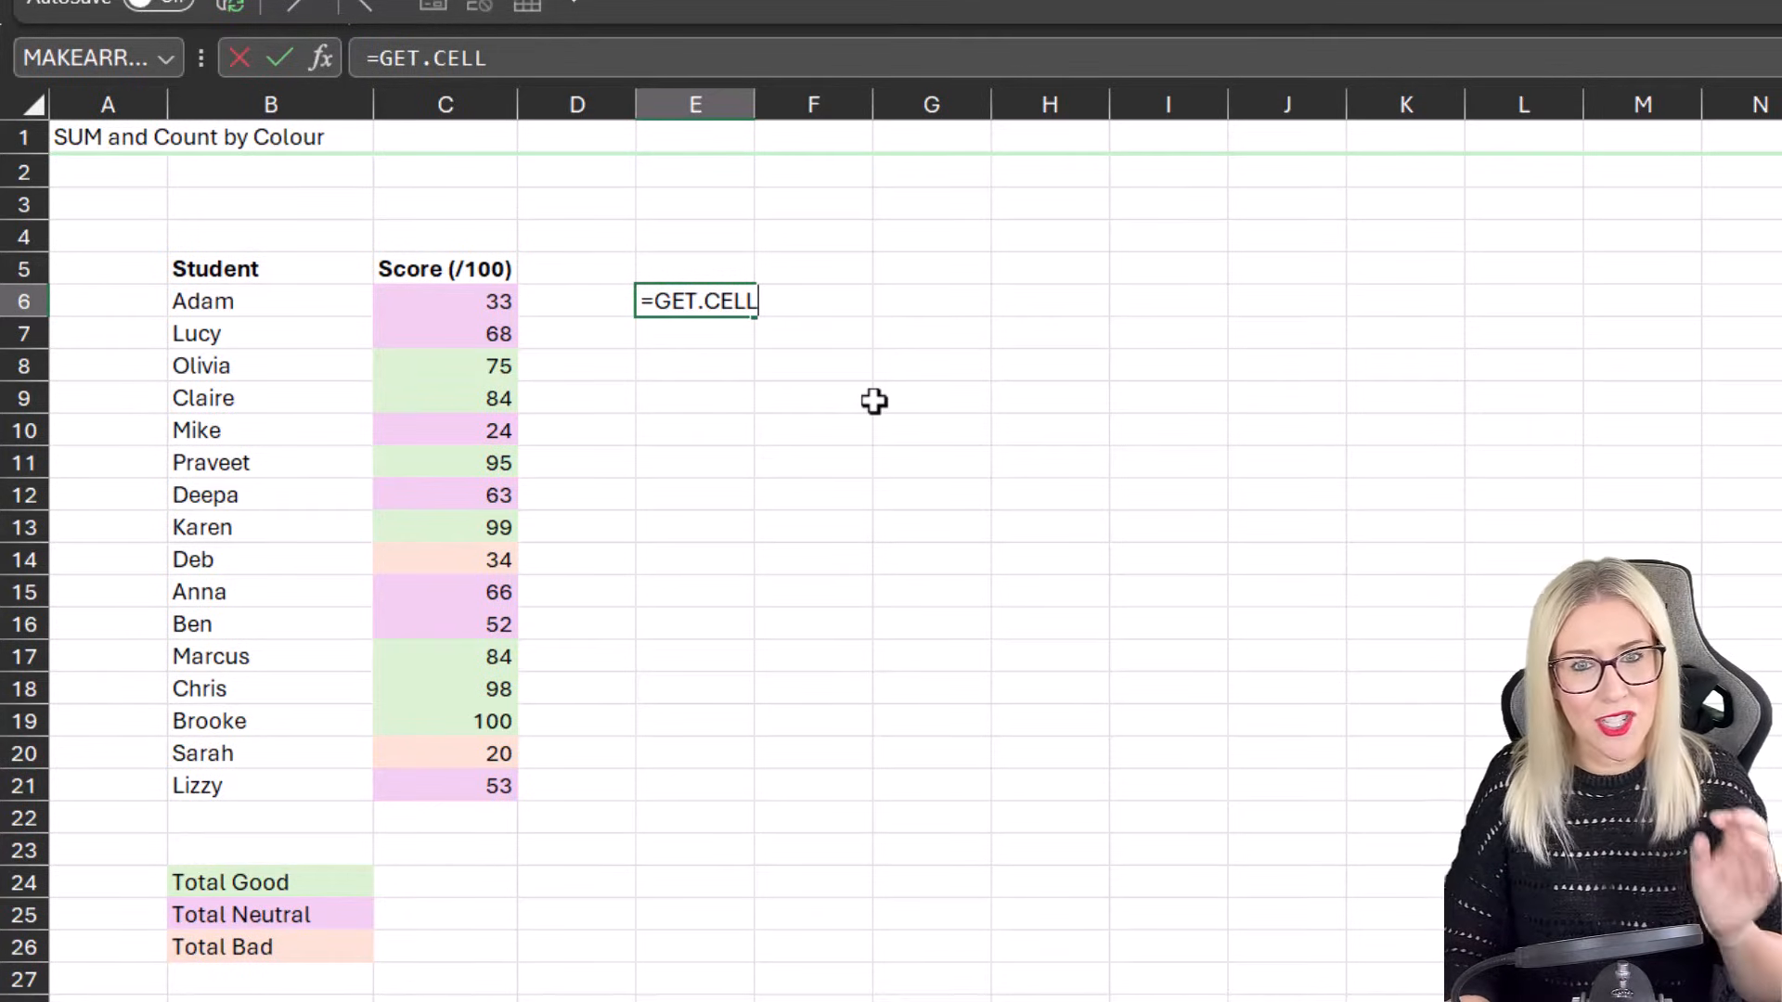
key(Backspace)
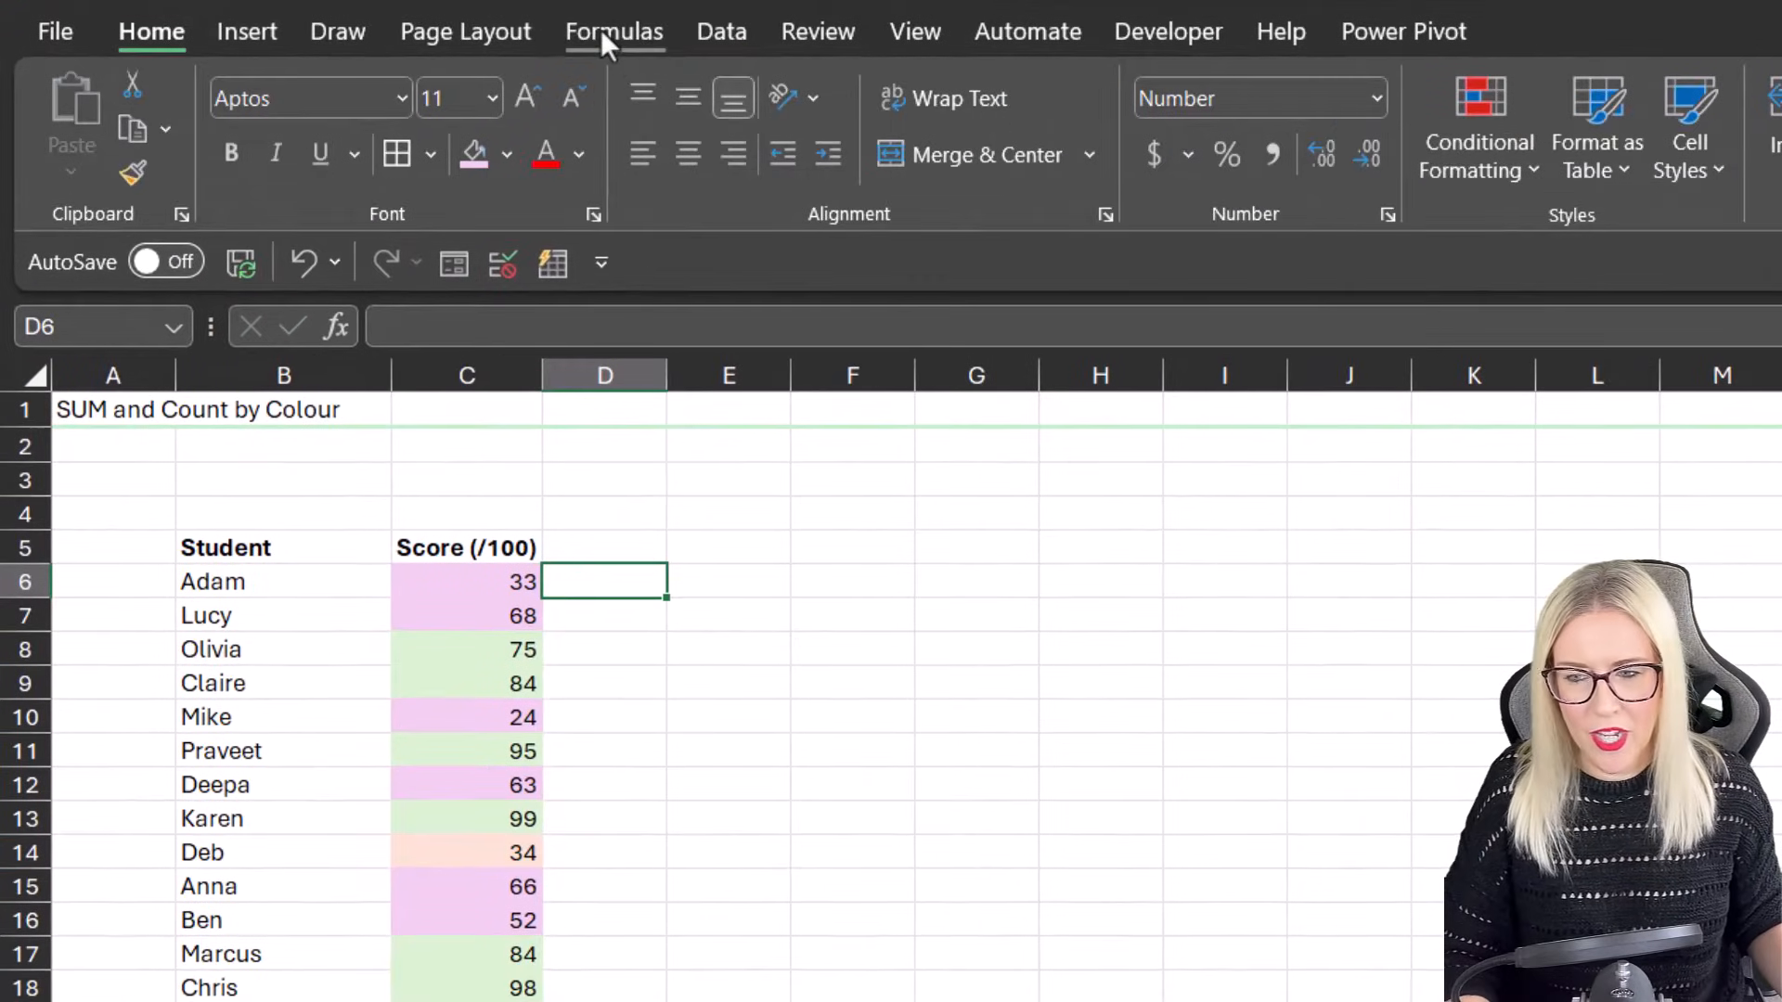
Step: Define a new workbook name called CountbyColour in the Name Manager
click(615, 31)
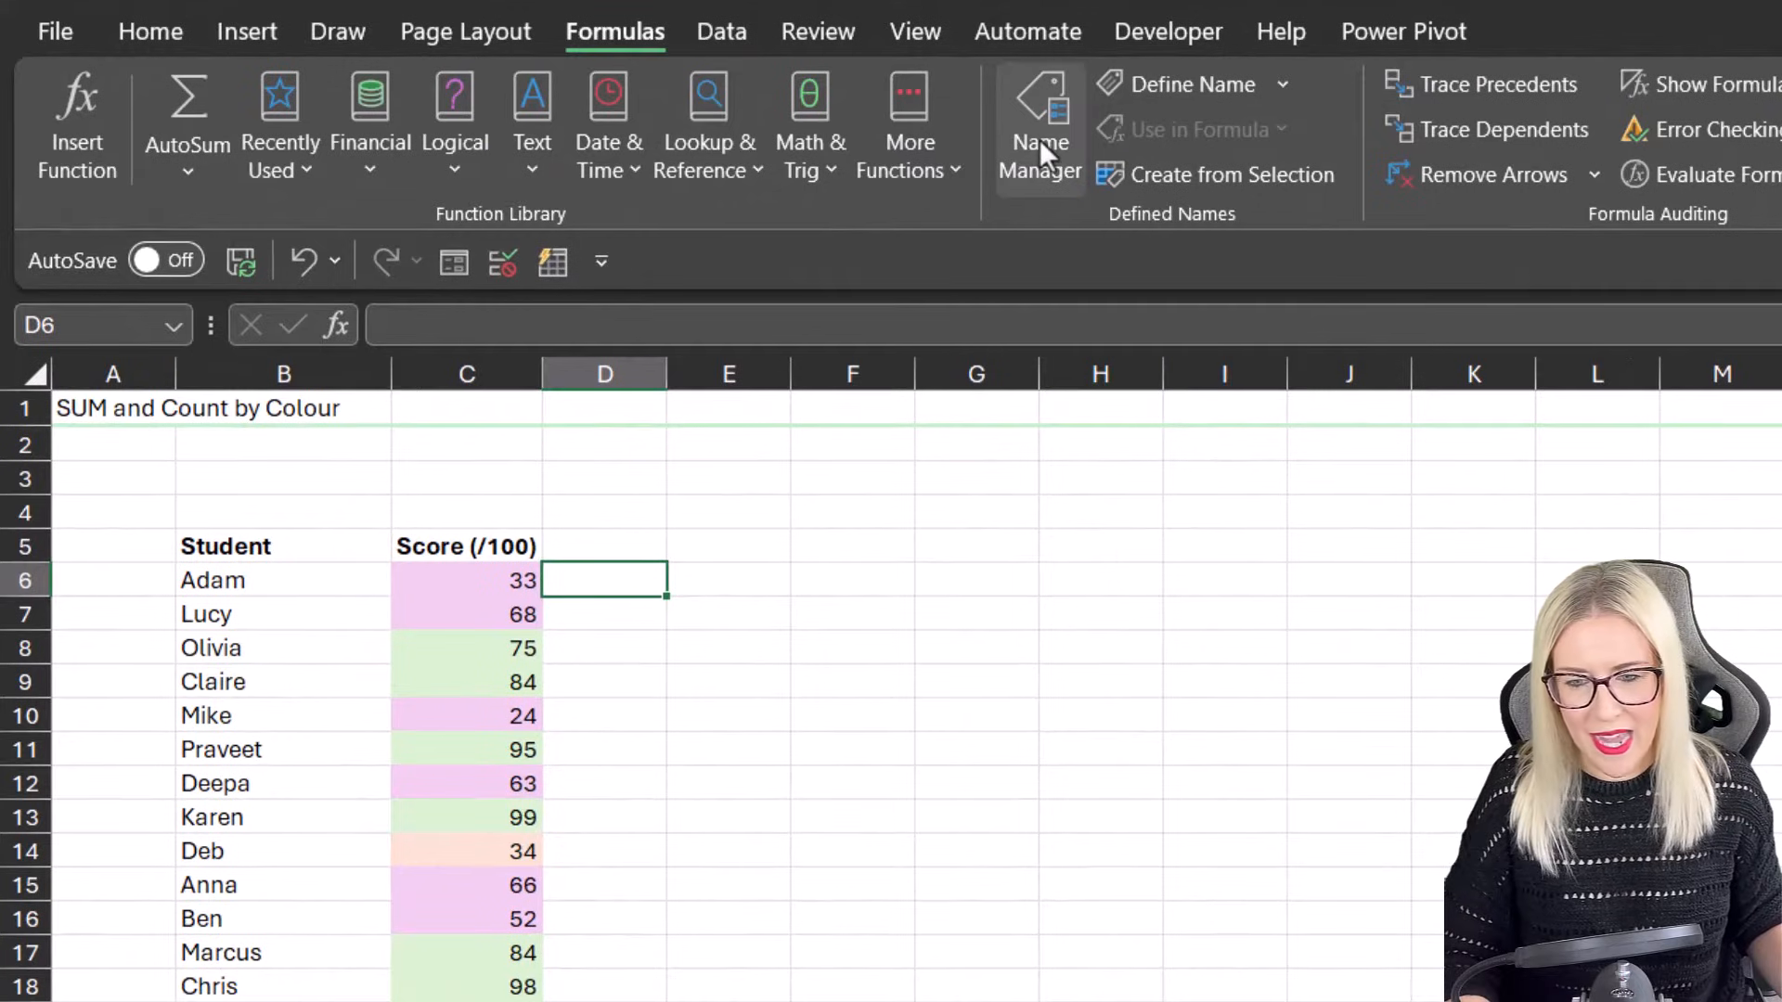
click(1038, 125)
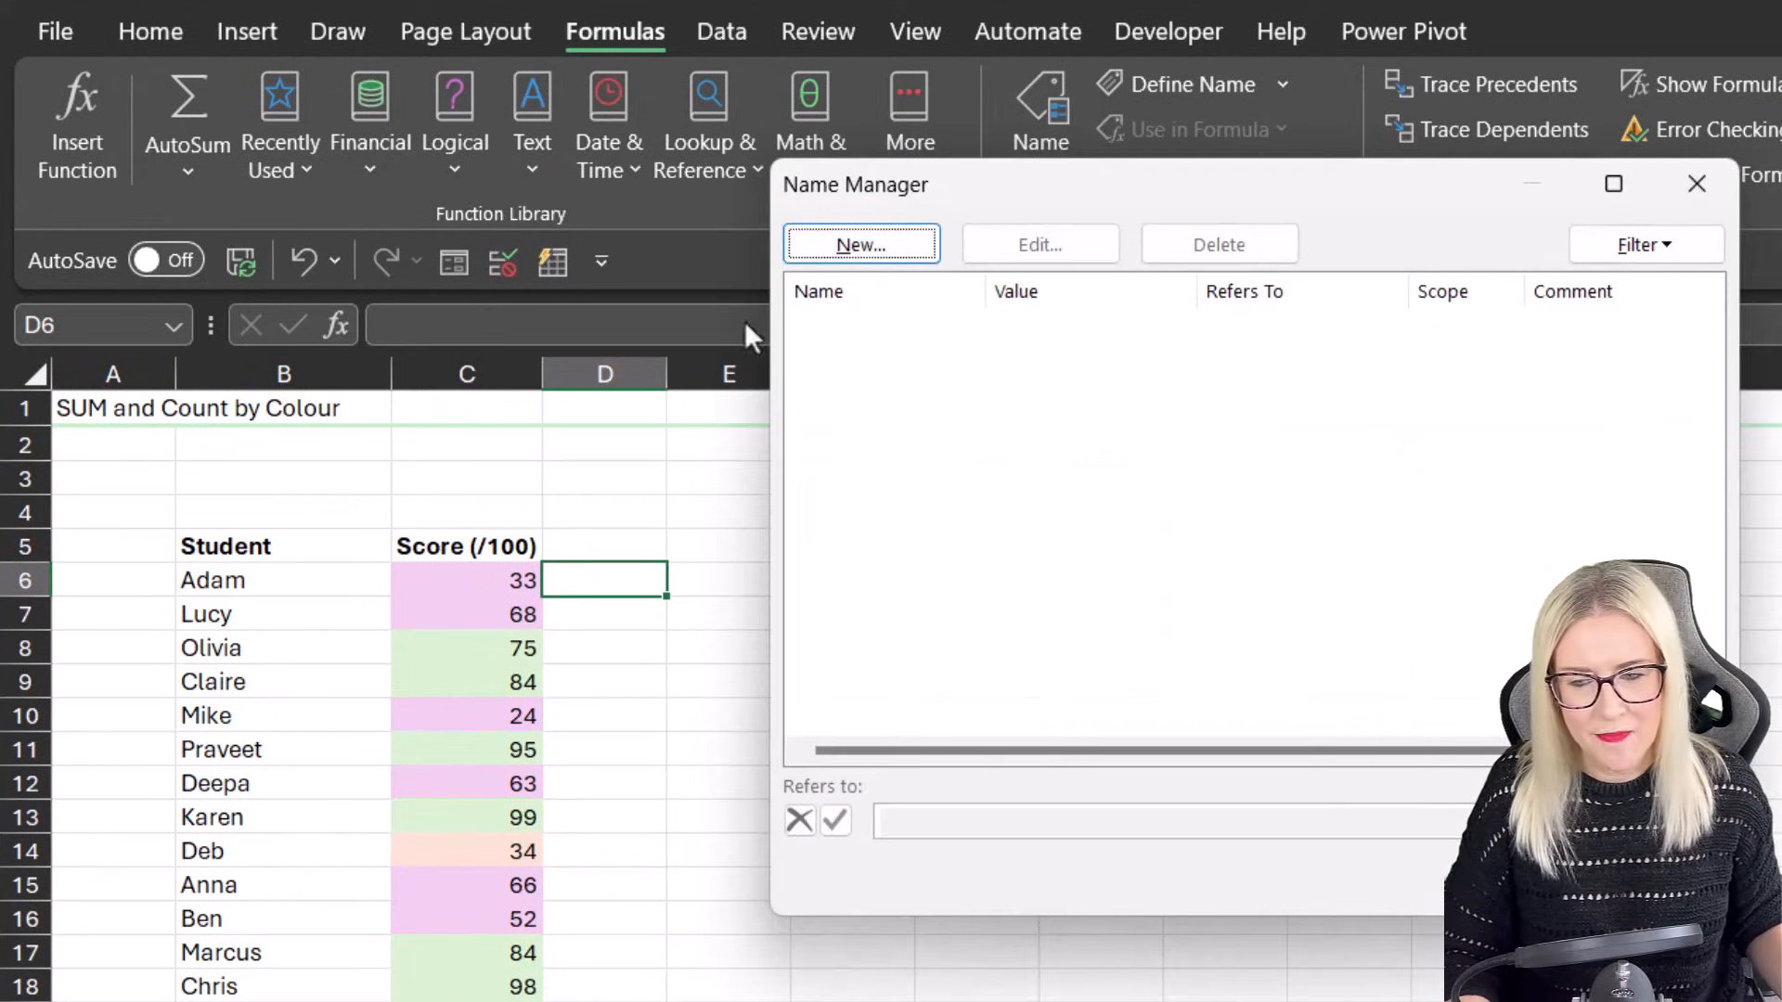
click(859, 245)
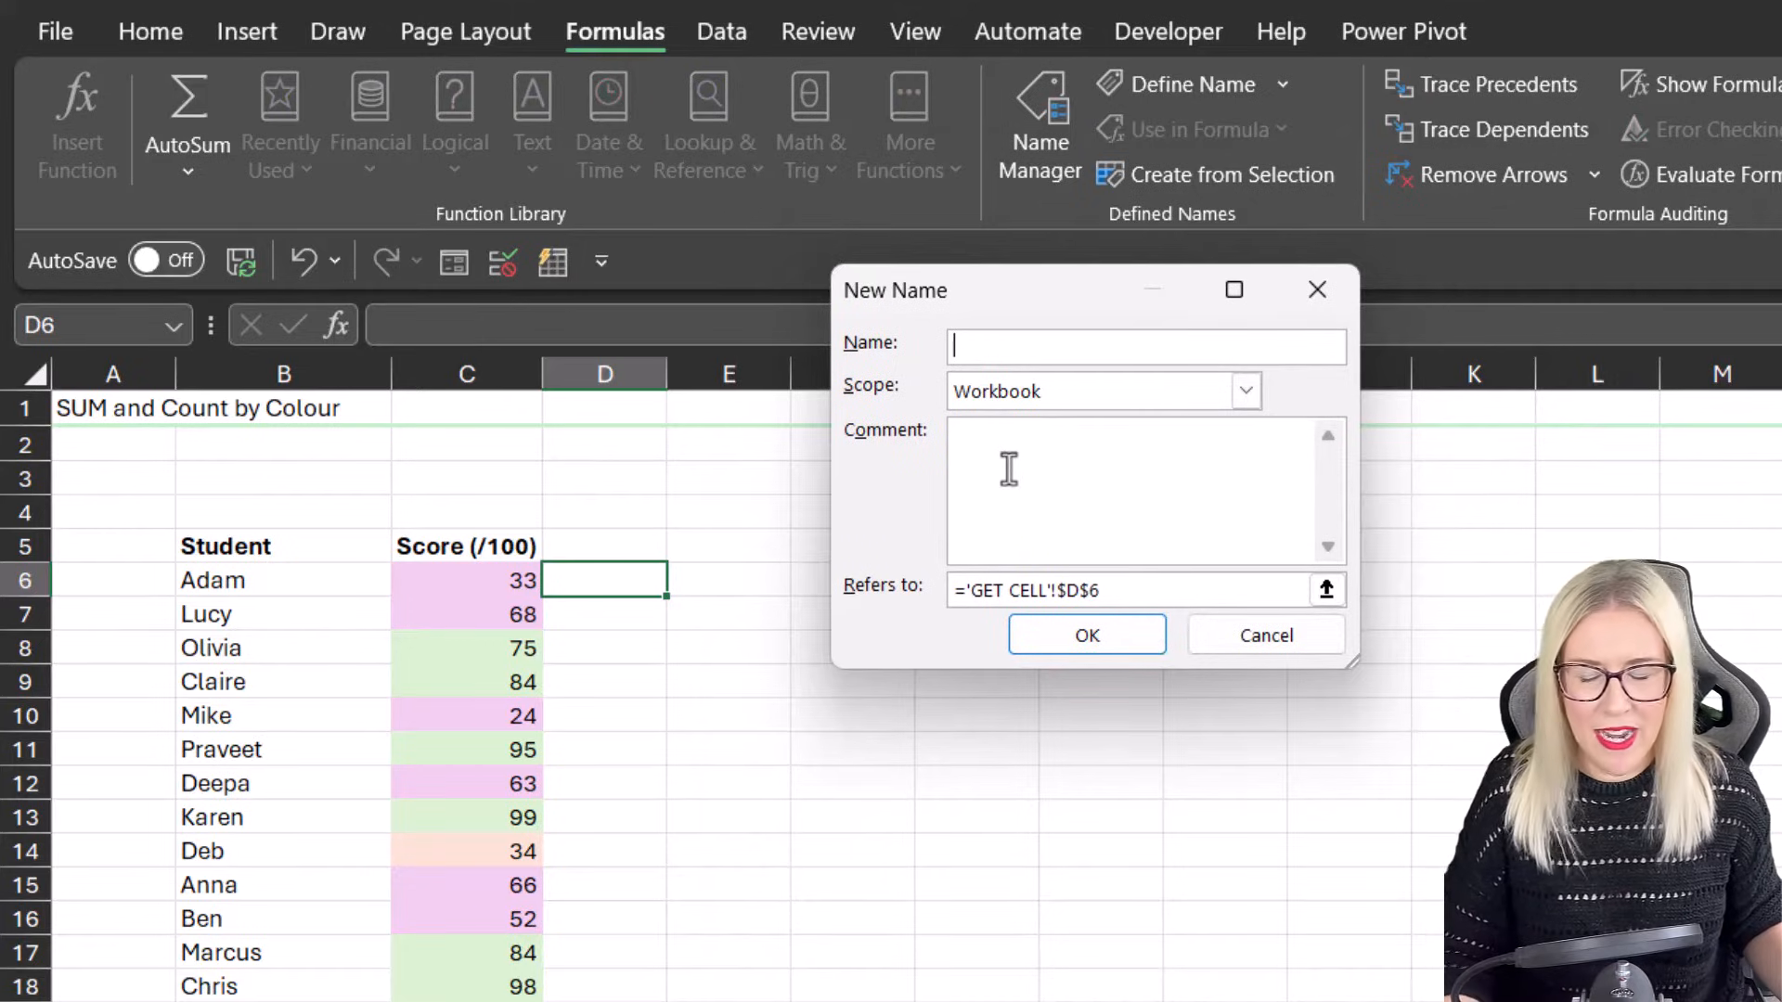
text(CountbyColour)
click(1146, 591)
text(=)
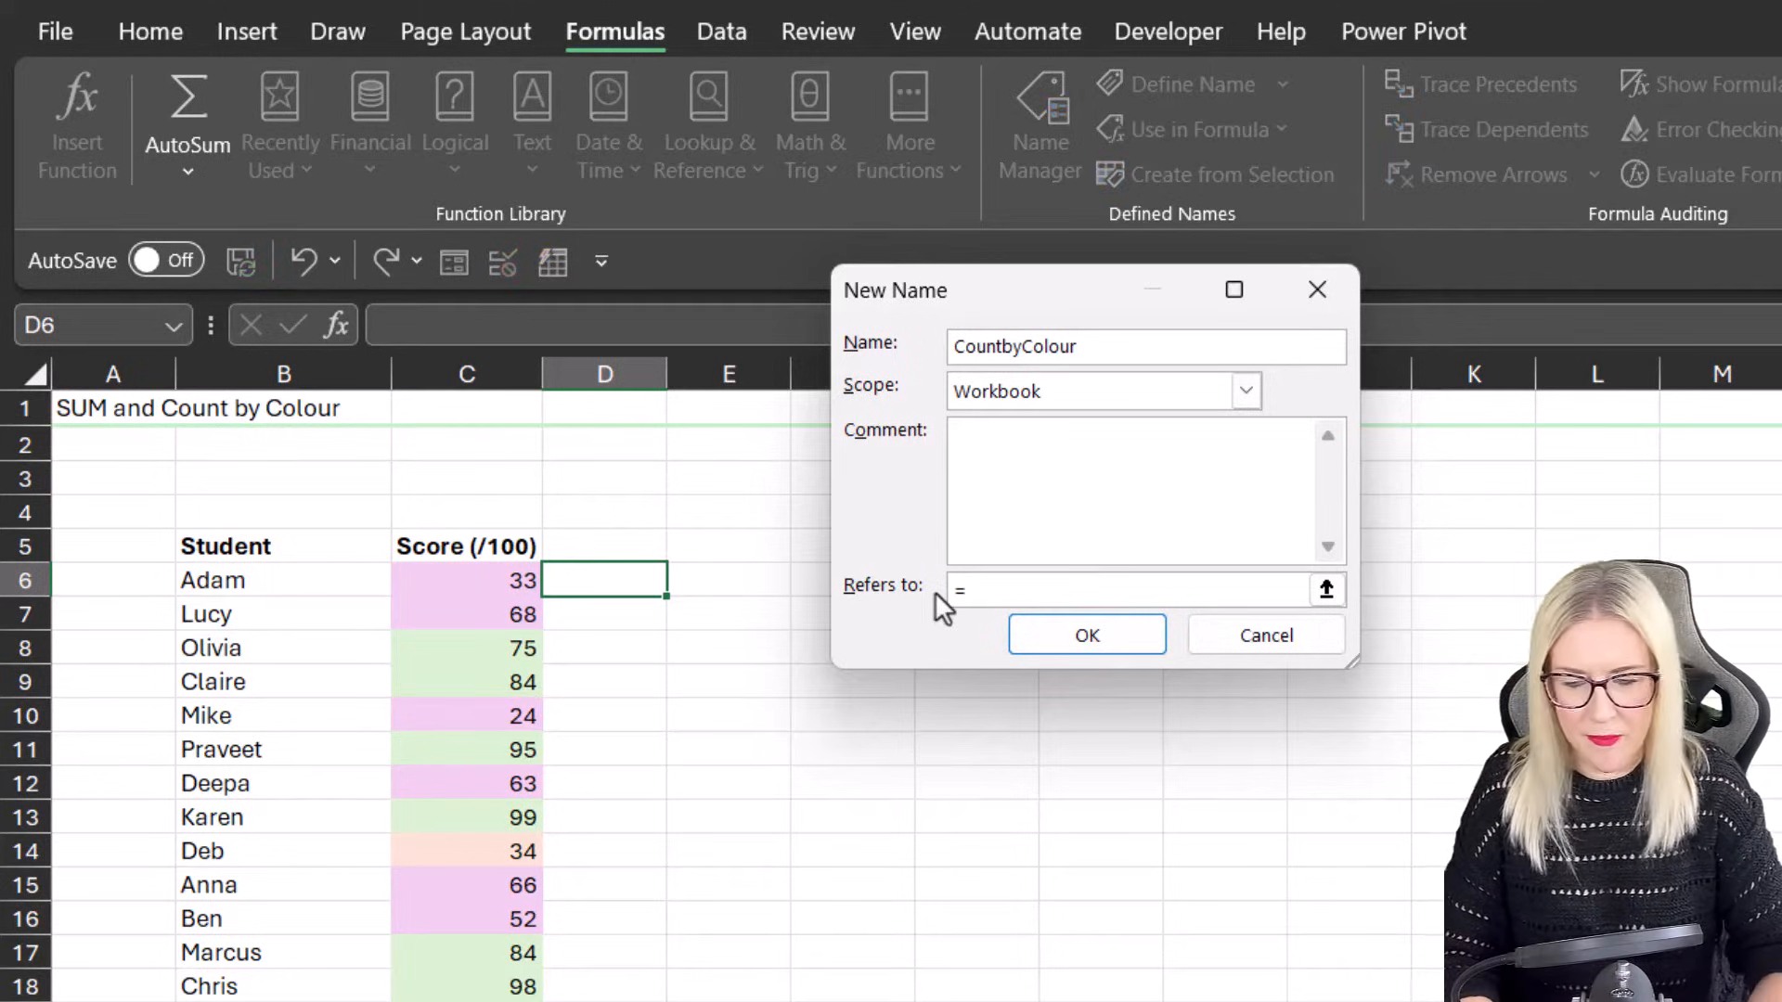
Step: Set its Refers to formula to =GET.CELL(63,!C6) and confirm the name
text(GET)
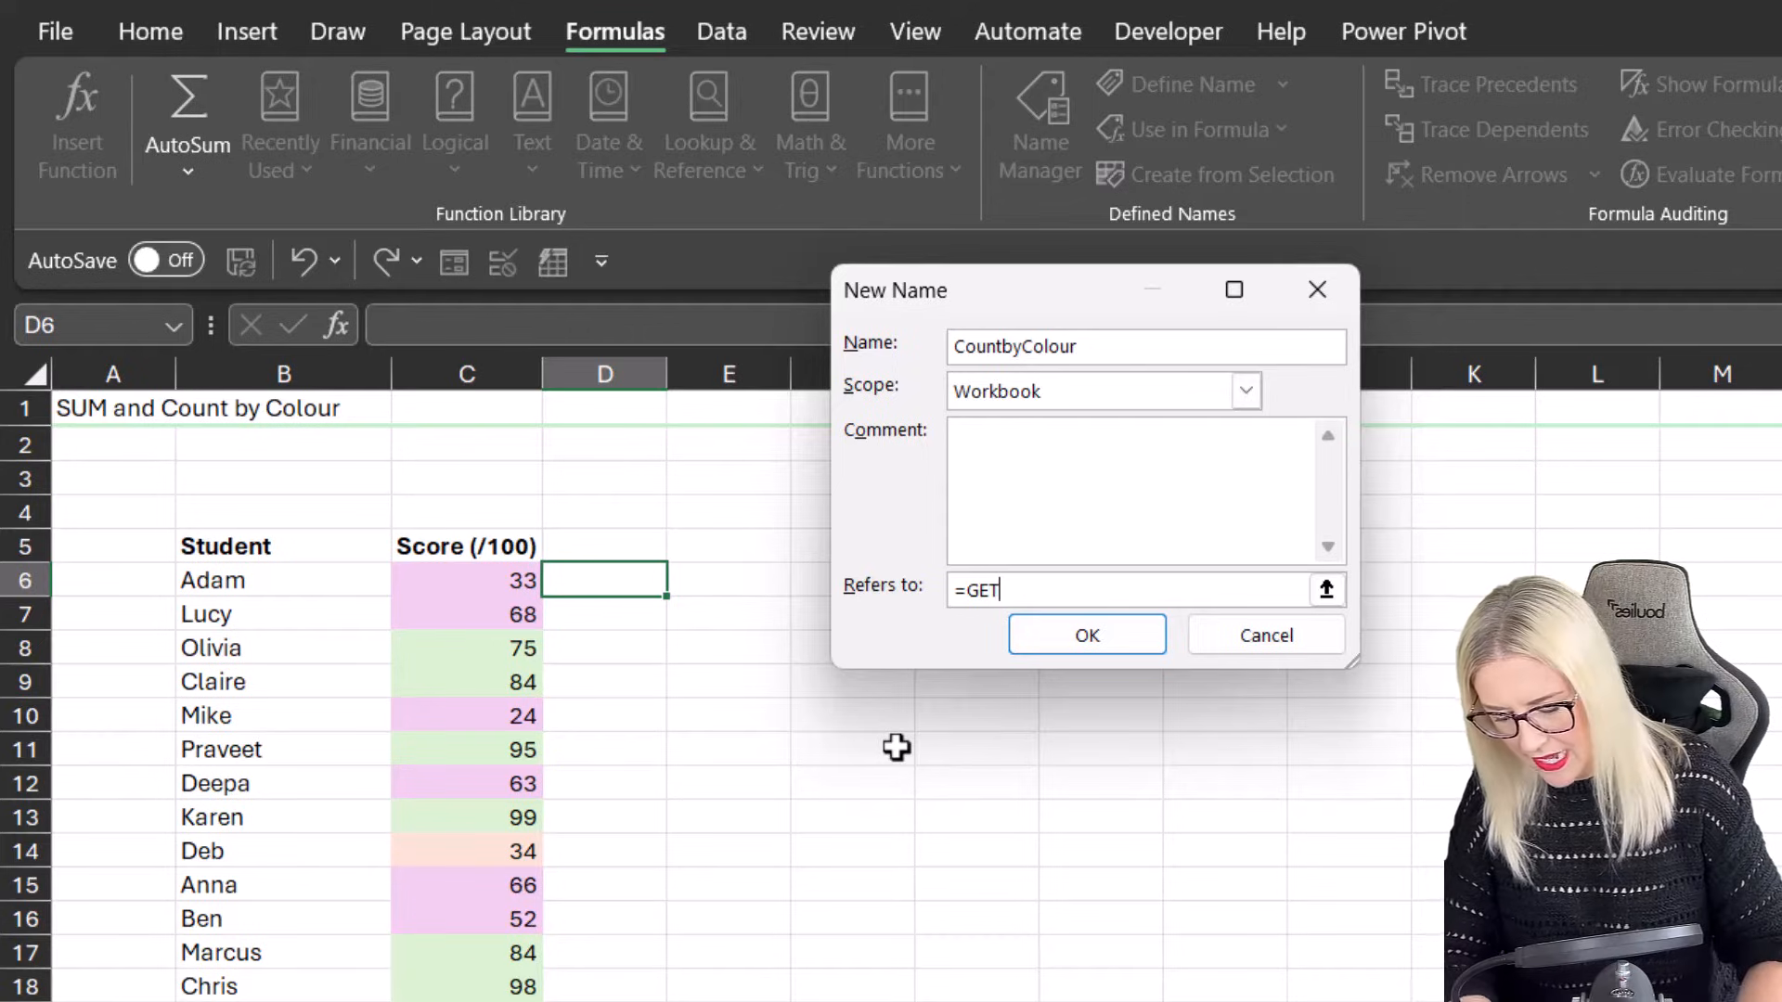
text(.CELL)
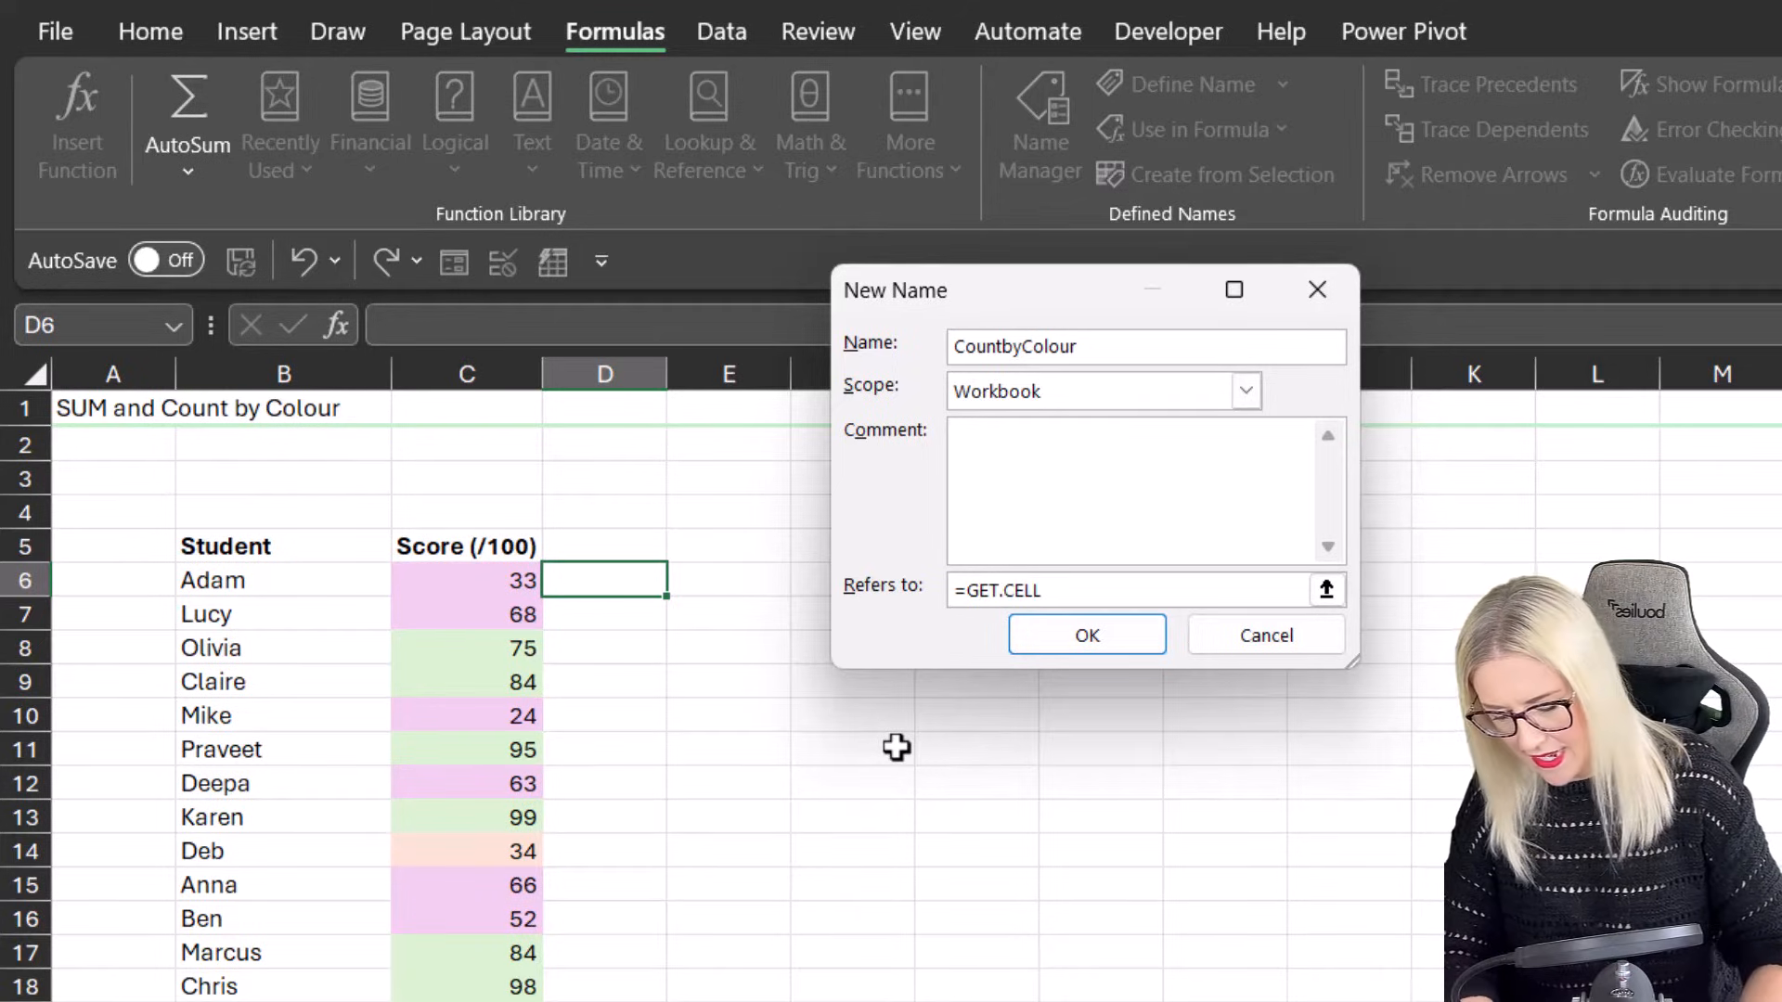
text((63)
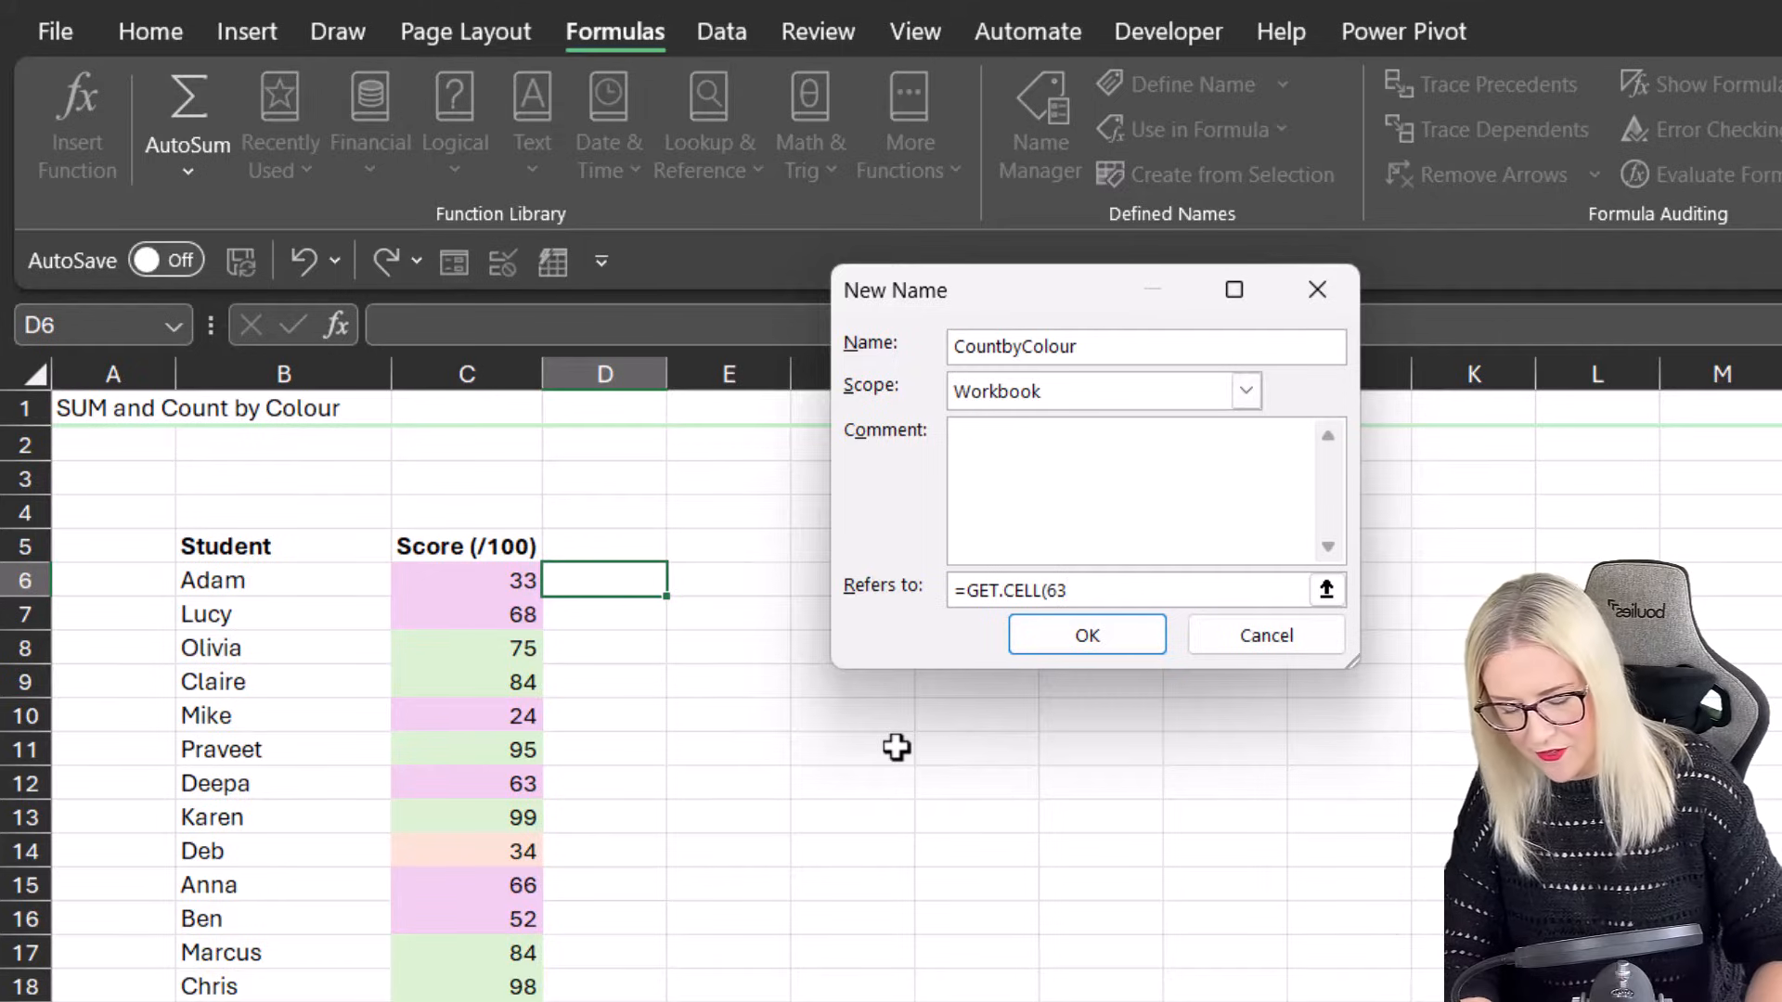
text(,)
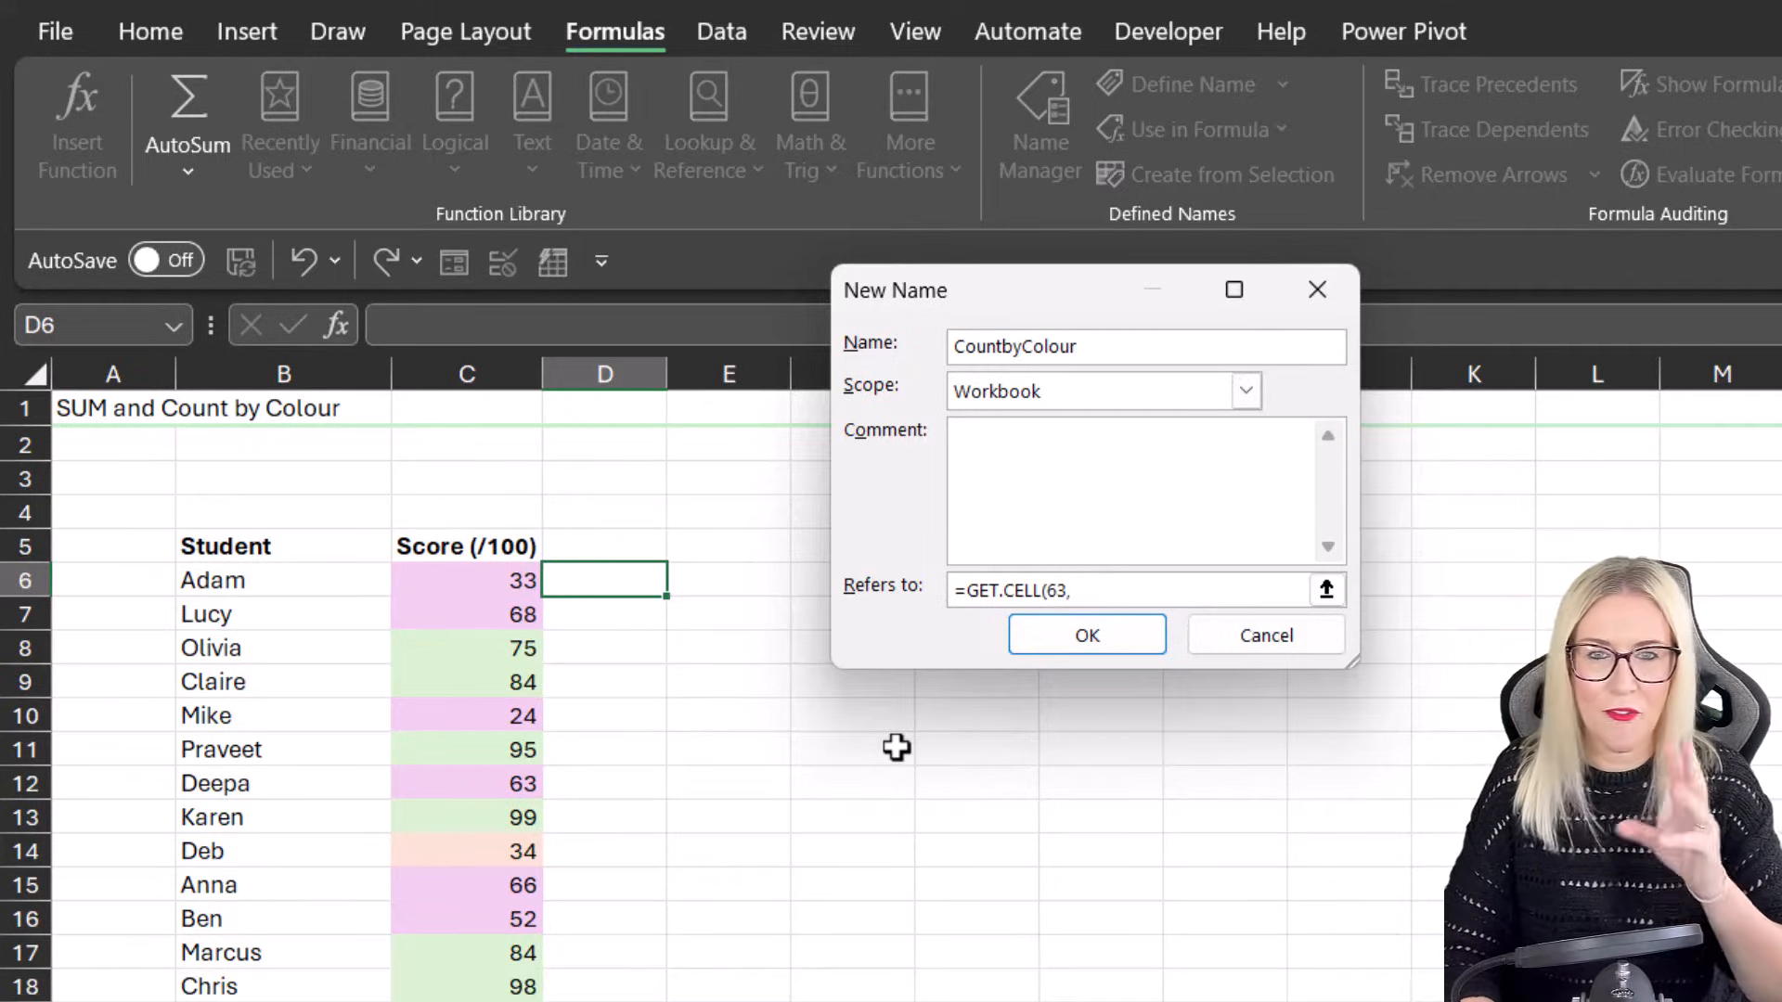
mouse_move(848, 685)
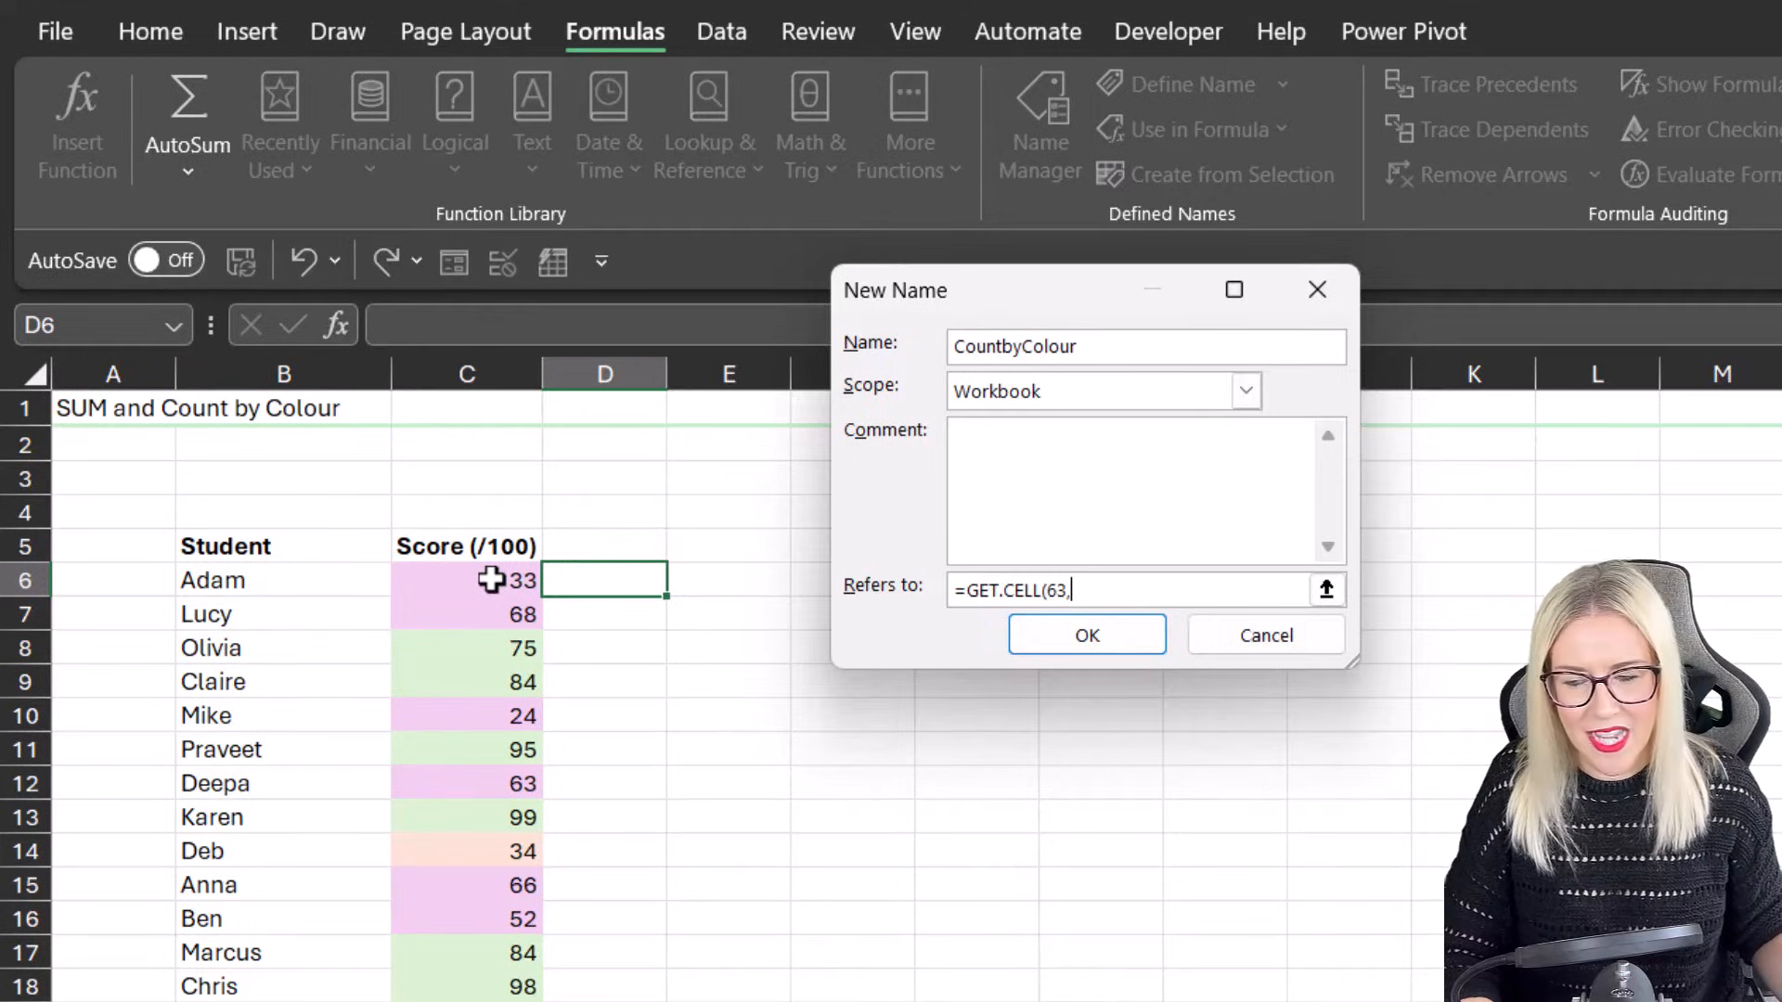
click(466, 579)
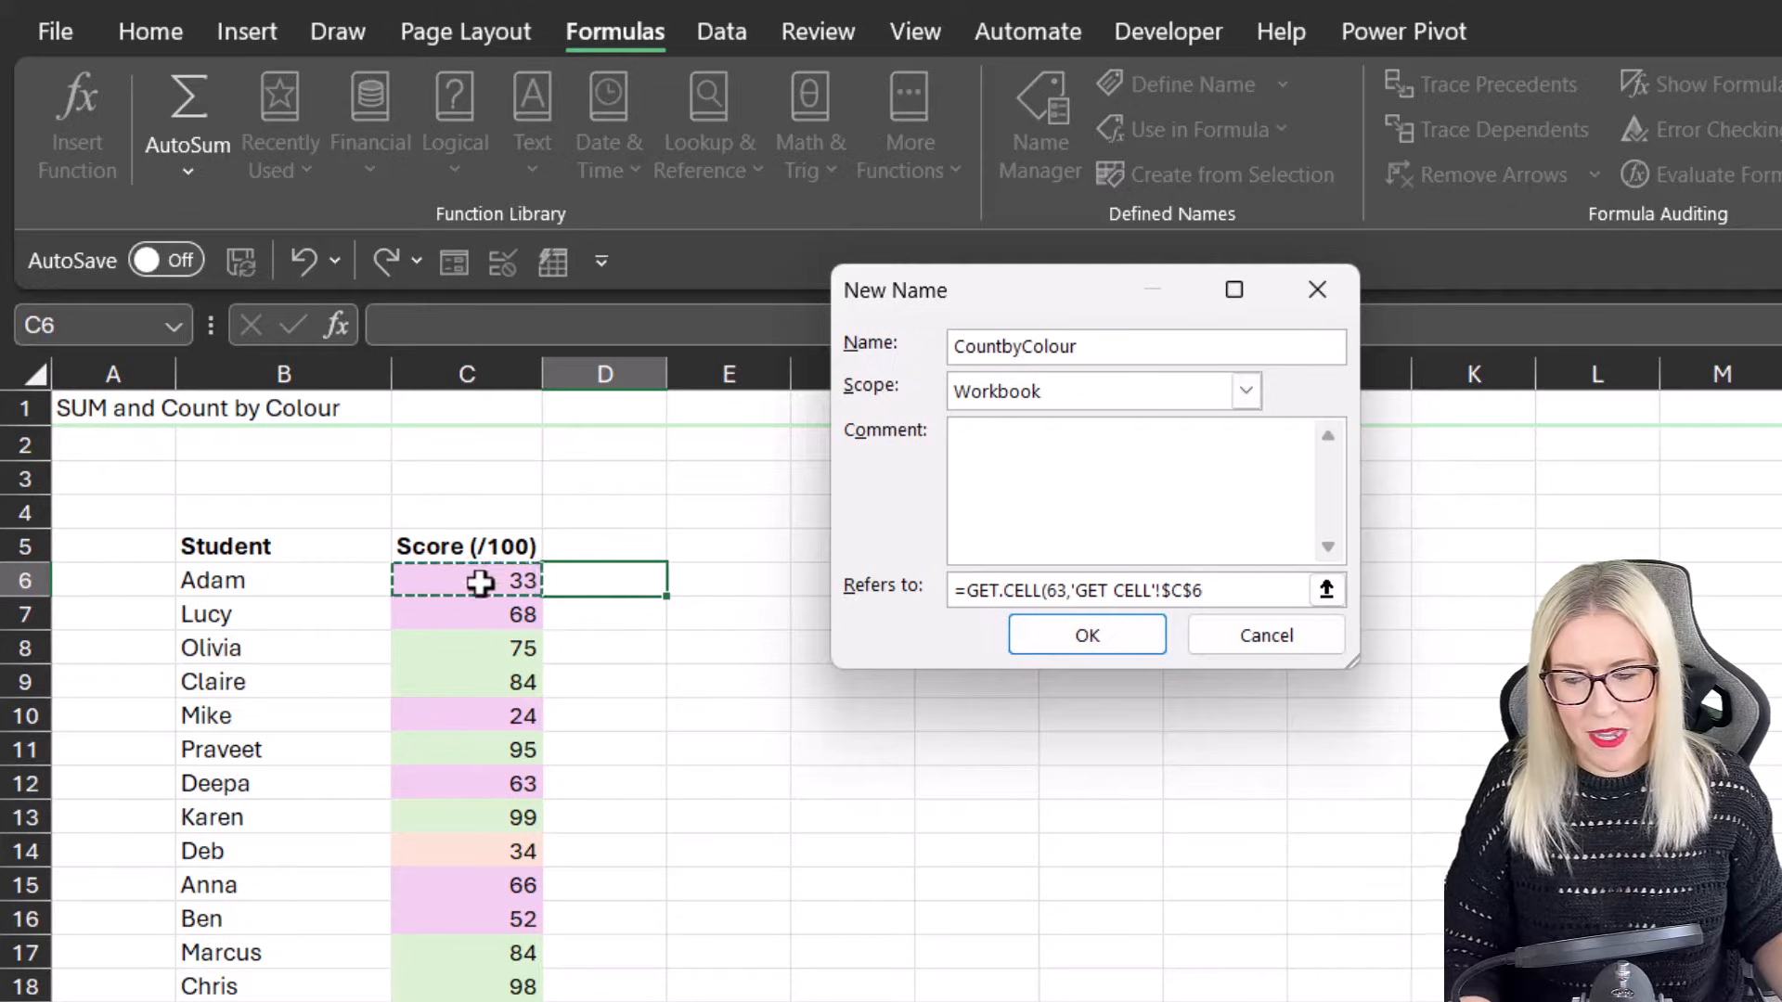
click(1158, 590)
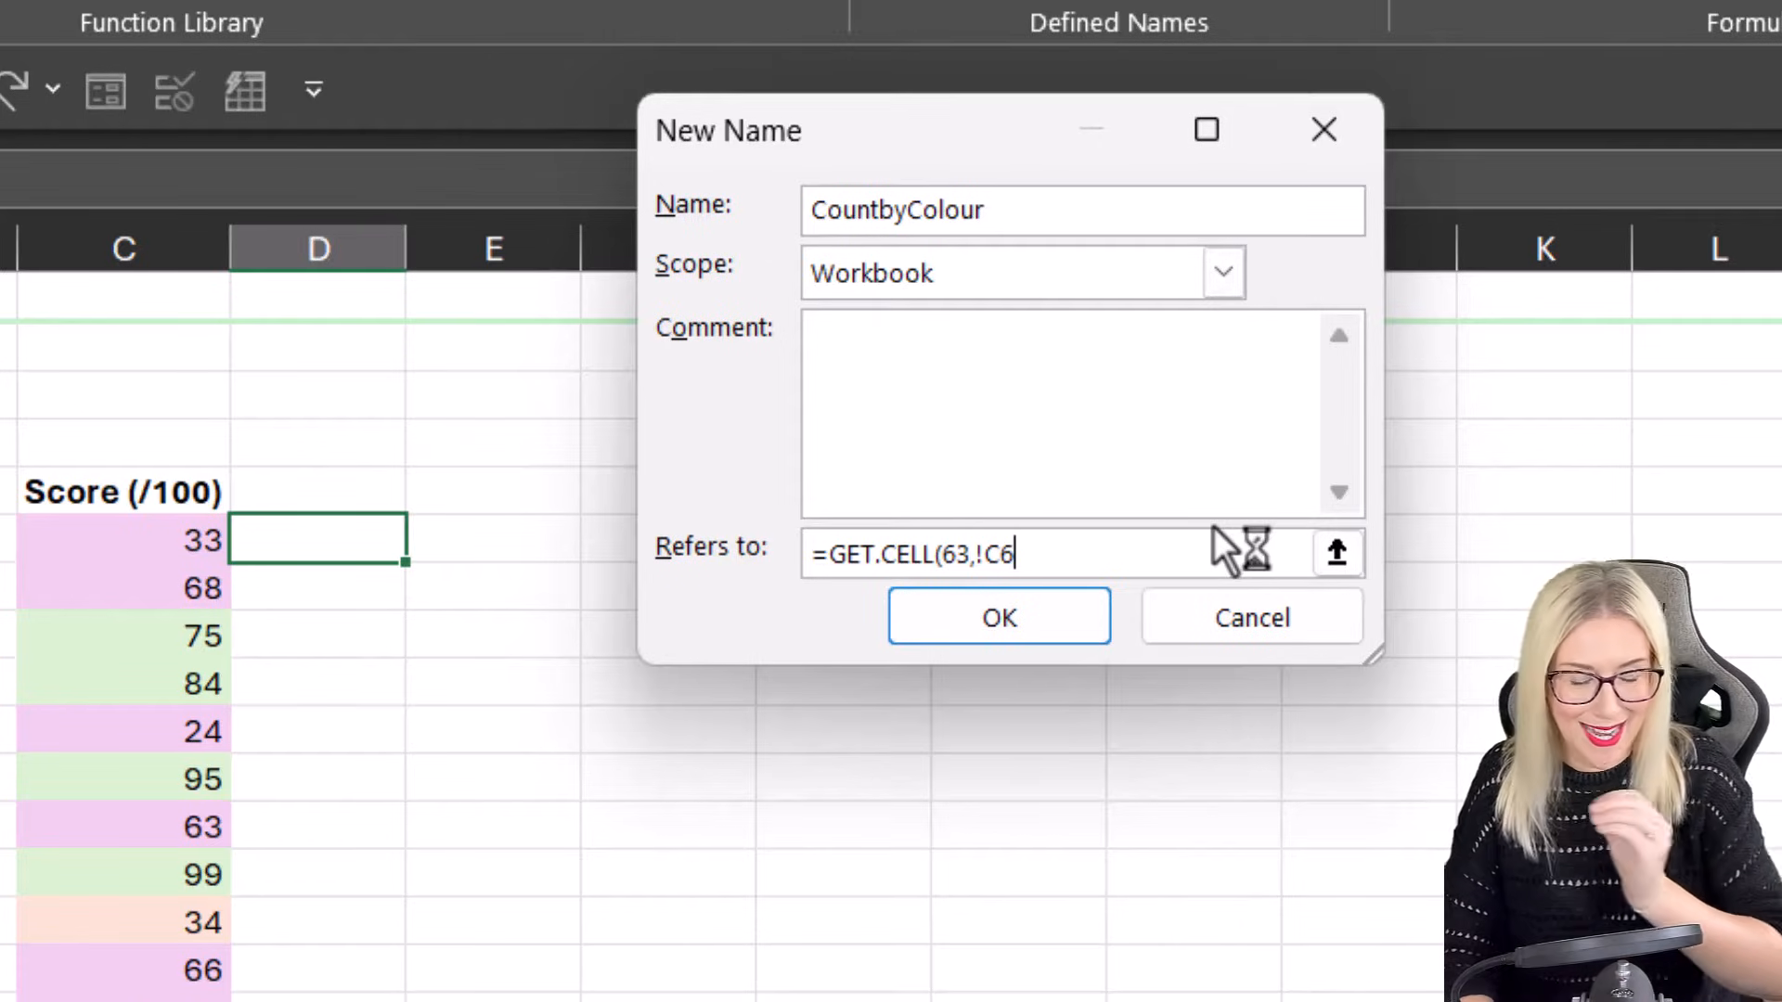
text())
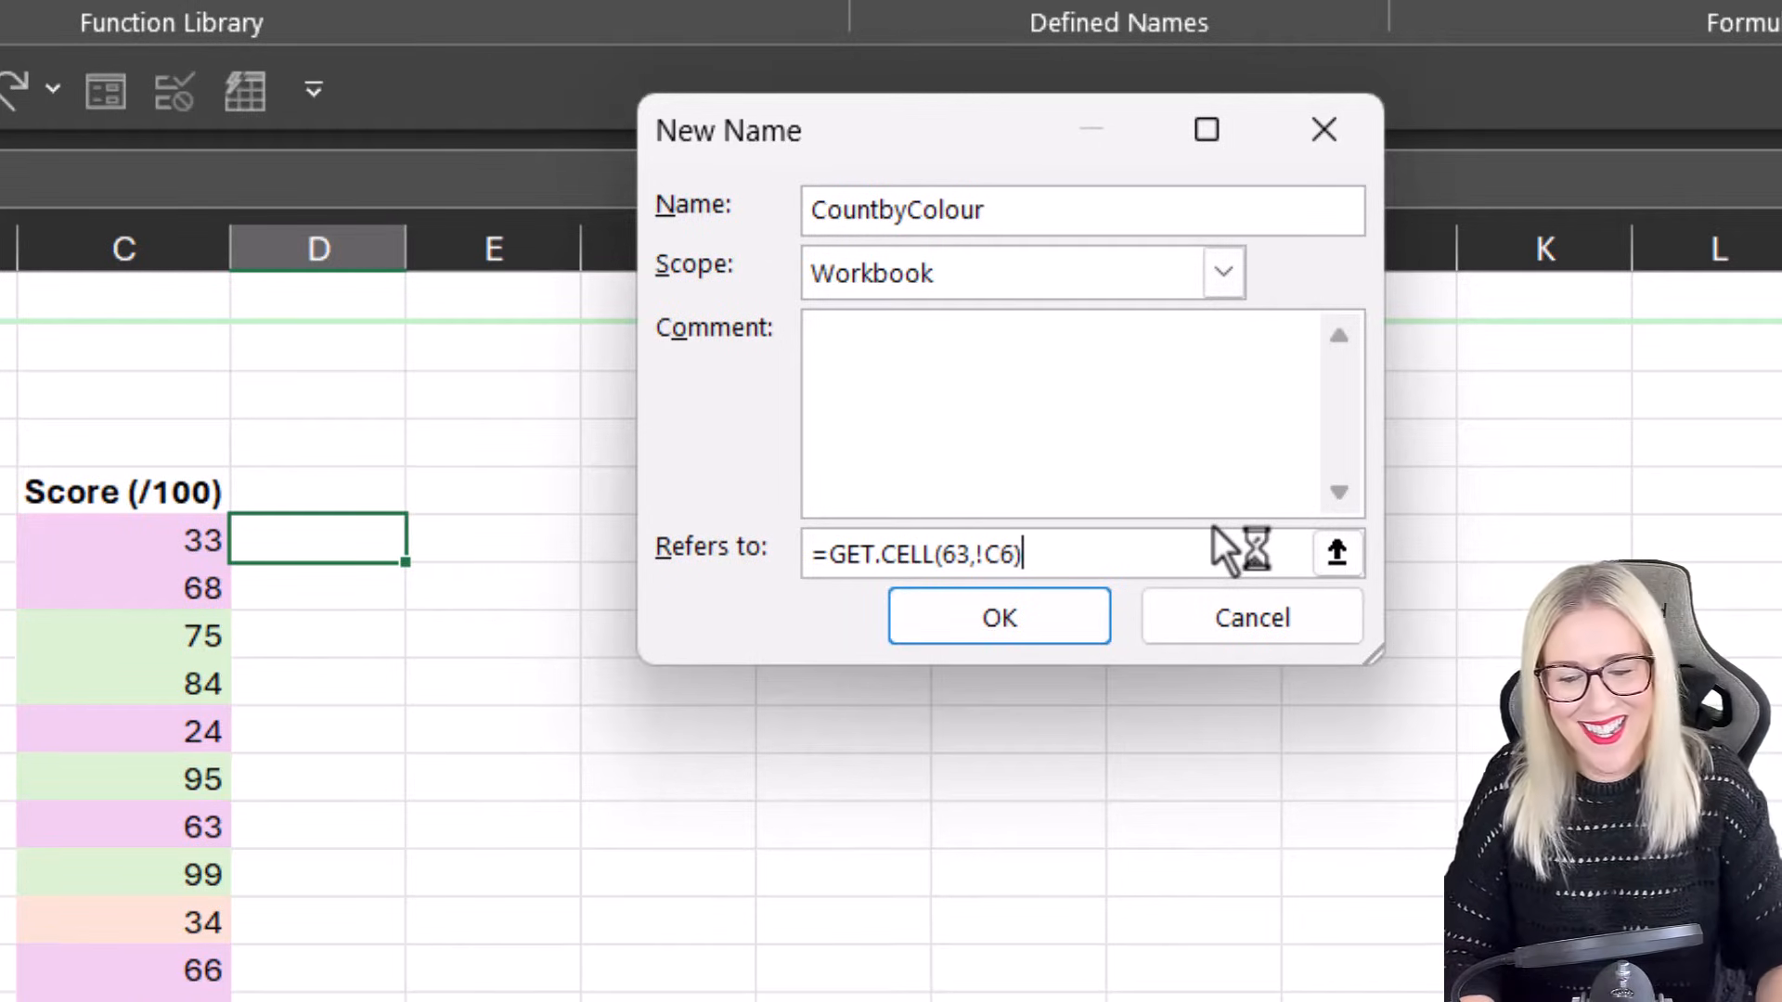
click(999, 615)
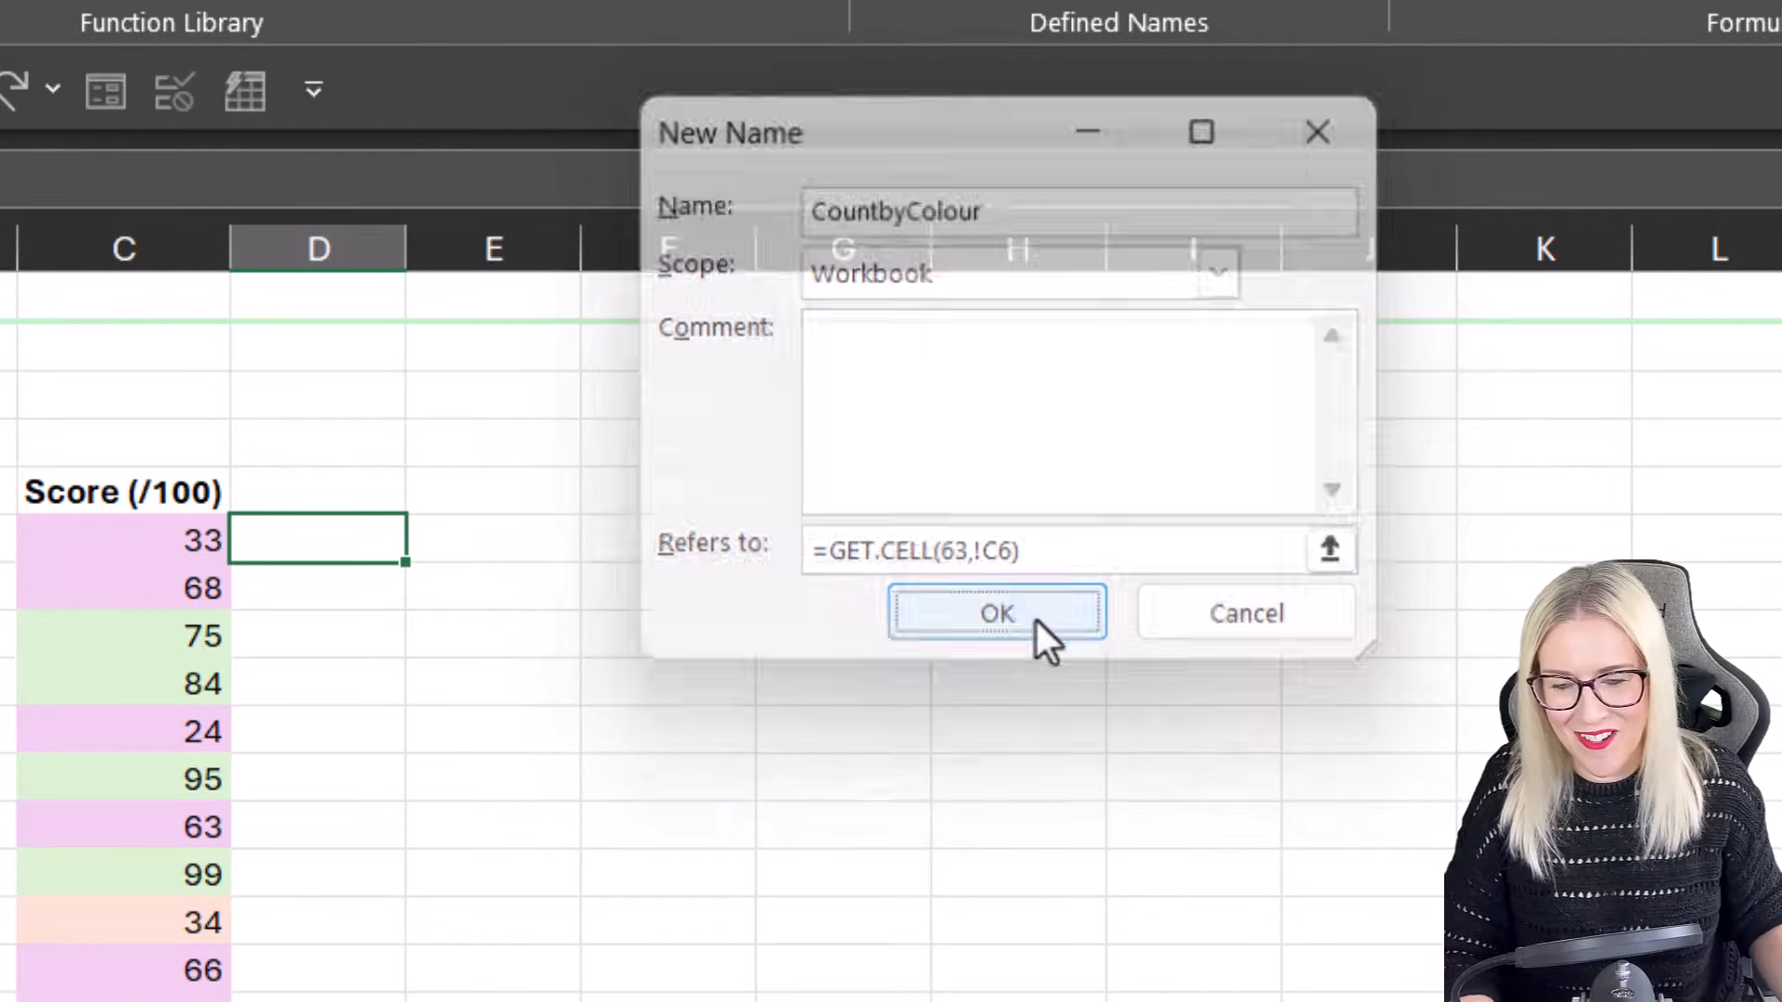
click(997, 614)
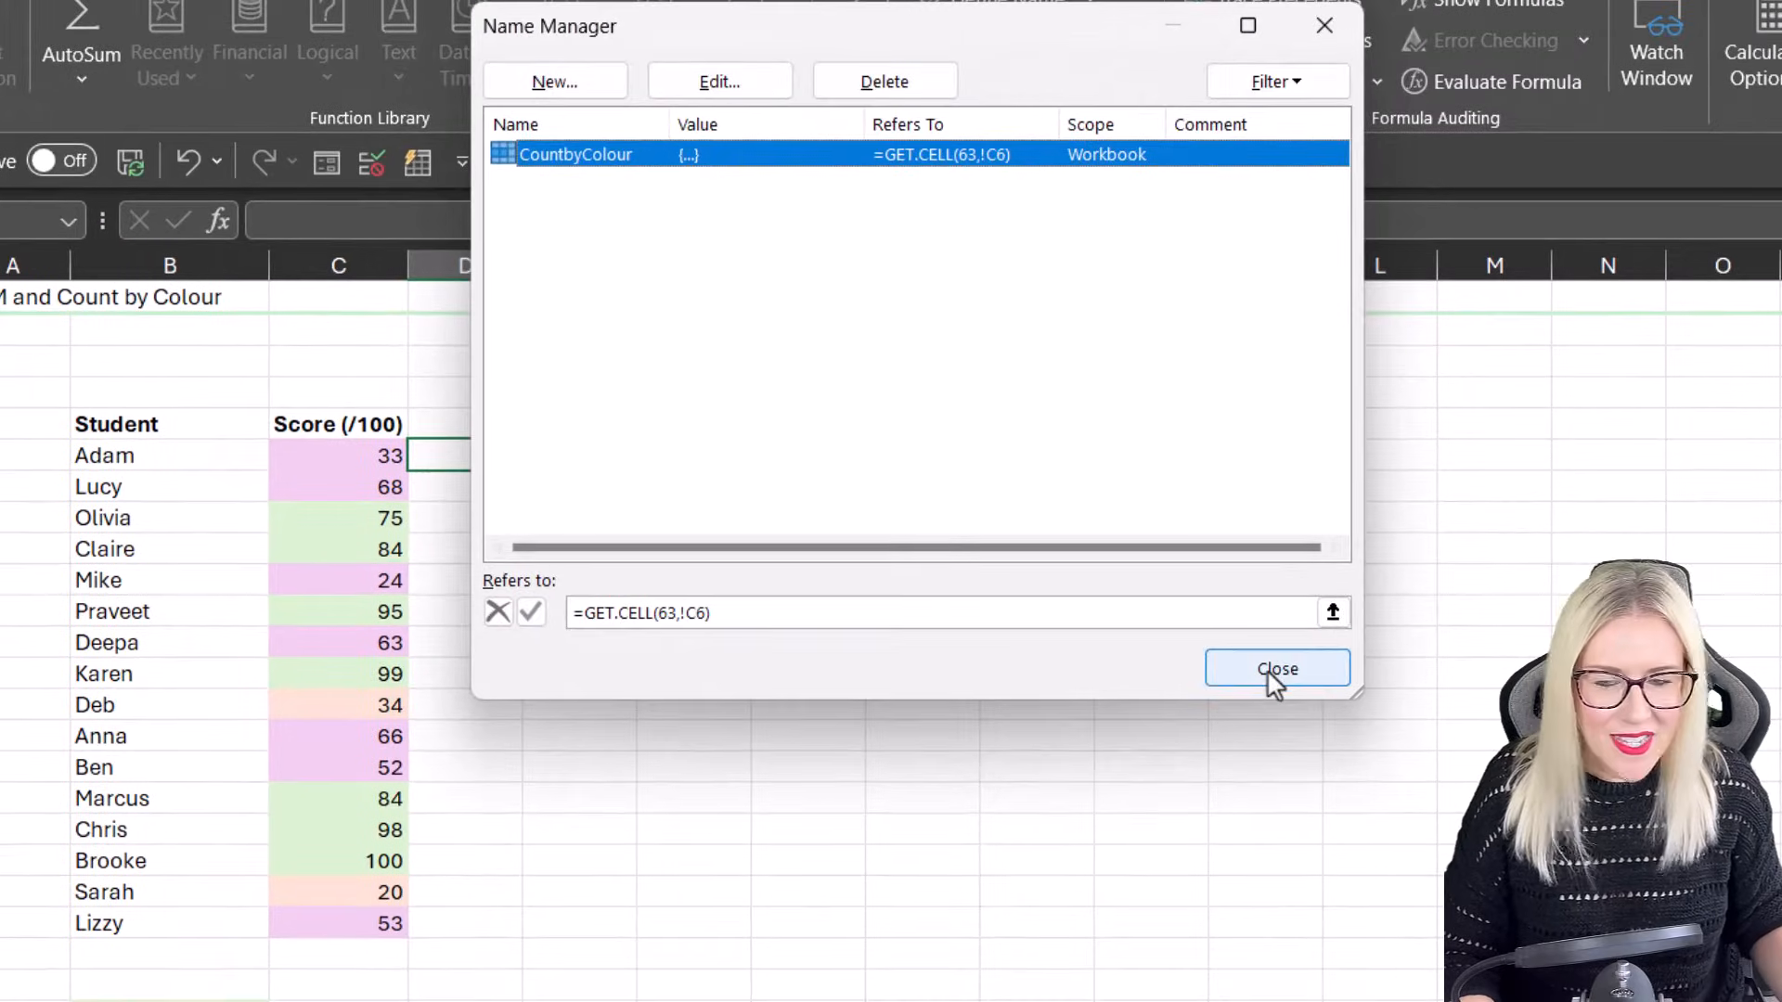
Step: Enter =CountbyColour in D6 and fill it down to D21, showing codes 38, 35 or 40
click(1275, 668)
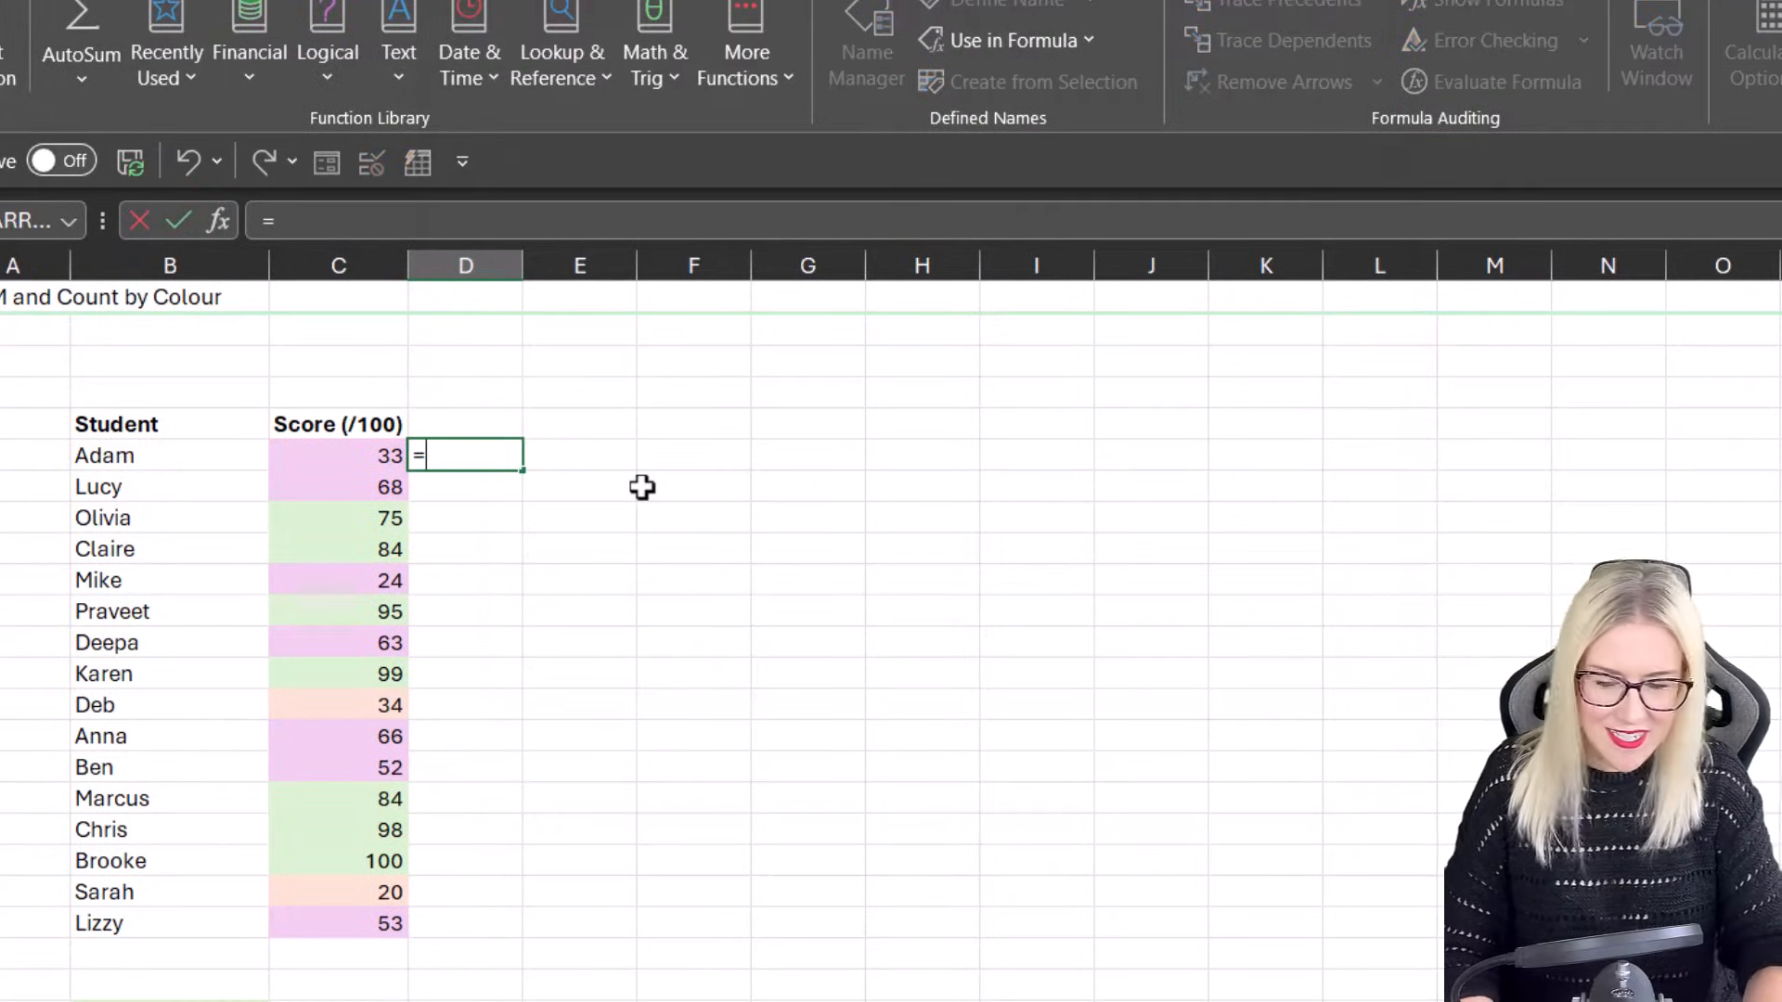
text(CountbyColour)
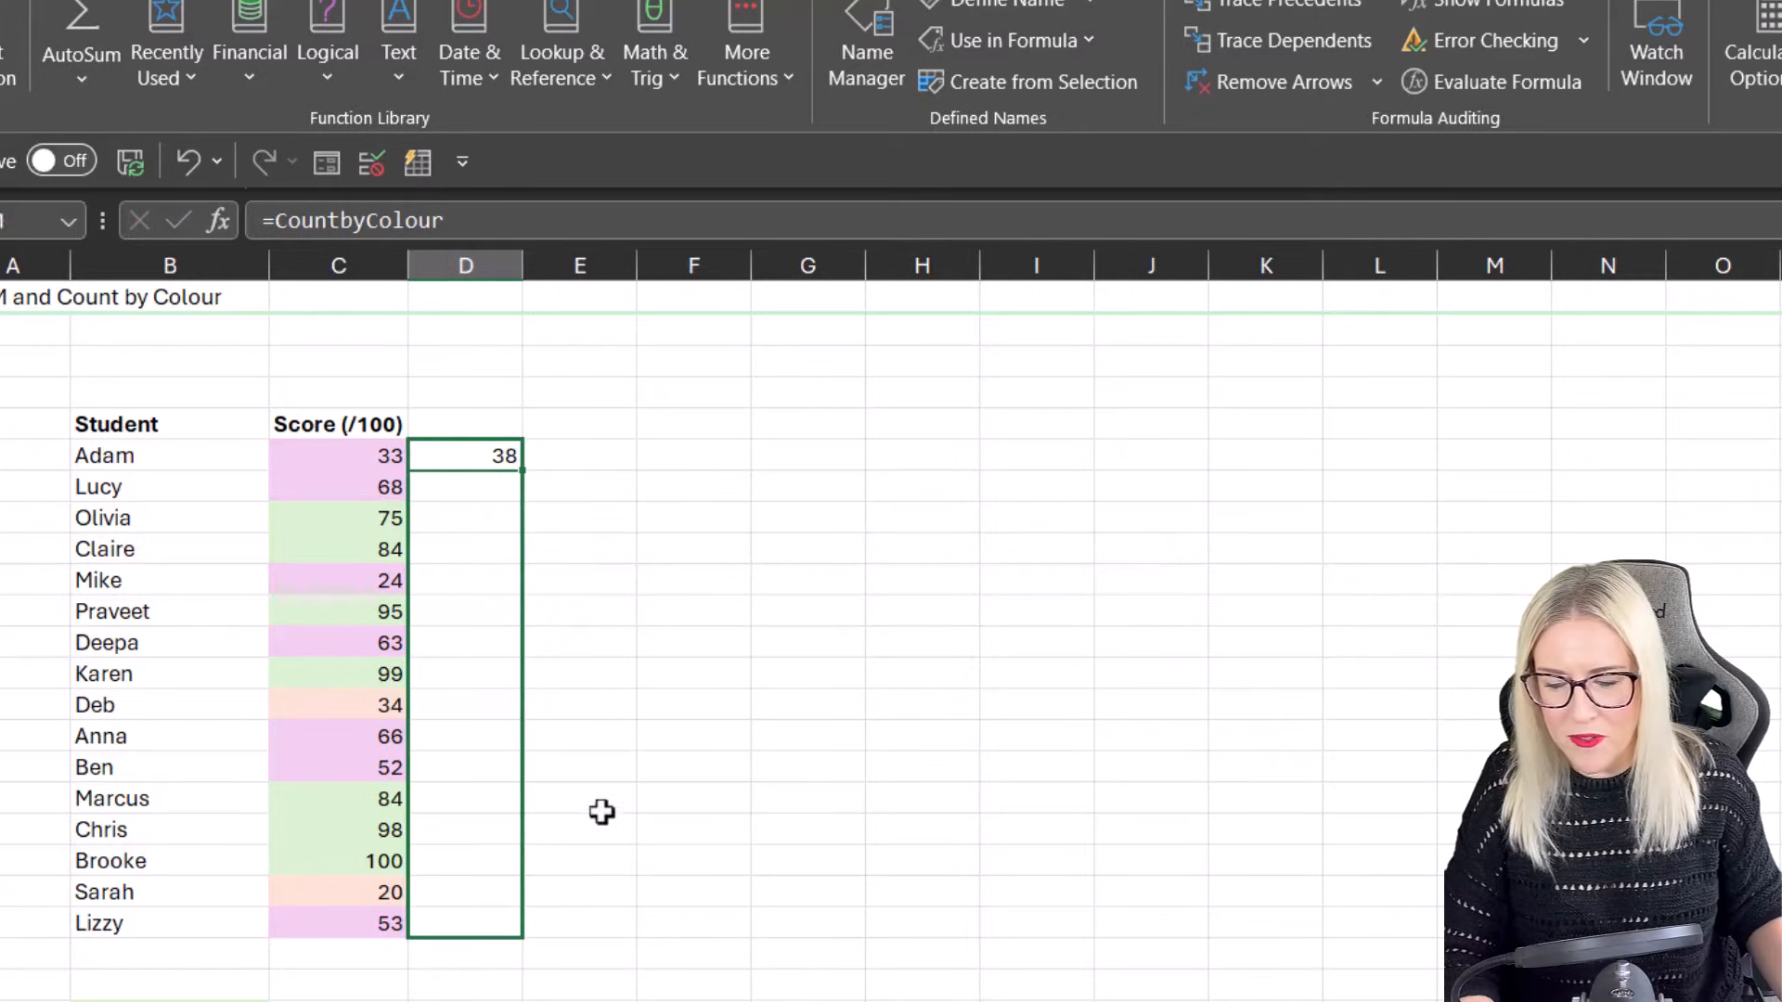
drag(464, 455, 464, 922)
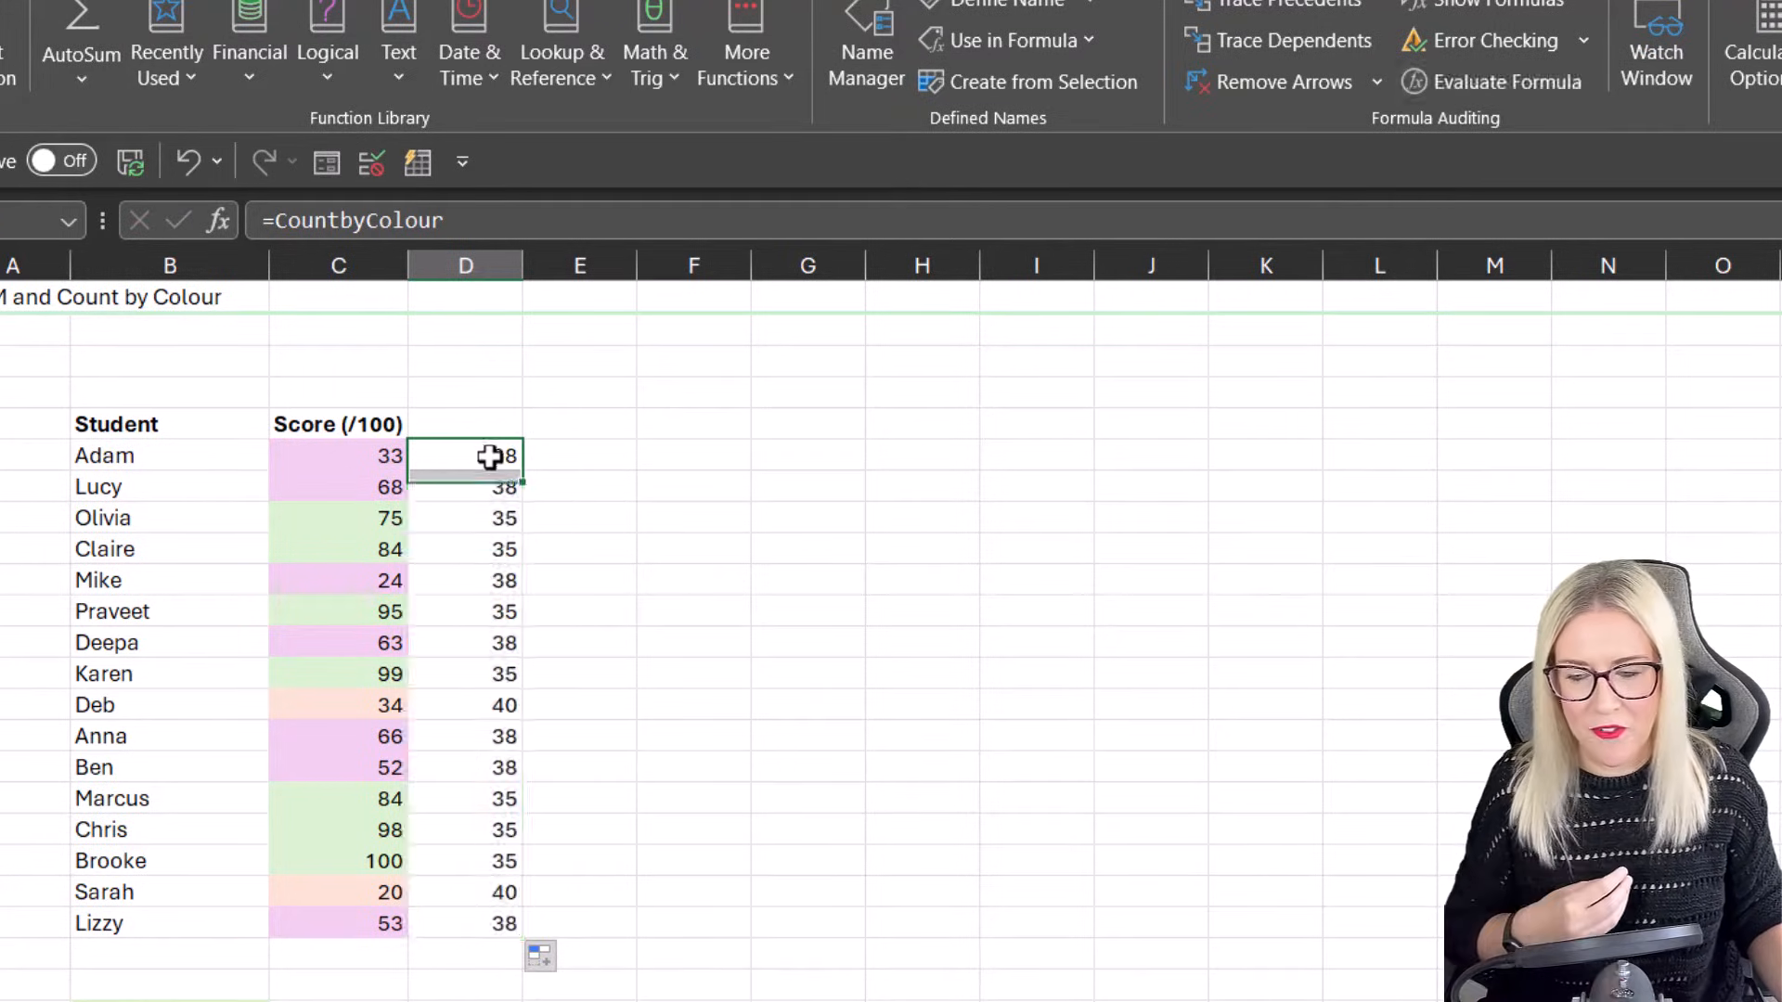
click(338, 455)
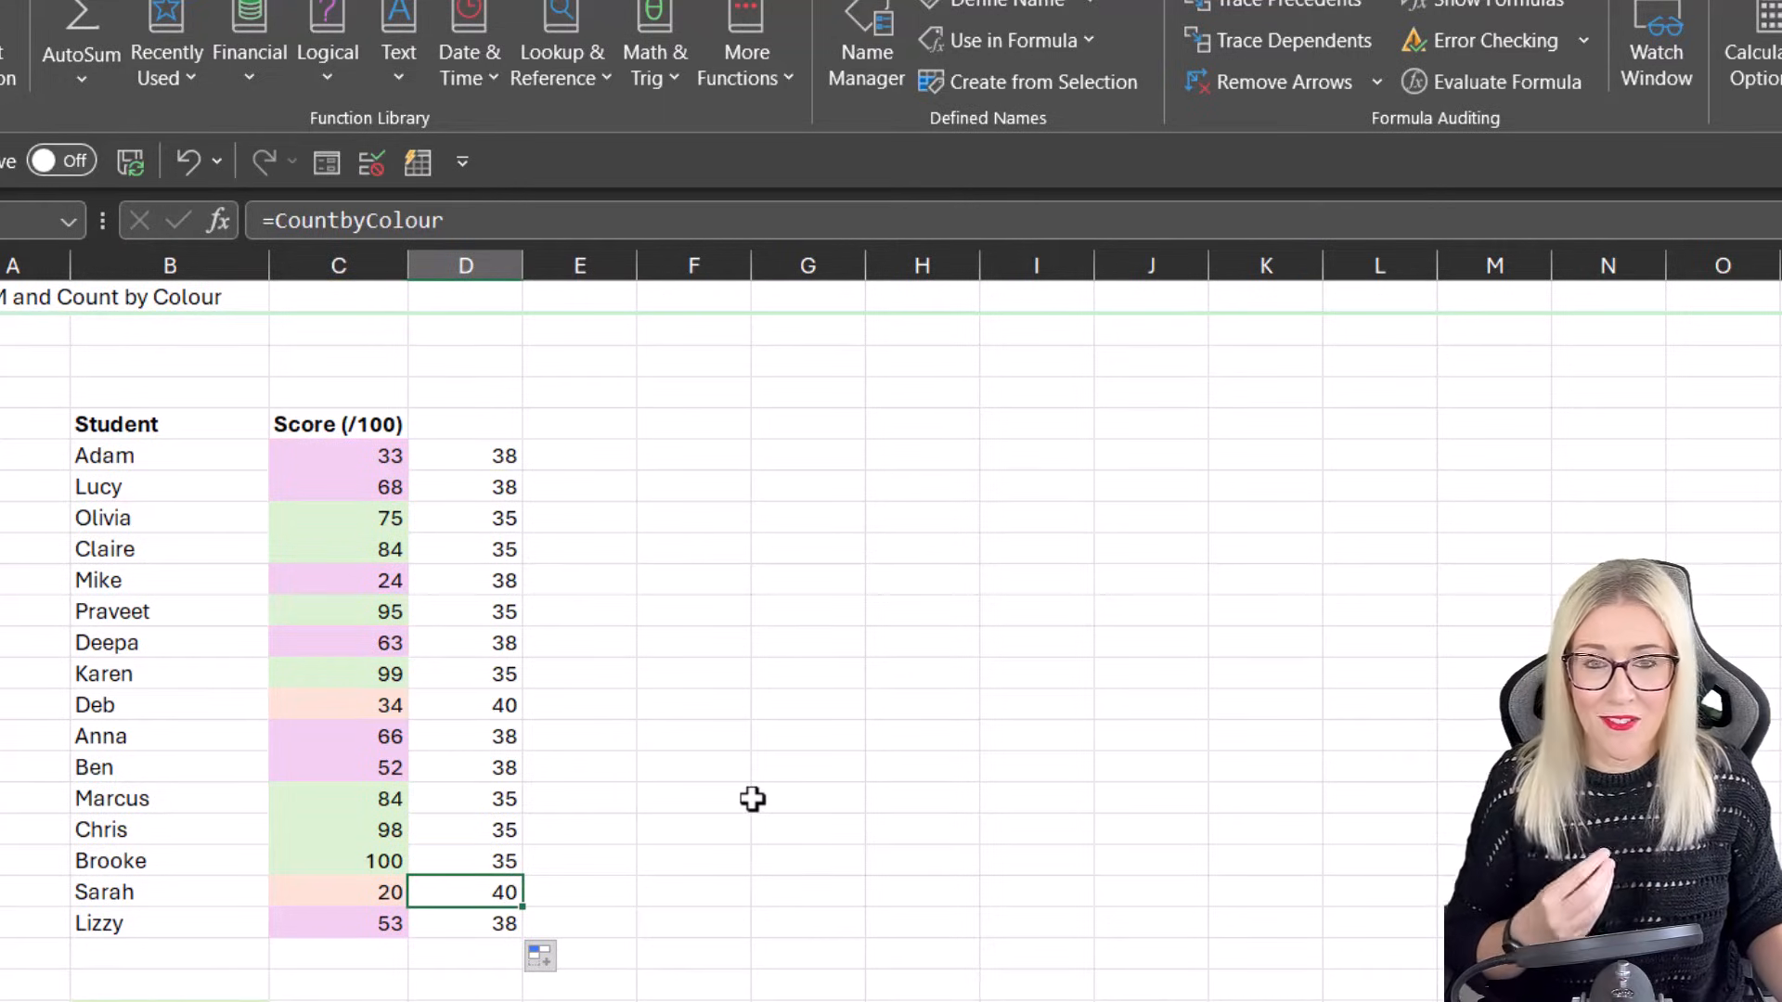
mouse_move(713, 745)
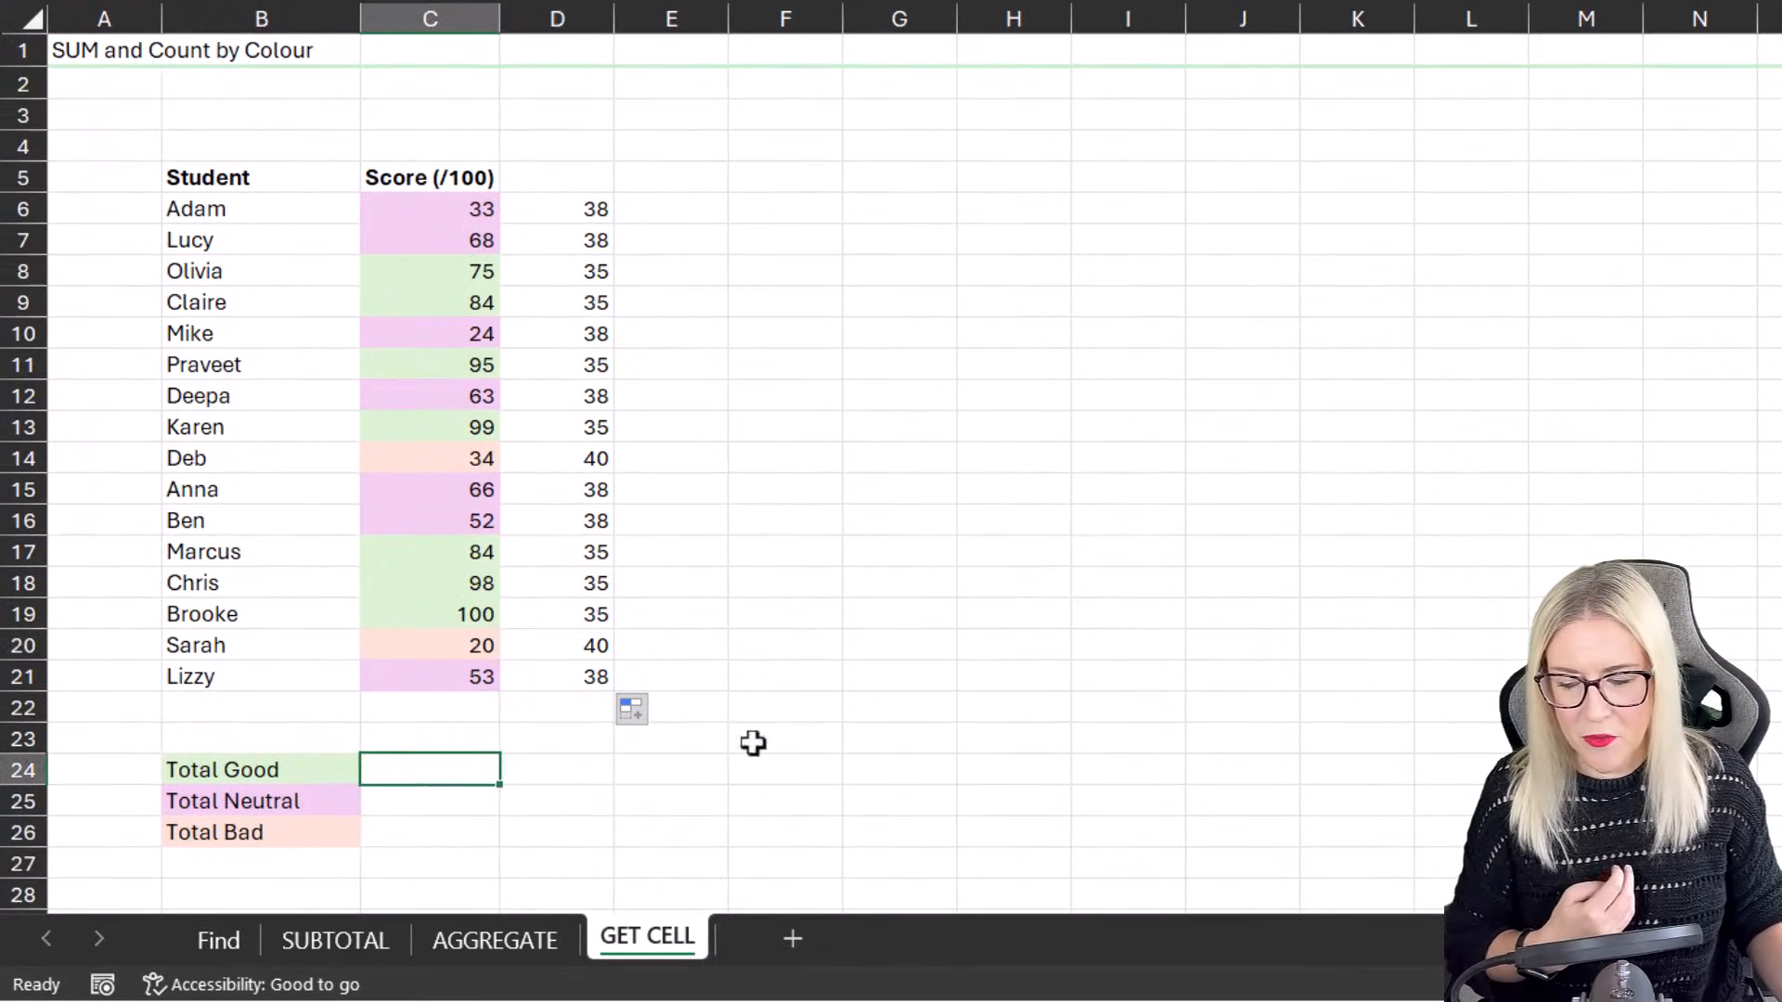
Step: Enter =COUNTIF(D6:D21,CountbyColour) in C24 so Total Good returns 7
text(=)
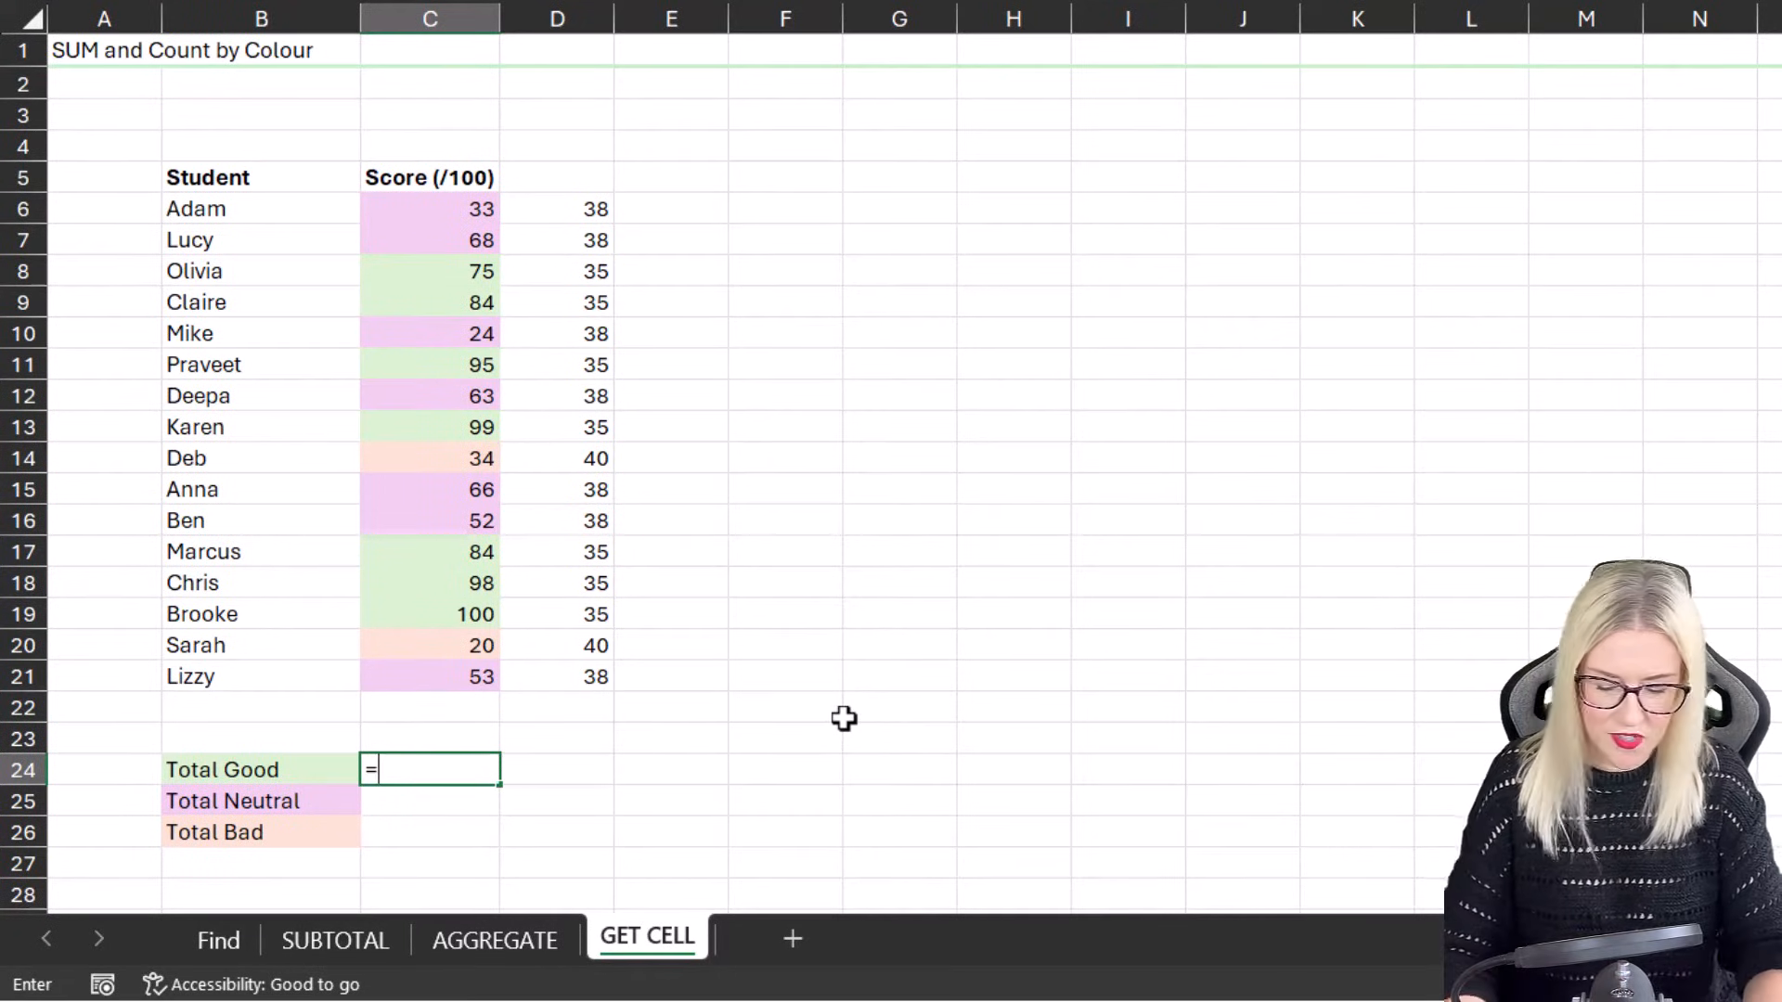
text(COUNTIF()
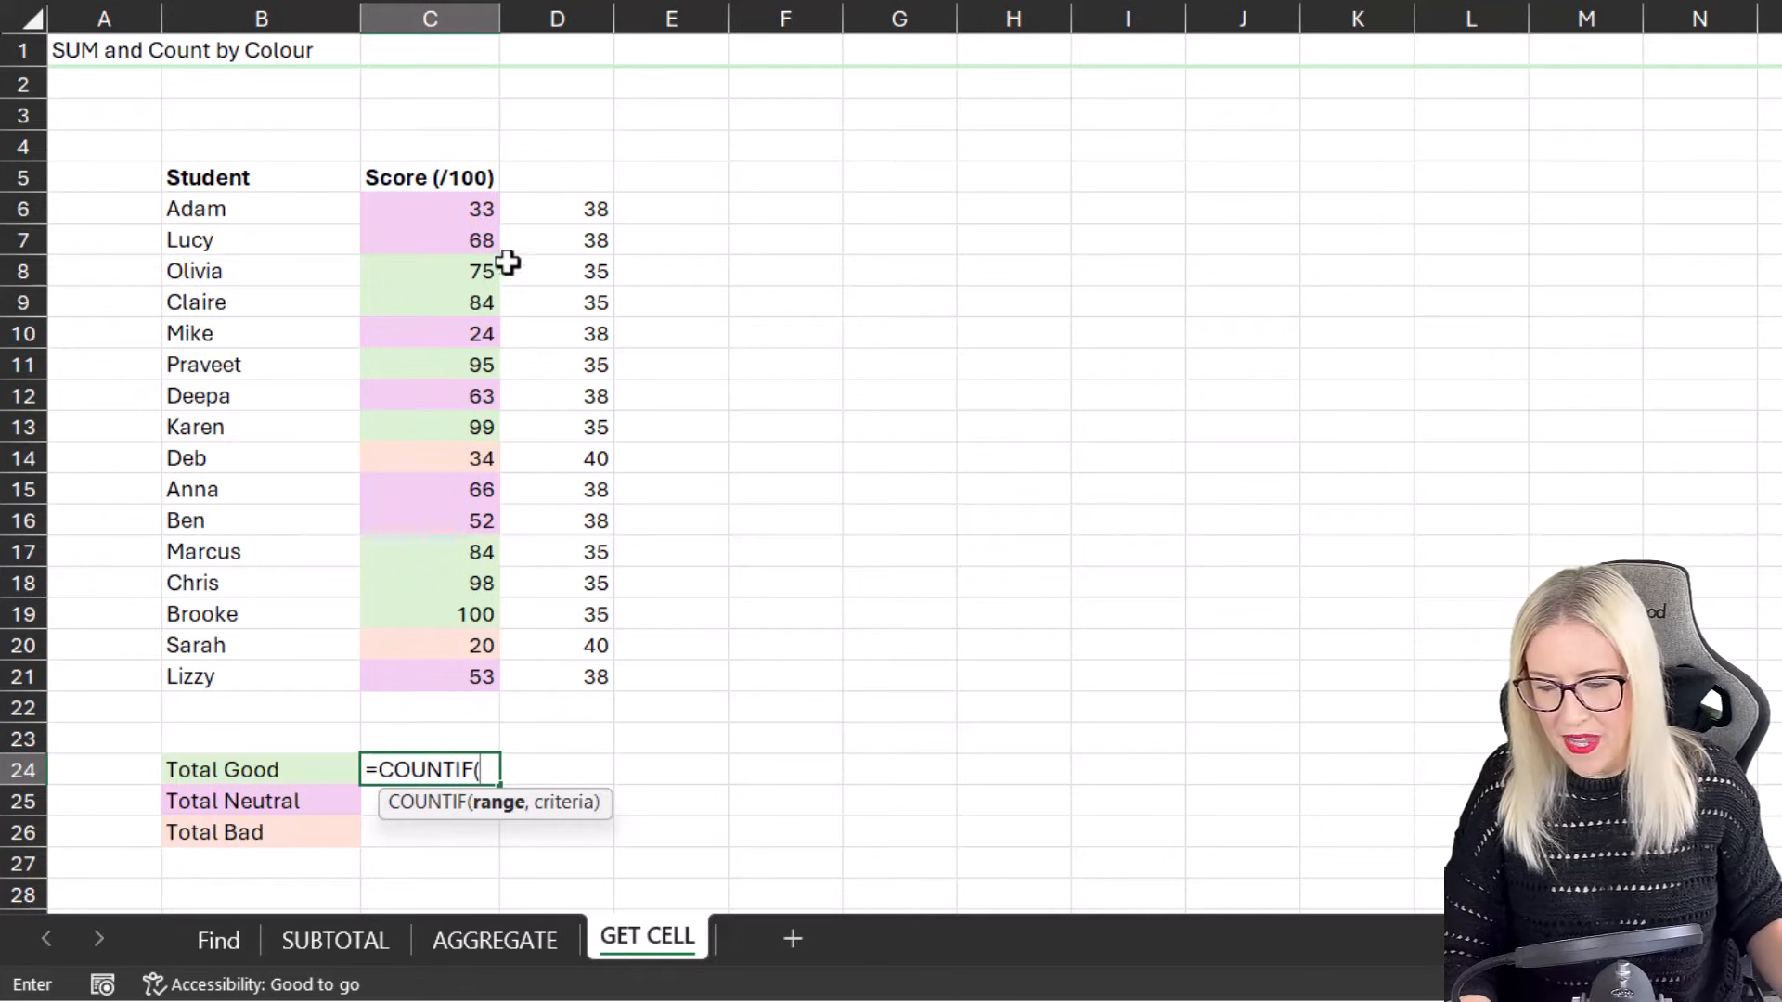
drag(557, 208, 557, 645)
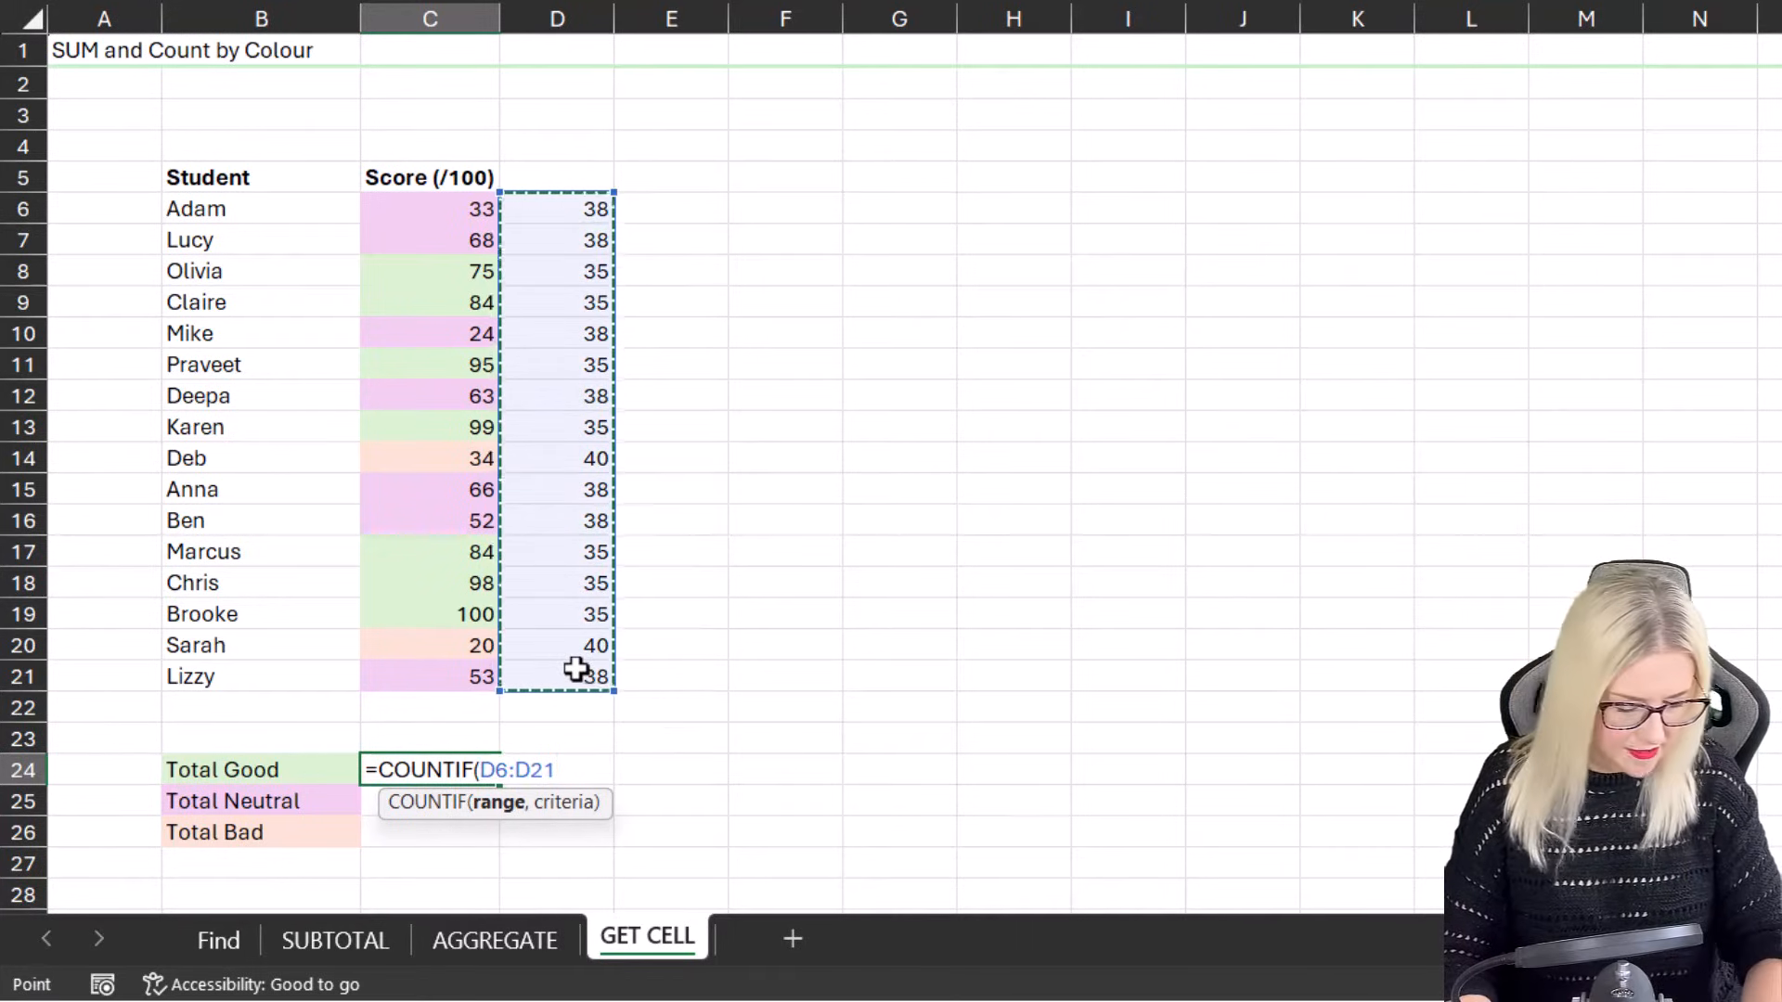
text(,)
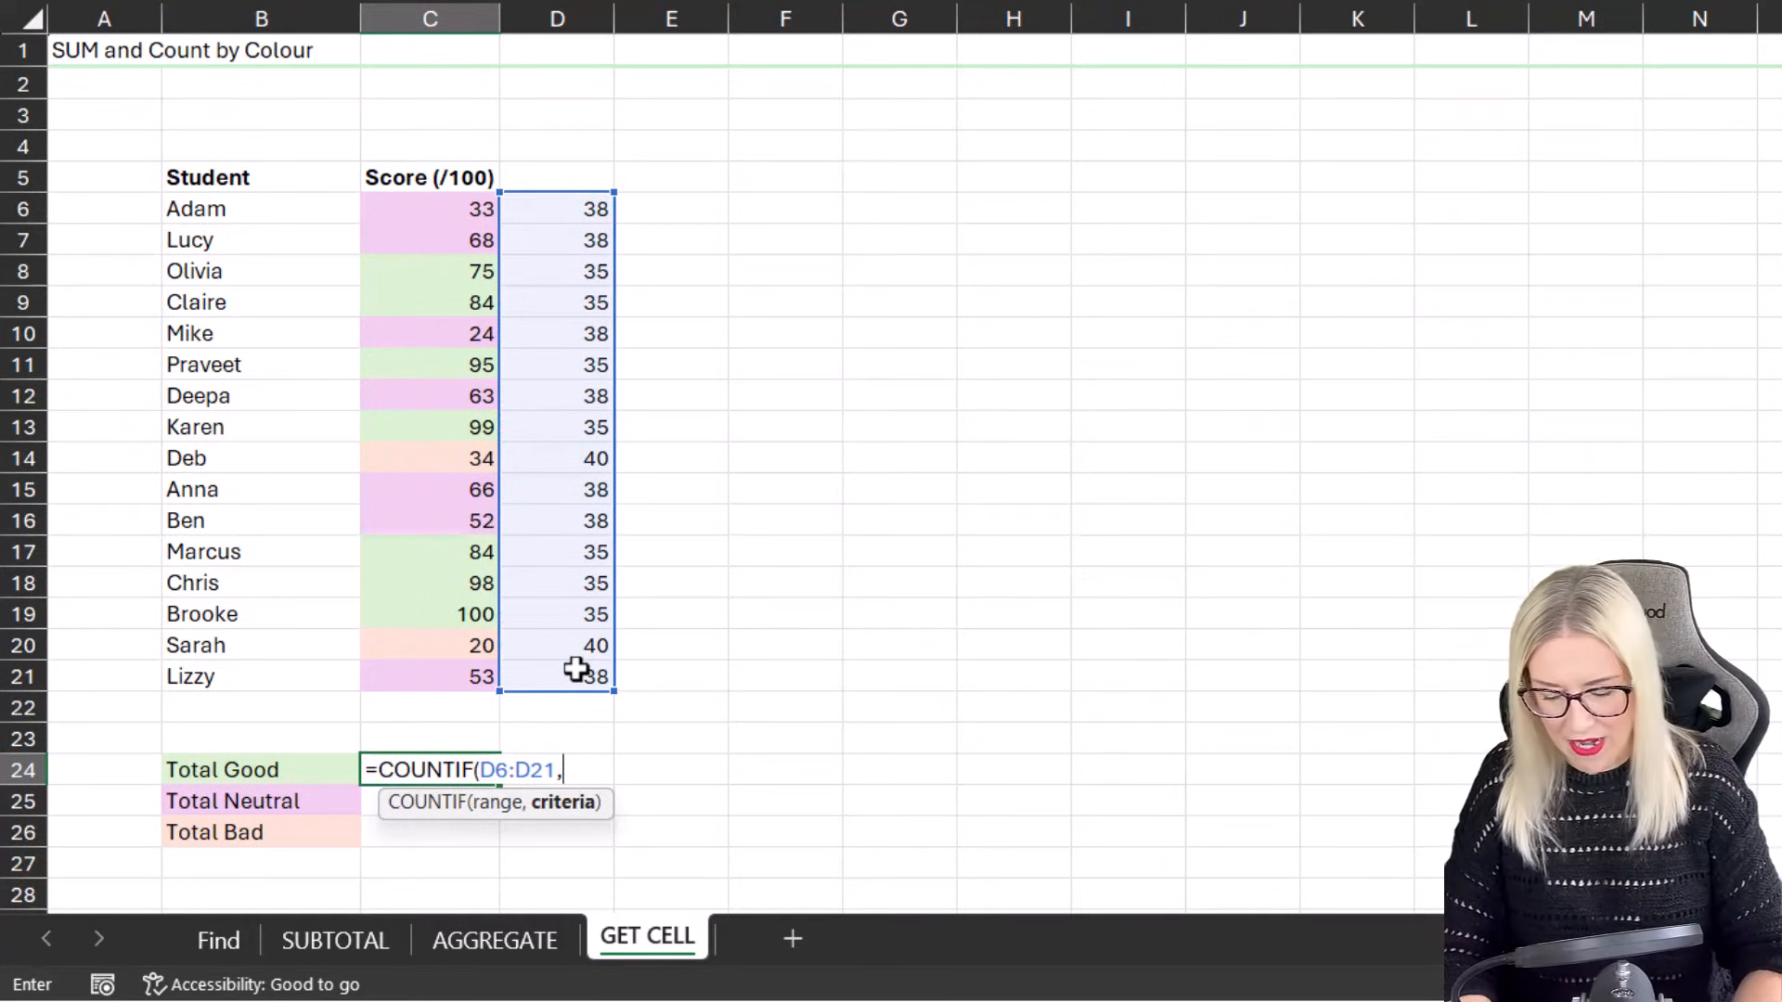
text(cou)
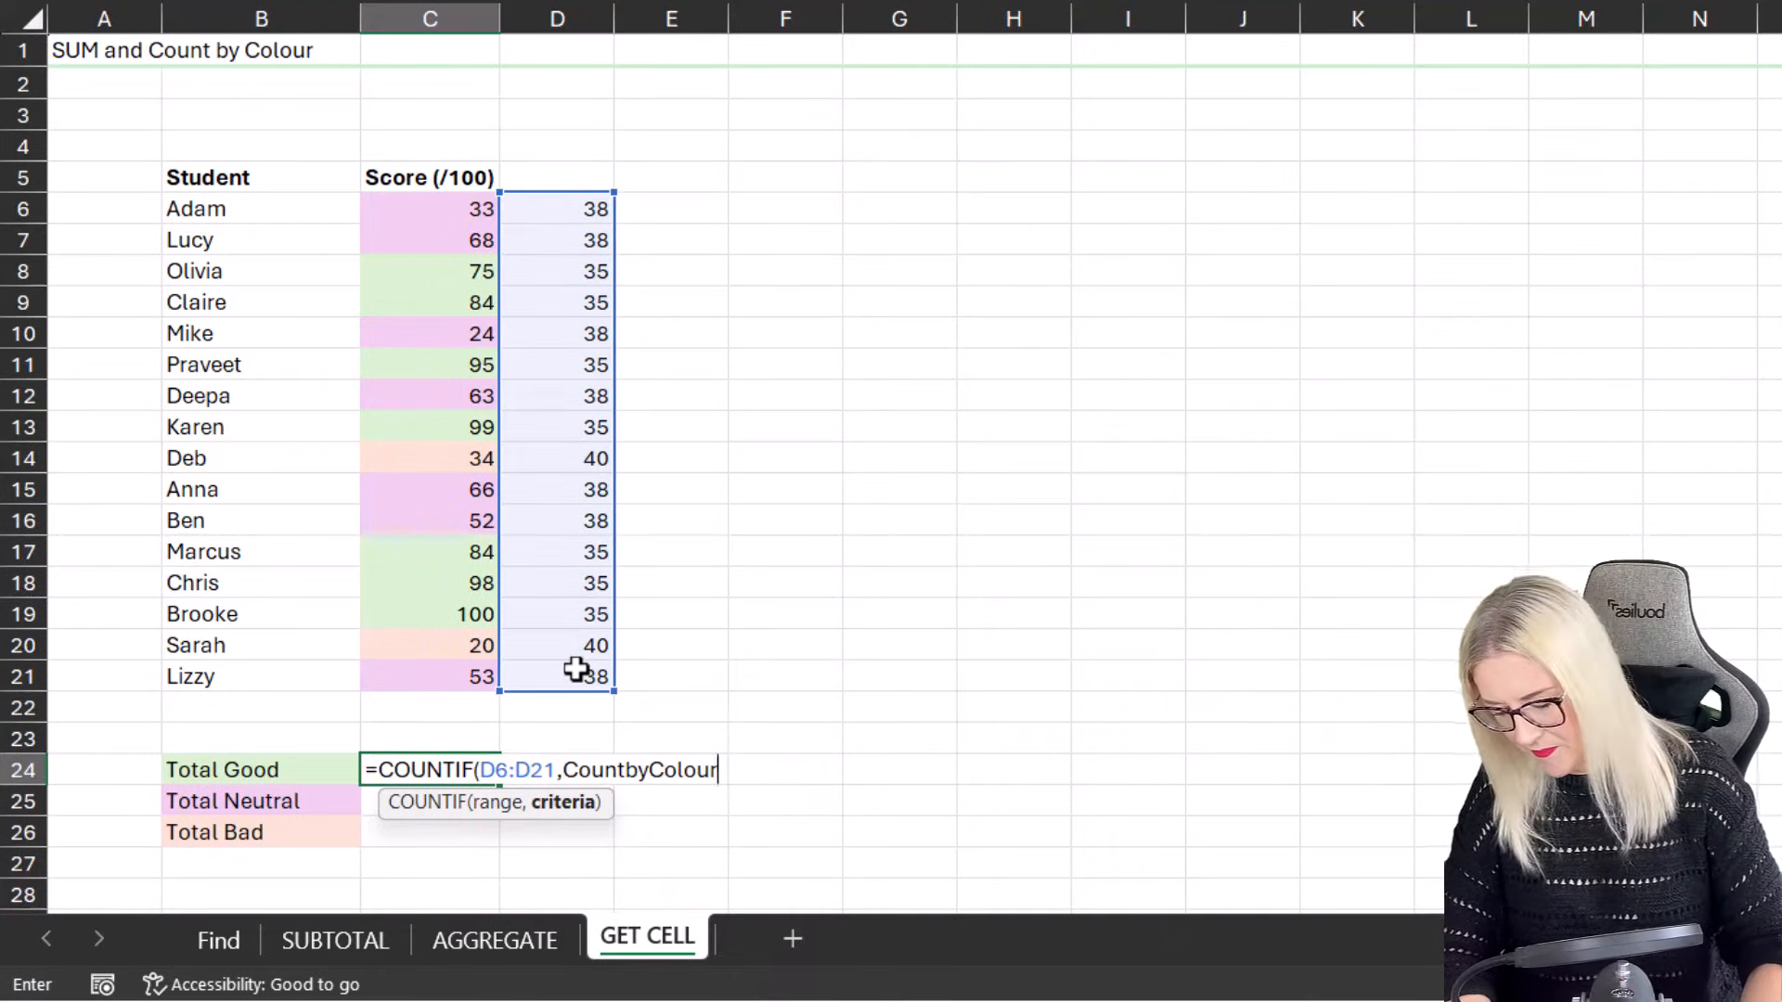
key(Enter)
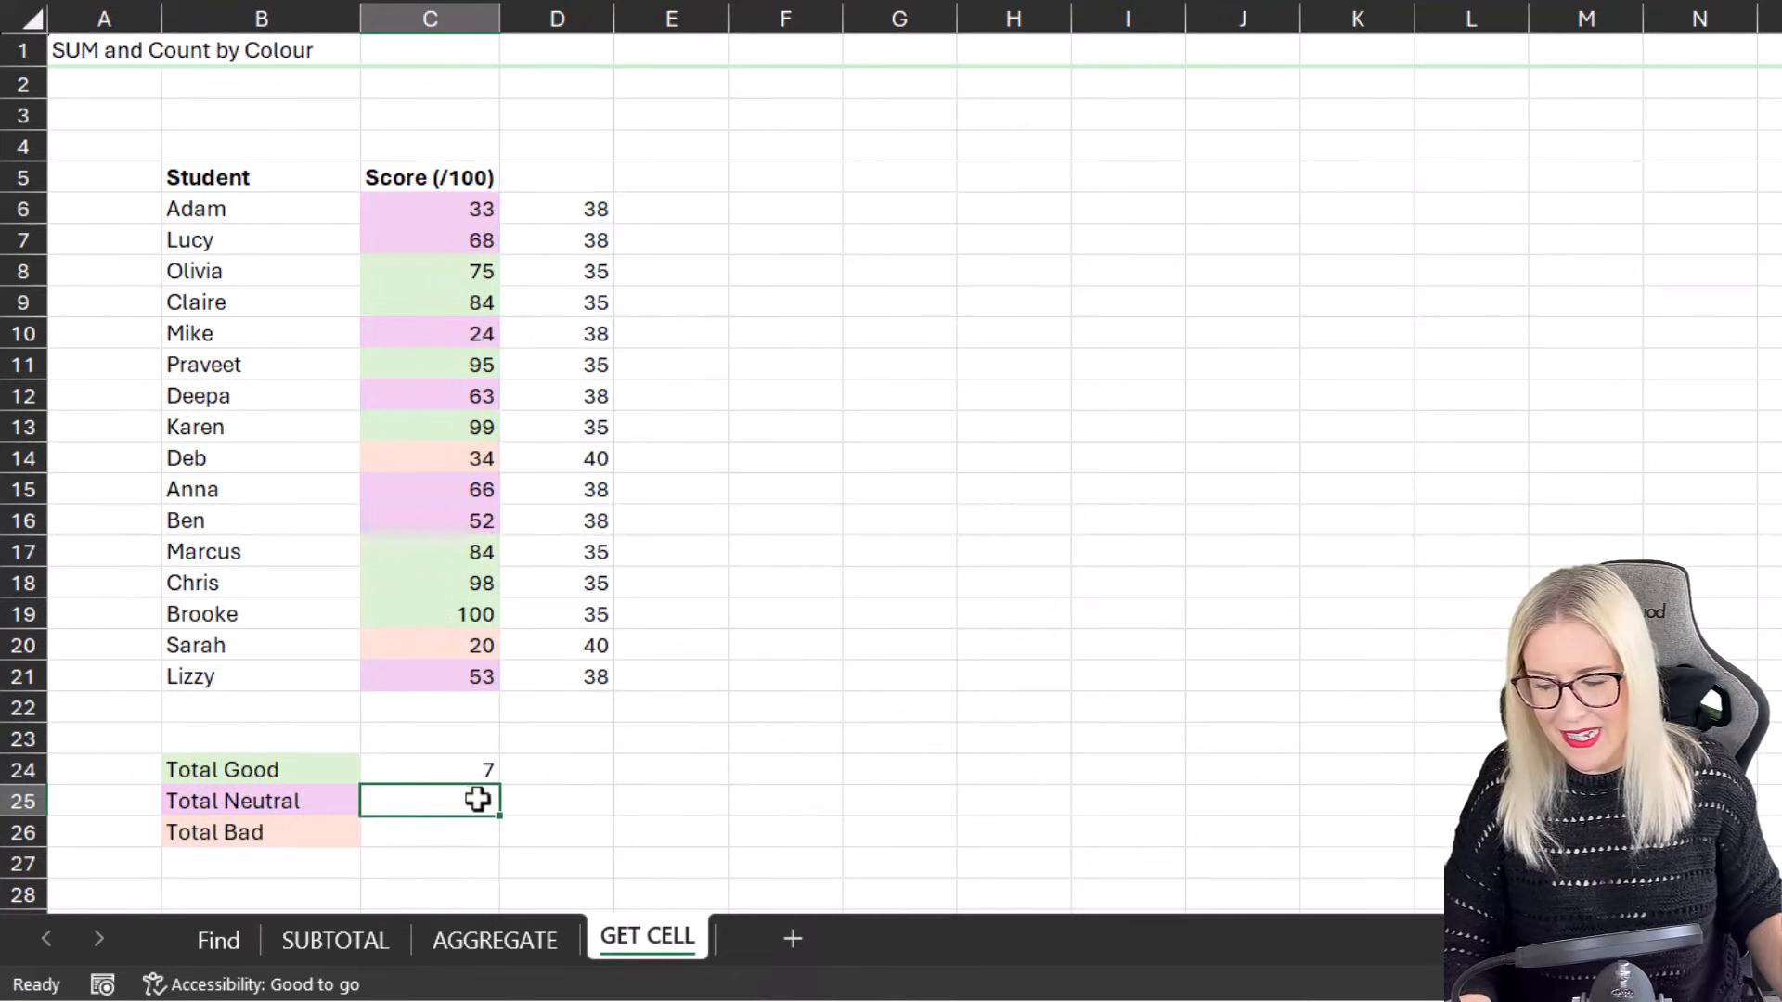
Step: Check the Total Good result against Praveet's and Chris's green score cells
click(429, 768)
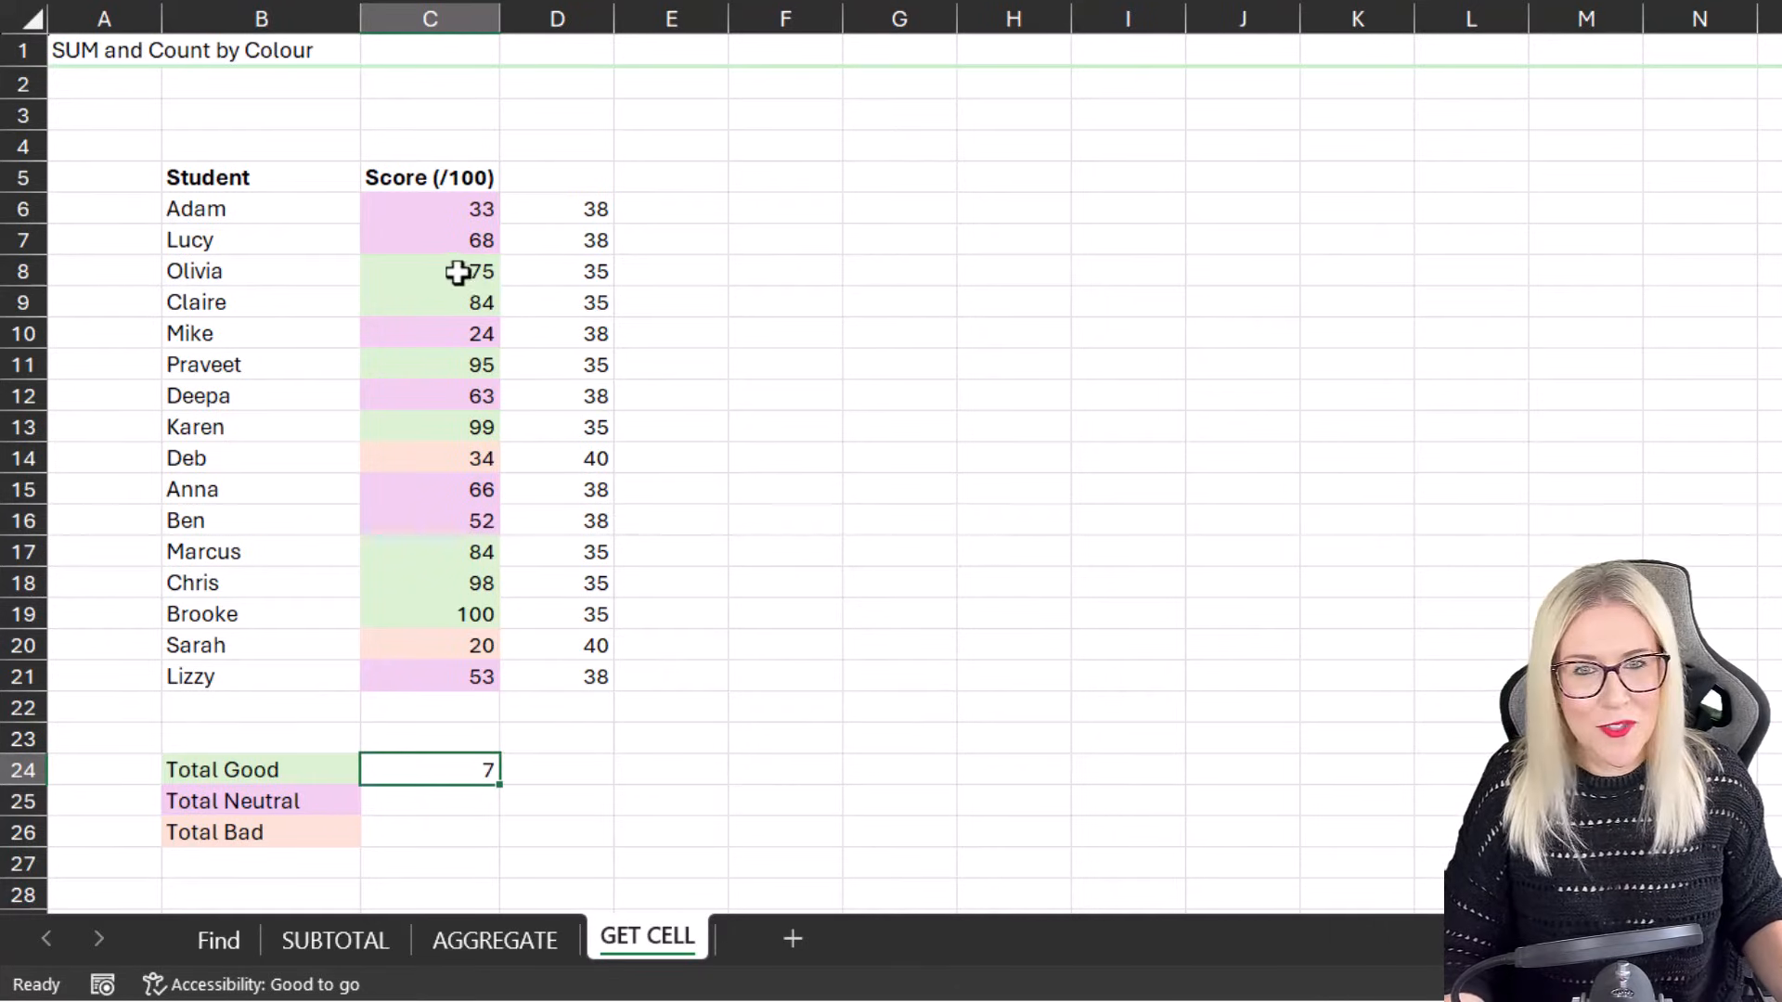
click(428, 364)
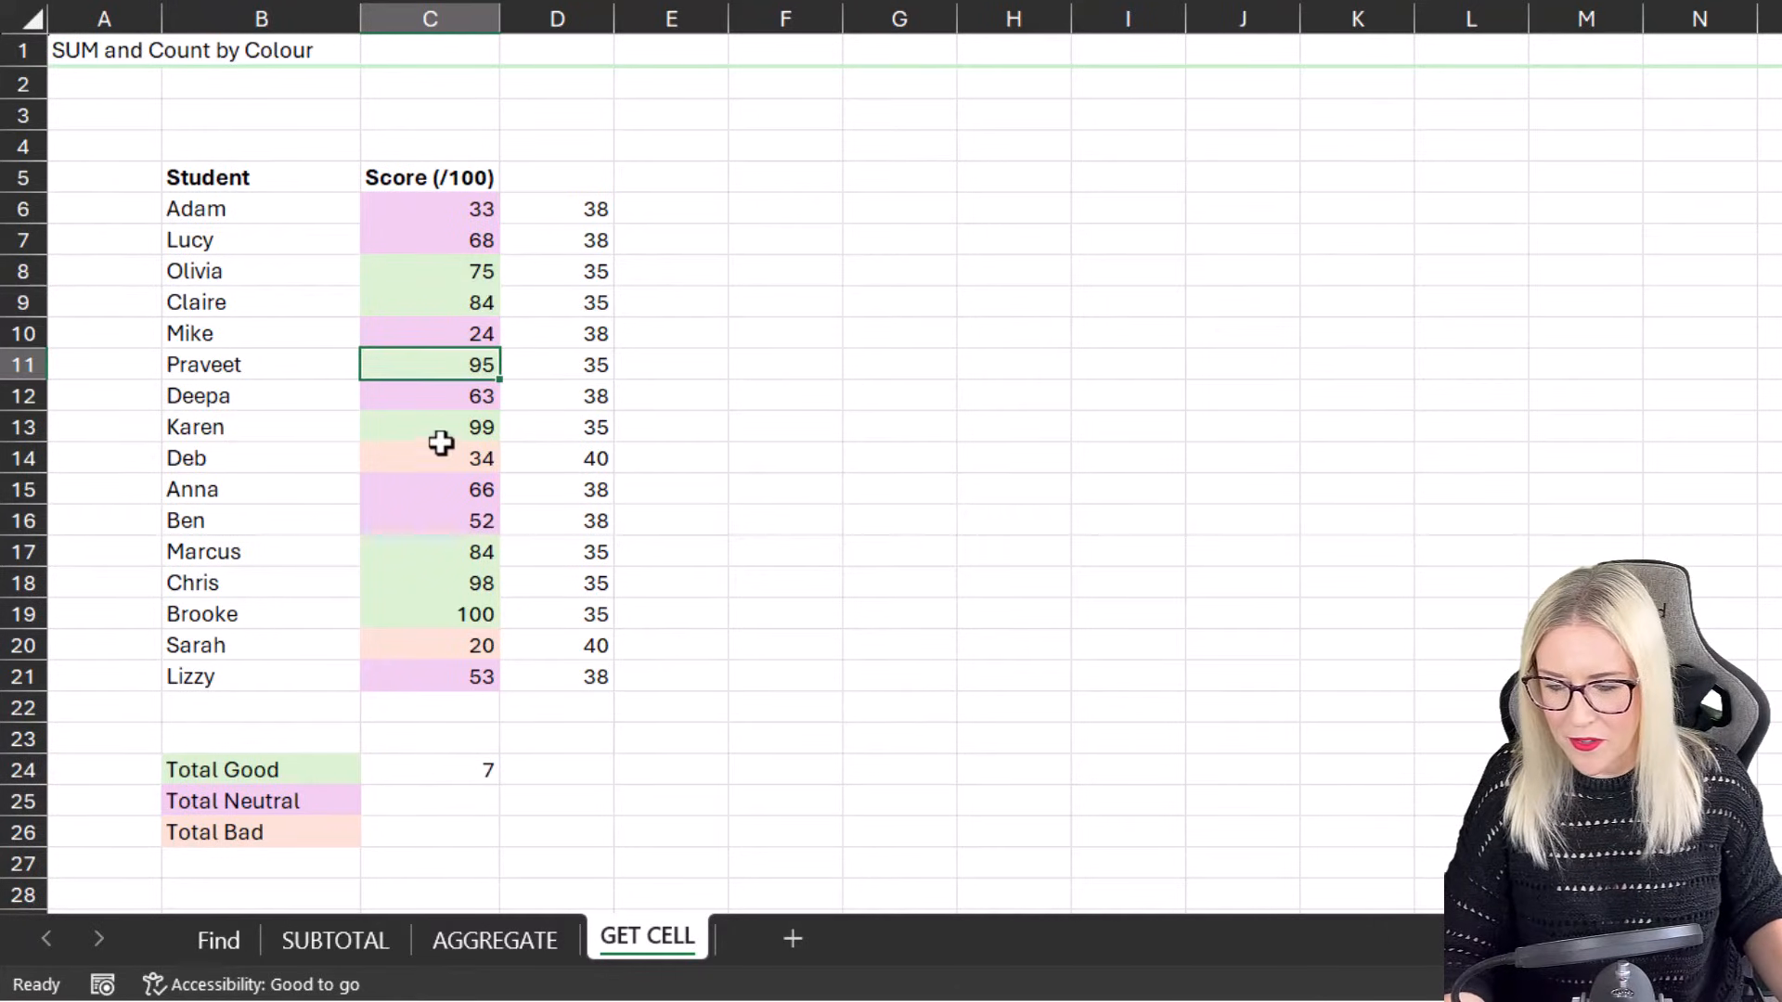
click(428, 582)
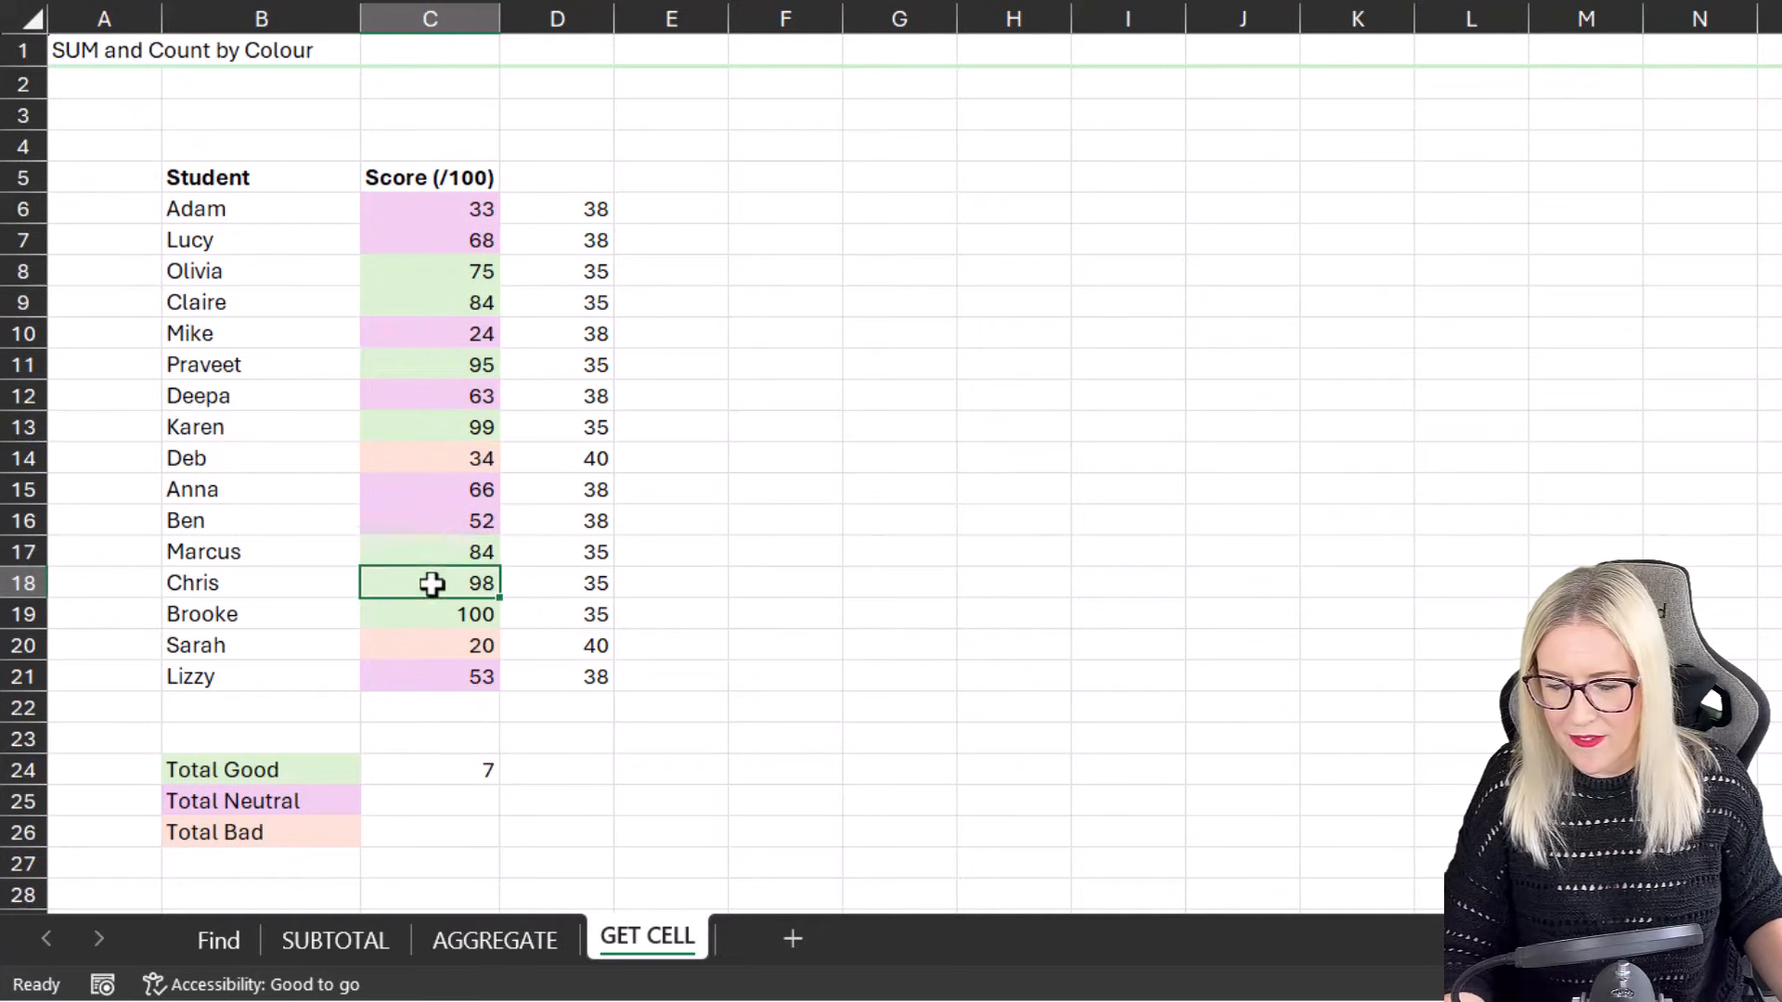
click(429, 615)
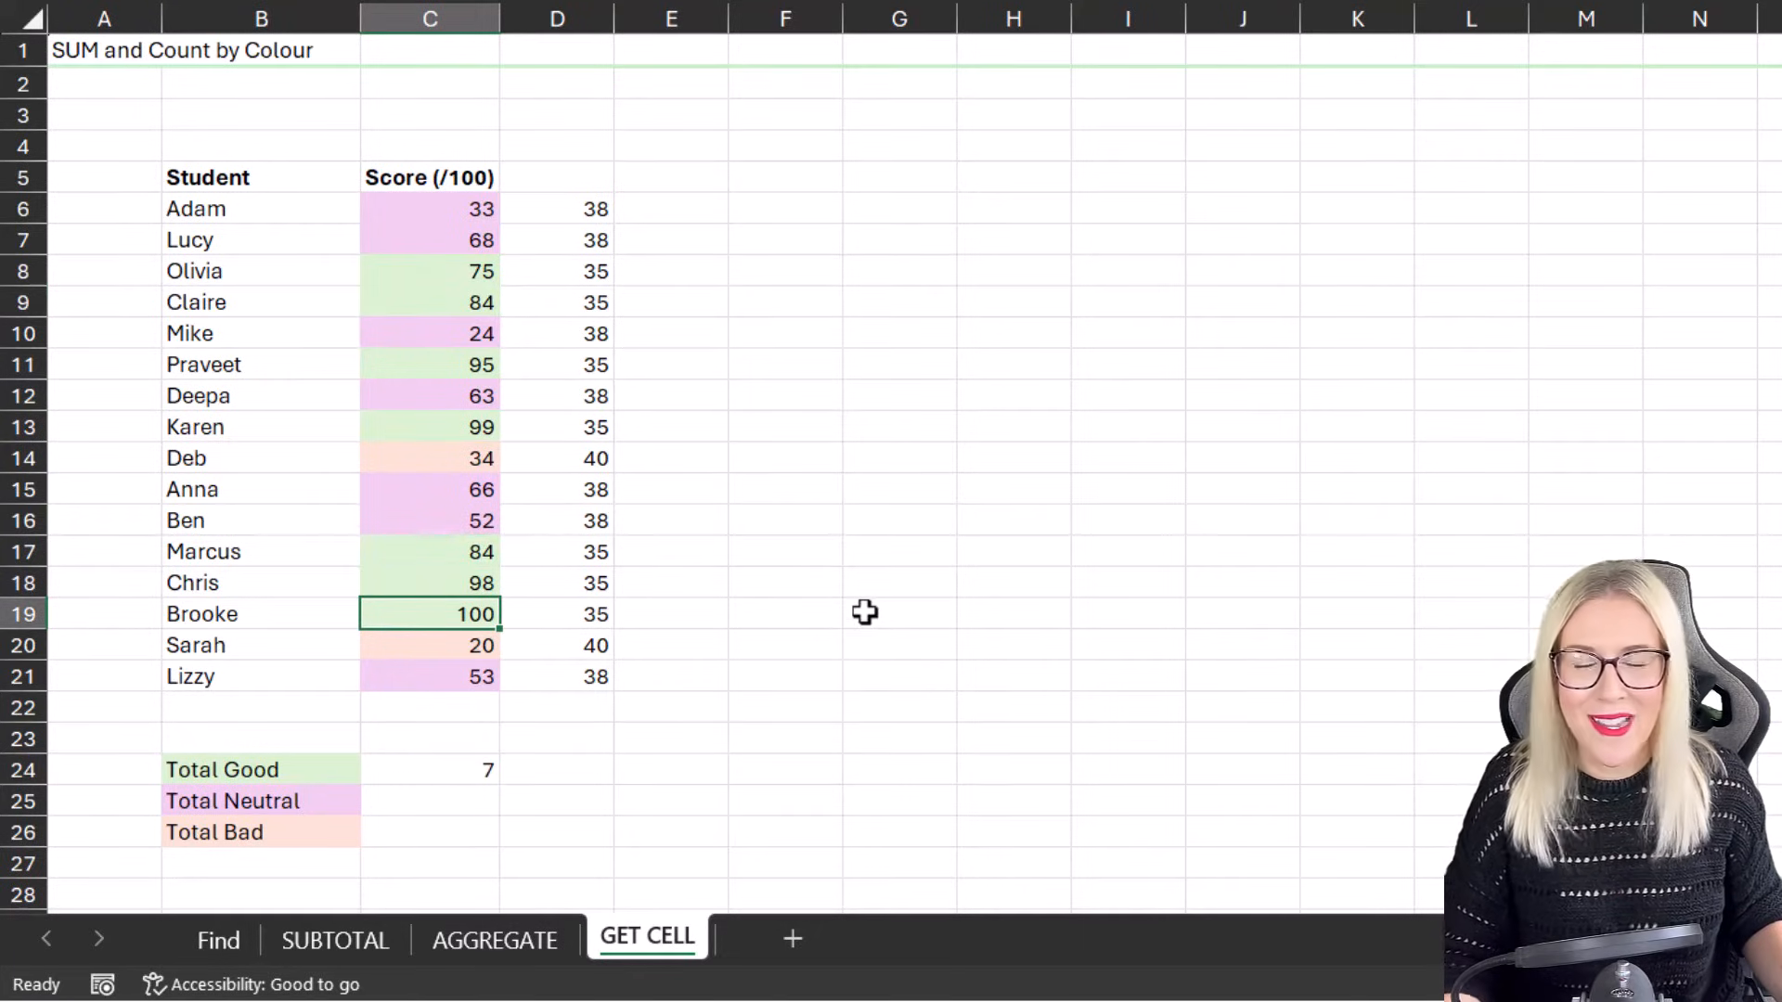
click(429, 769)
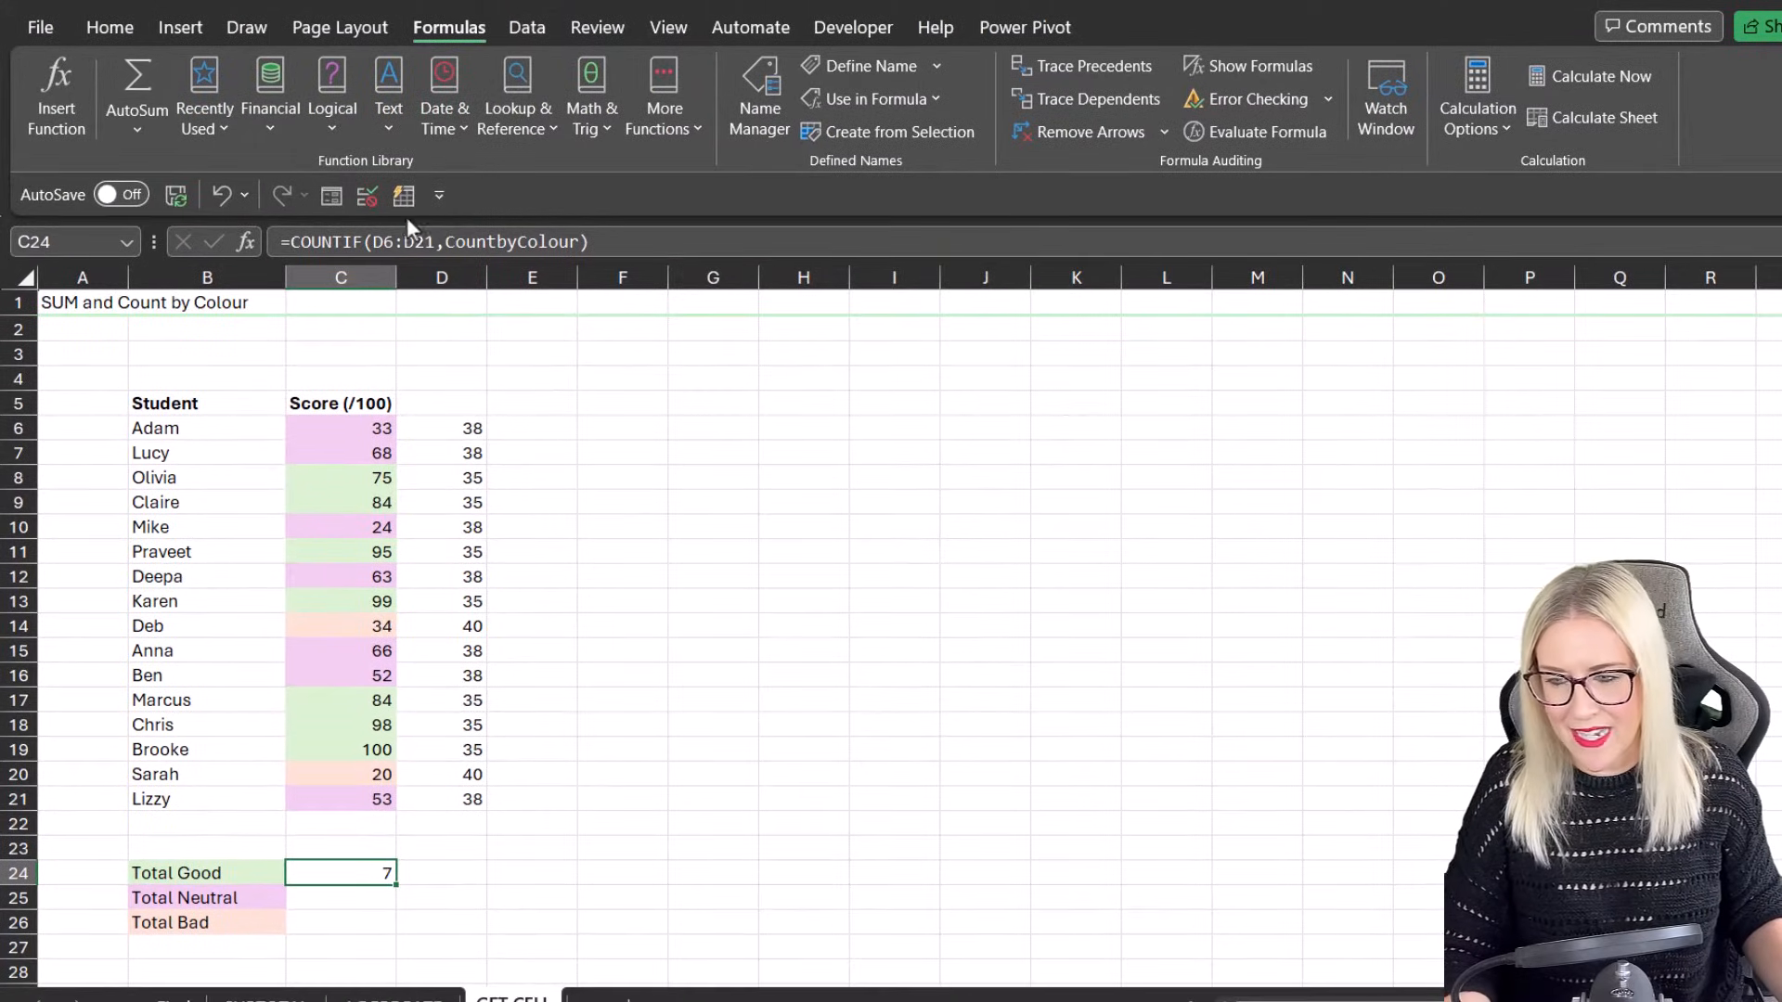
Step: Lock the range as $D$6:$D$21 and fill down, giving Total Neutral 7 and Total Bad 2
key(f4)
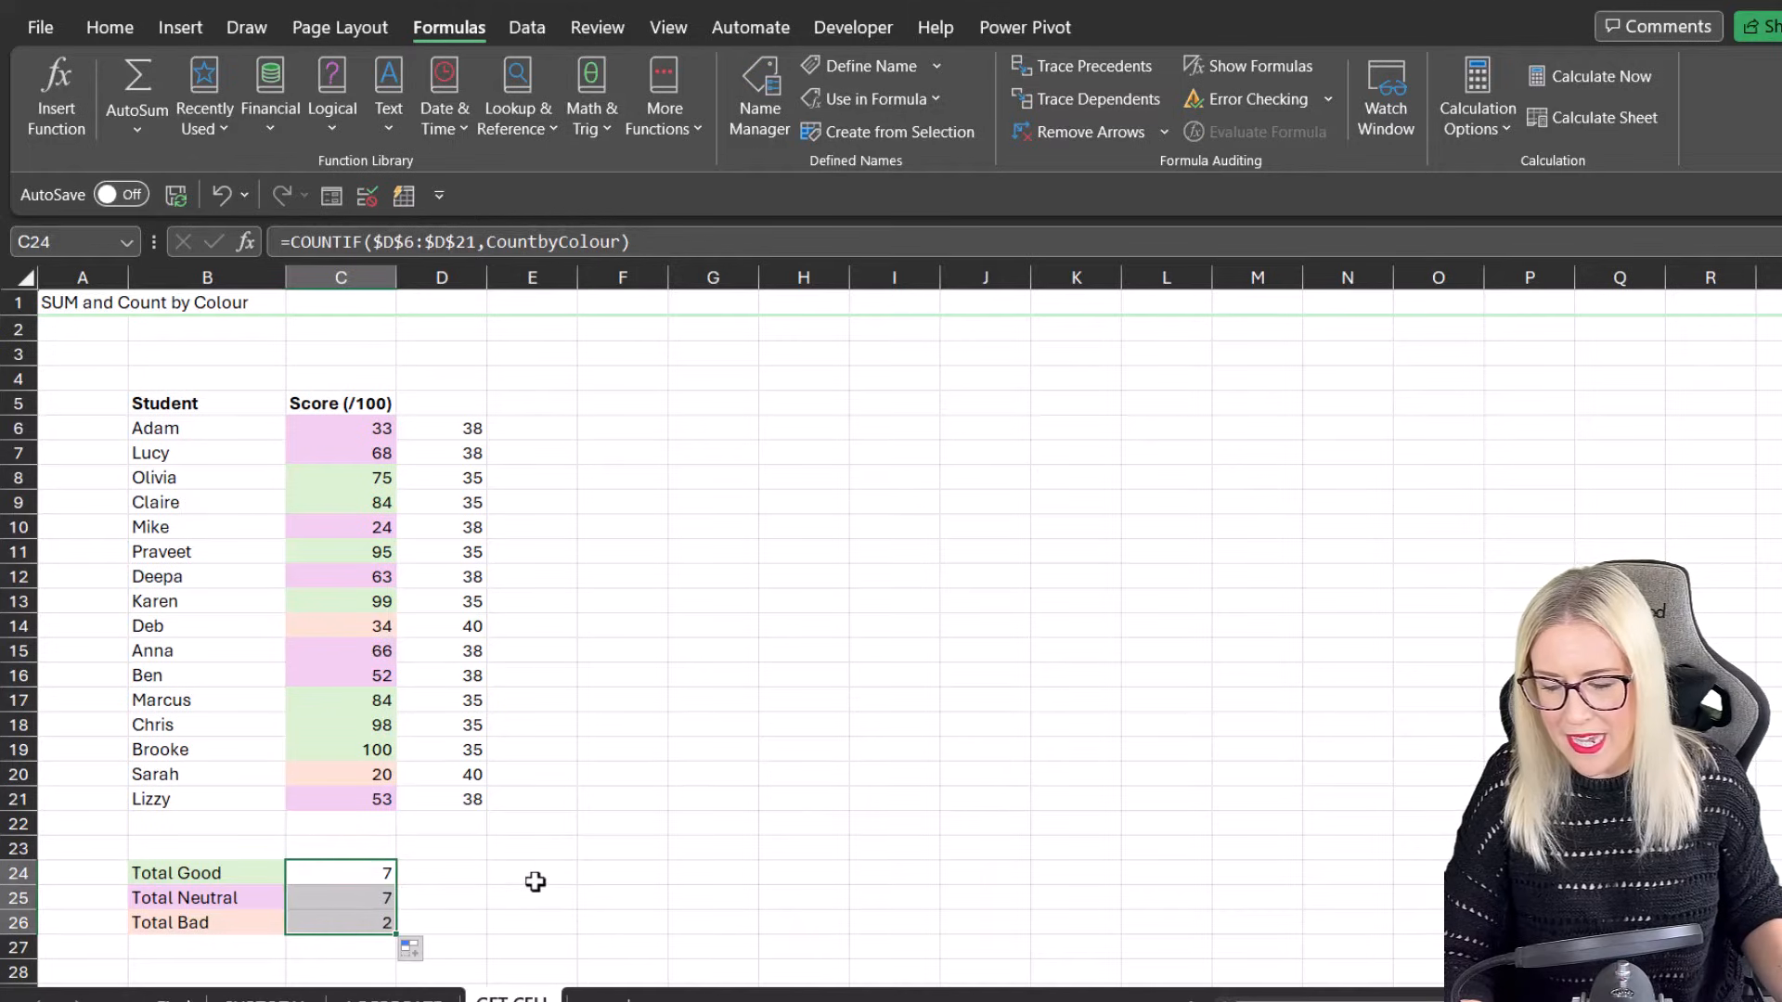
click(340, 896)
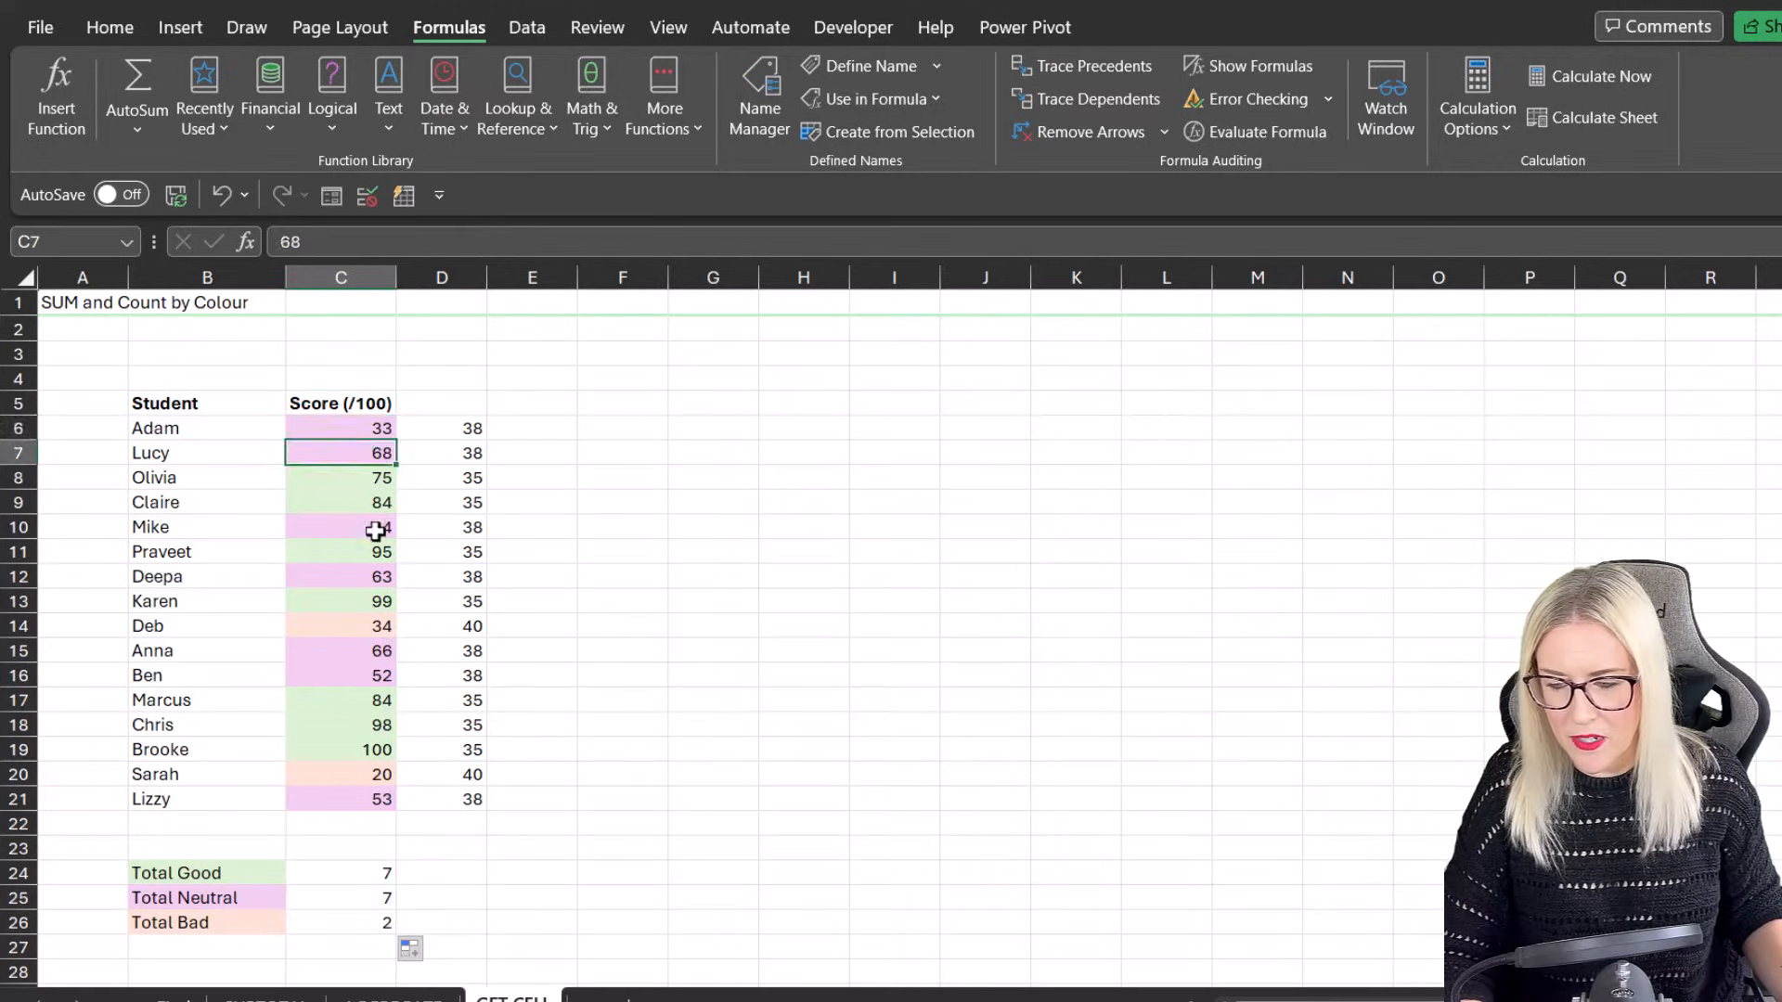
click(339, 576)
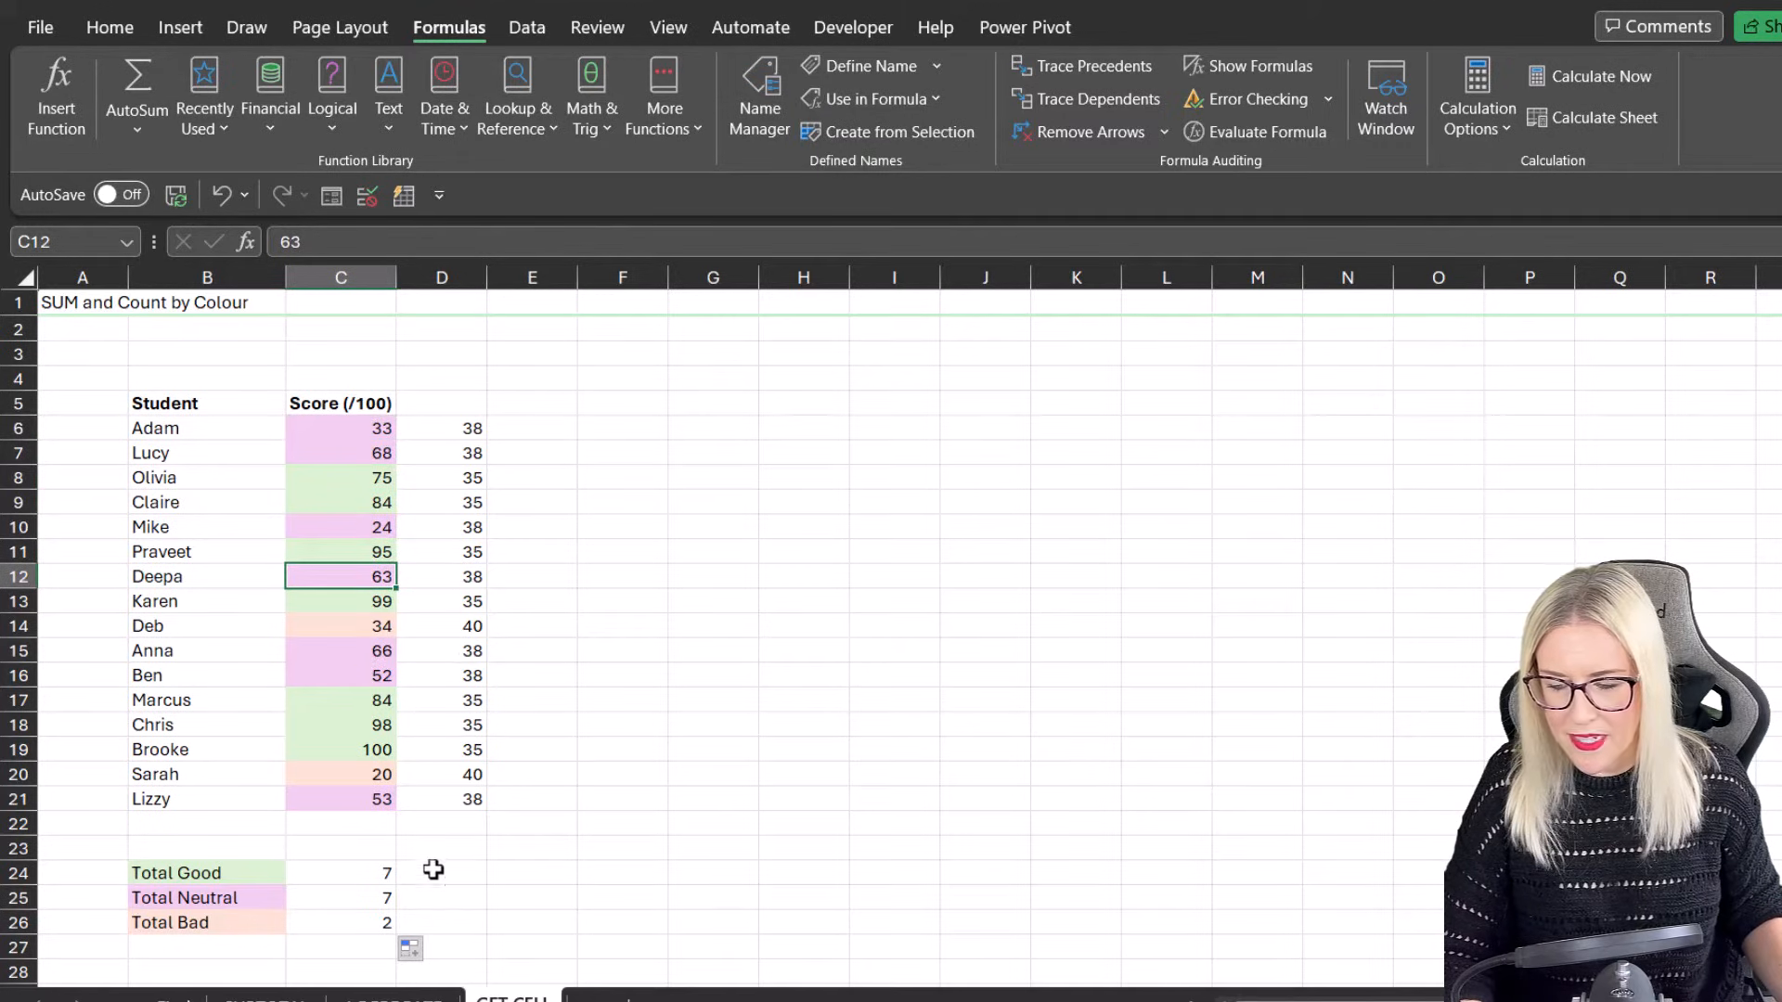
mouse_move(391, 693)
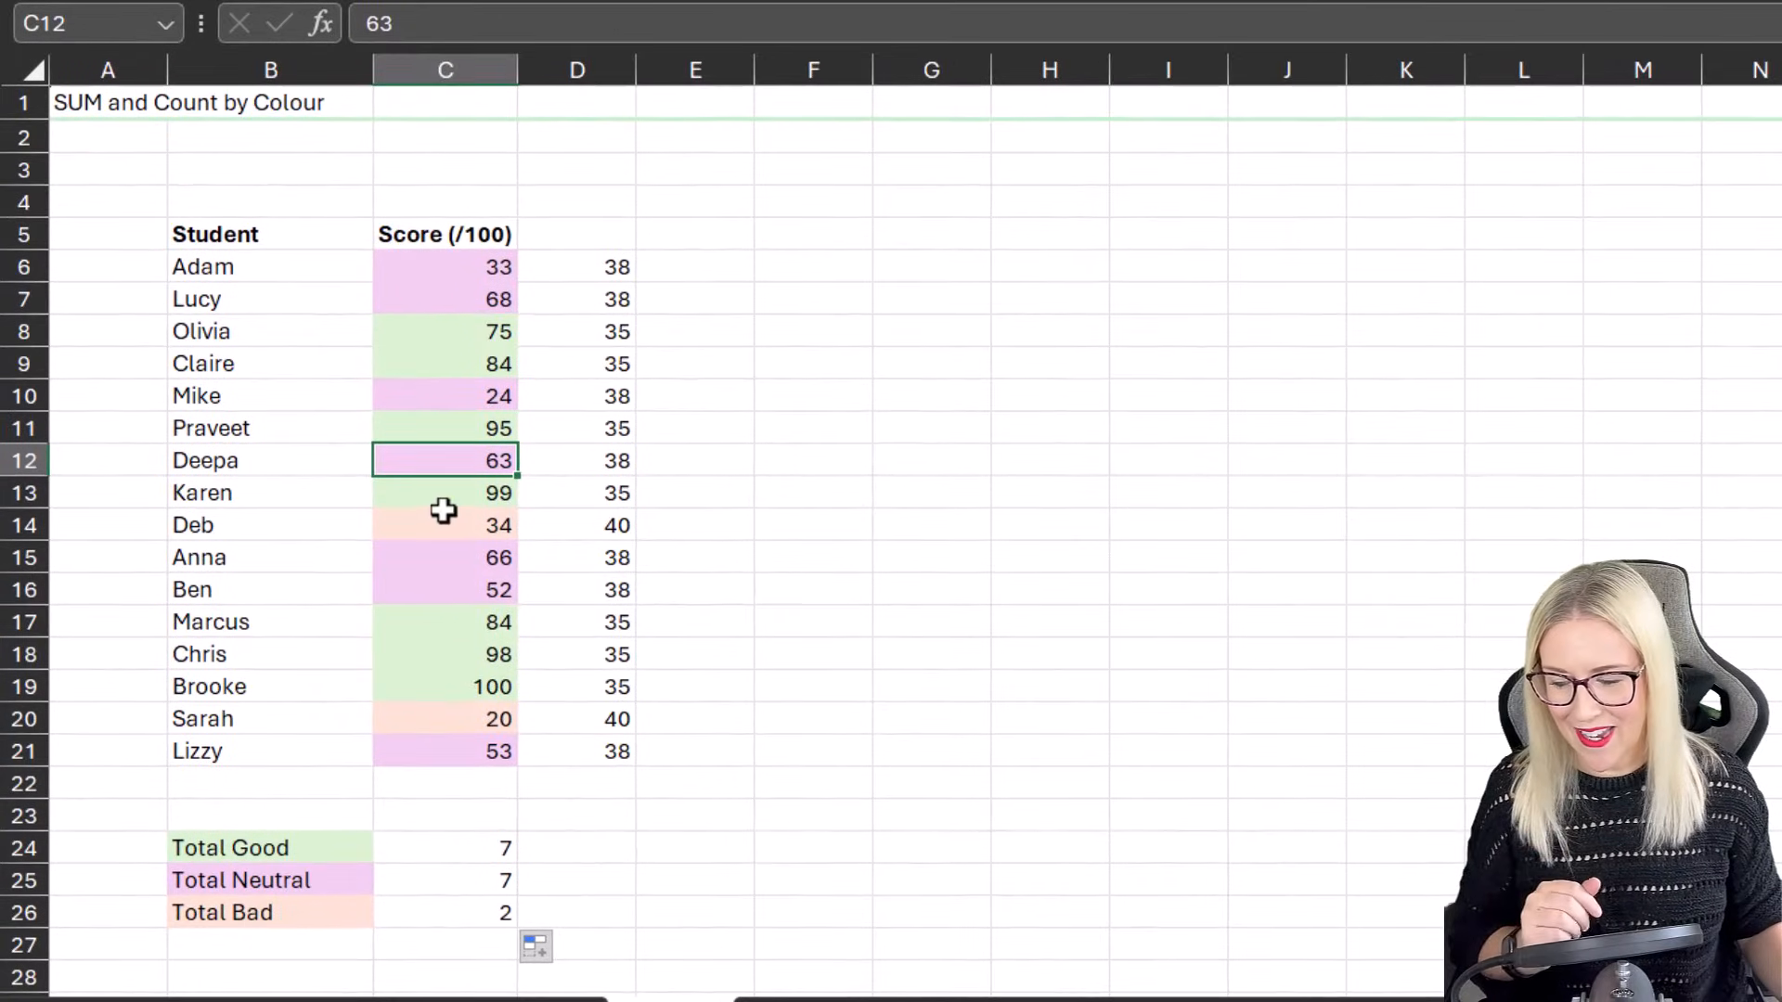
click(444, 330)
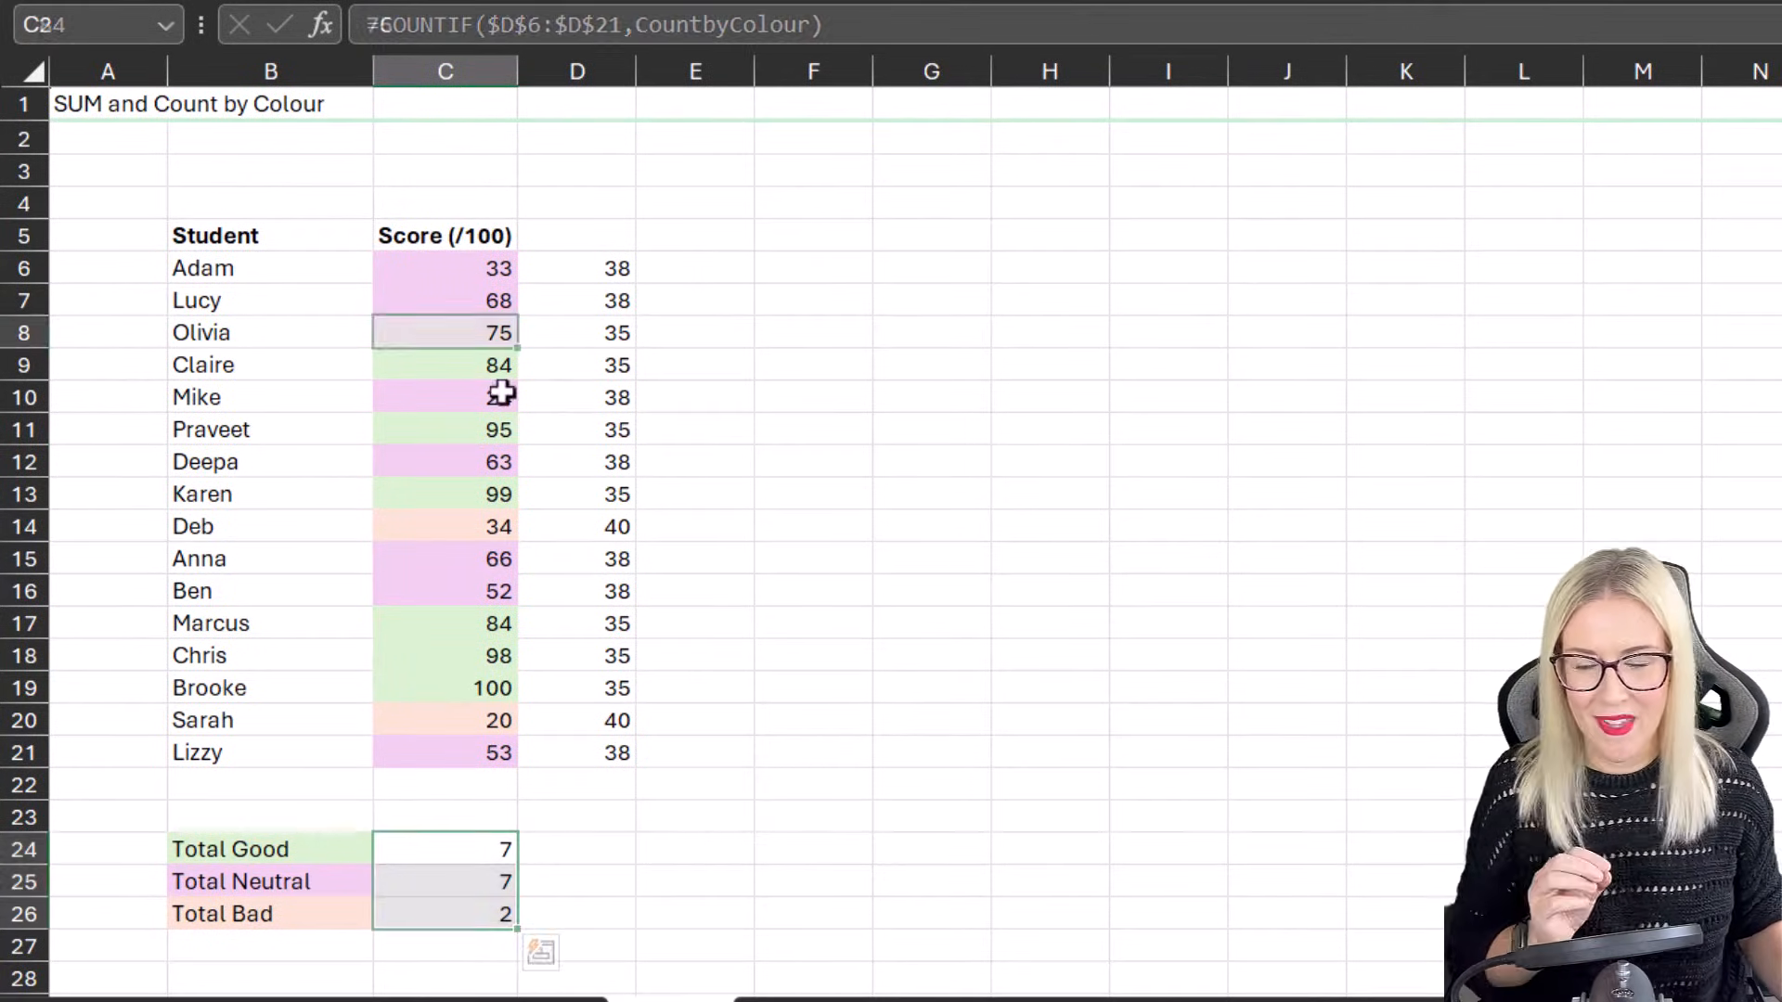
click(444, 332)
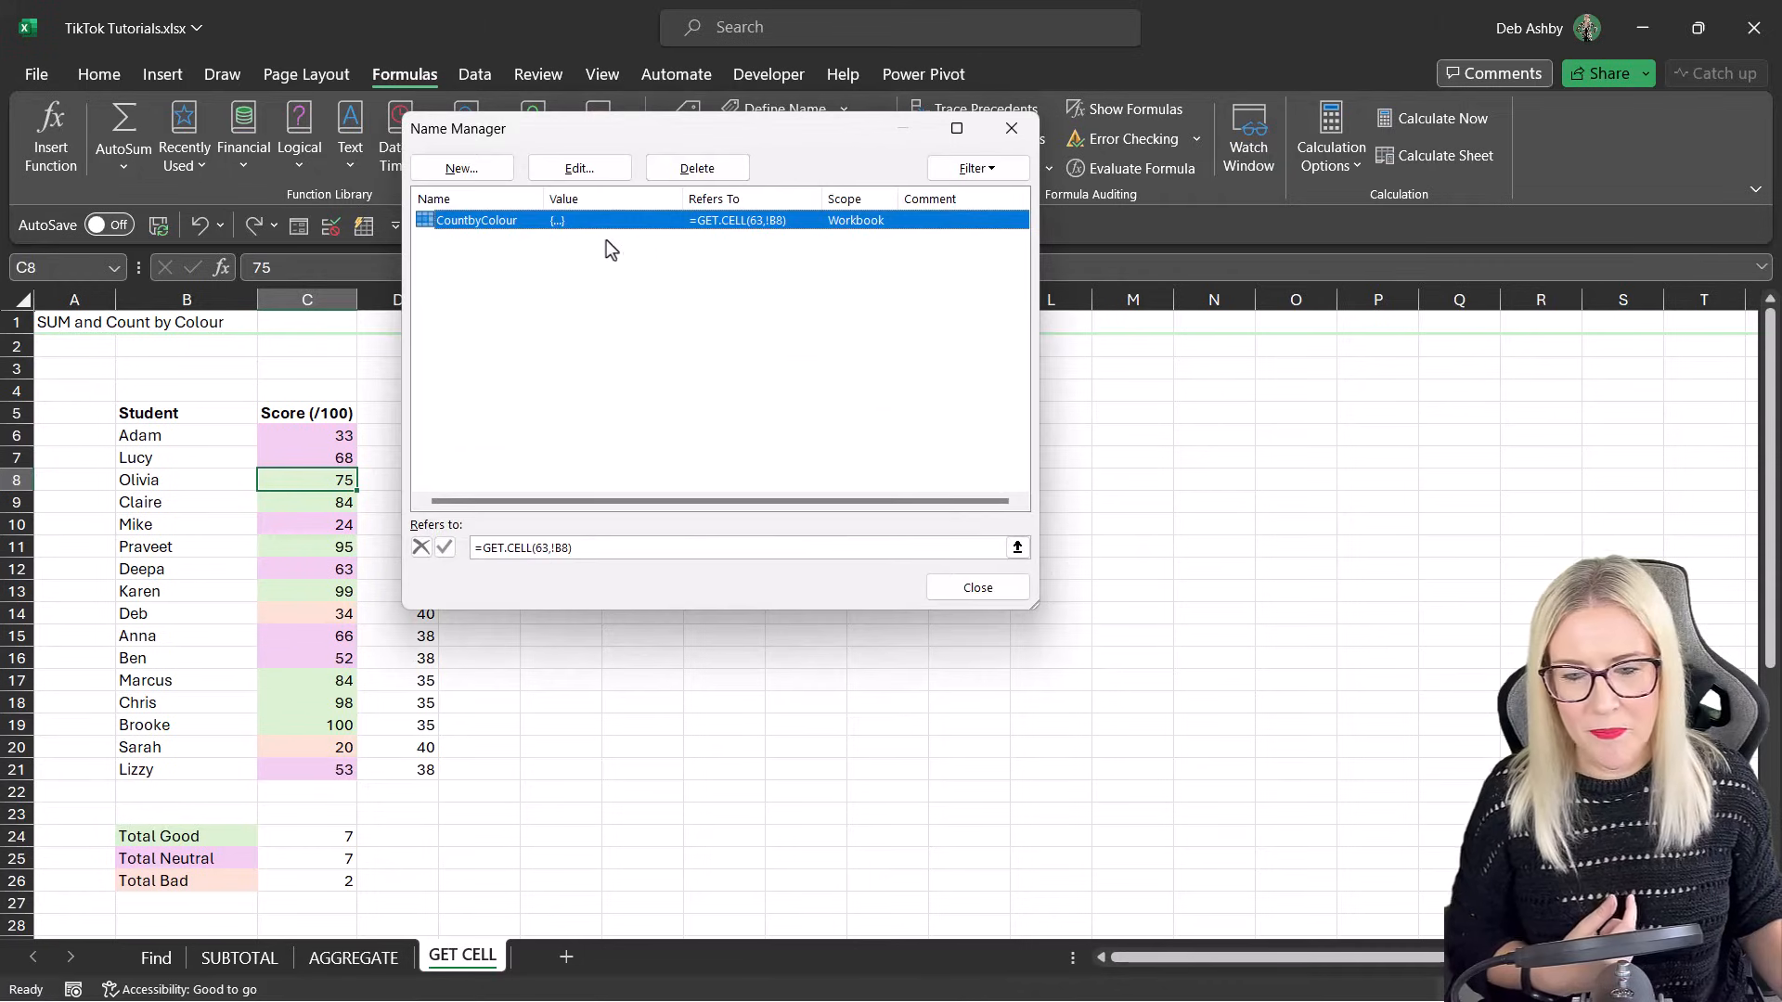
Step: Edit CountbyColour to refer to GET.CELL(63,!B8)+NOW()+0 so it recalculates automatically
click(580, 168)
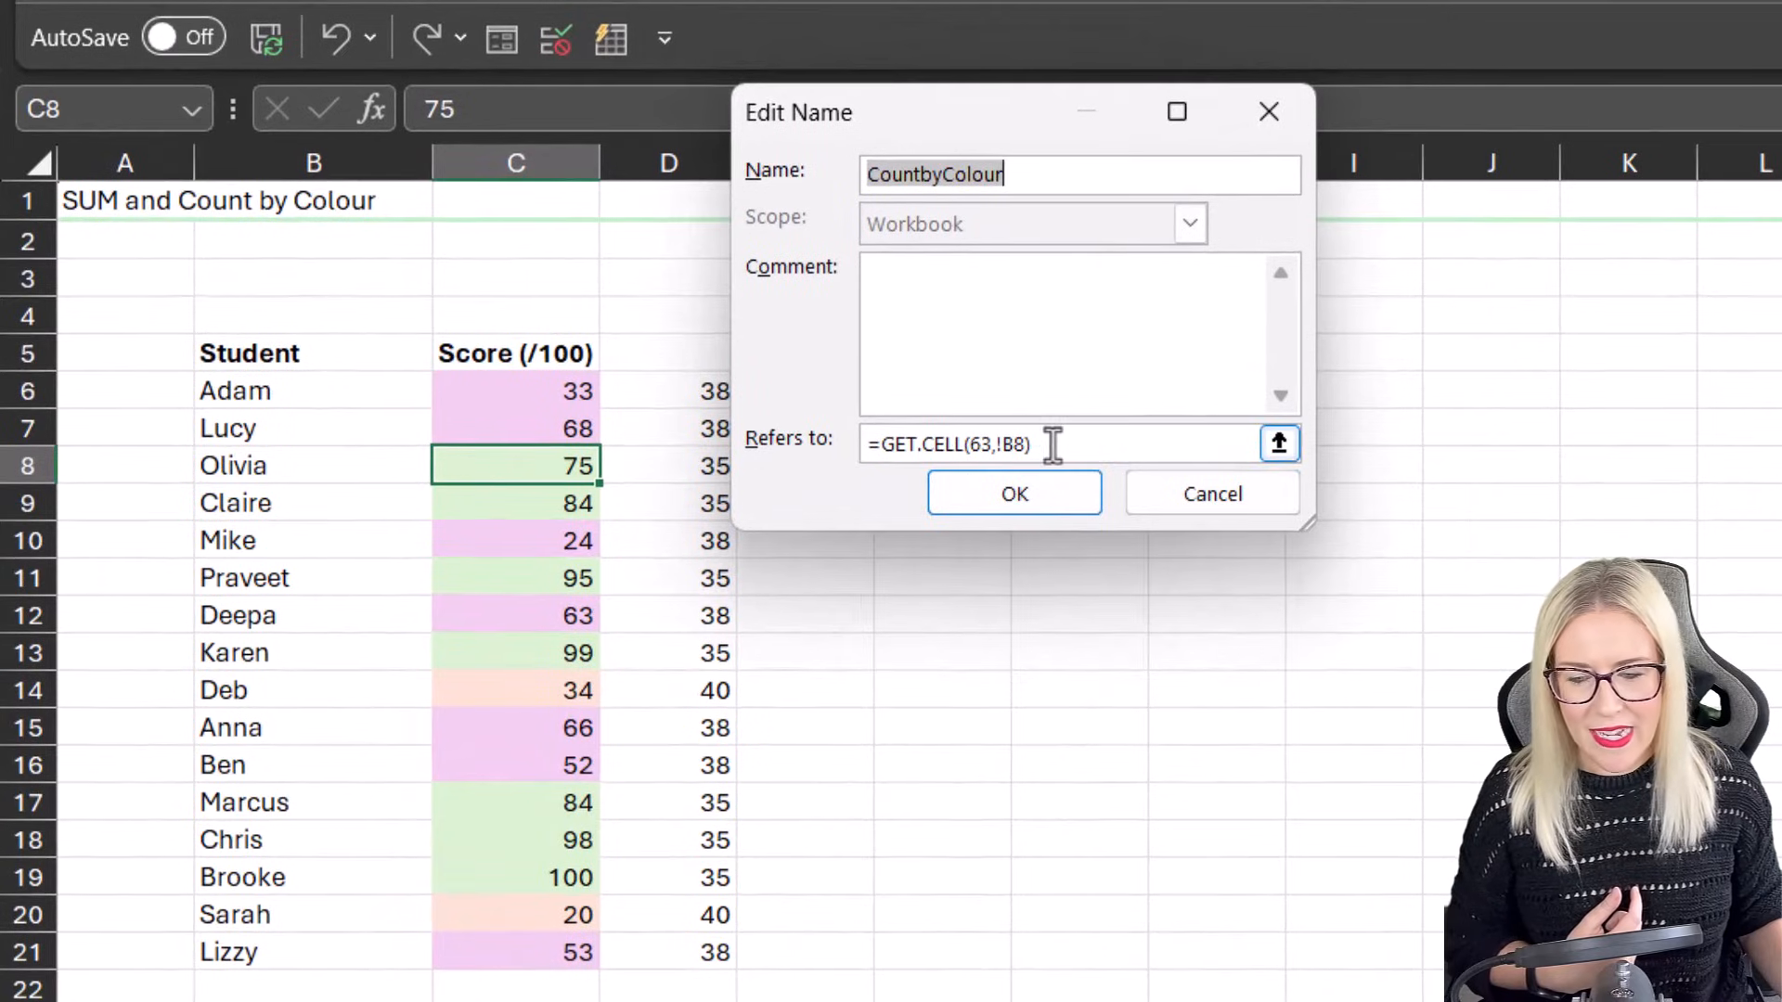
text(+)
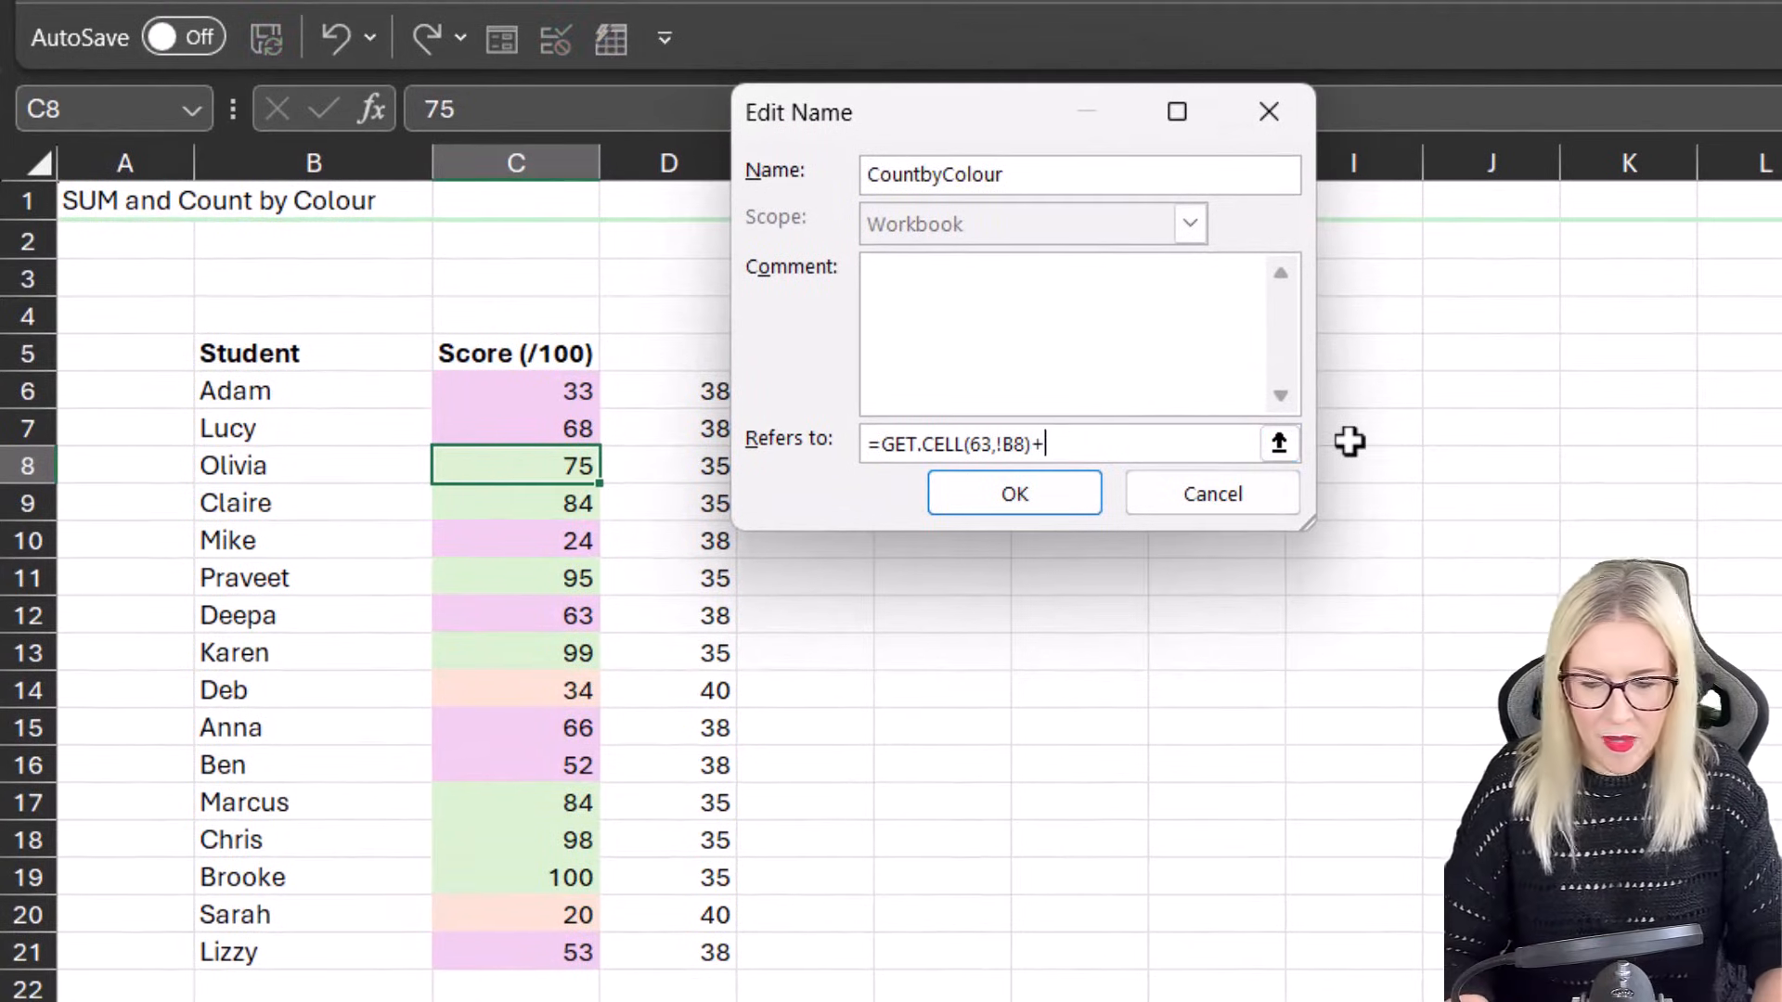
text(now)
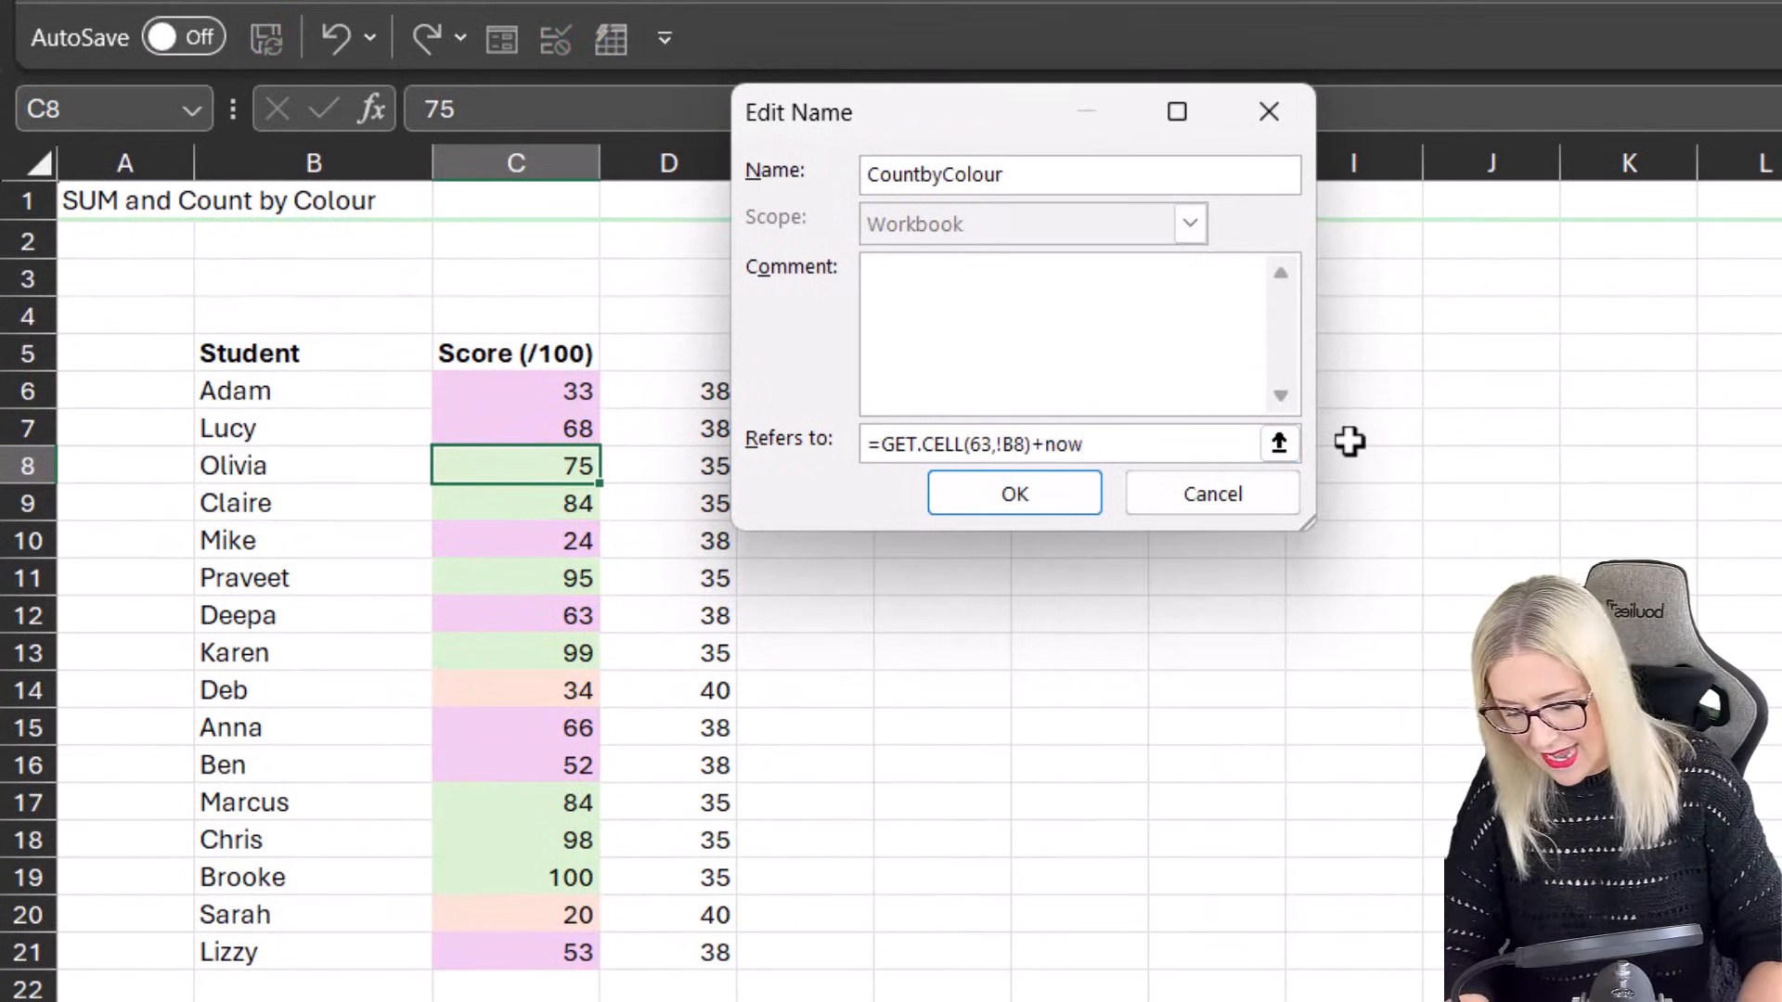
text(()+0)
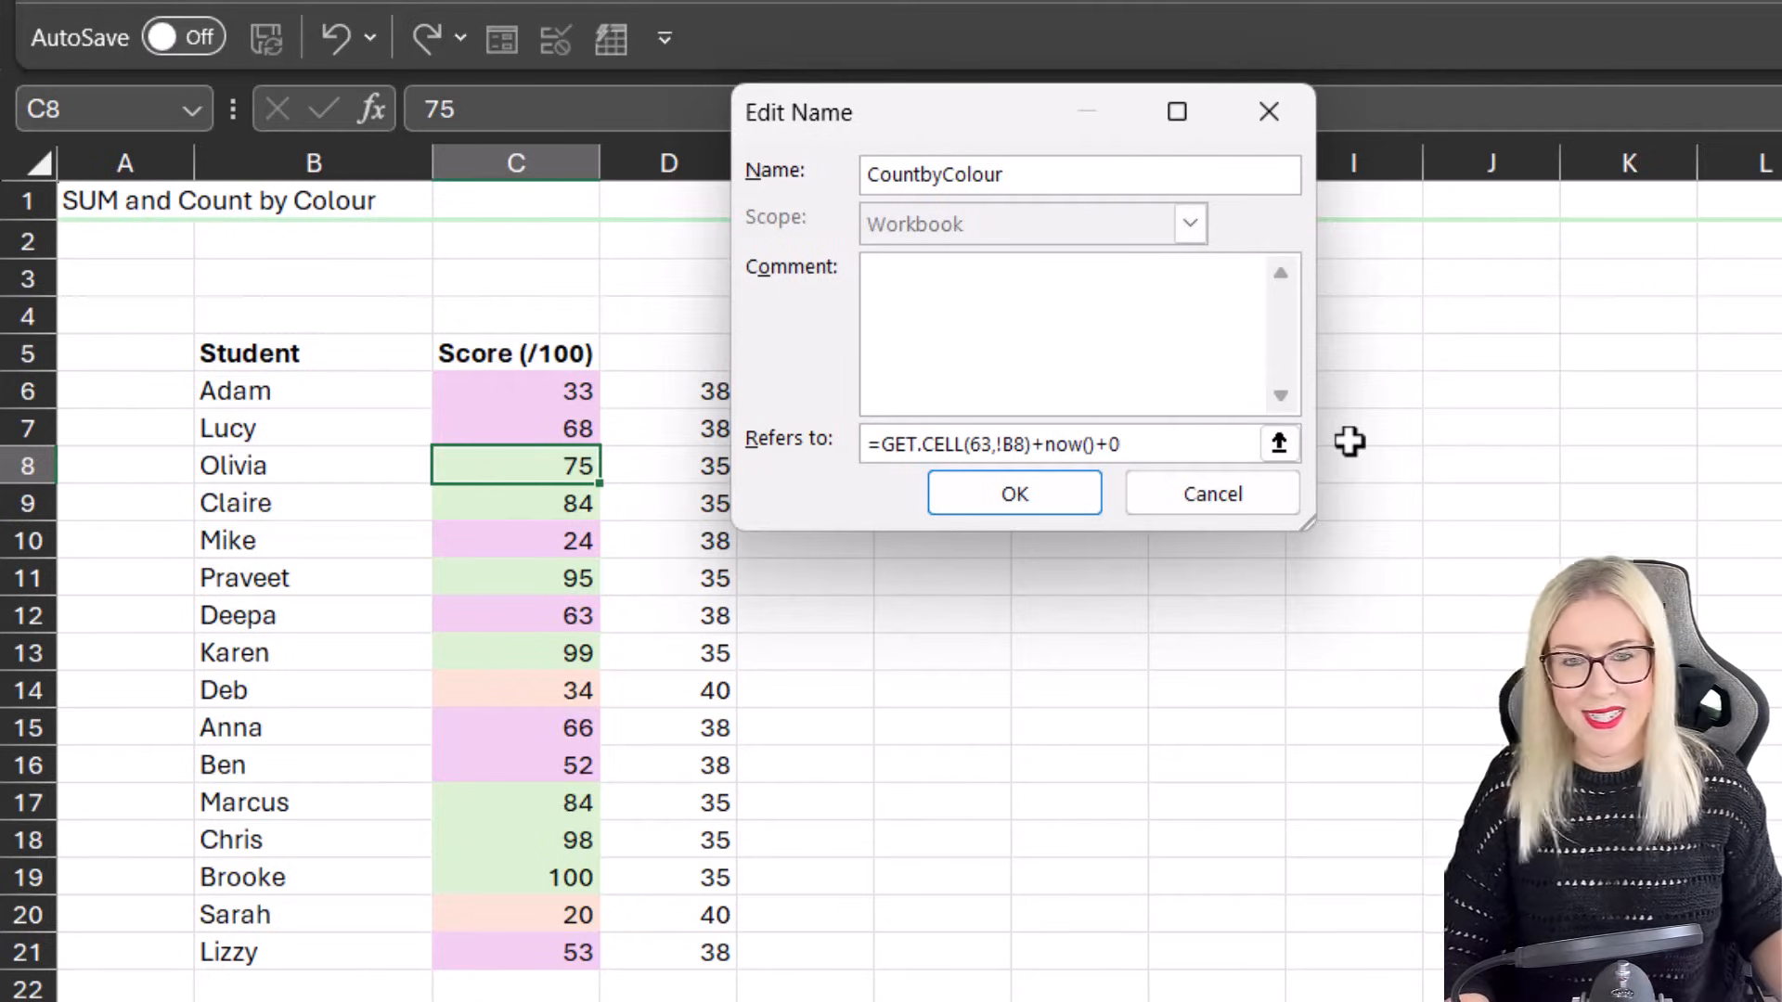
click(1013, 493)
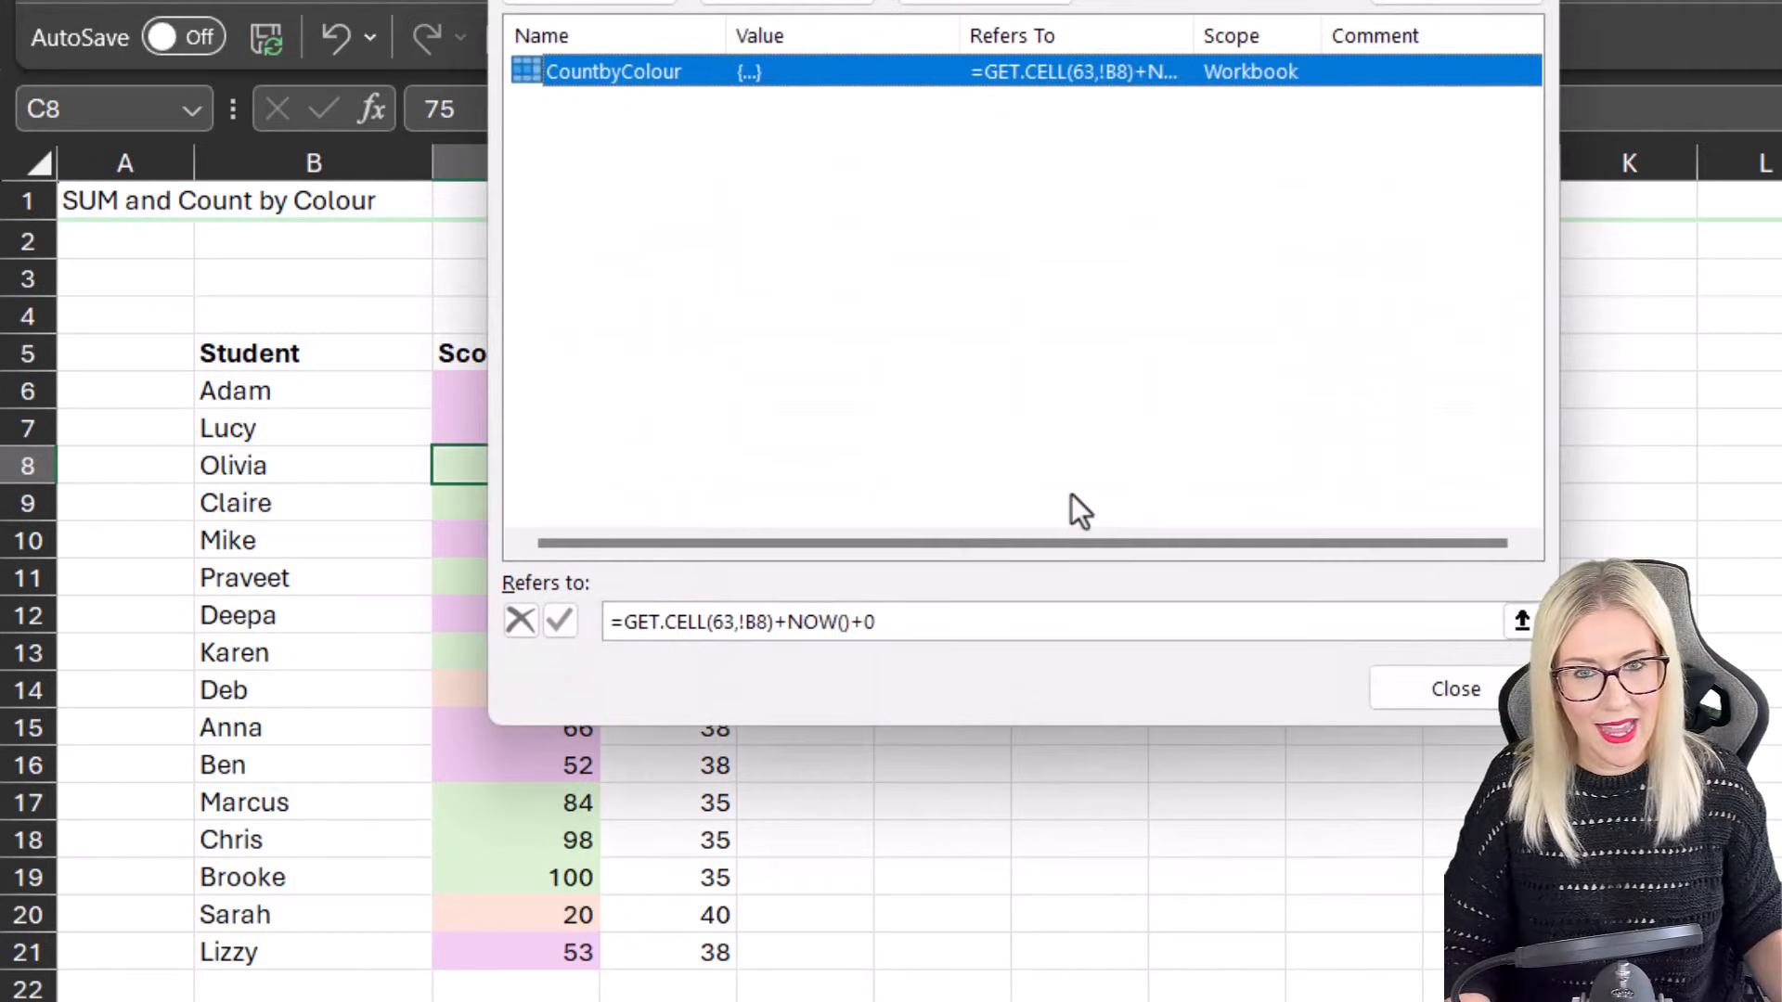
click(1455, 689)
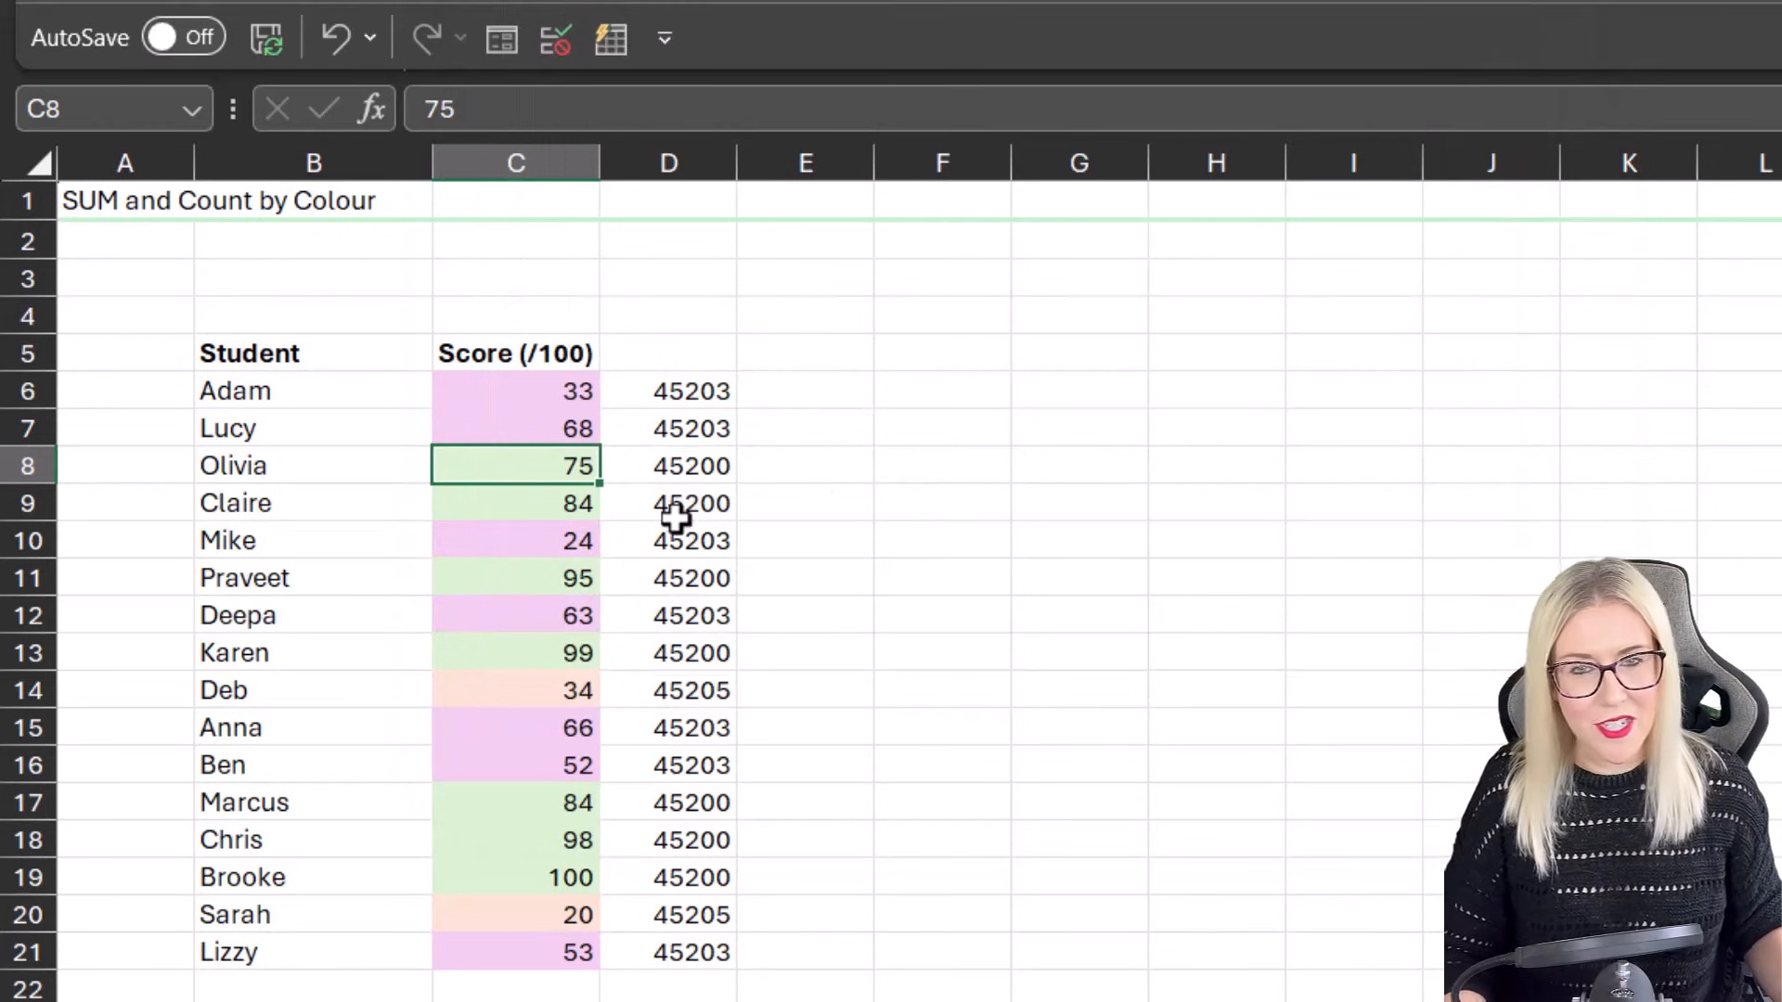
Step: Hide column D, fill Olivia's score pink and recalculate so totals read Good 6, Neutral 8
click(666, 164)
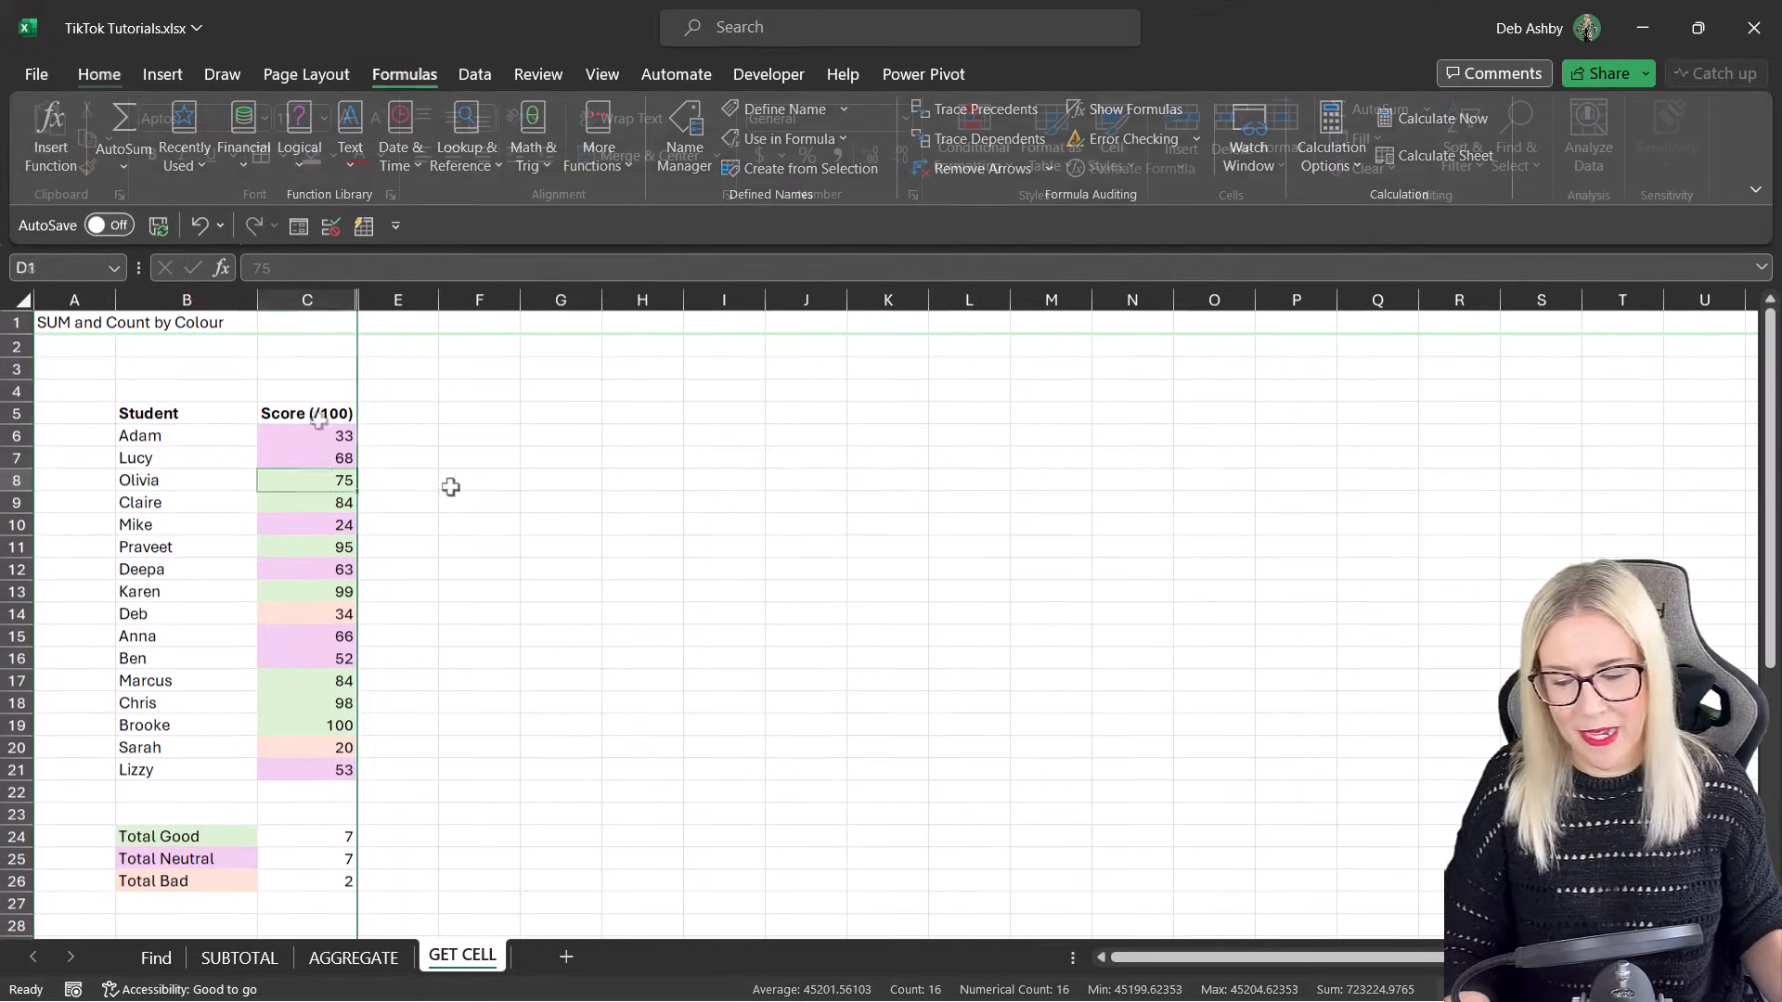
click(99, 74)
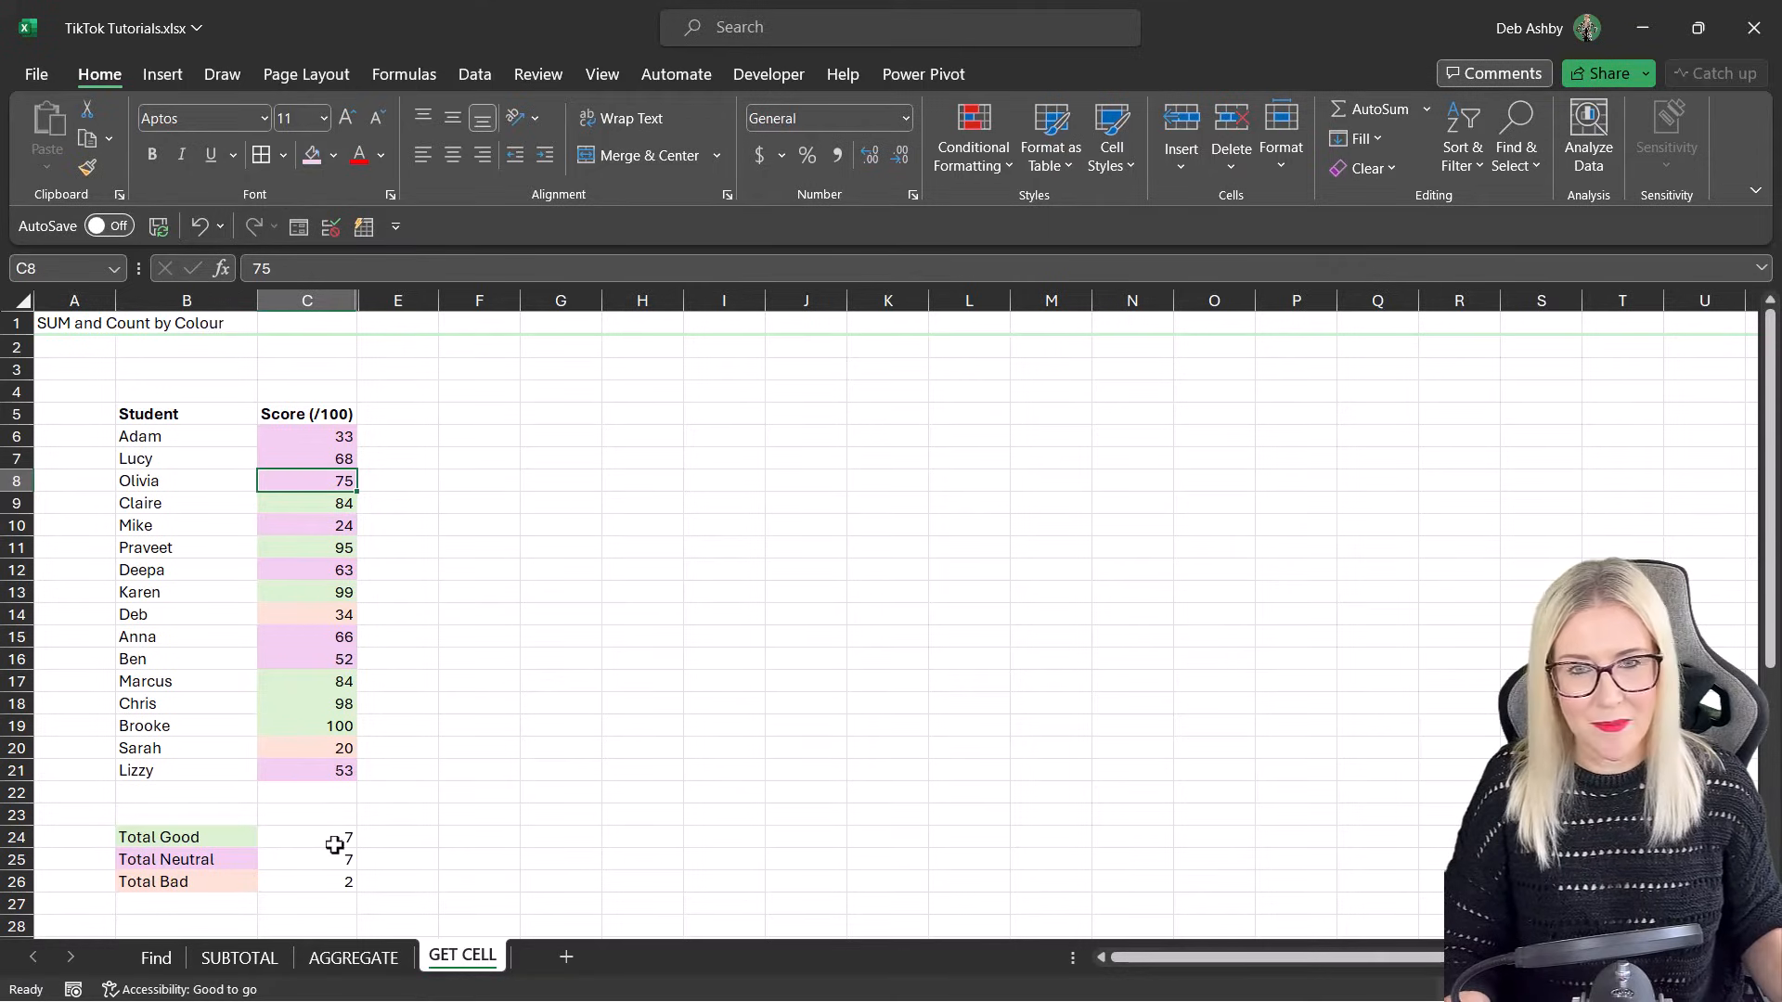
click(560, 503)
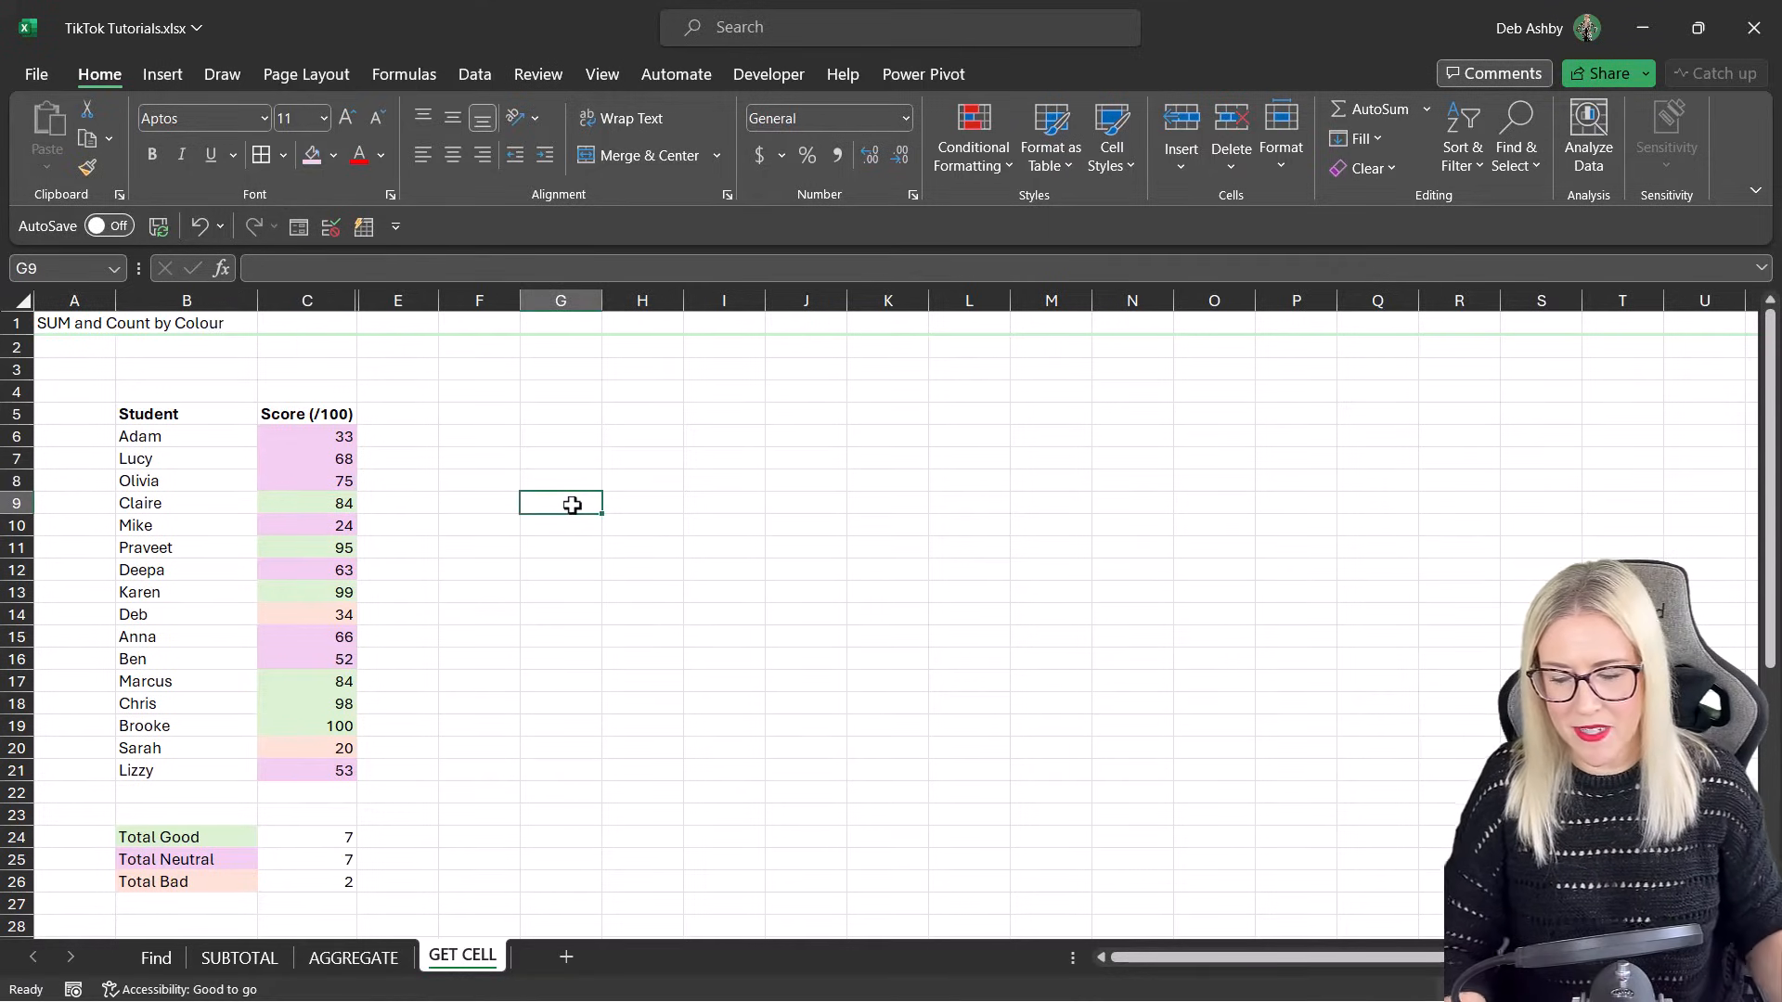
text(werwe)
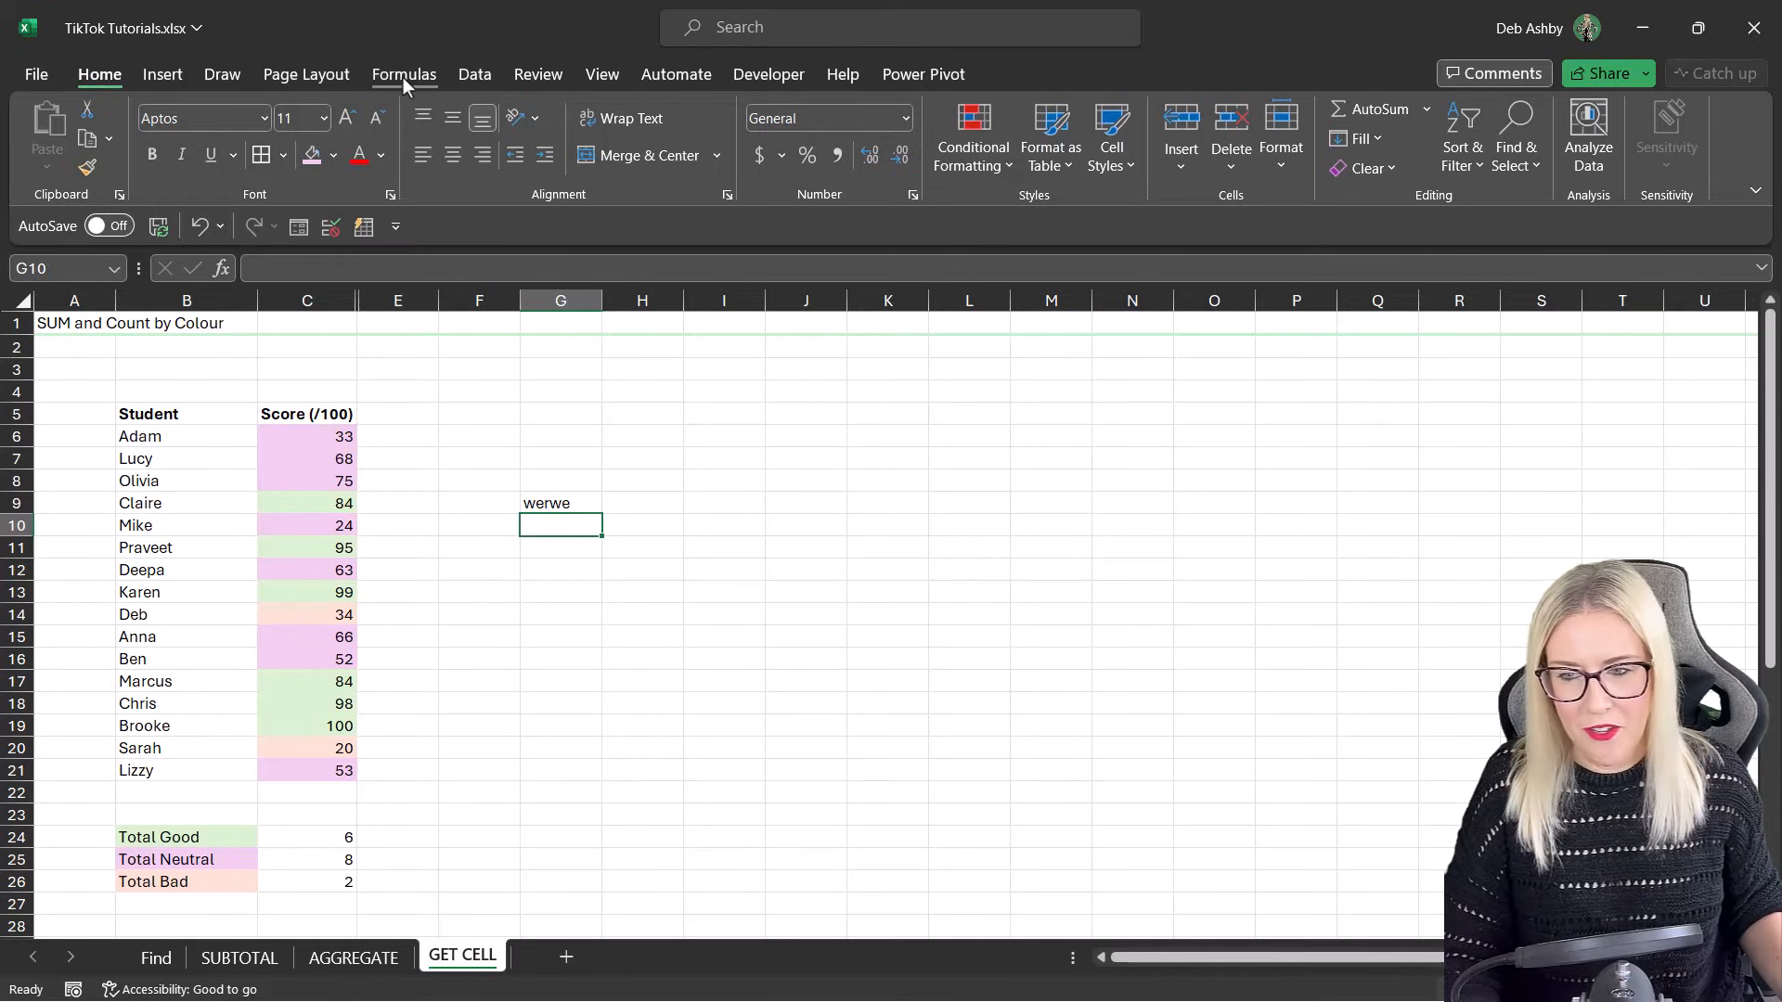
click(403, 75)
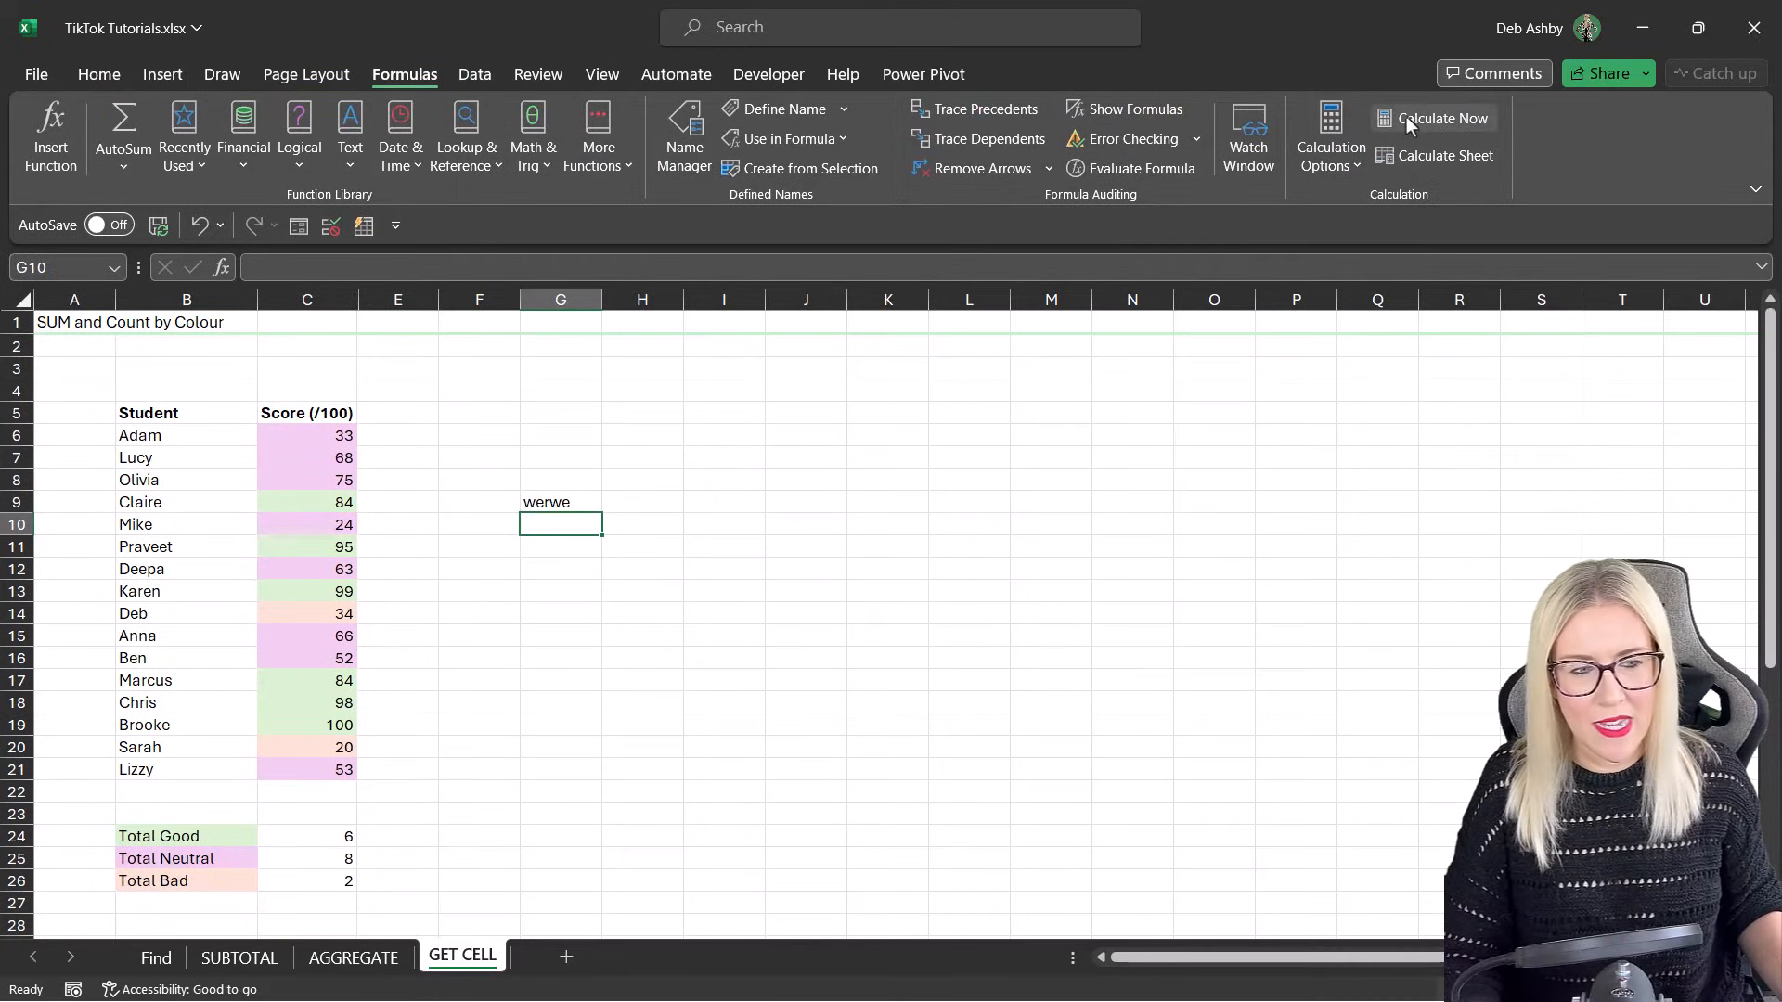
mouse_move(1444, 118)
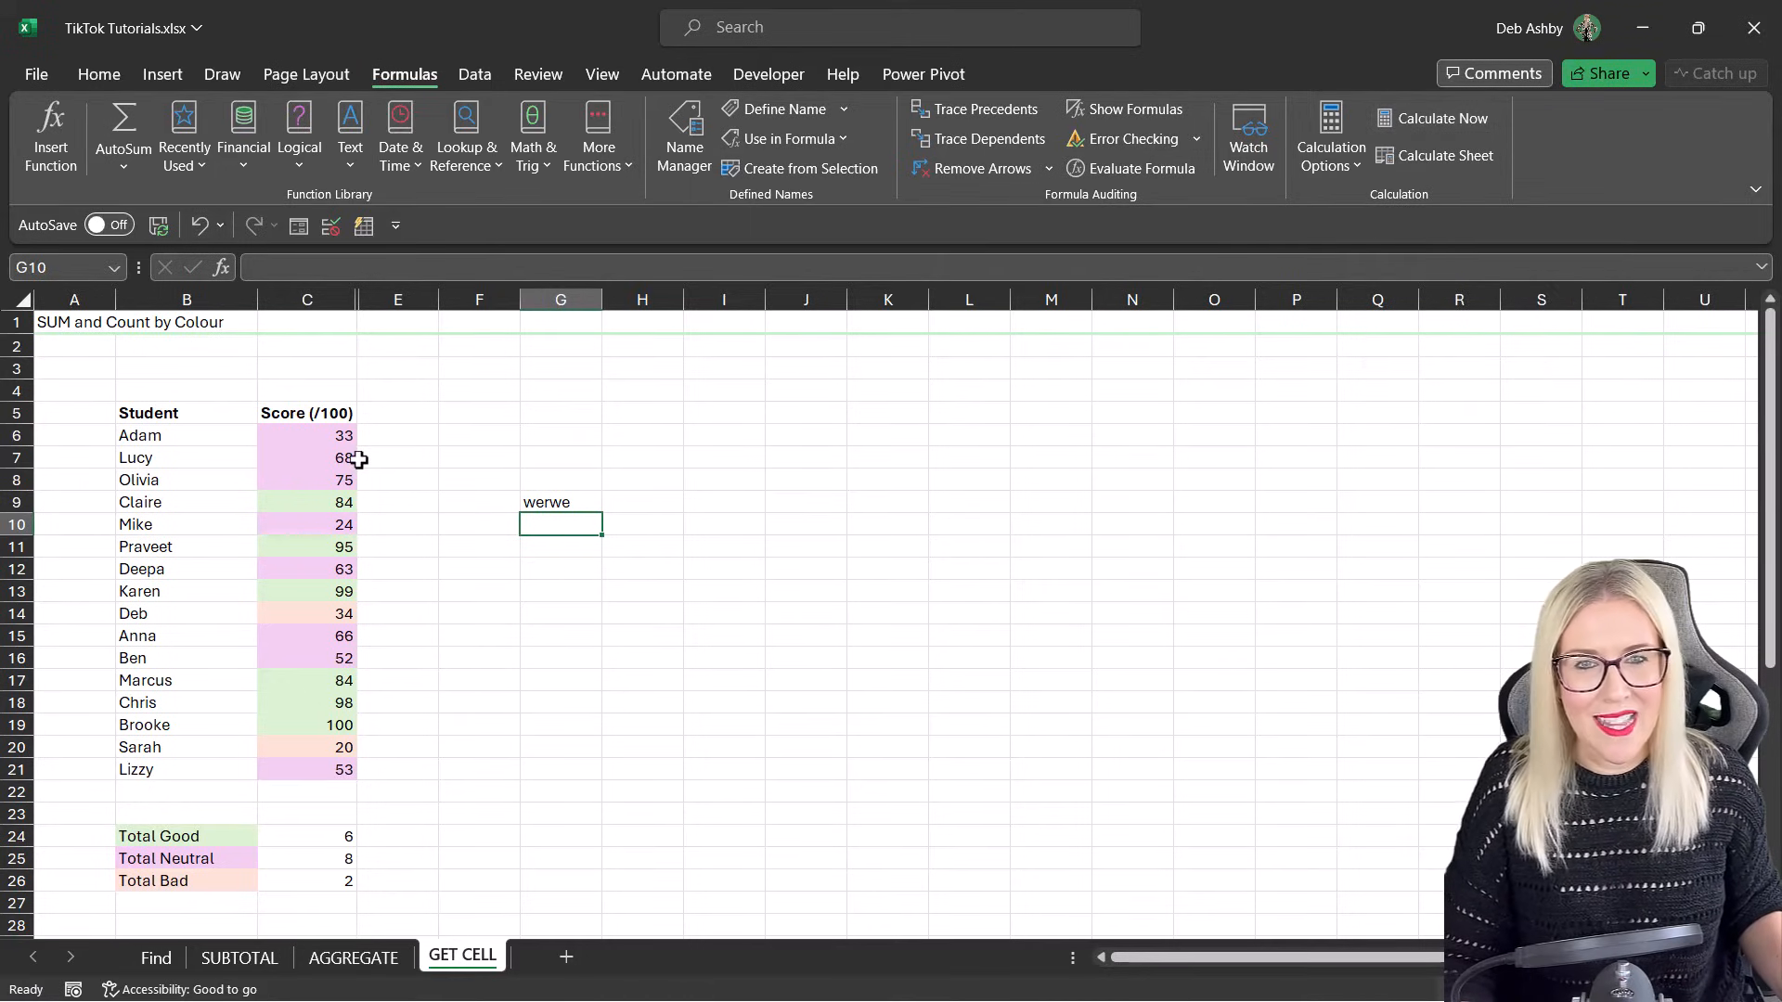
mouse_move(417, 490)
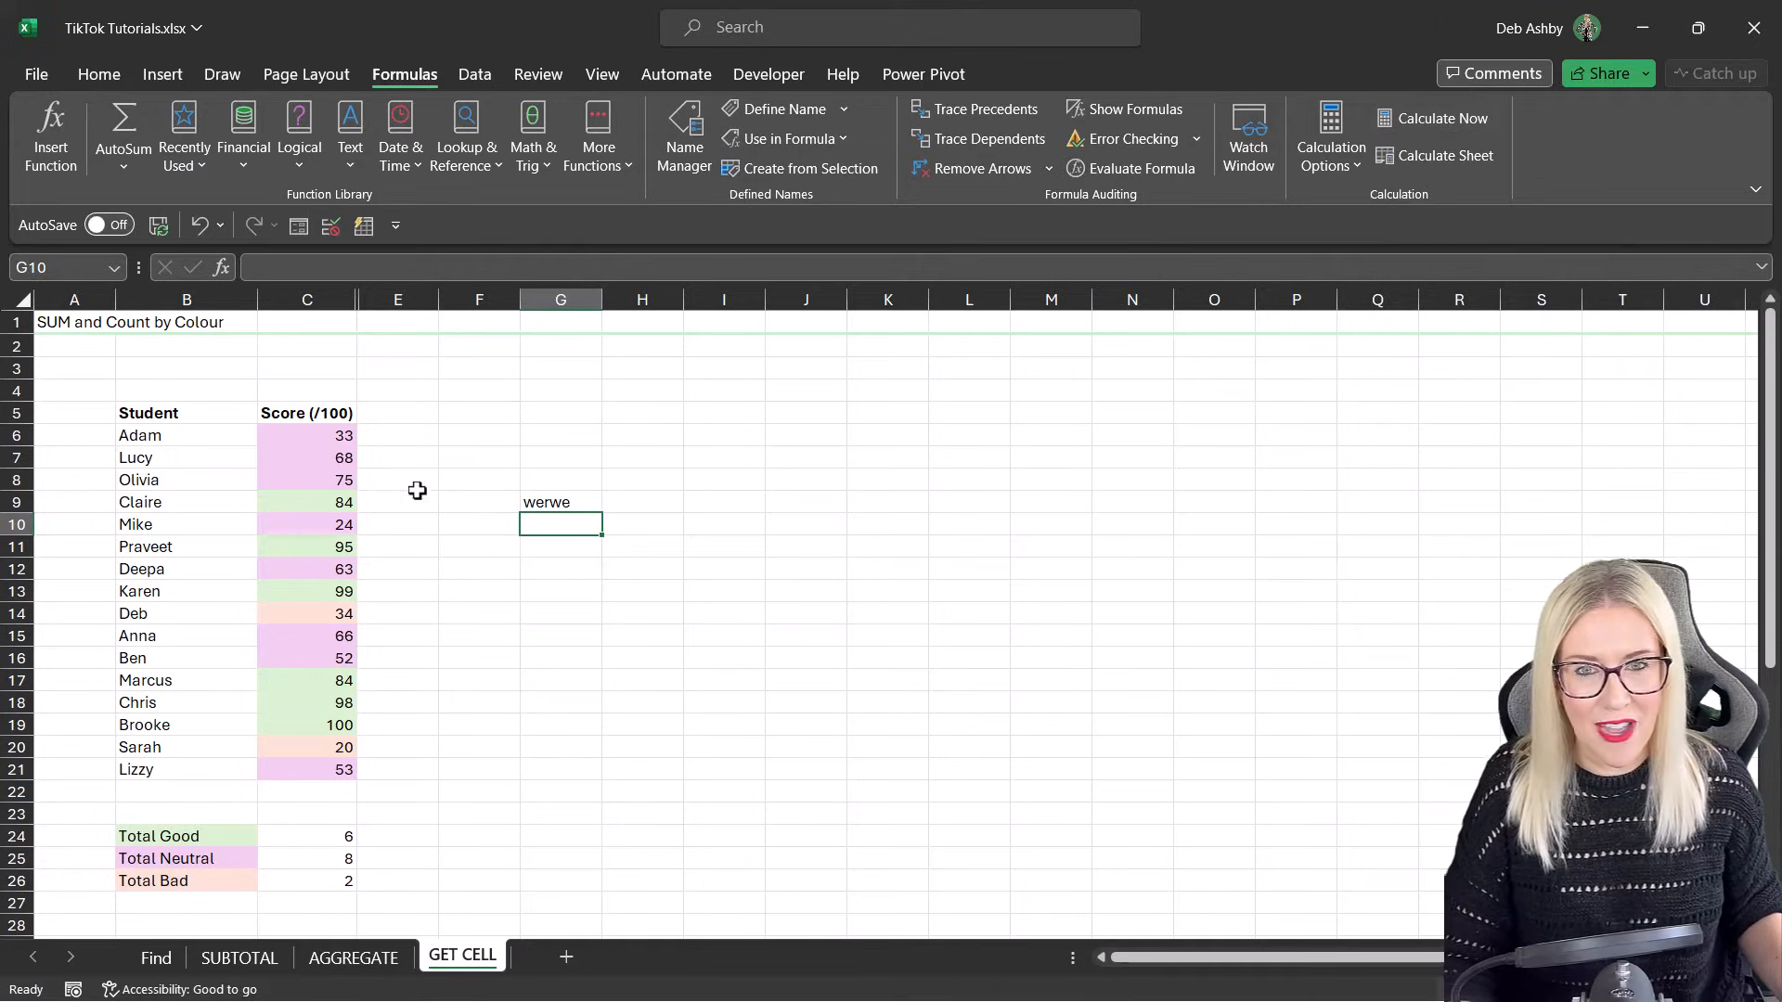
click(560, 503)
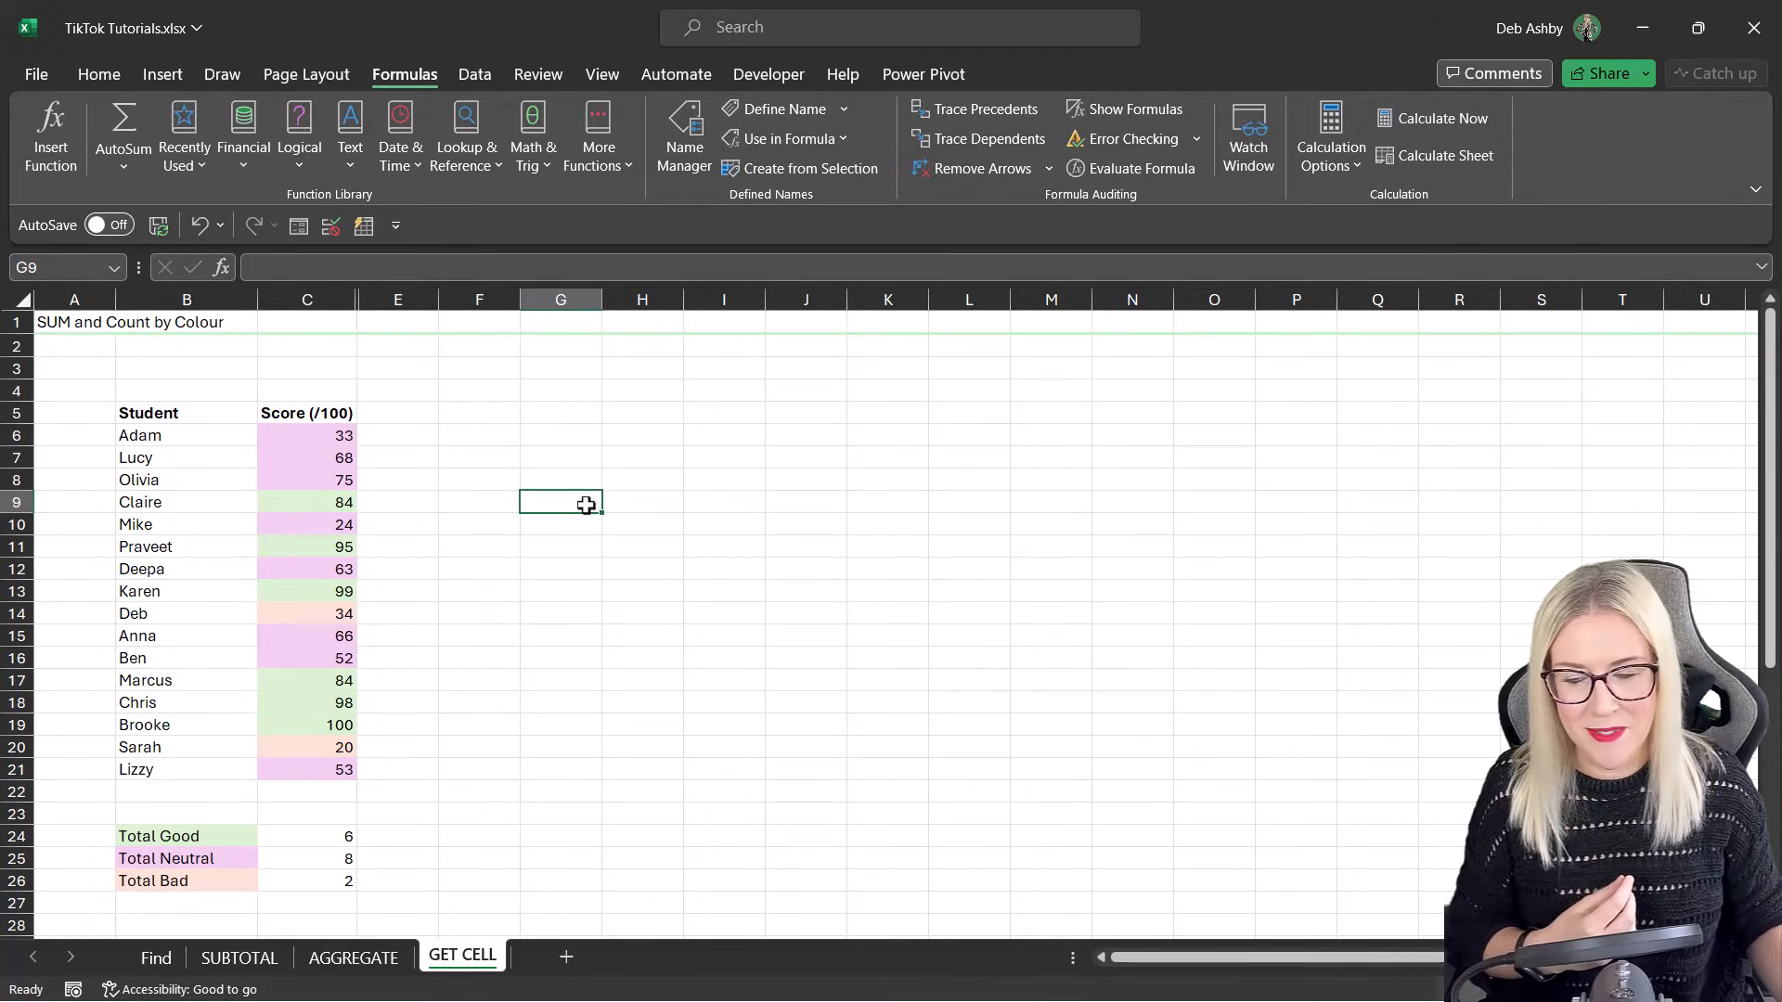
Step: Draw a rectangle shape above the score table and give it a light blue style
click(641, 615)
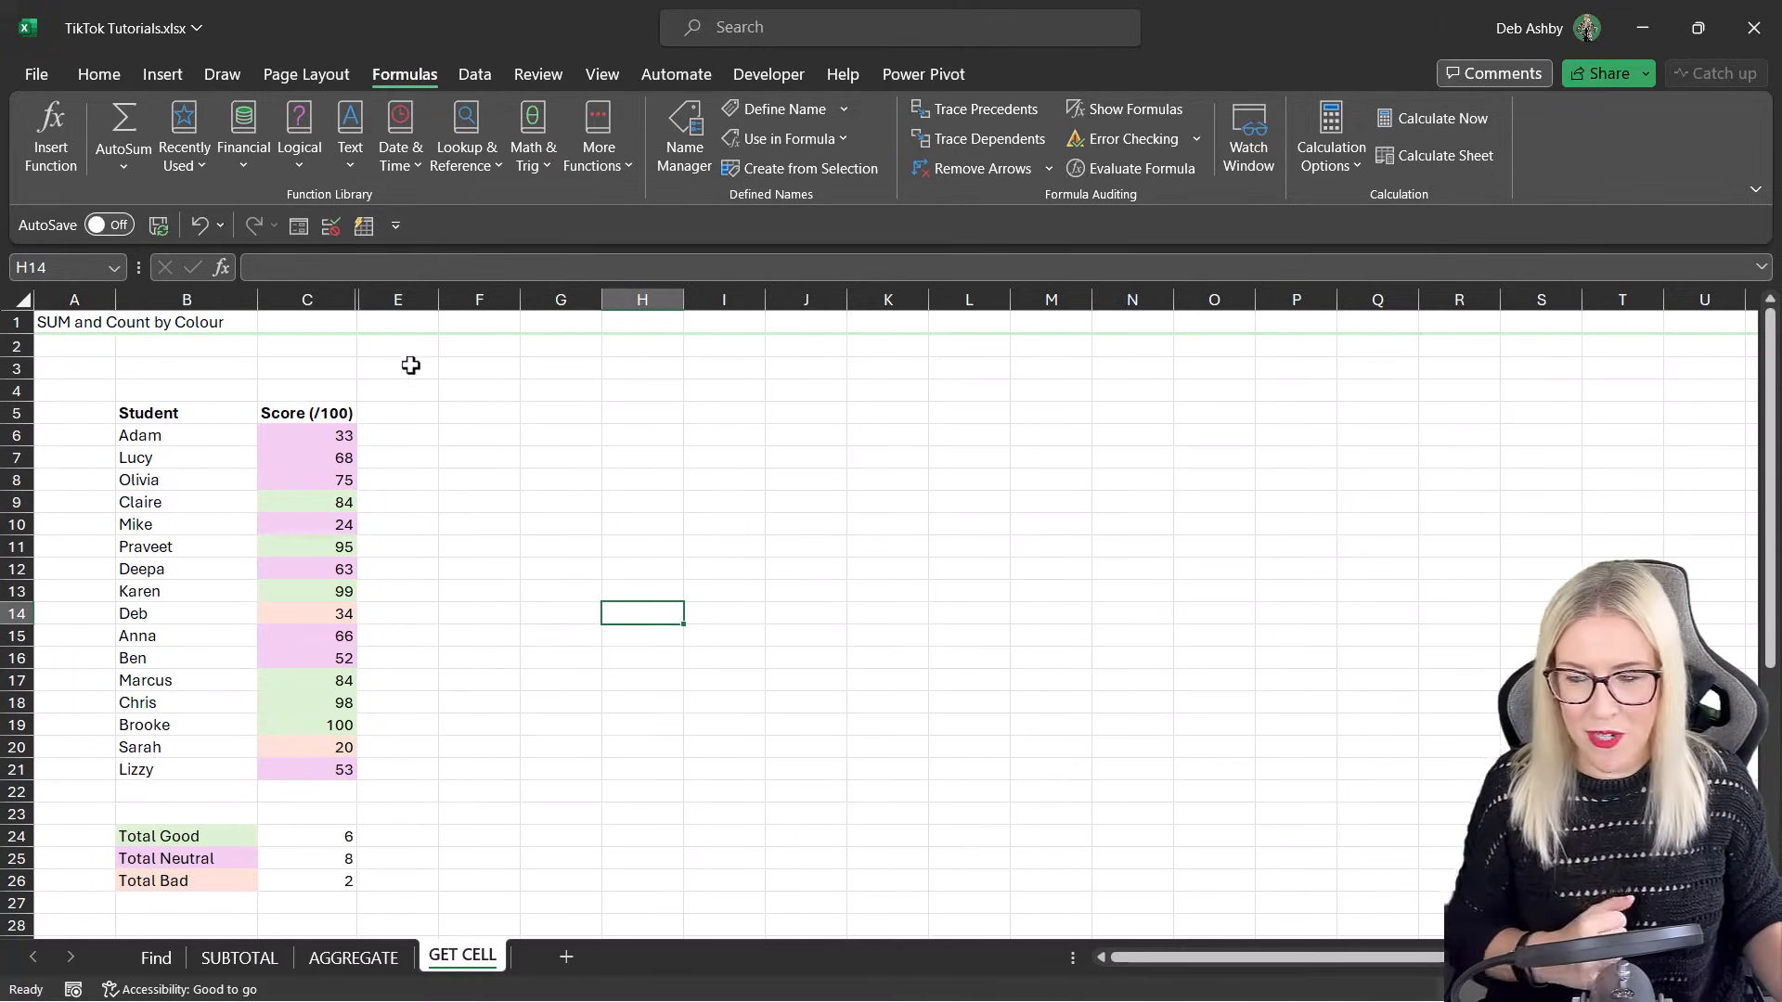
click(162, 74)
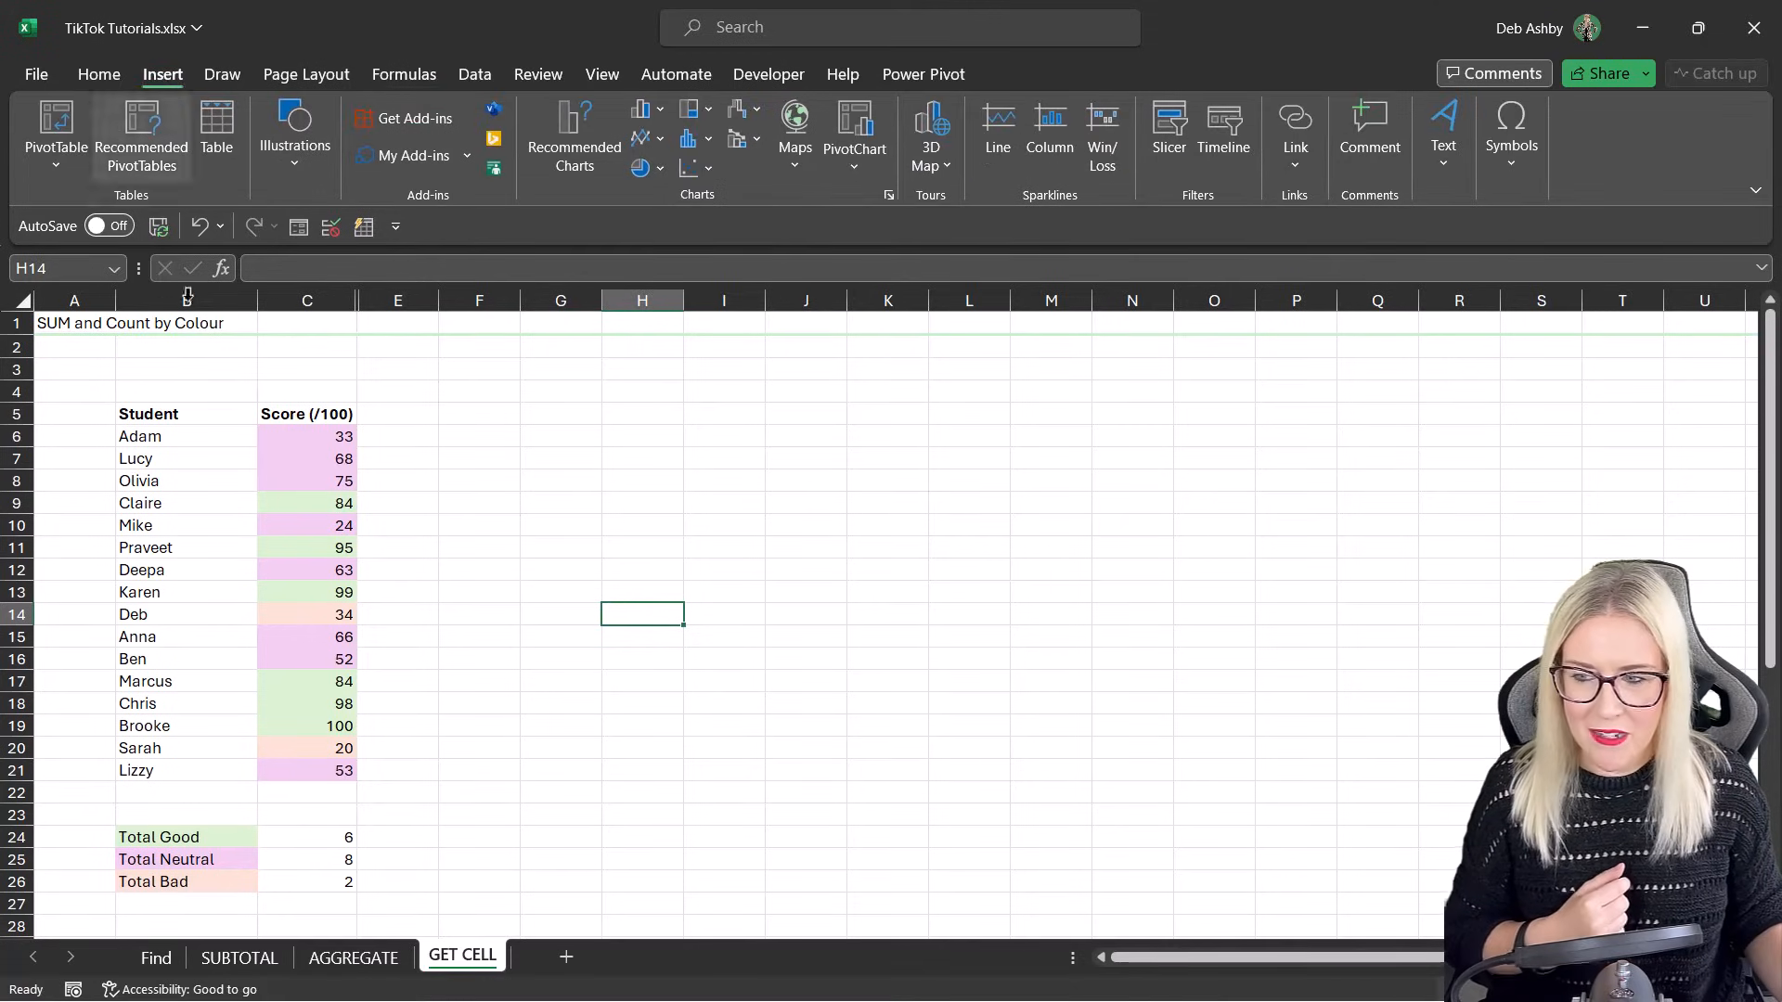
click(294, 134)
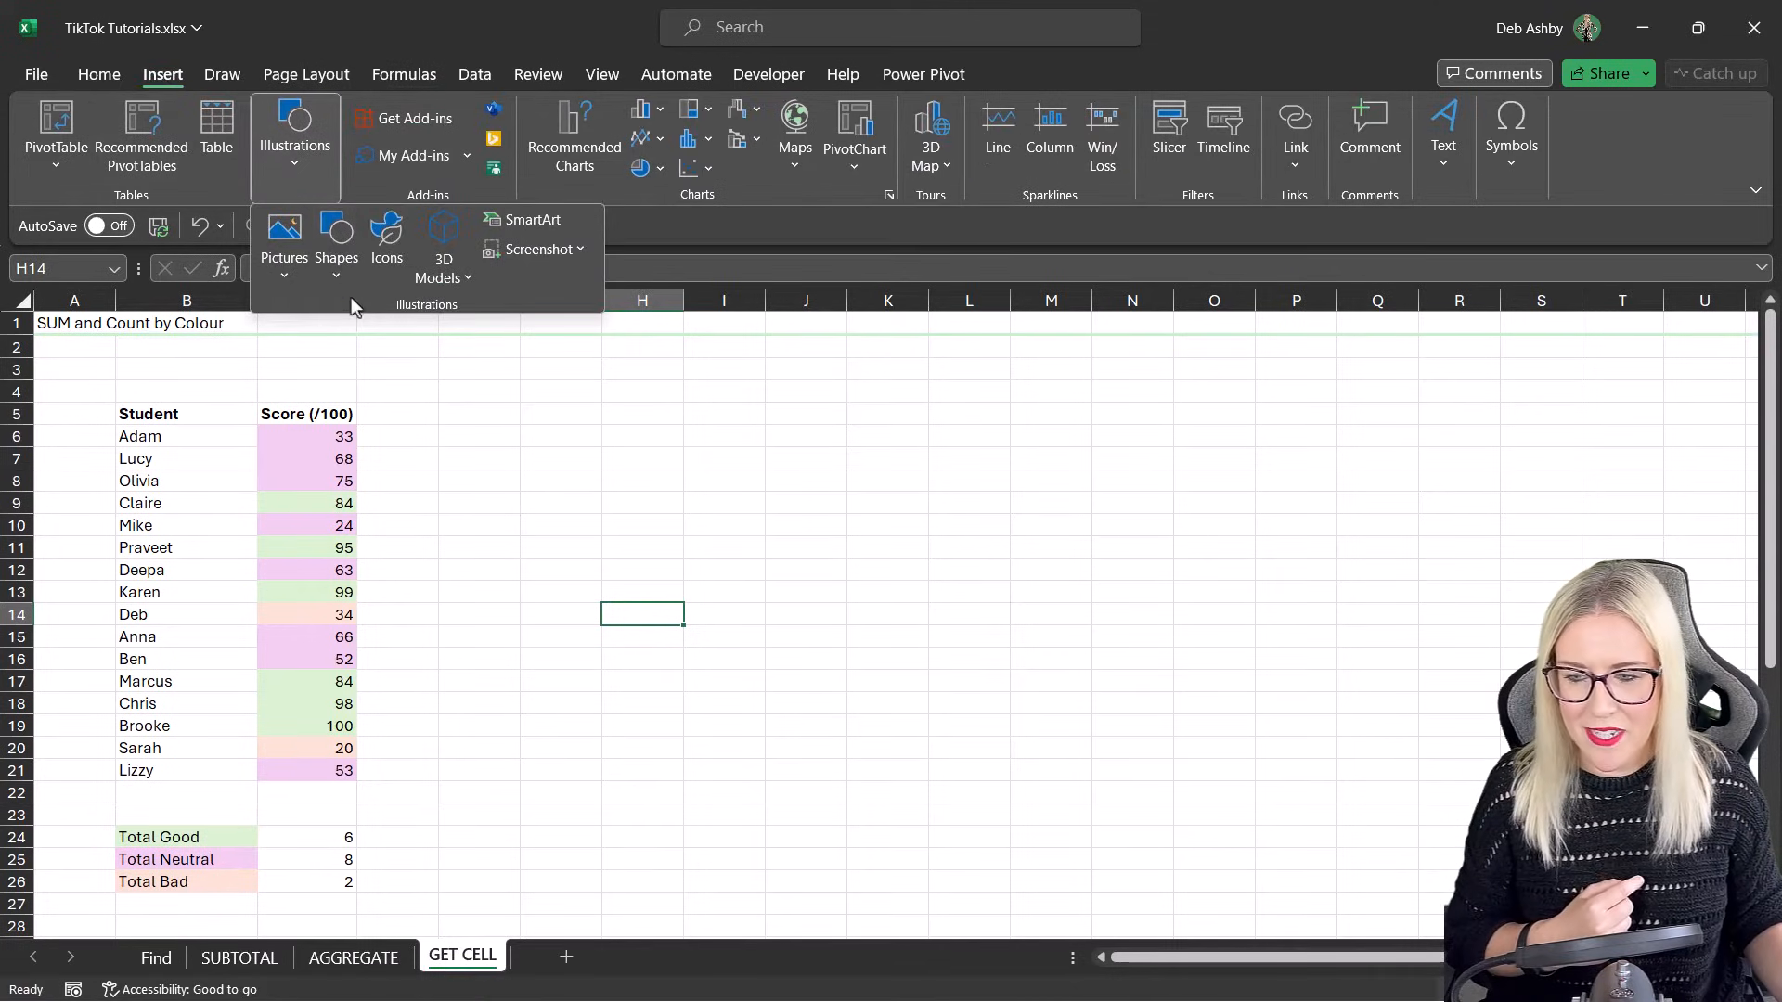
click(336, 241)
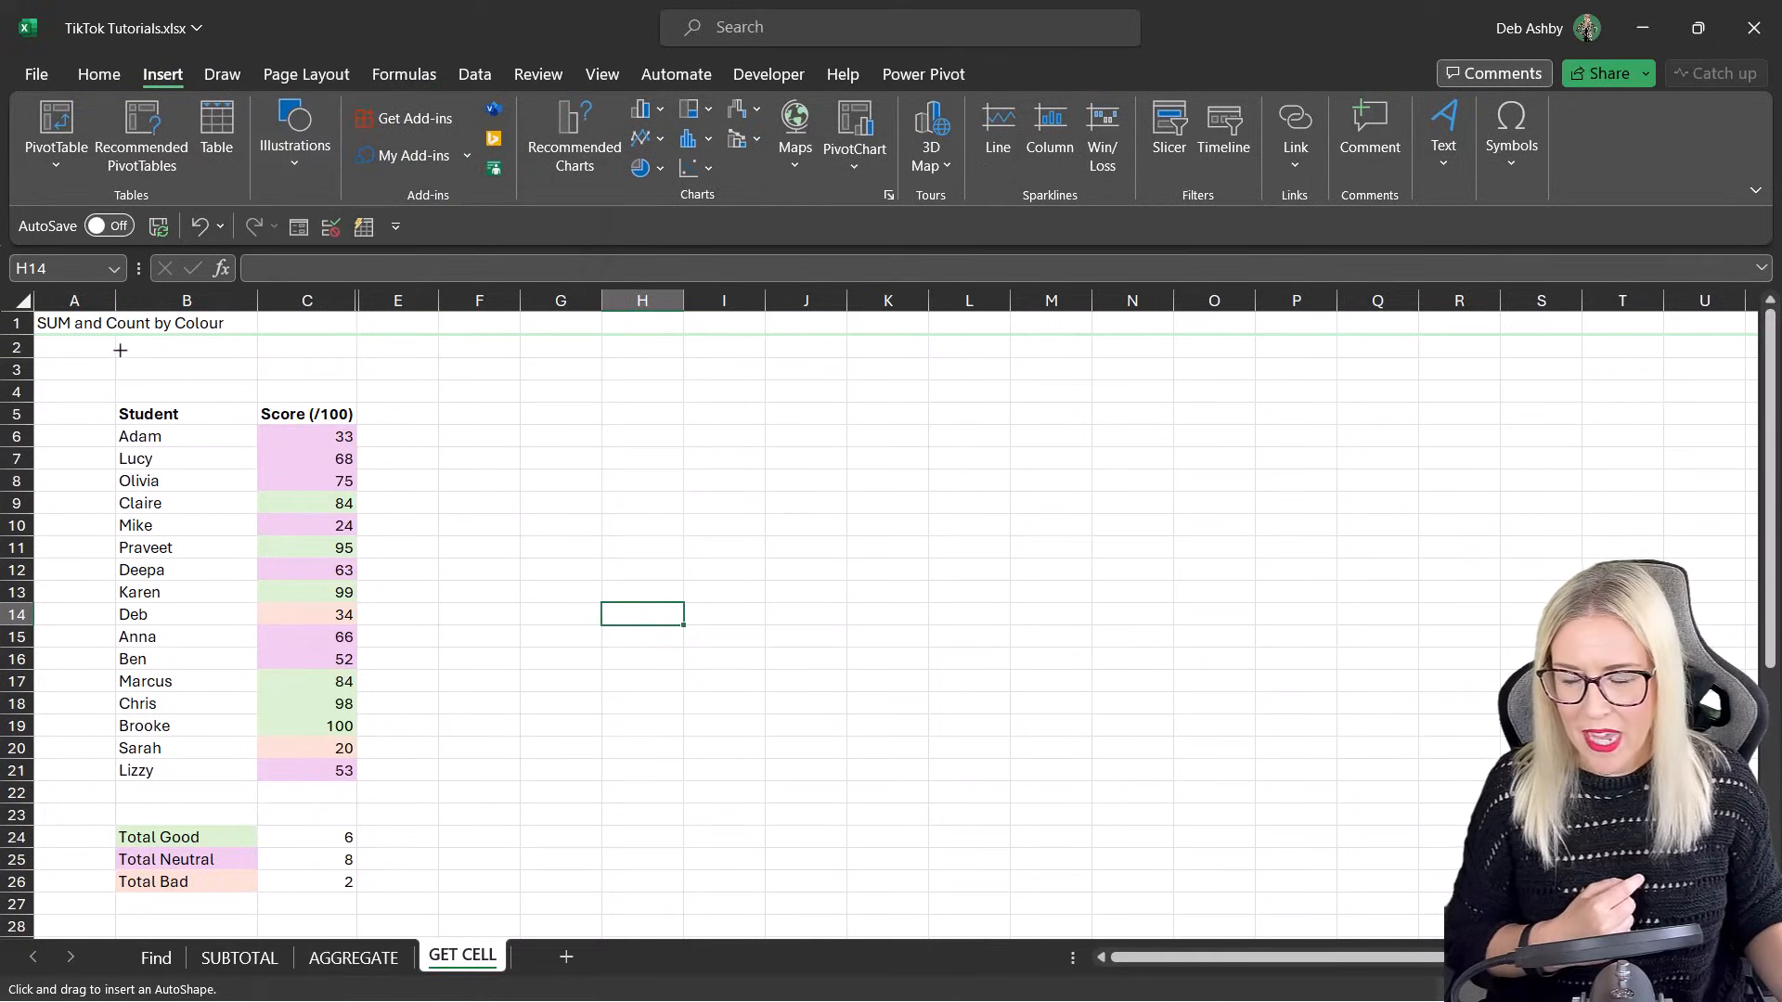
drag(118, 351, 352, 394)
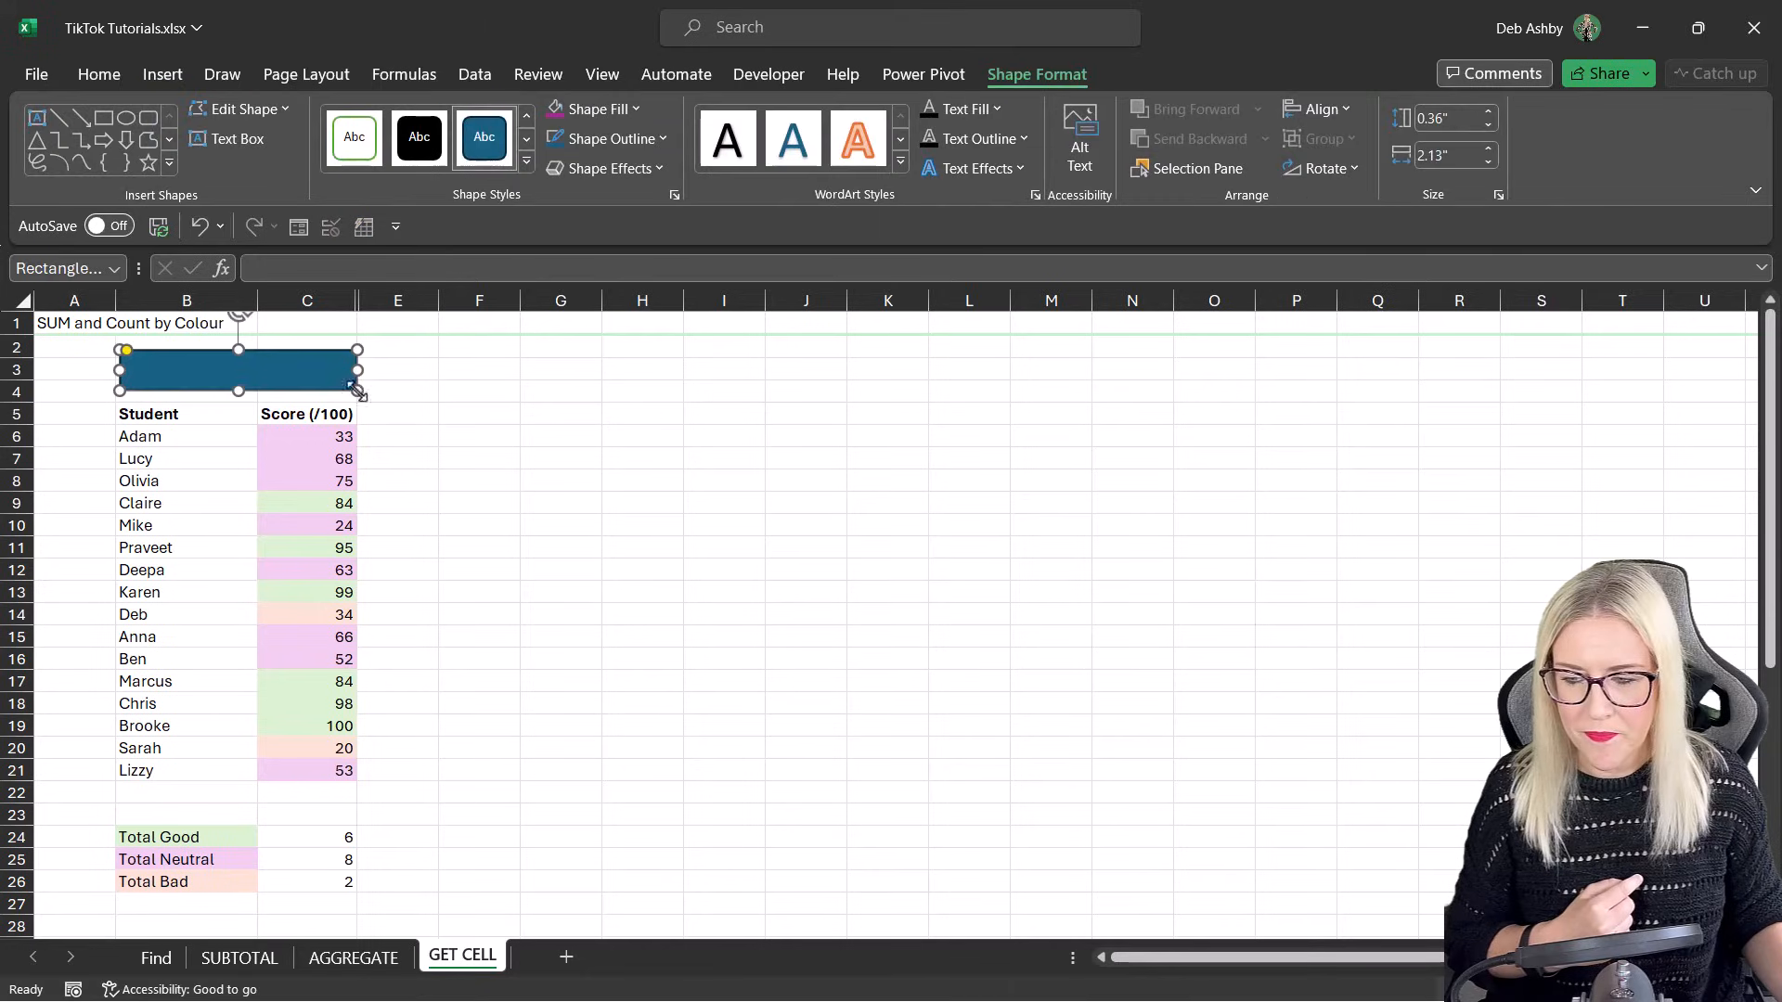
click(99, 75)
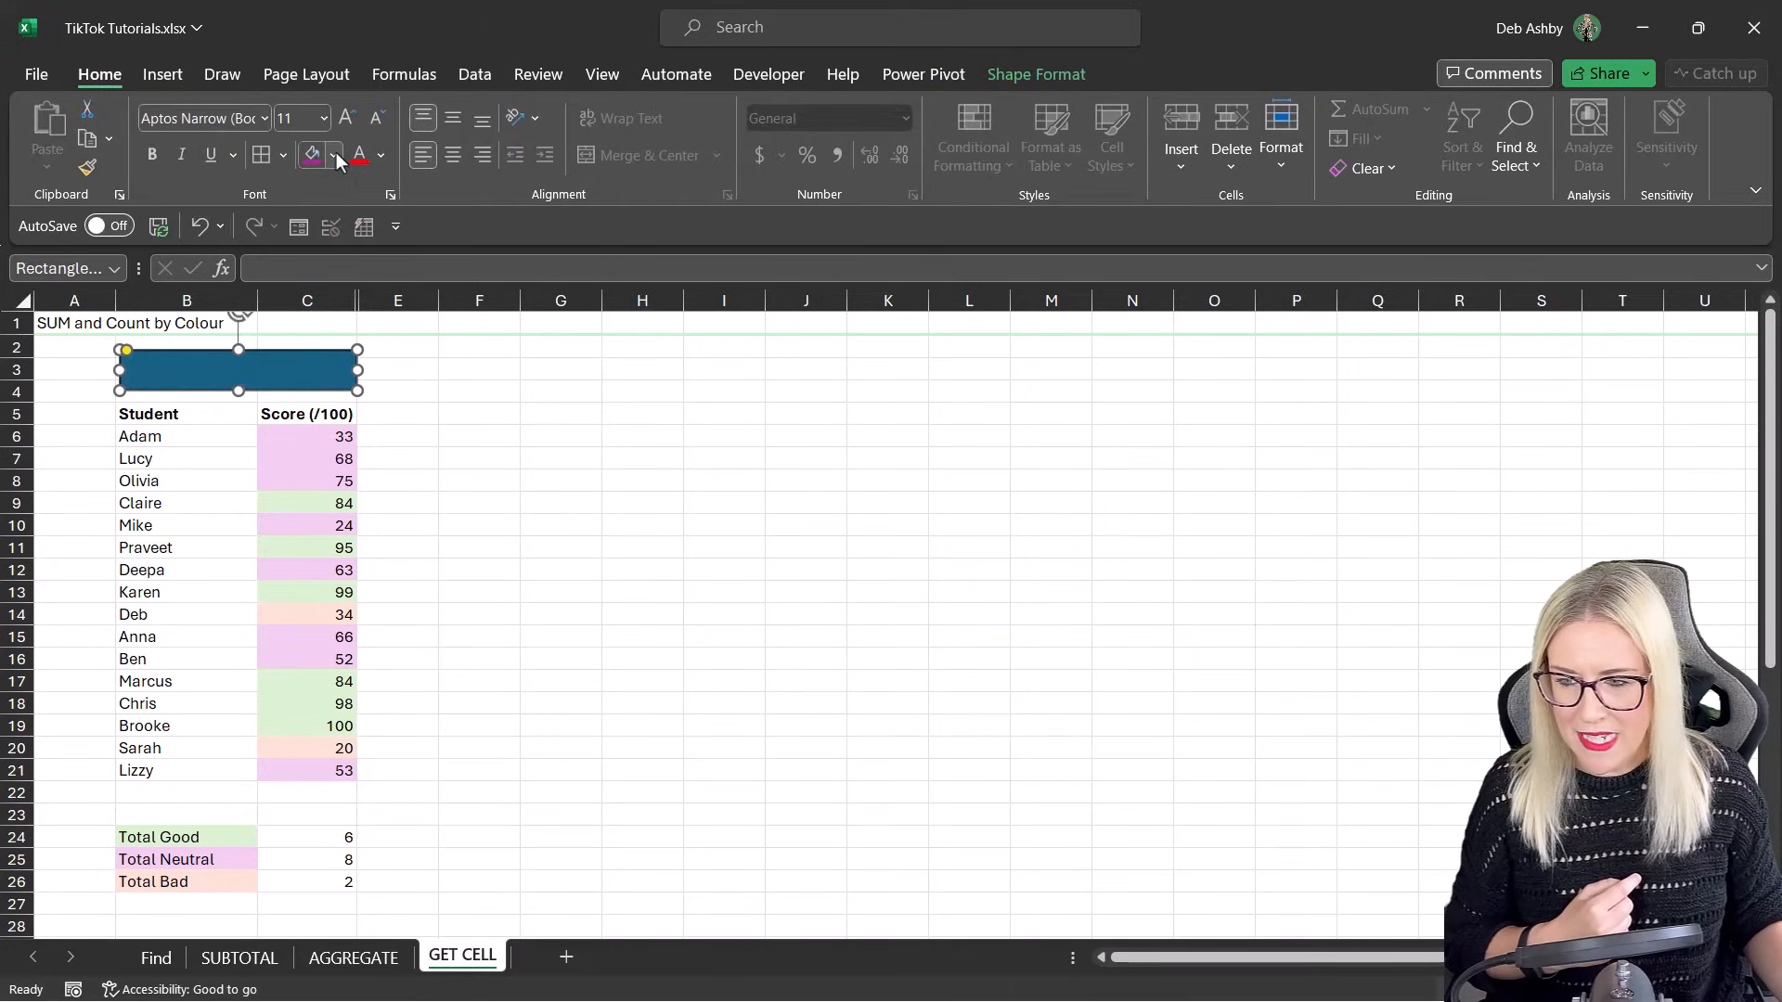
click(336, 155)
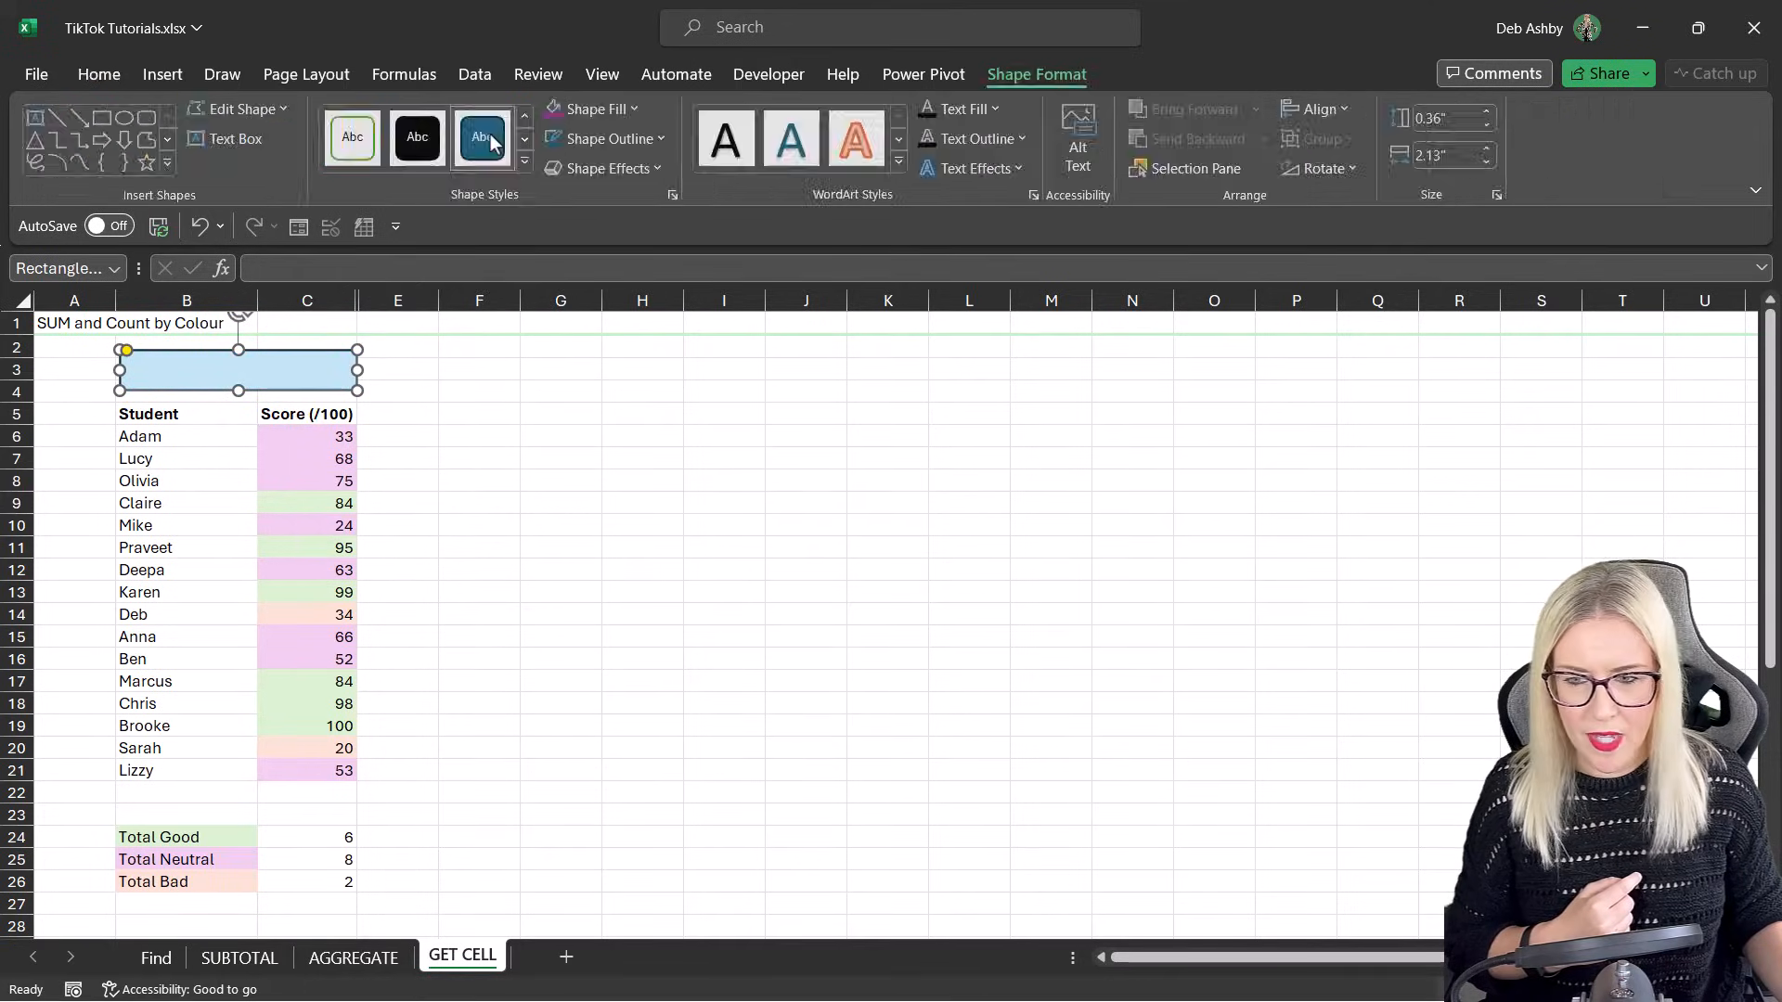
click(656, 139)
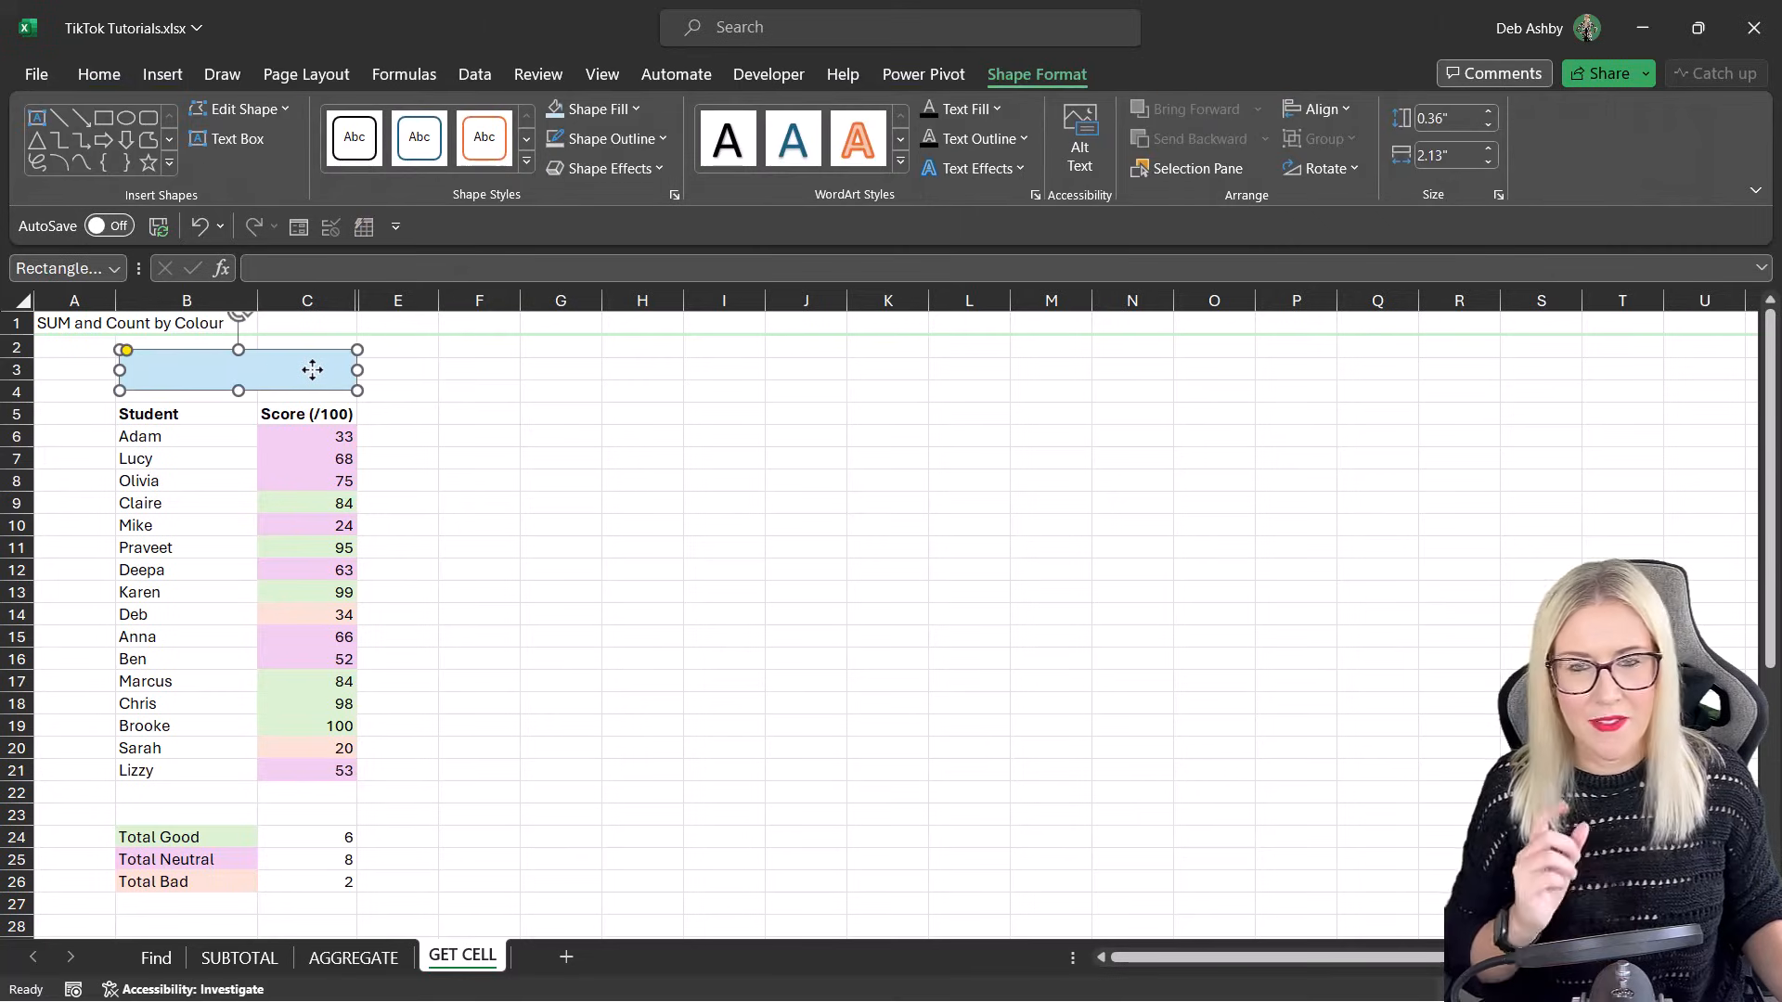
Step: Label the shape CALCULTE NOW with centred, enlarged text
double_click(240, 369)
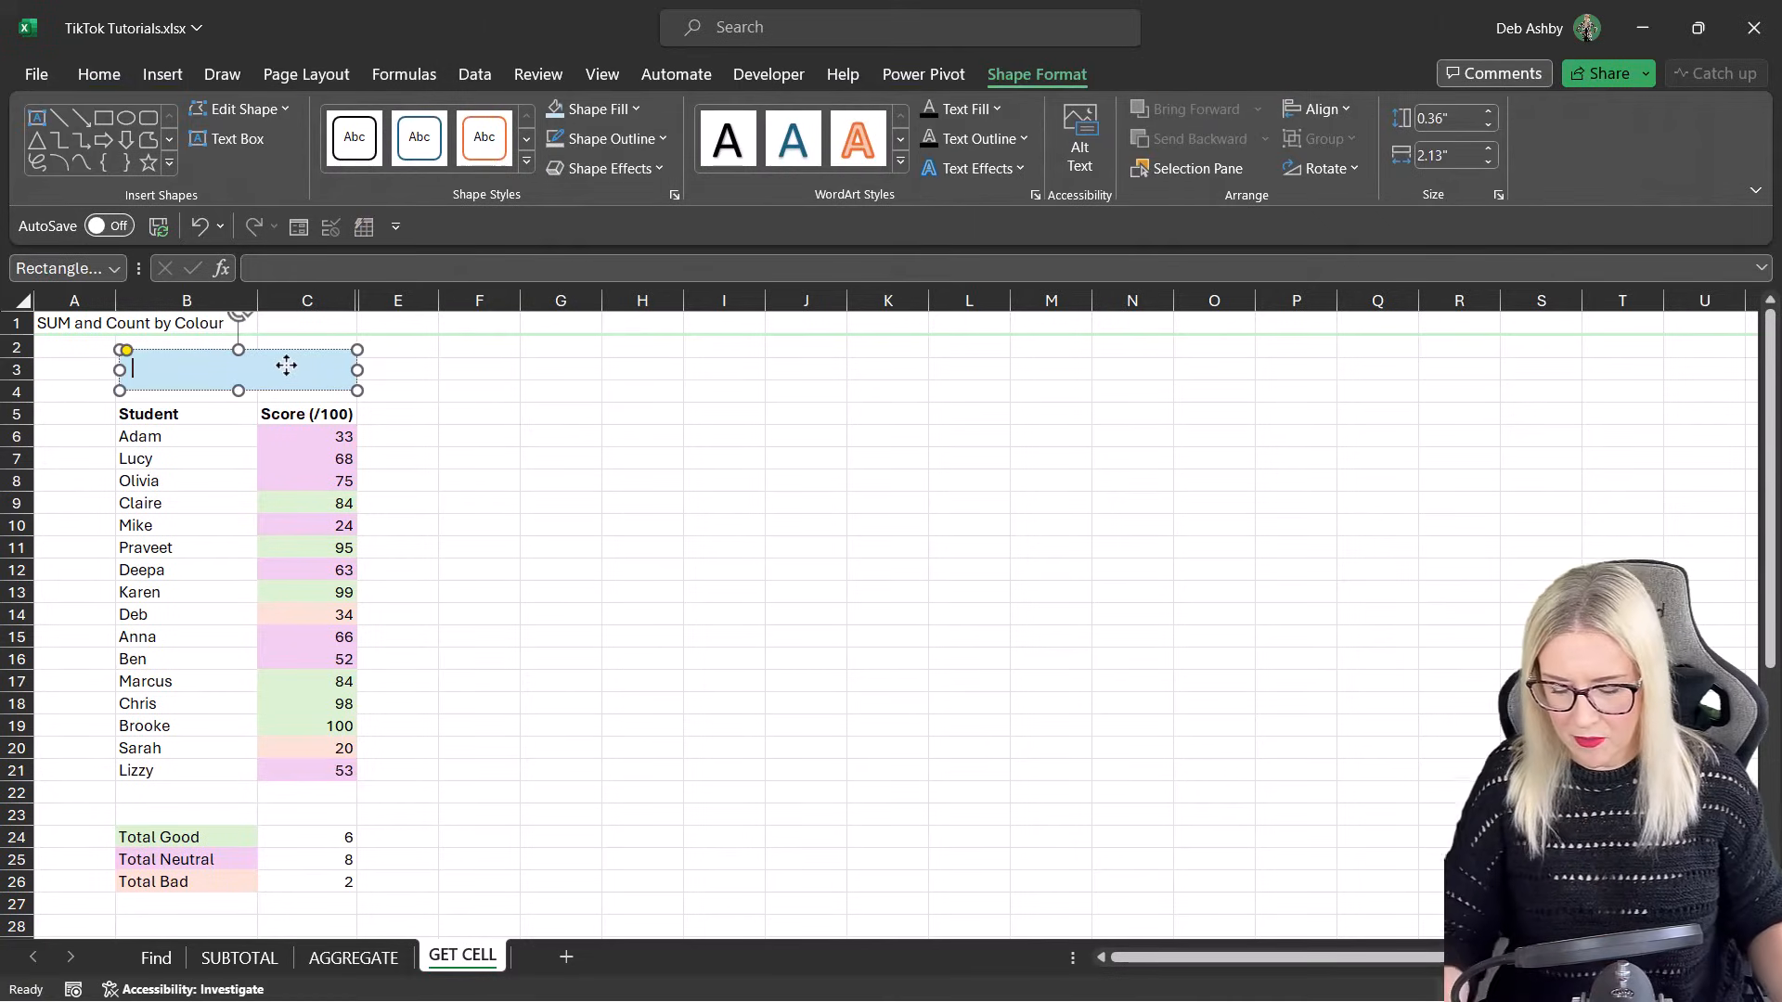
text(CALCULTE NOW)
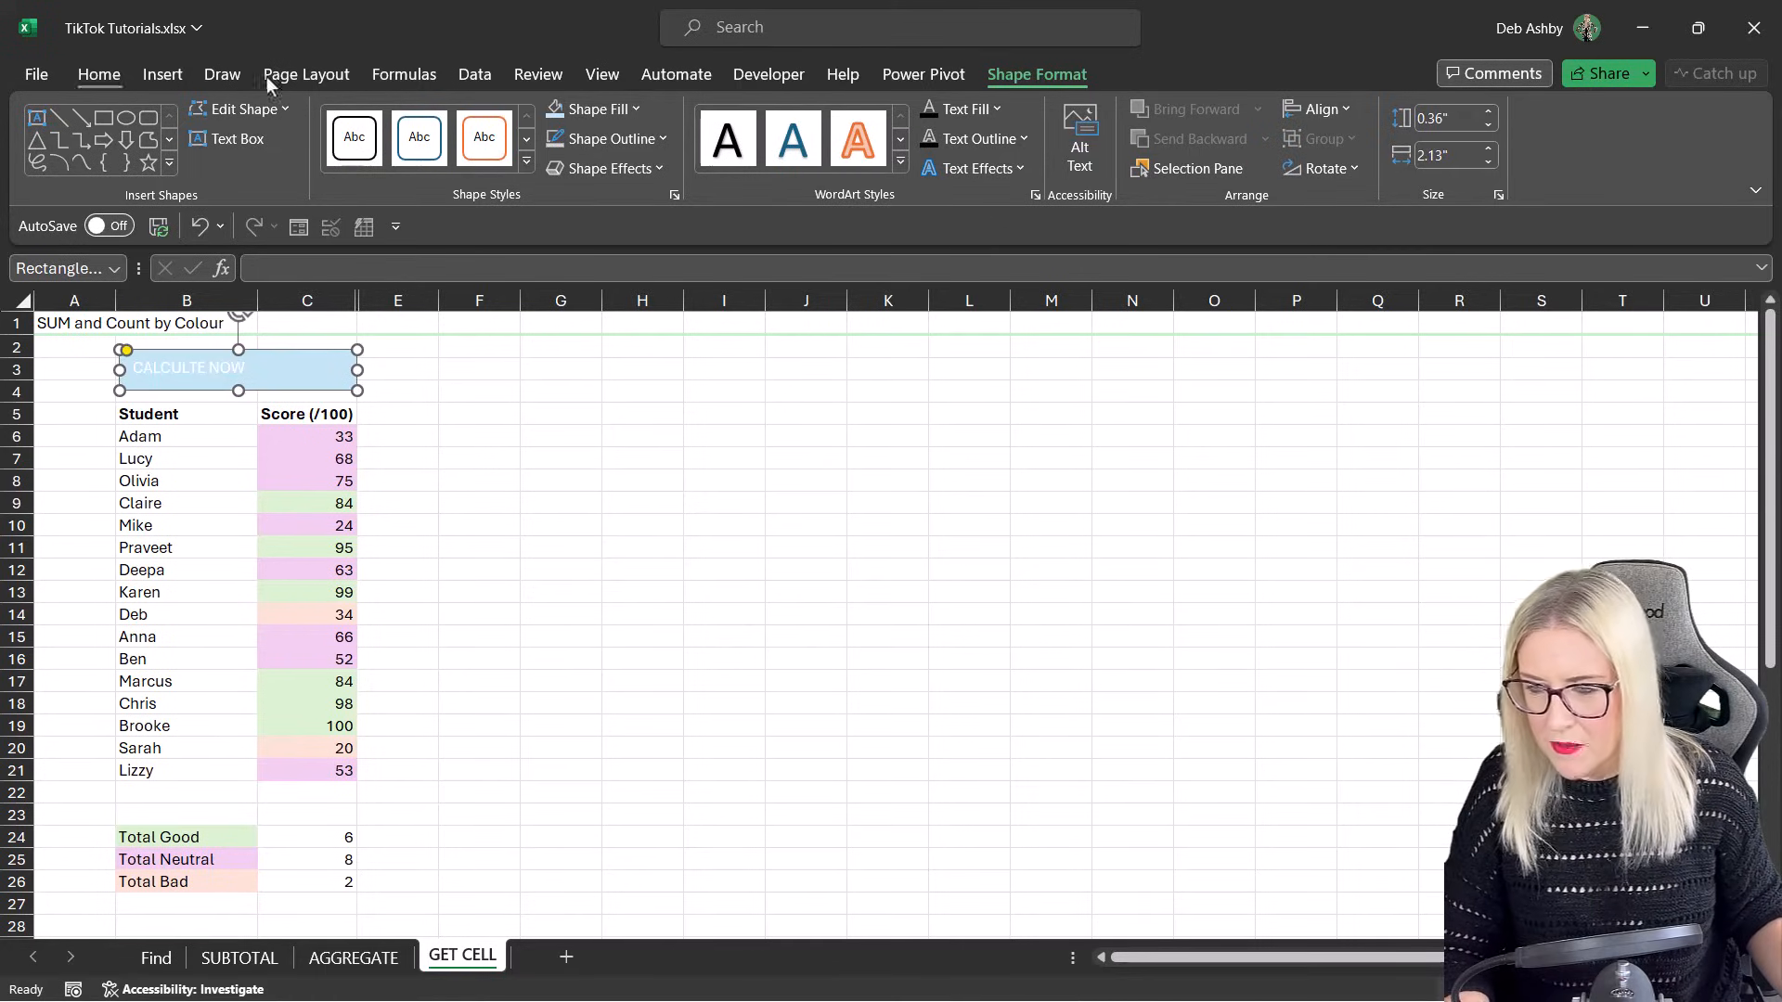
click(99, 74)
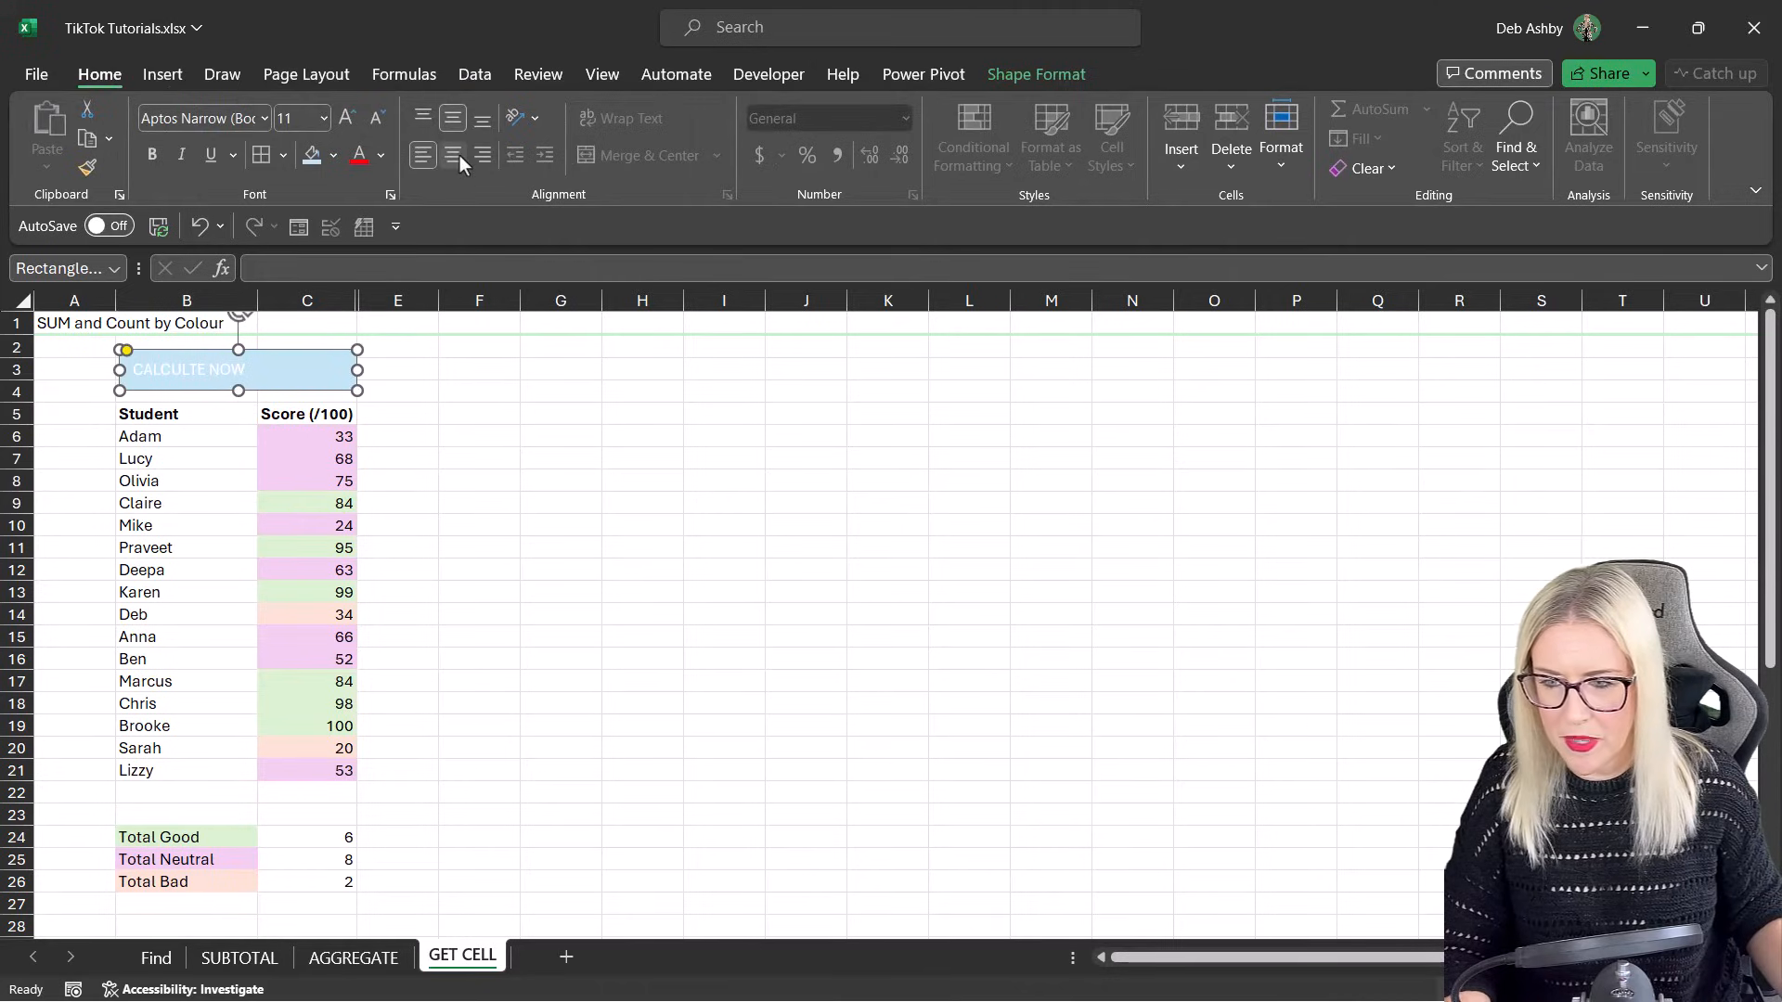
click(345, 117)
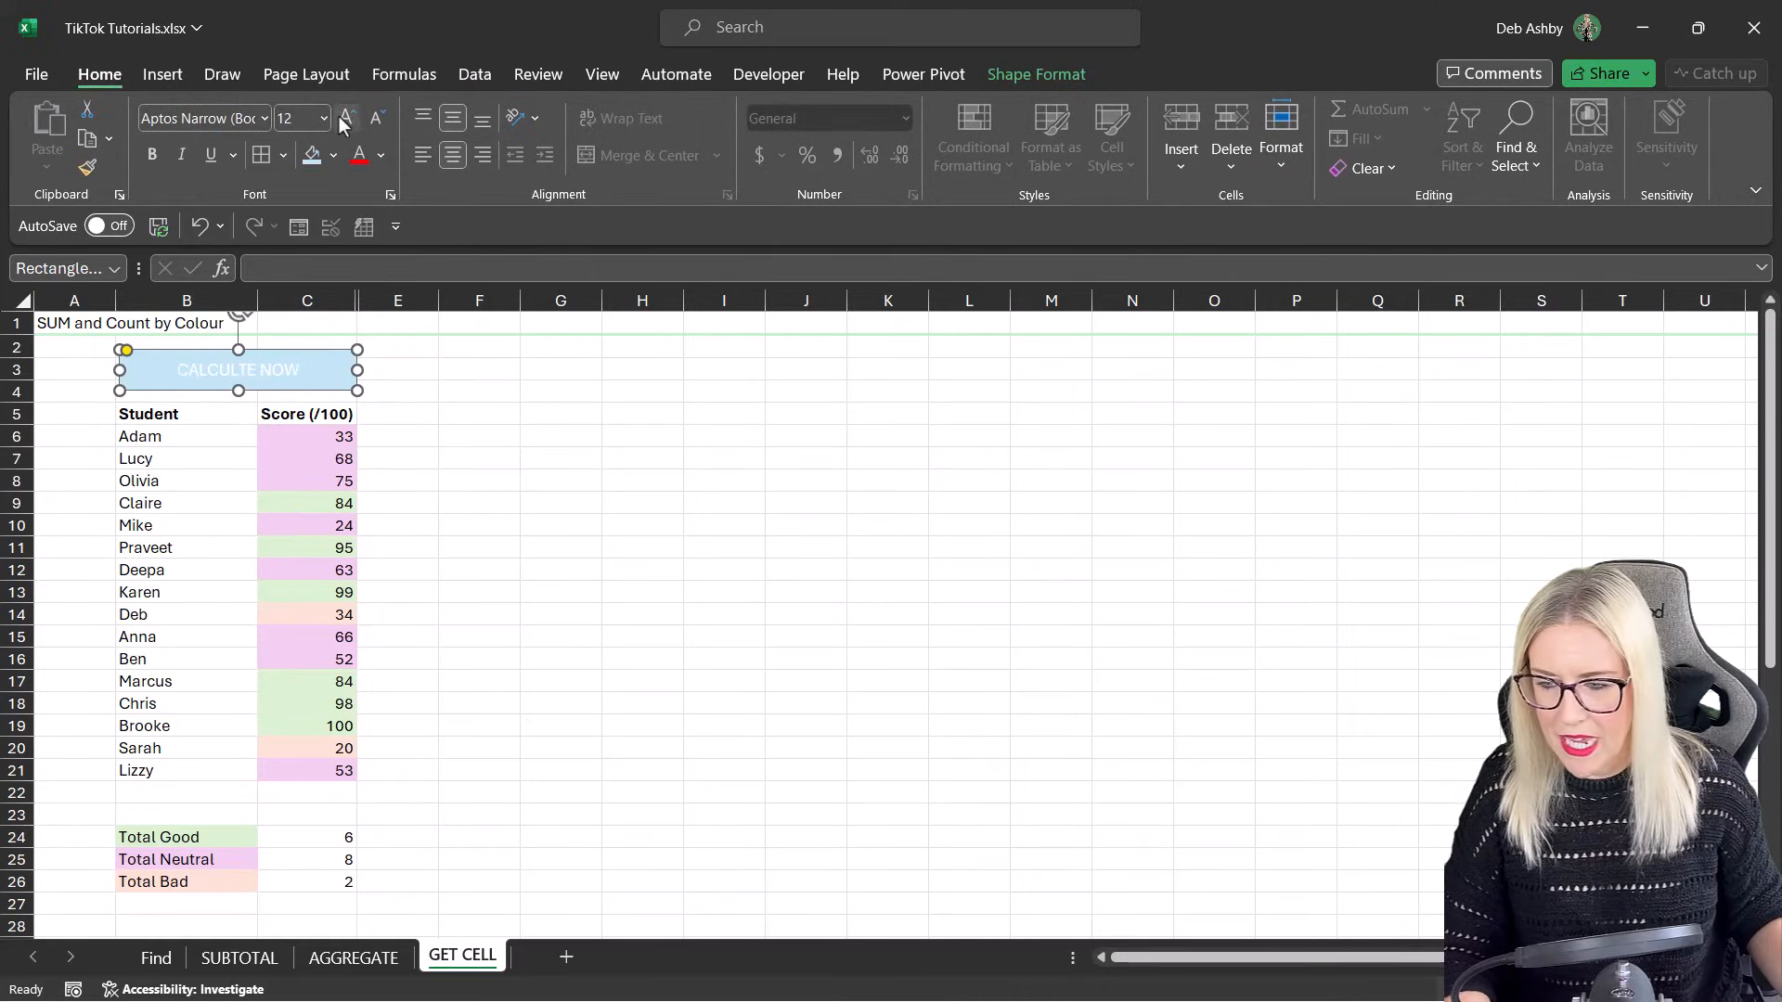
click(381, 156)
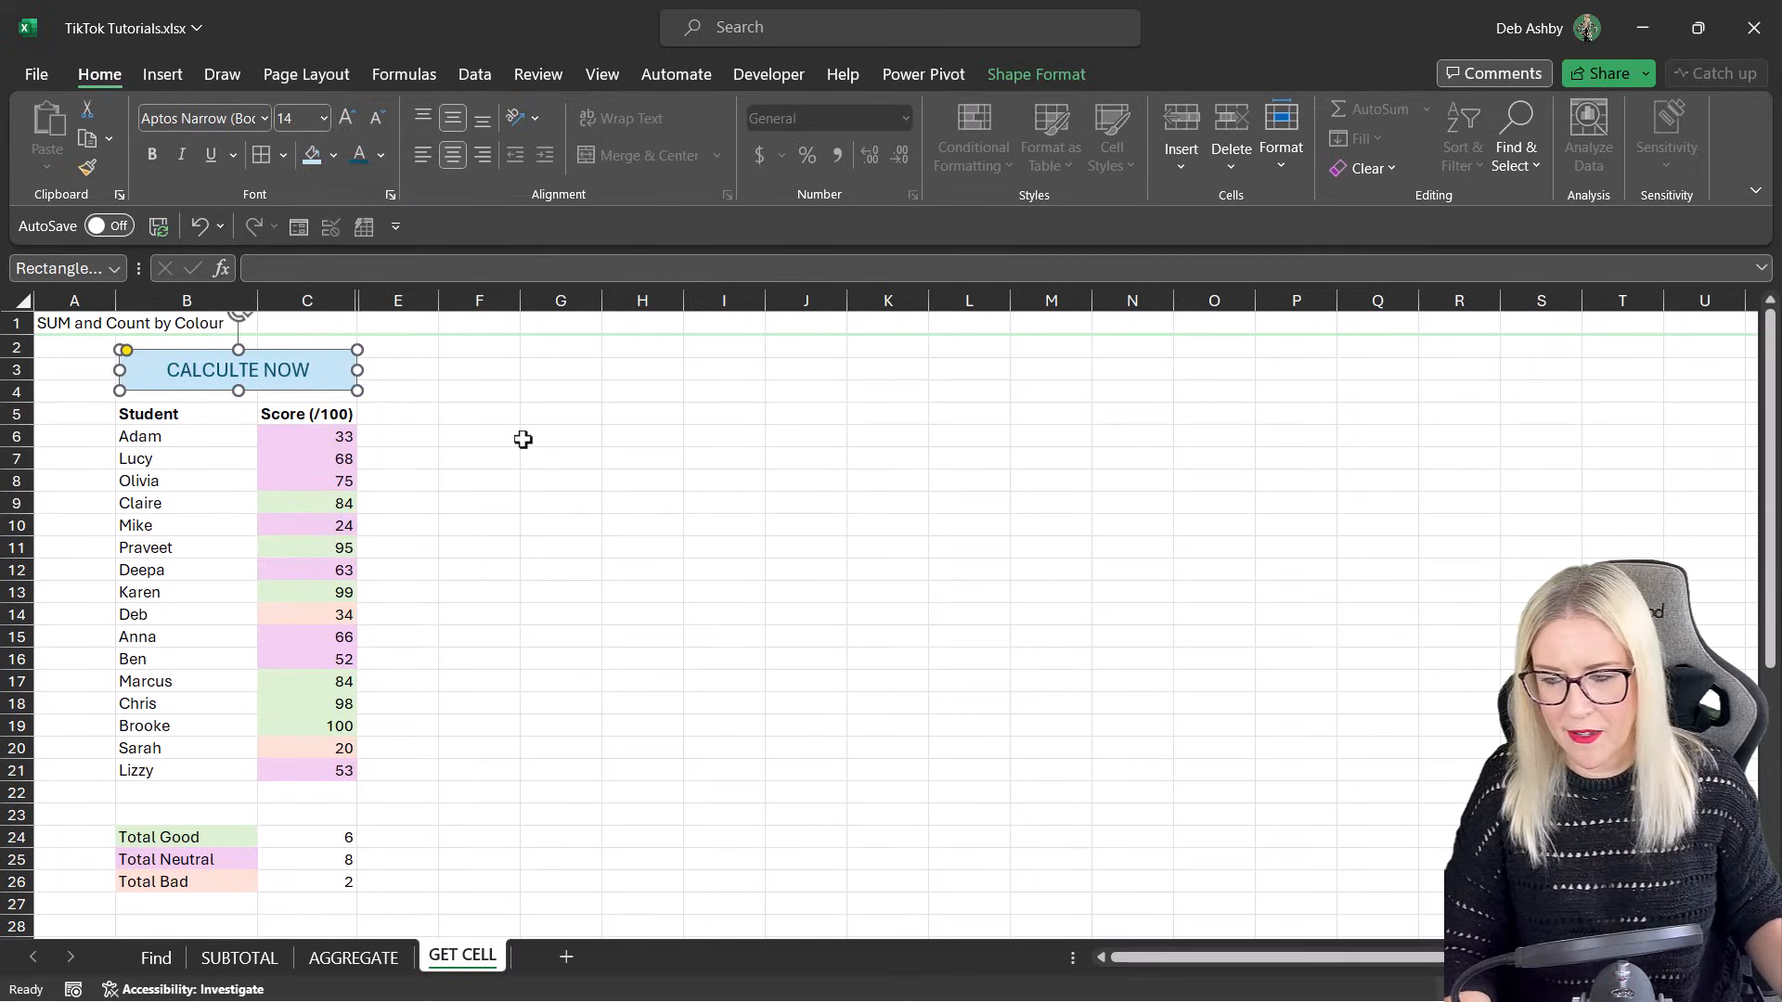
click(559, 437)
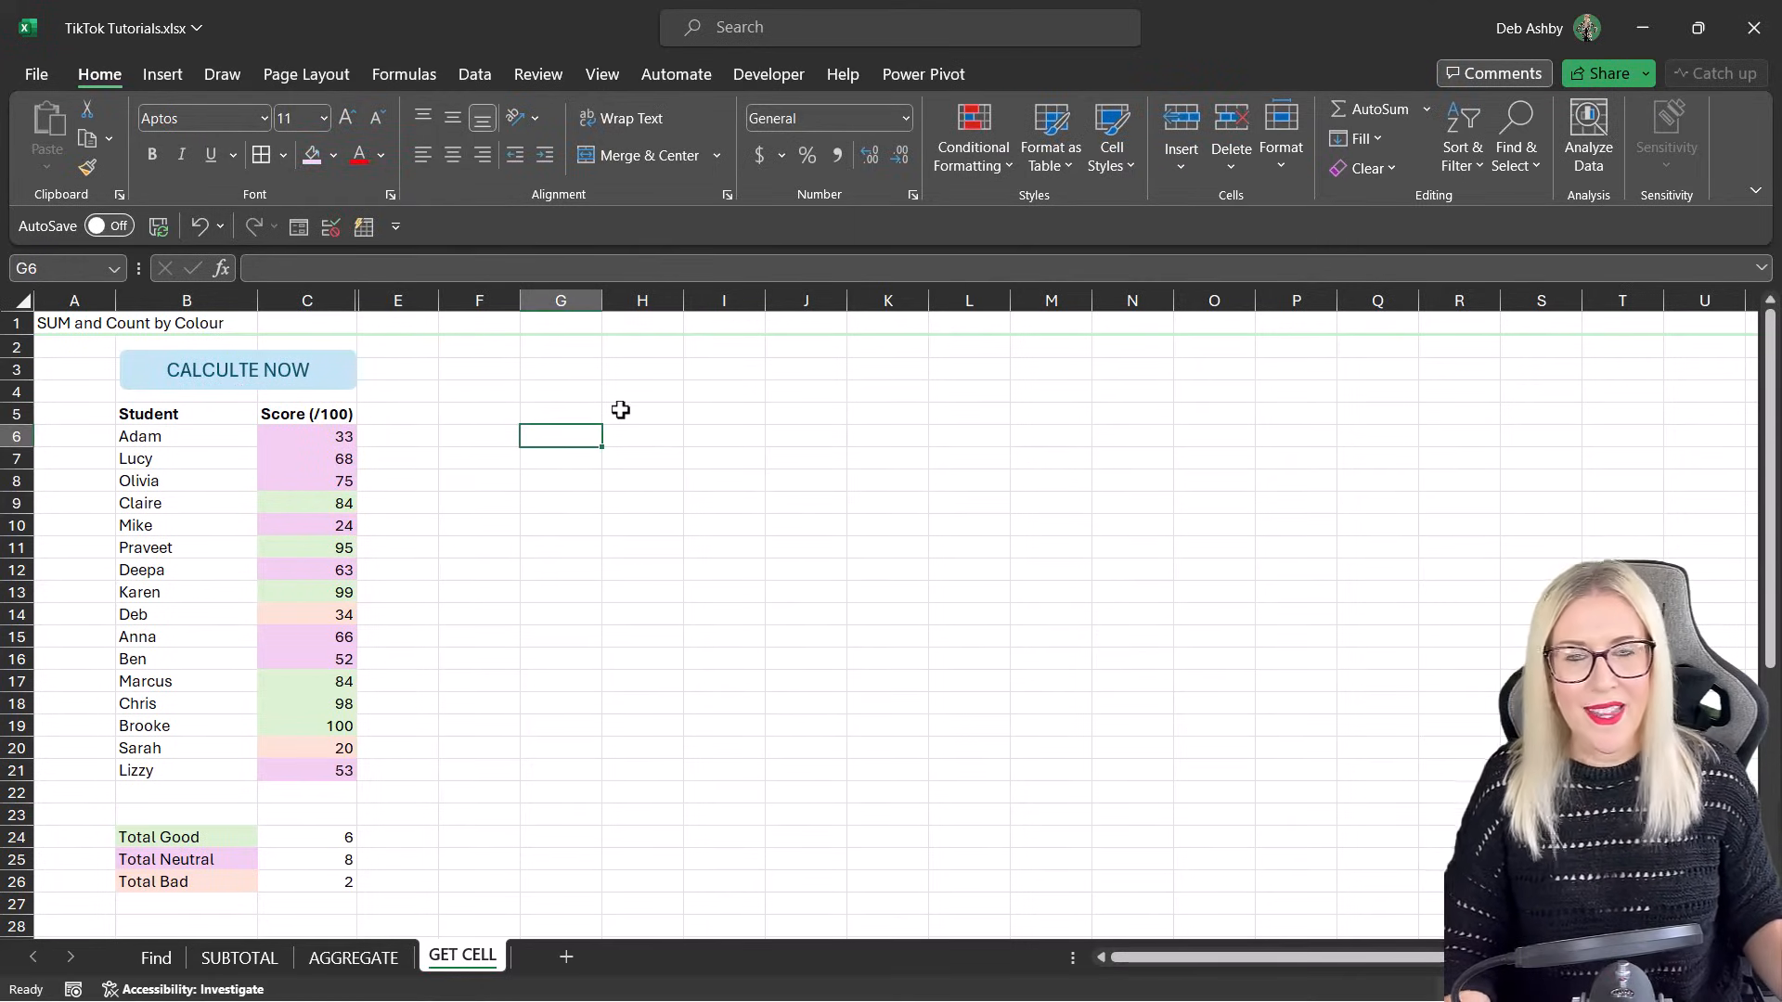
mouse_move(604, 418)
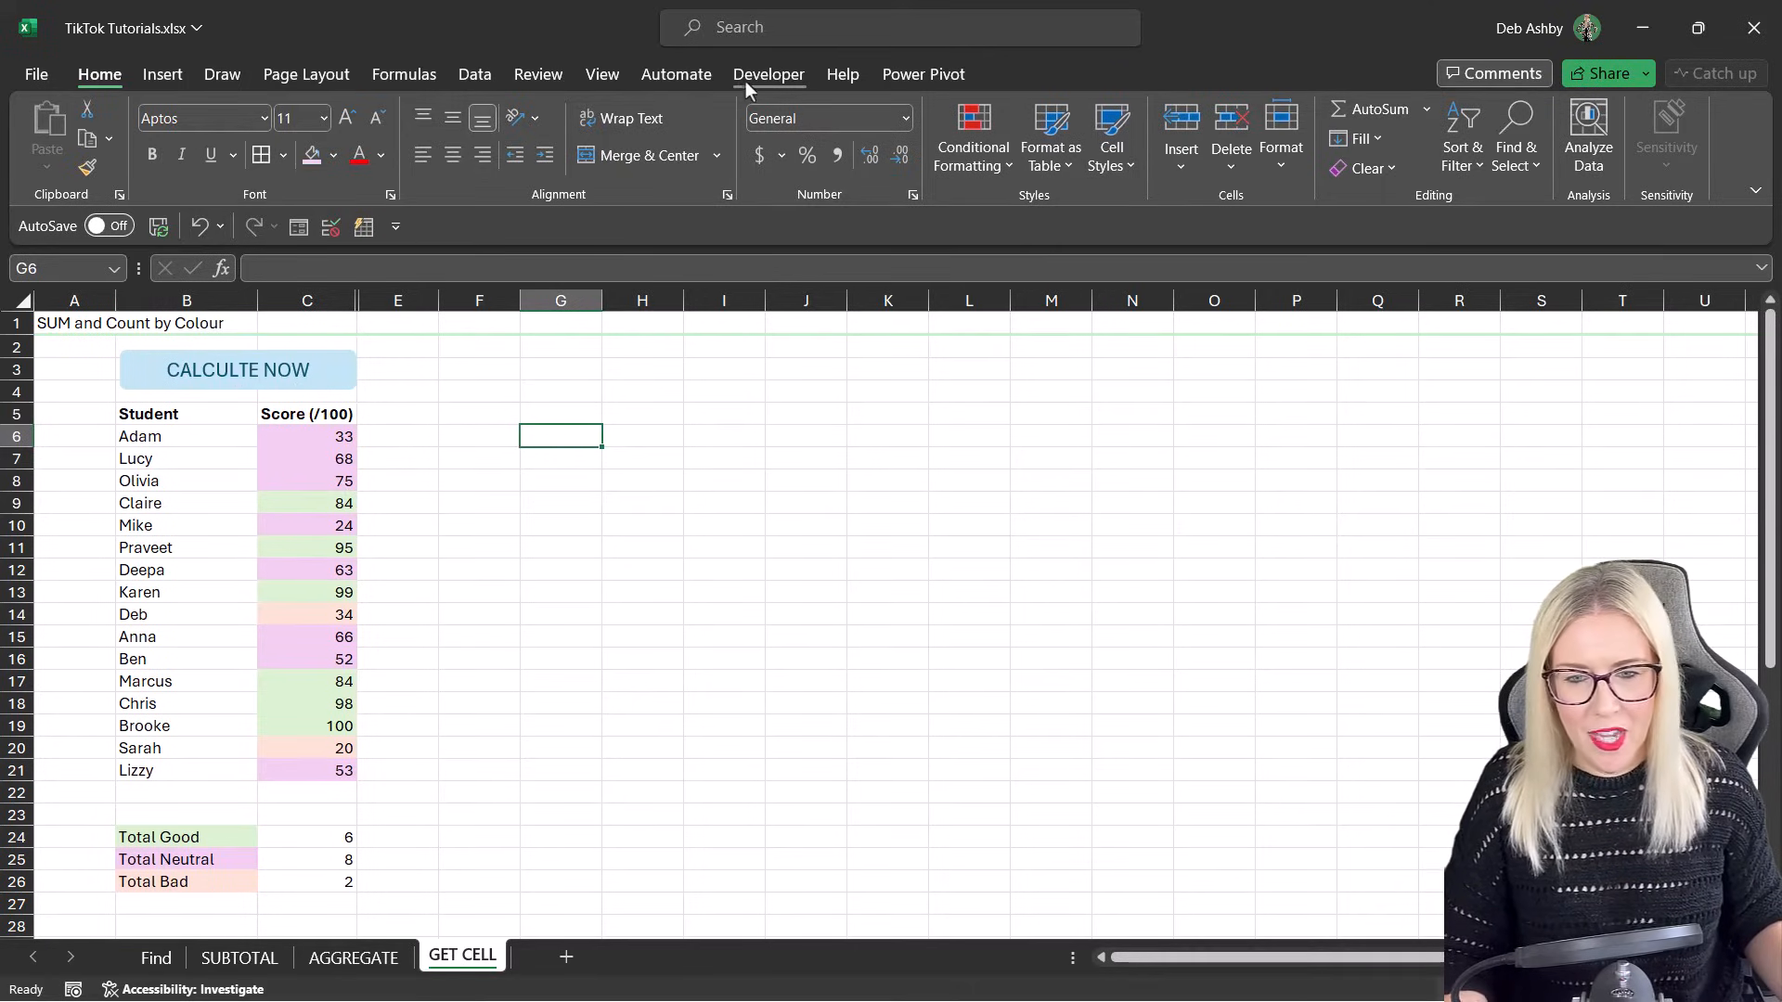
Step: Record a macro named CalculateNow that runs Calculate Now, then stop recording
click(769, 74)
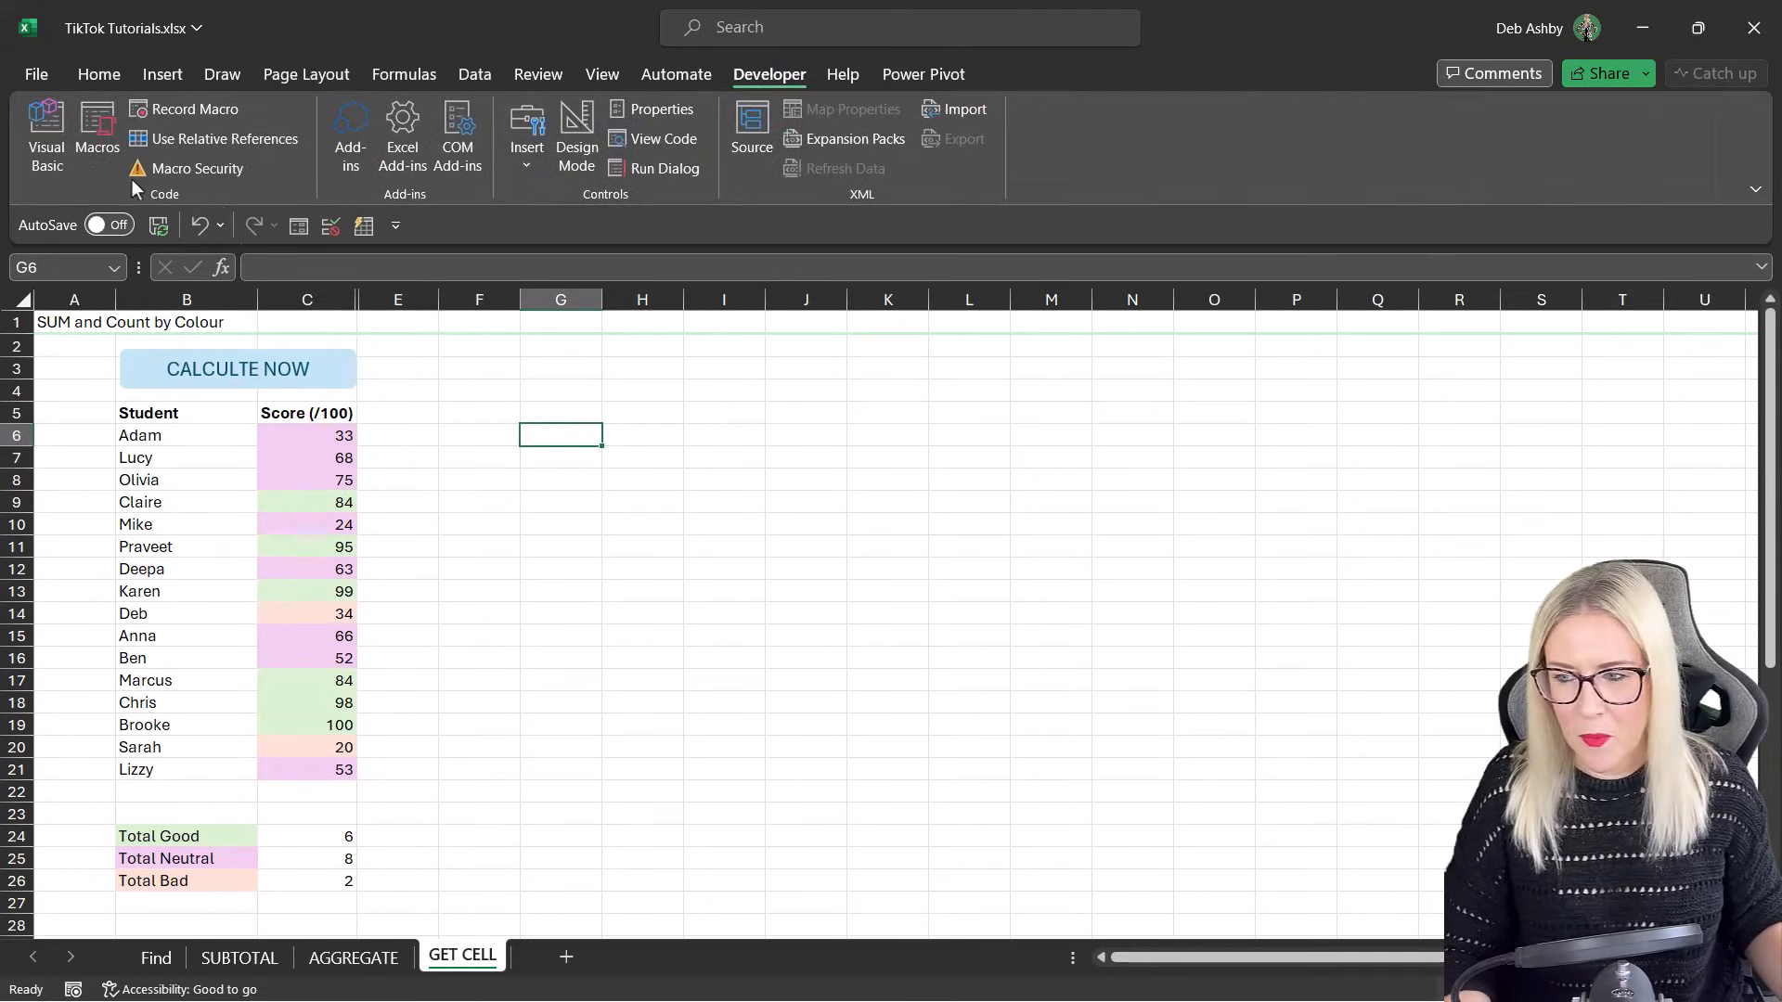
click(195, 109)
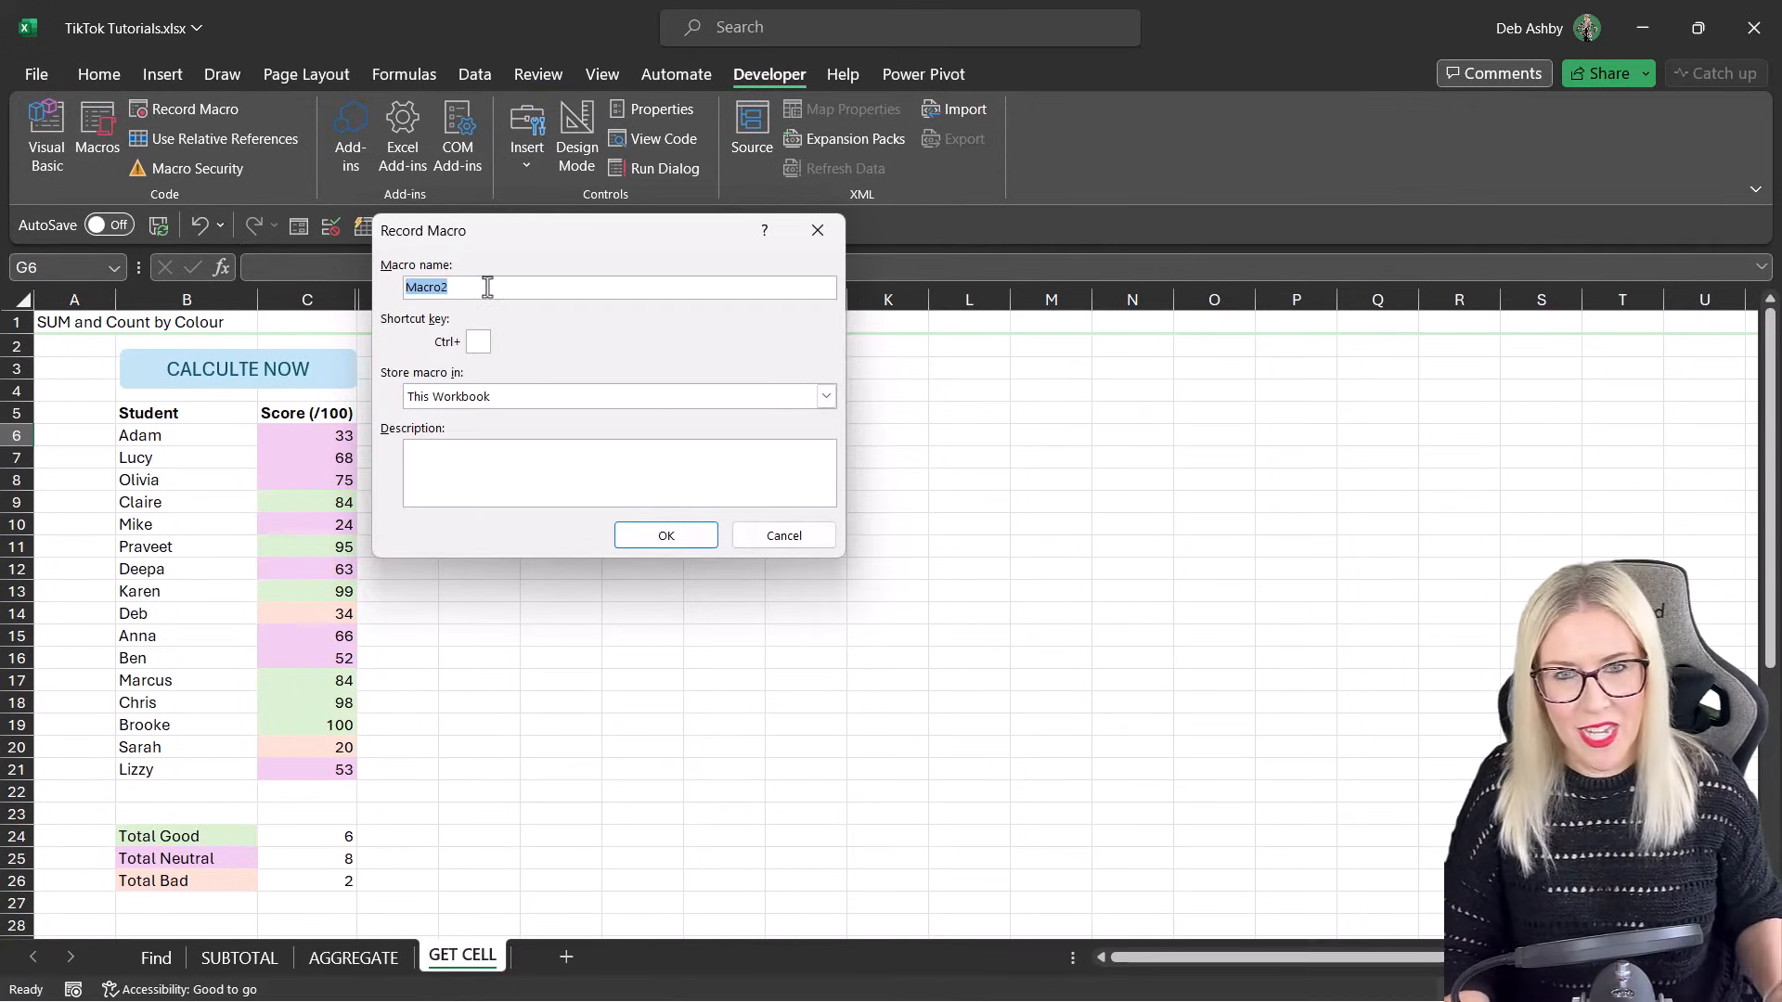
text(CalculateNow)
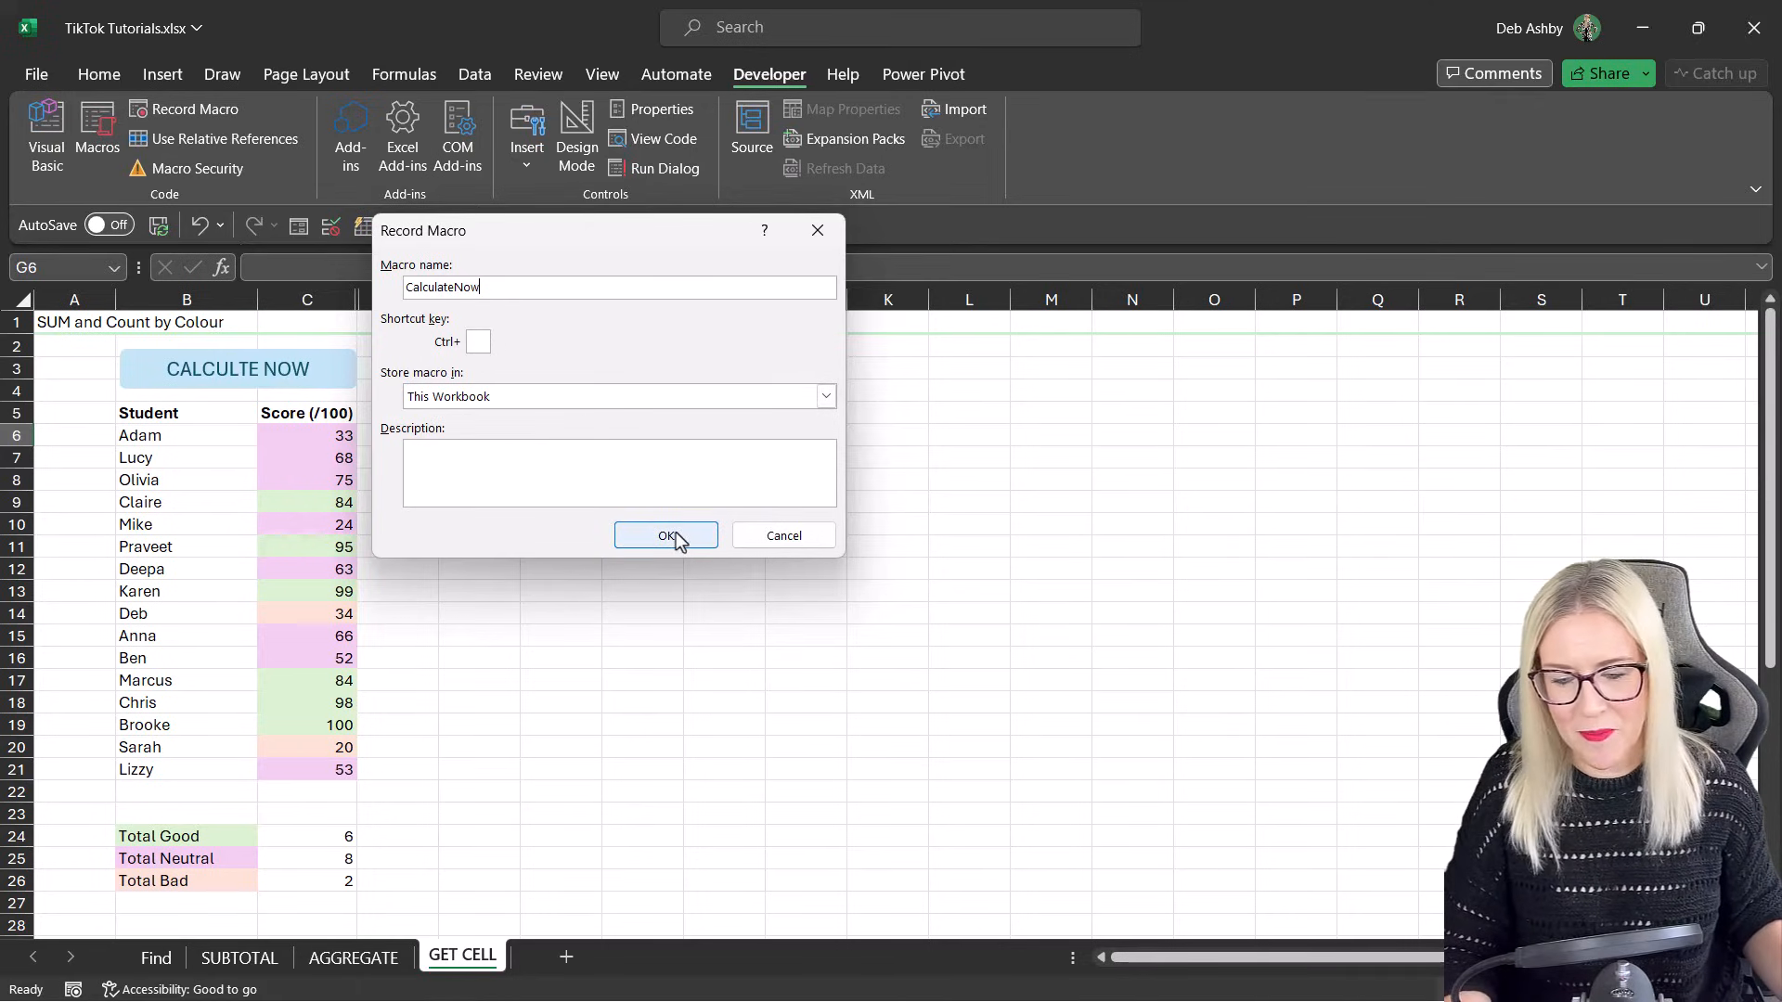
click(667, 535)
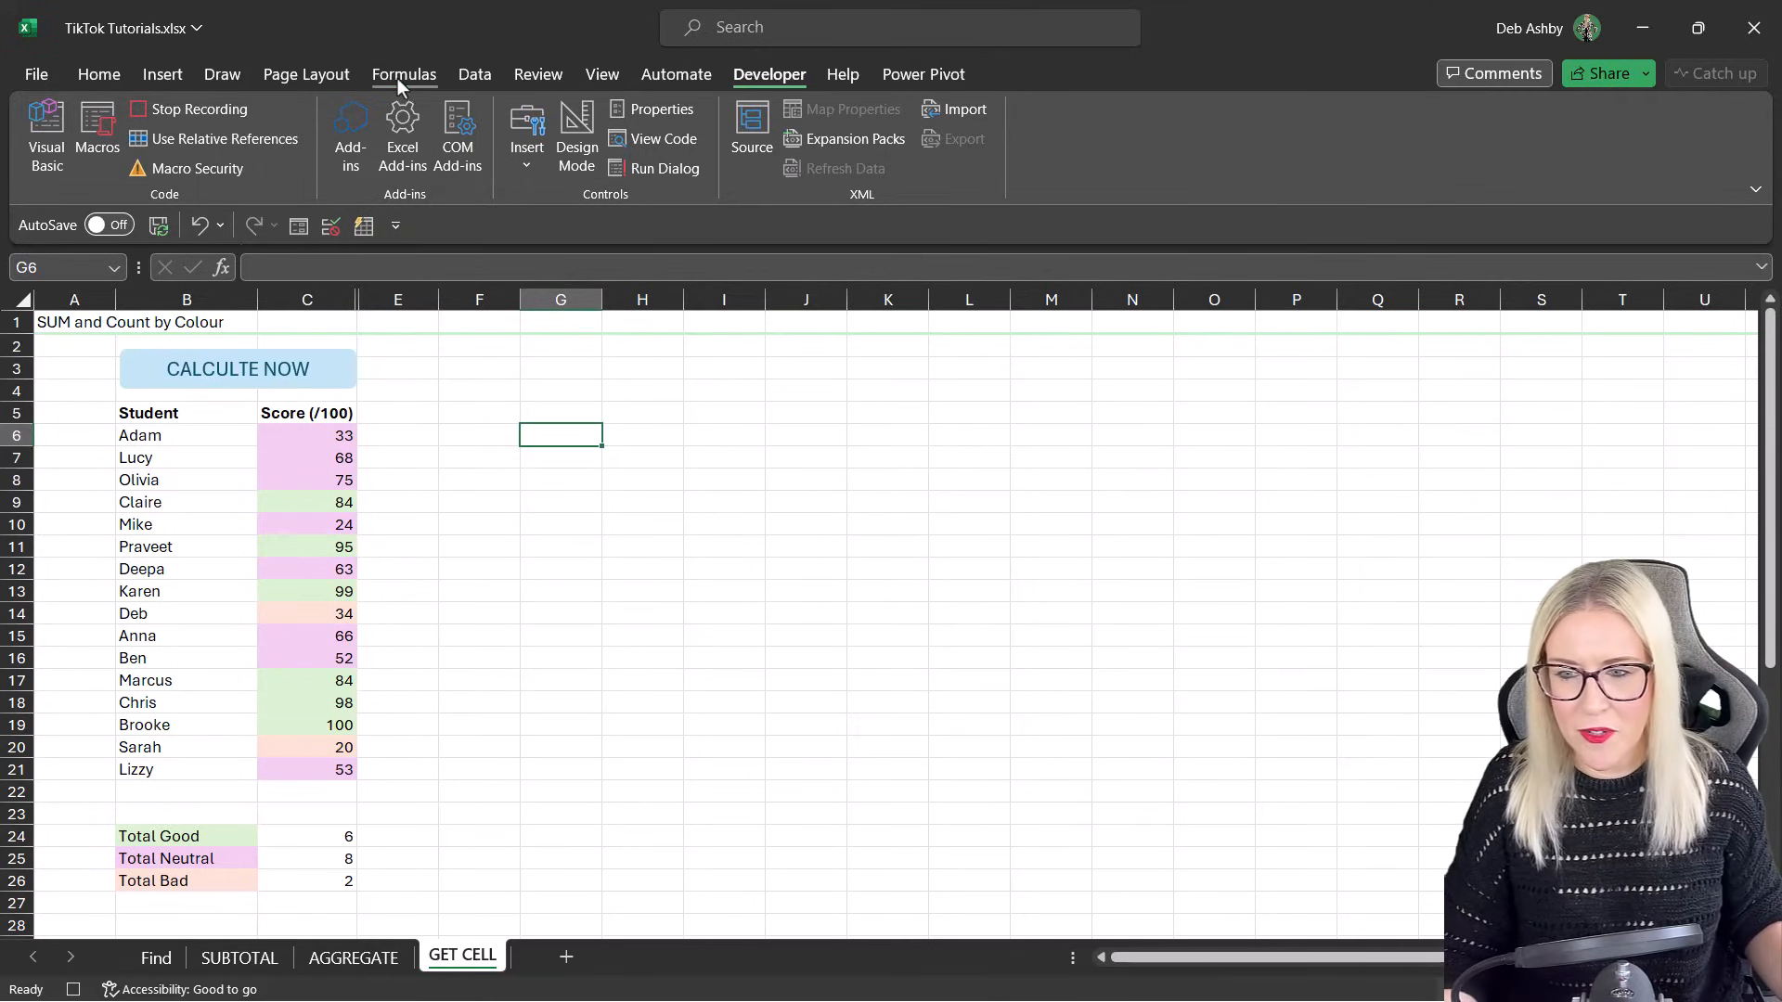
click(403, 74)
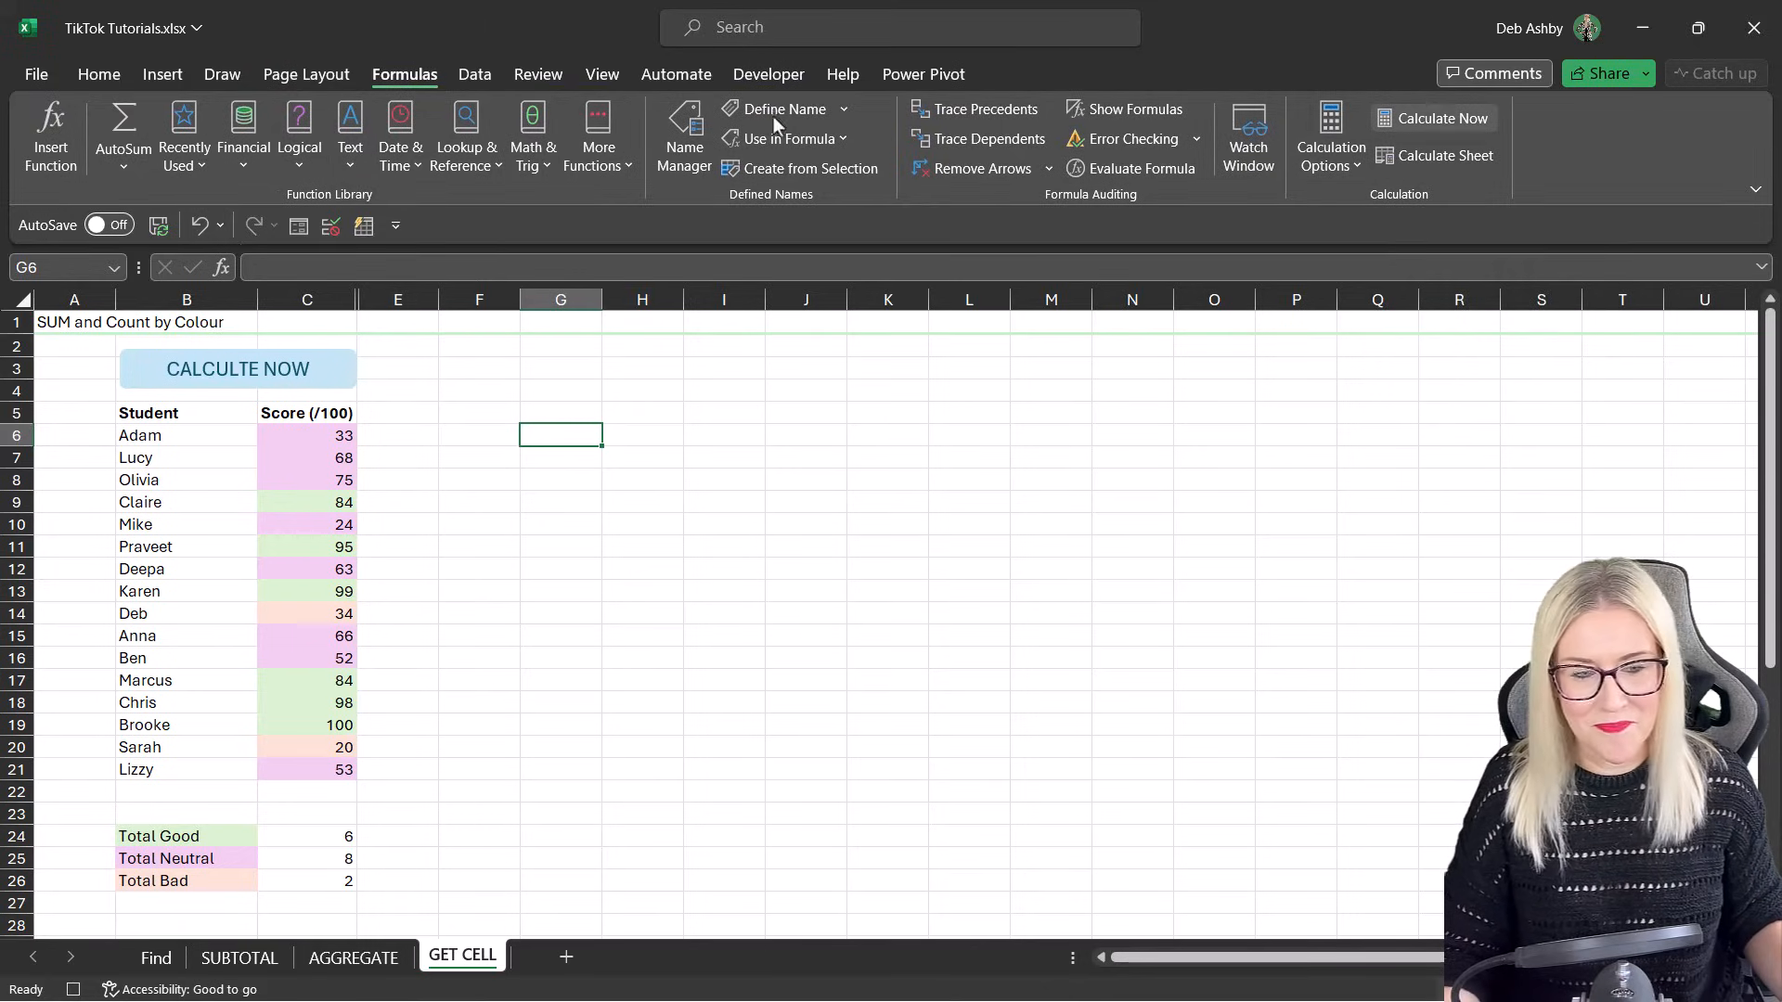
click(768, 74)
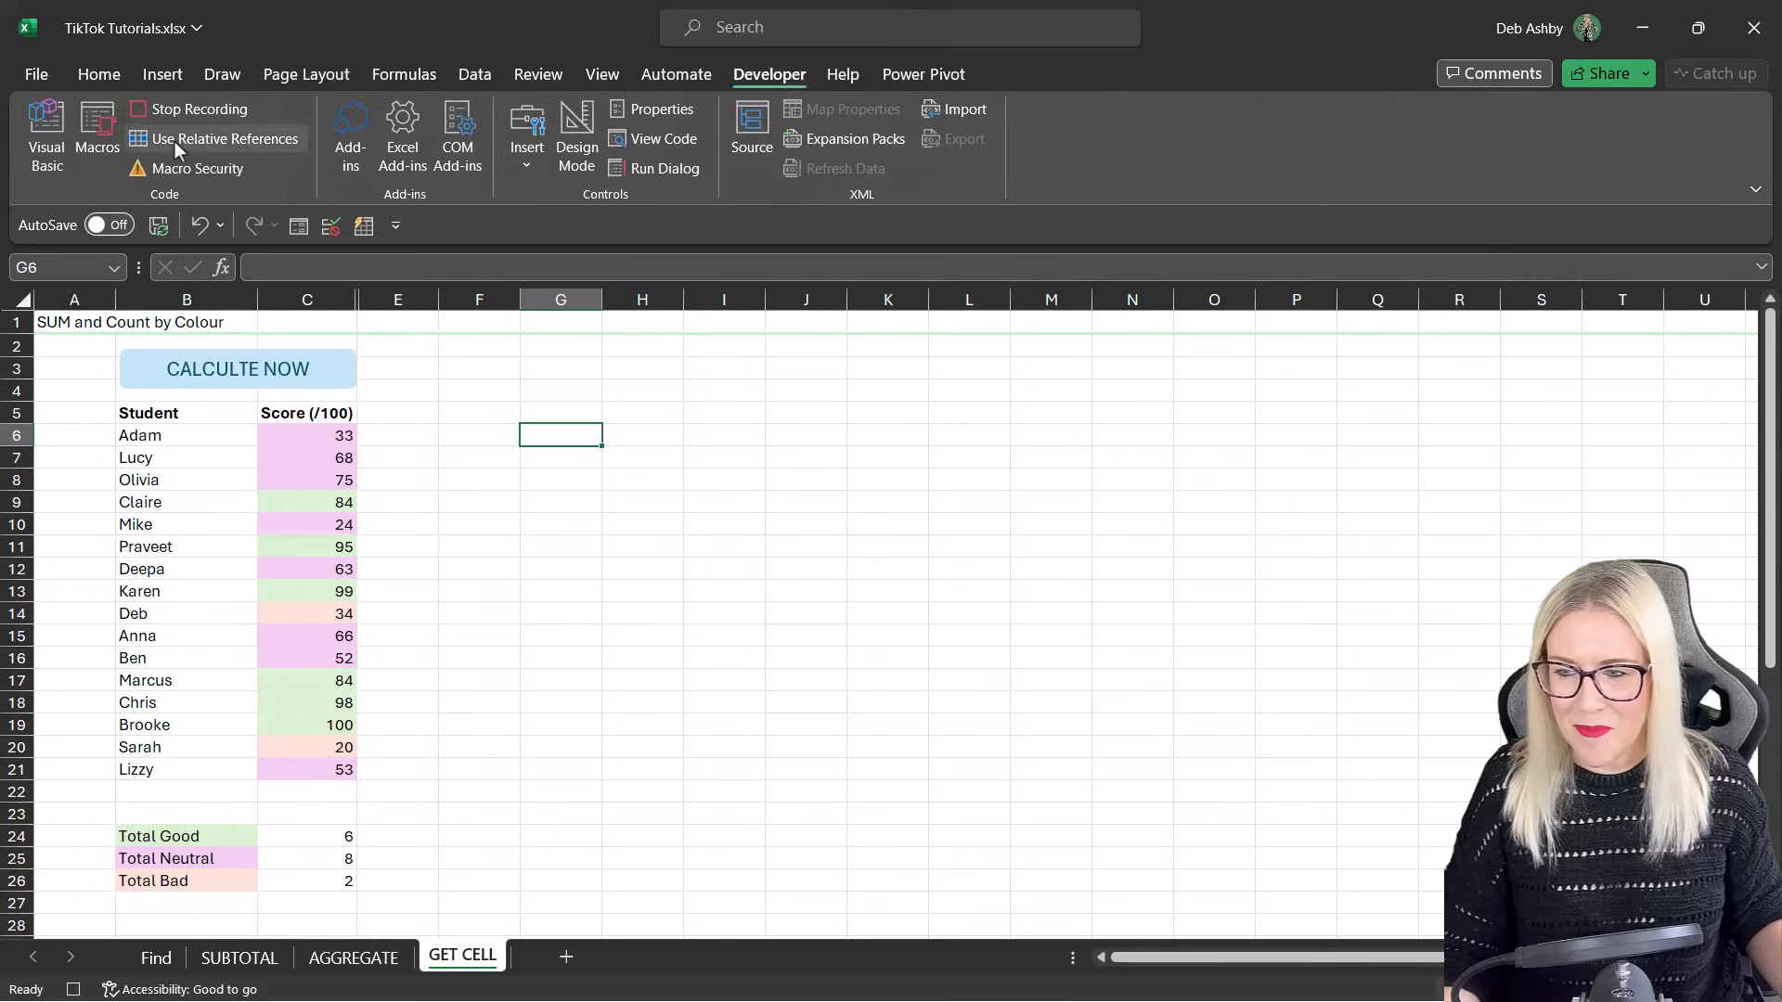
click(200, 108)
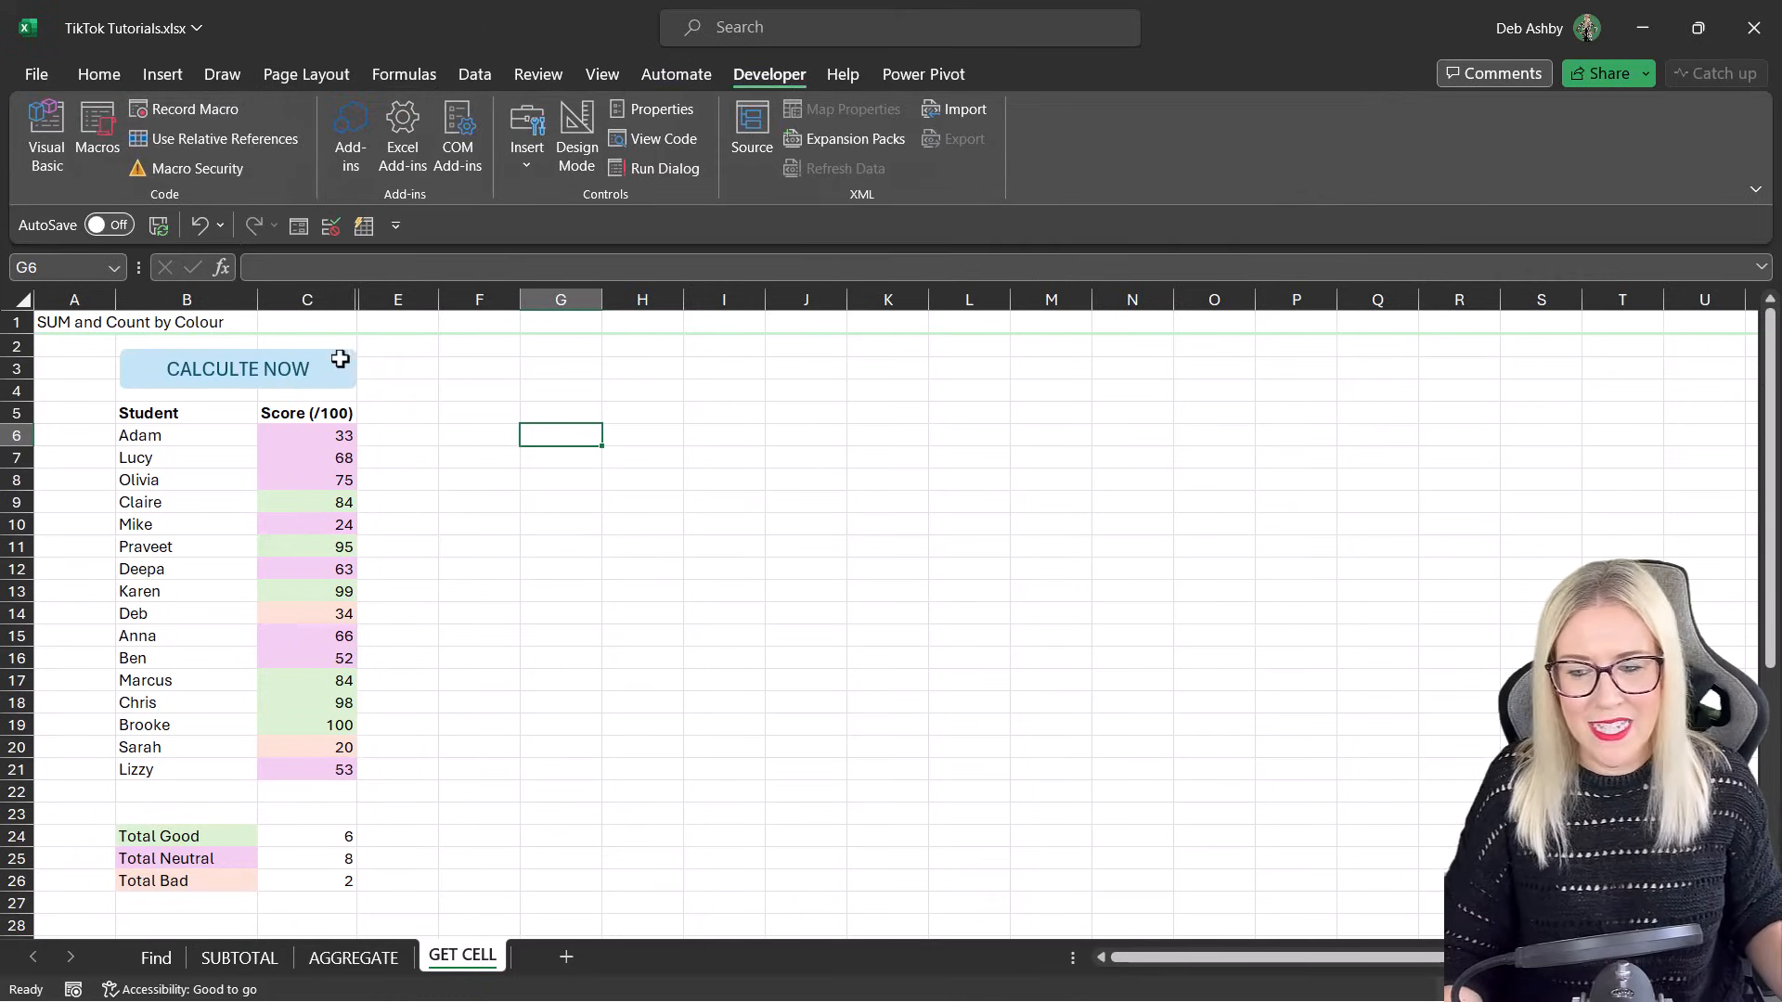
Step: Assign the CalculateNow macro to the CALCULTE NOW button shape
right_click(235, 367)
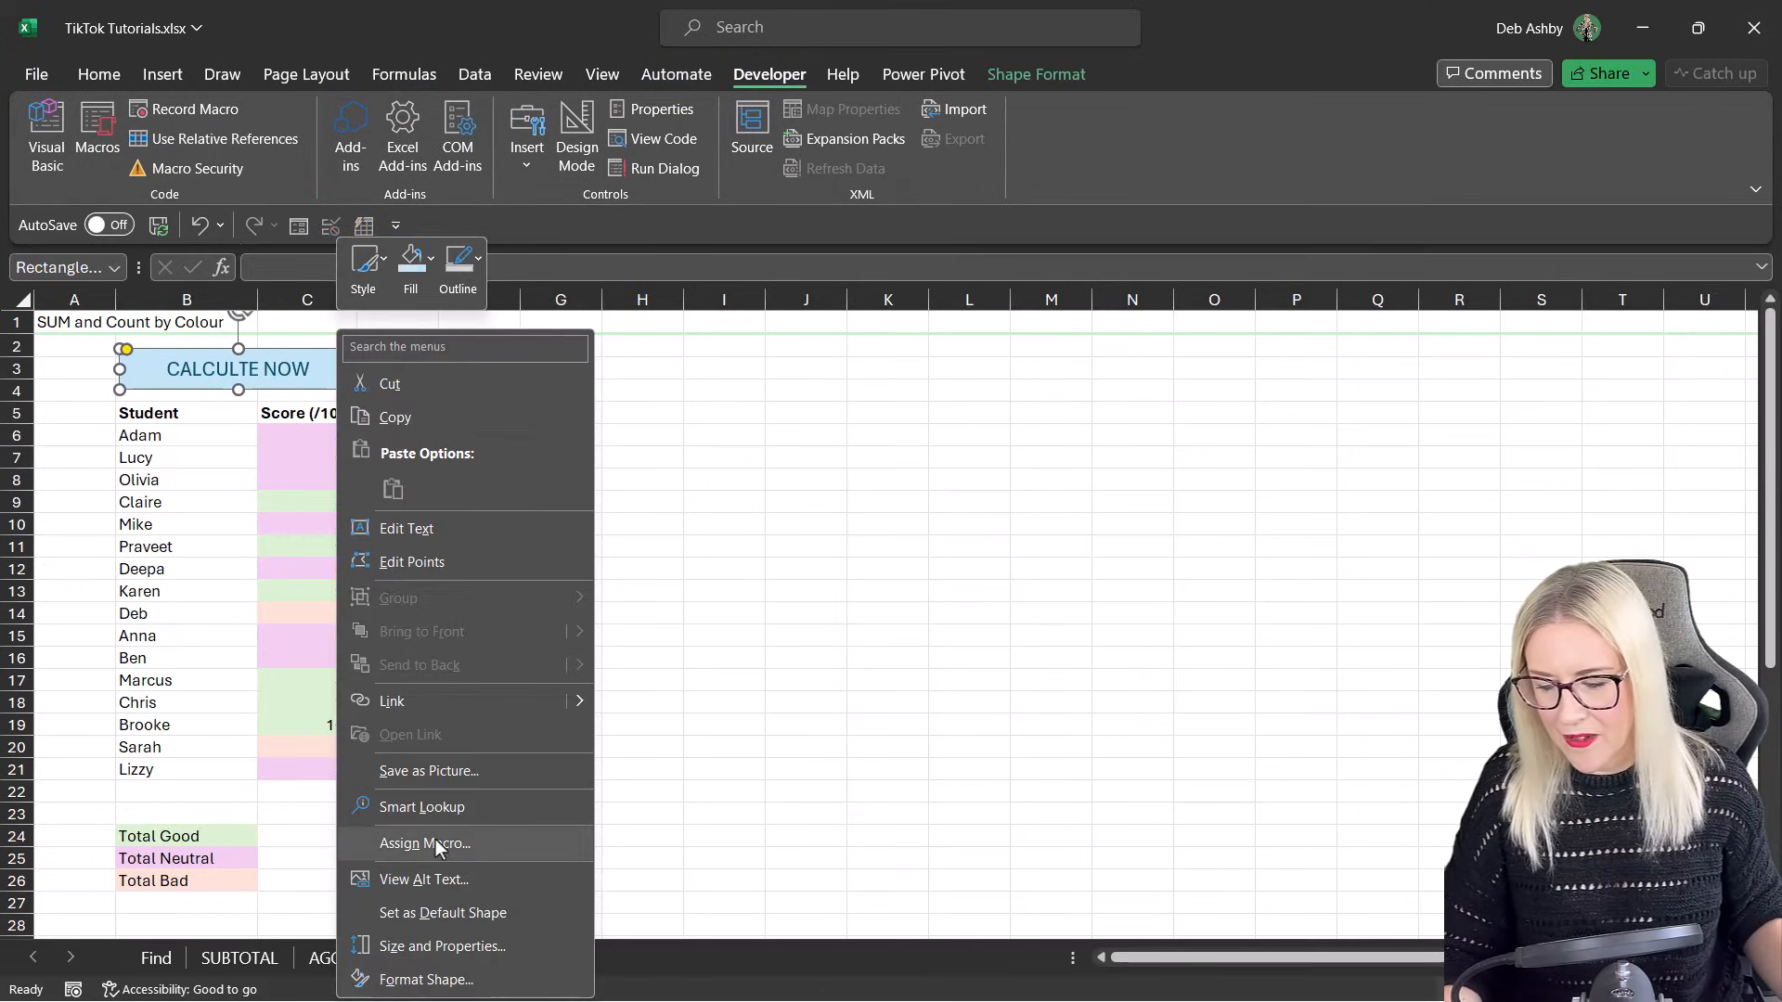
click(425, 843)
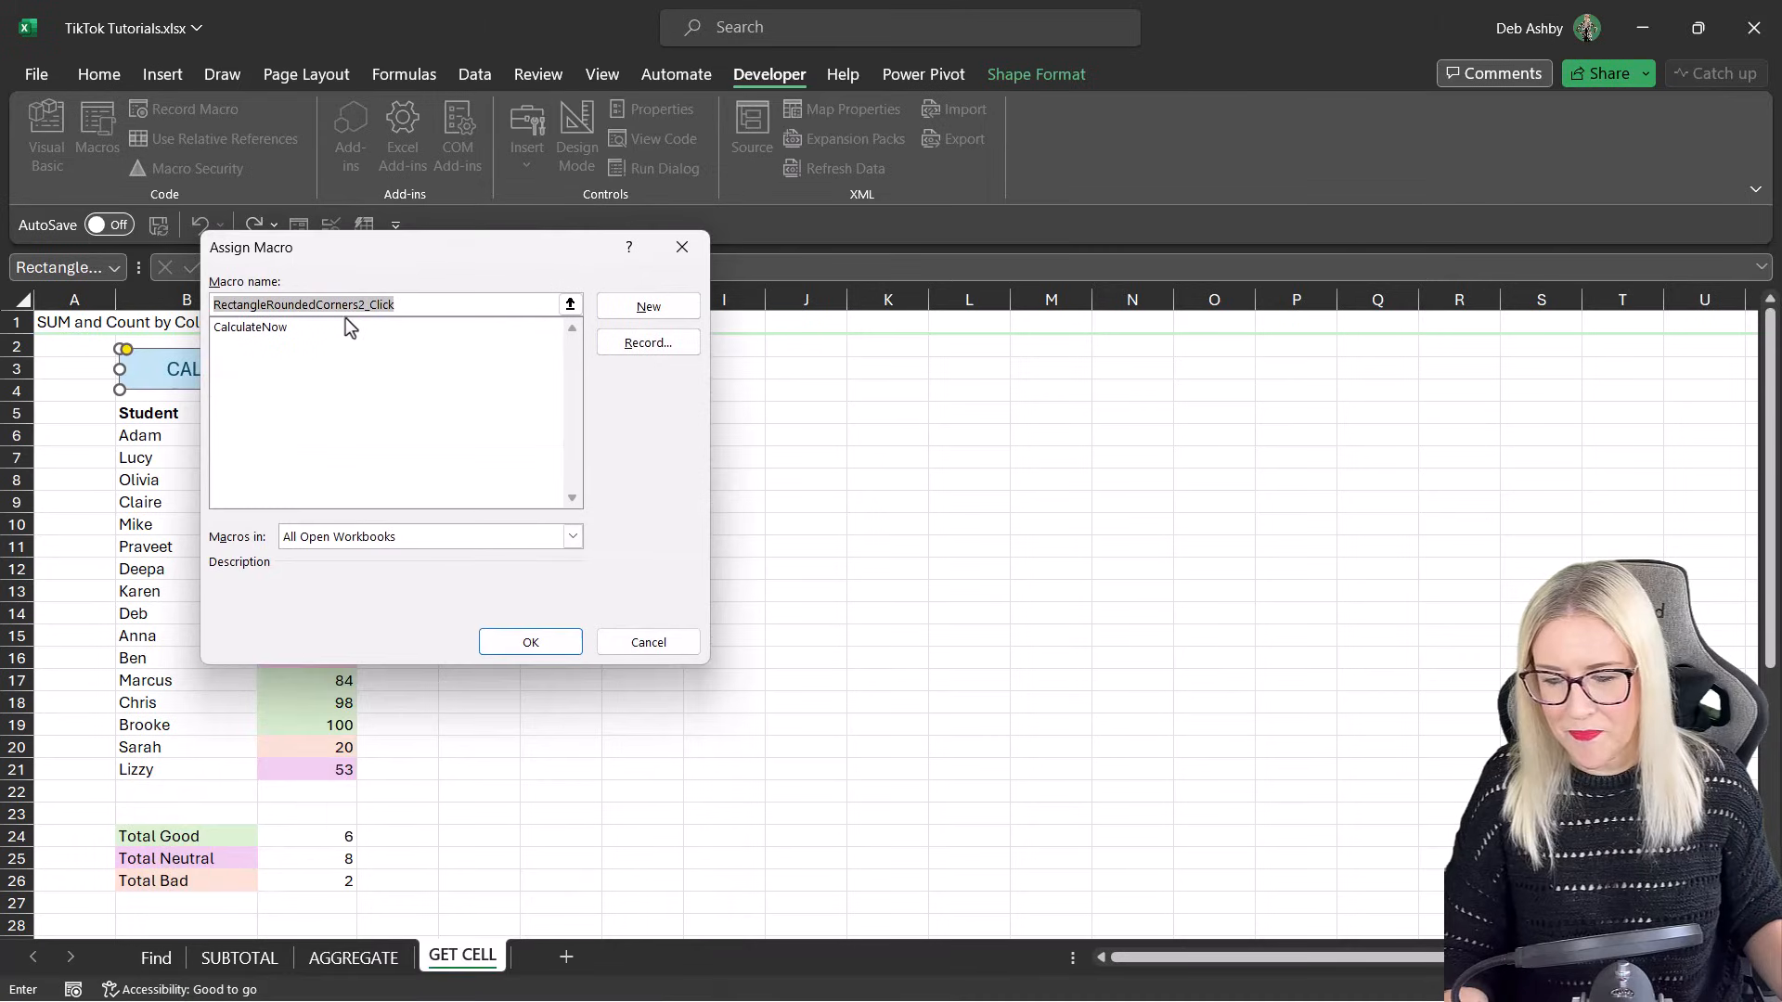
click(249, 327)
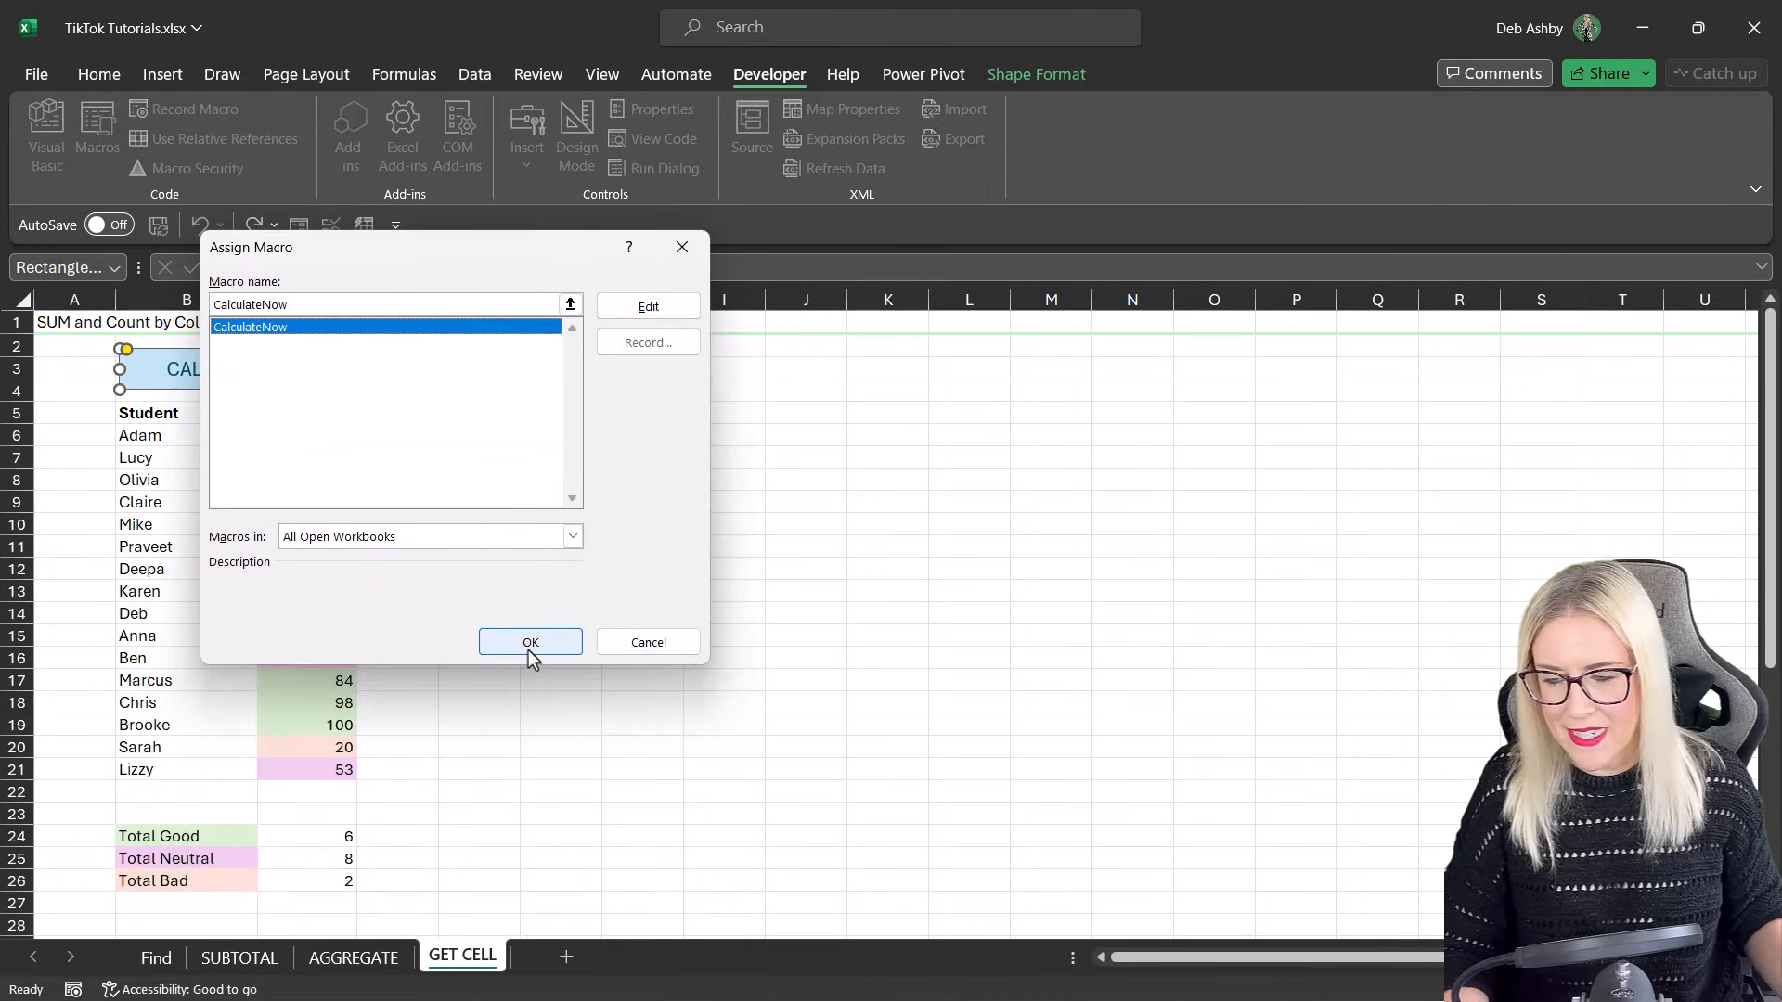
click(529, 642)
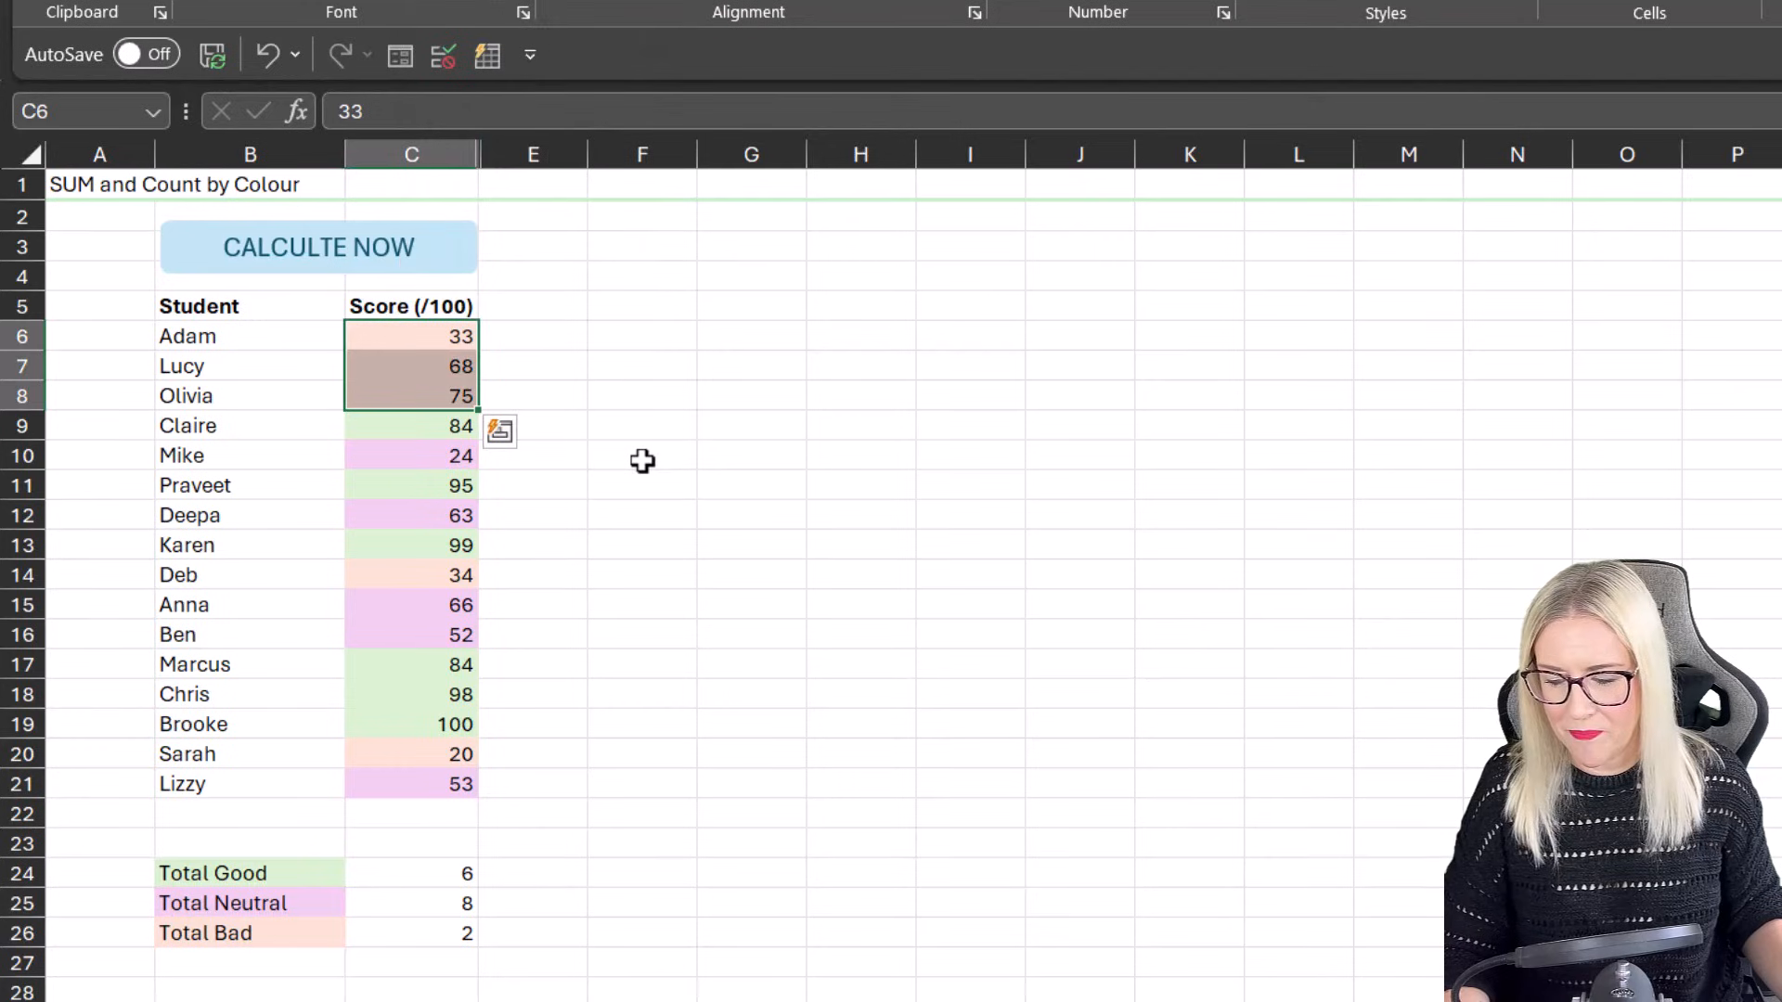
Step: With Lucy and Olivia peach, check Total Bad's COUNTIF and run the button for Good 6, Neutral 5, Bad 5
click(640, 455)
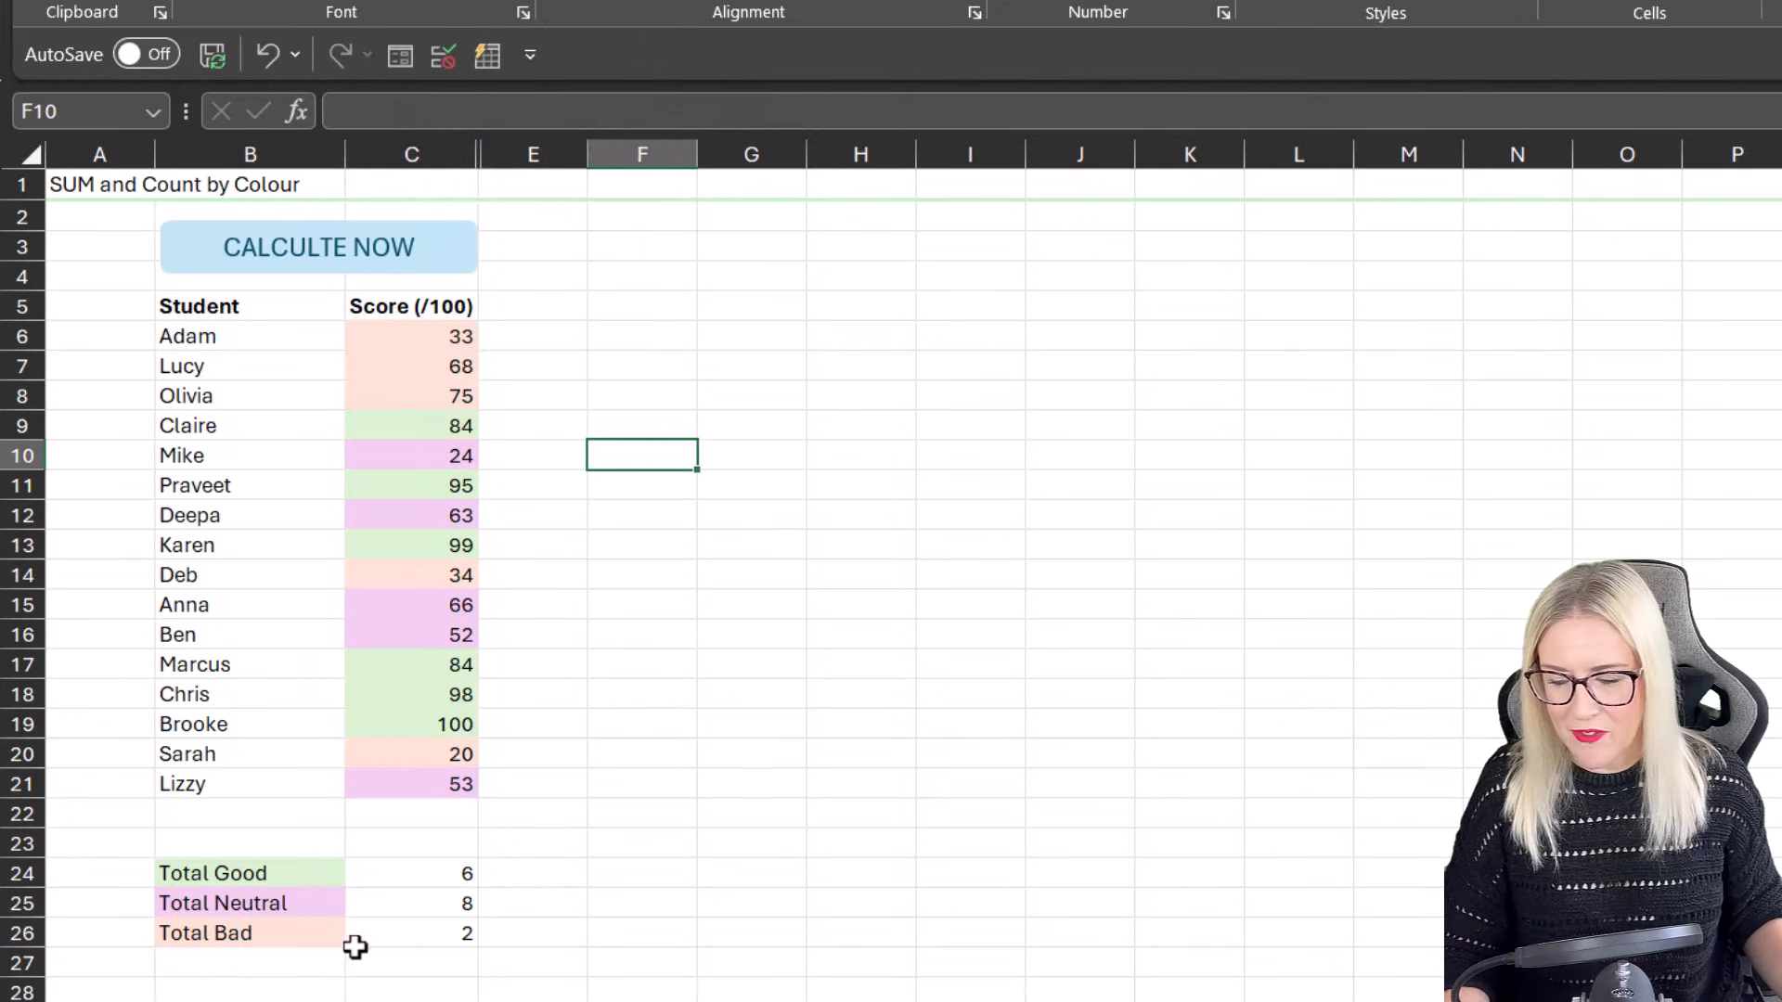
click(412, 933)
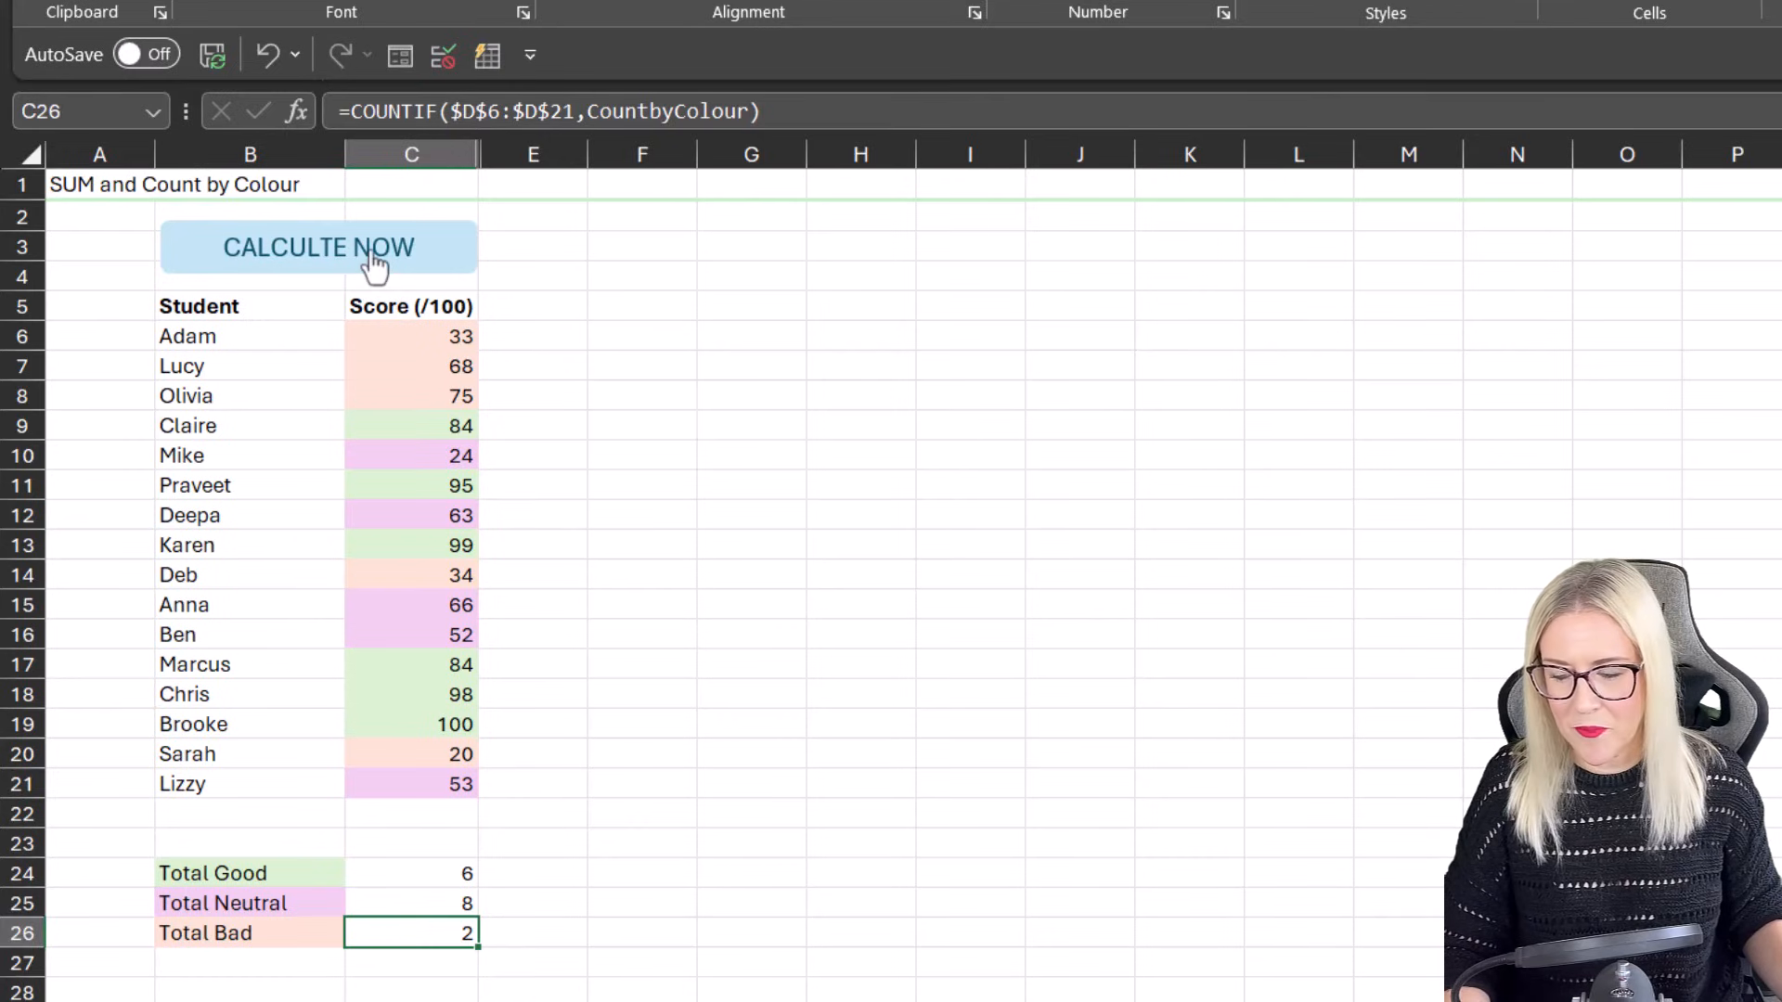
click(317, 247)
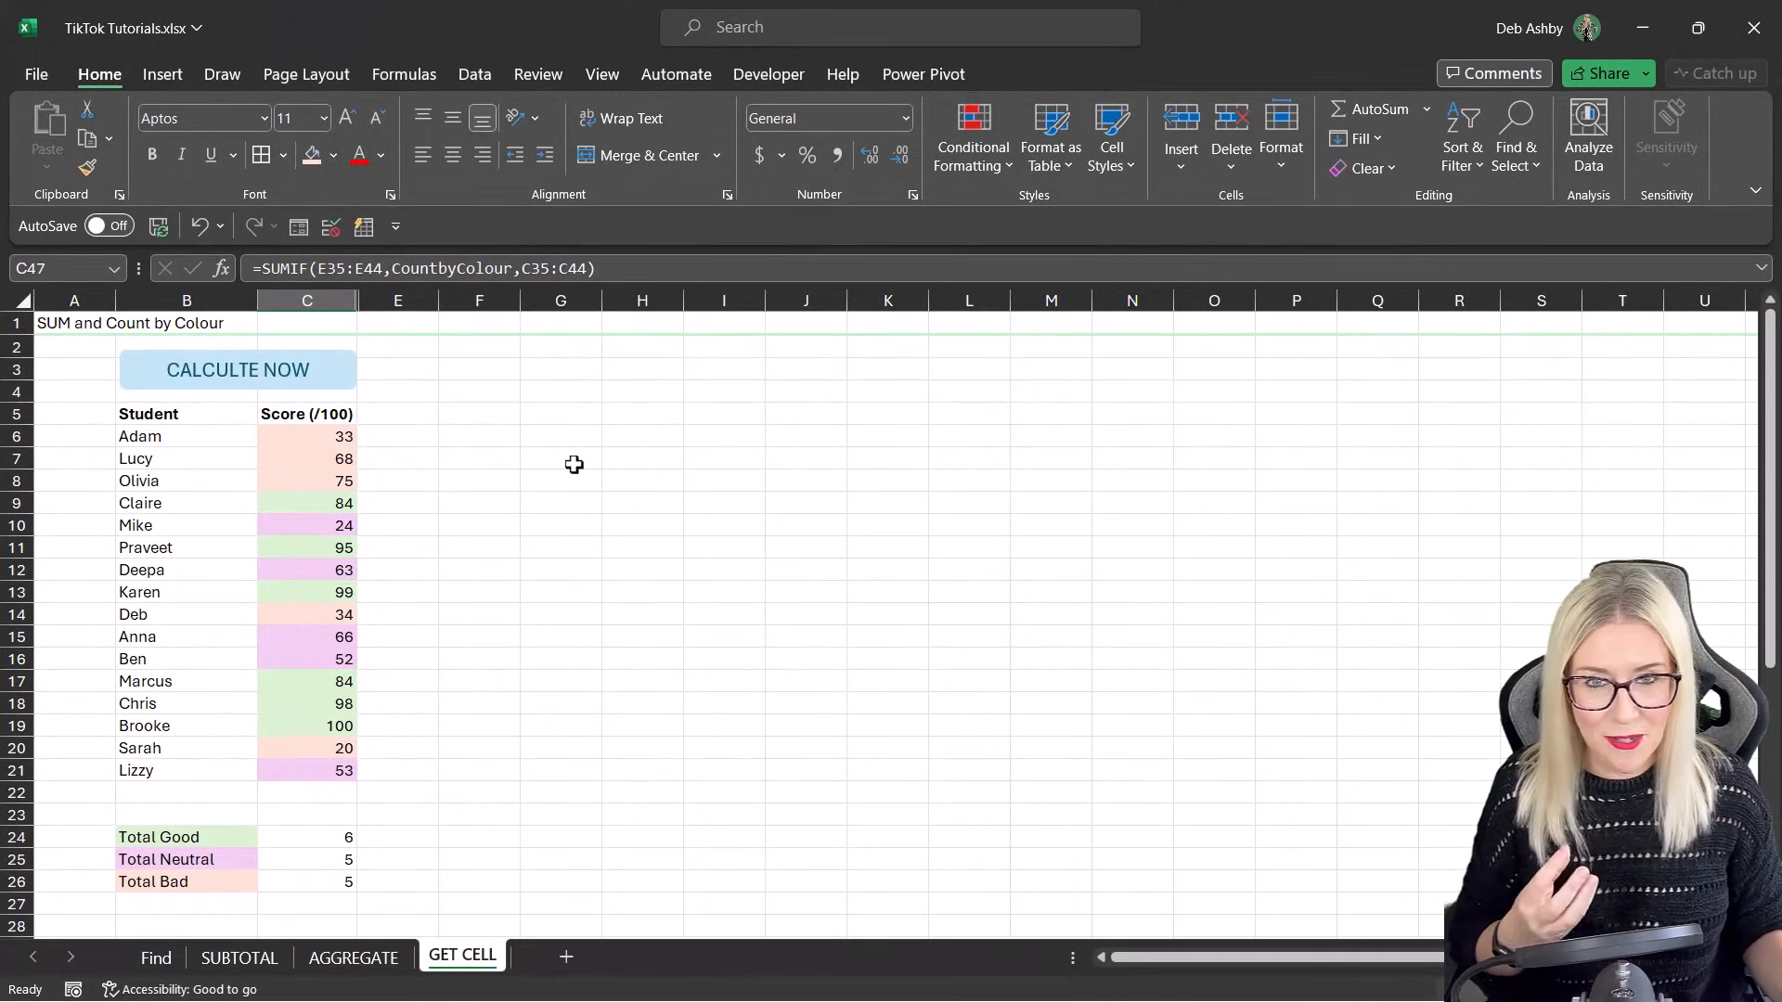
click(306, 837)
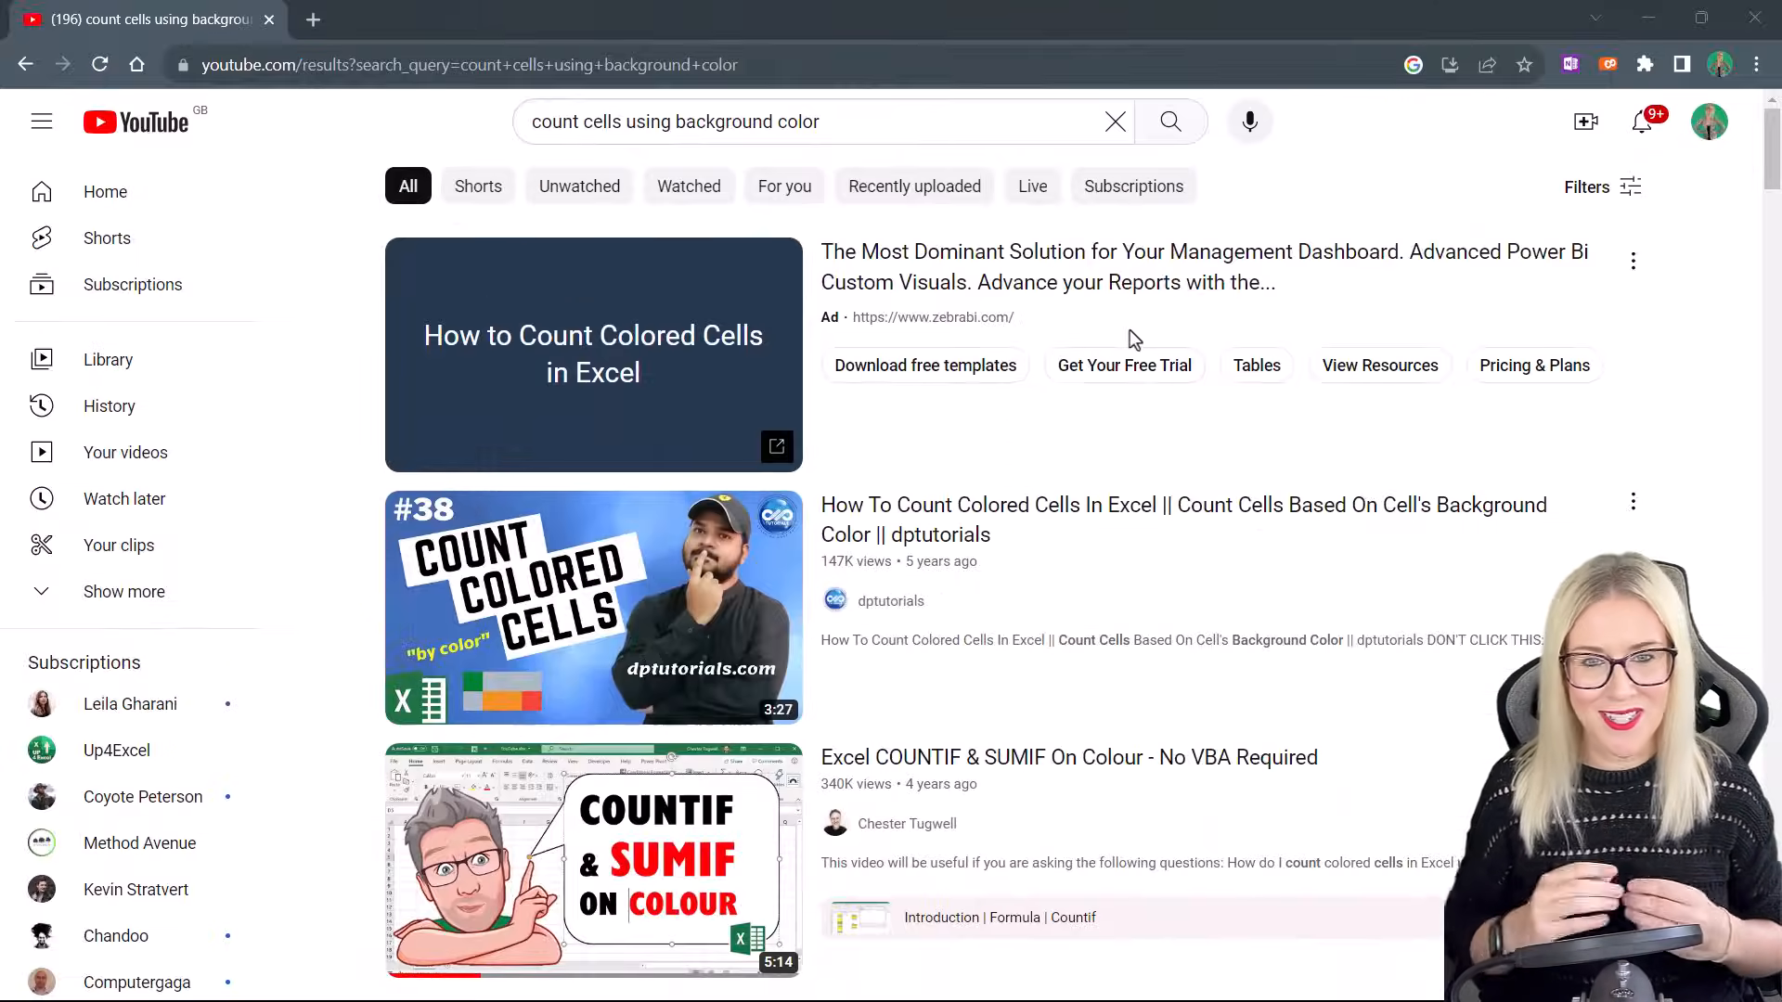
Step: Scroll through YouTube results for counting cells by background colour
scroll(down, 3)
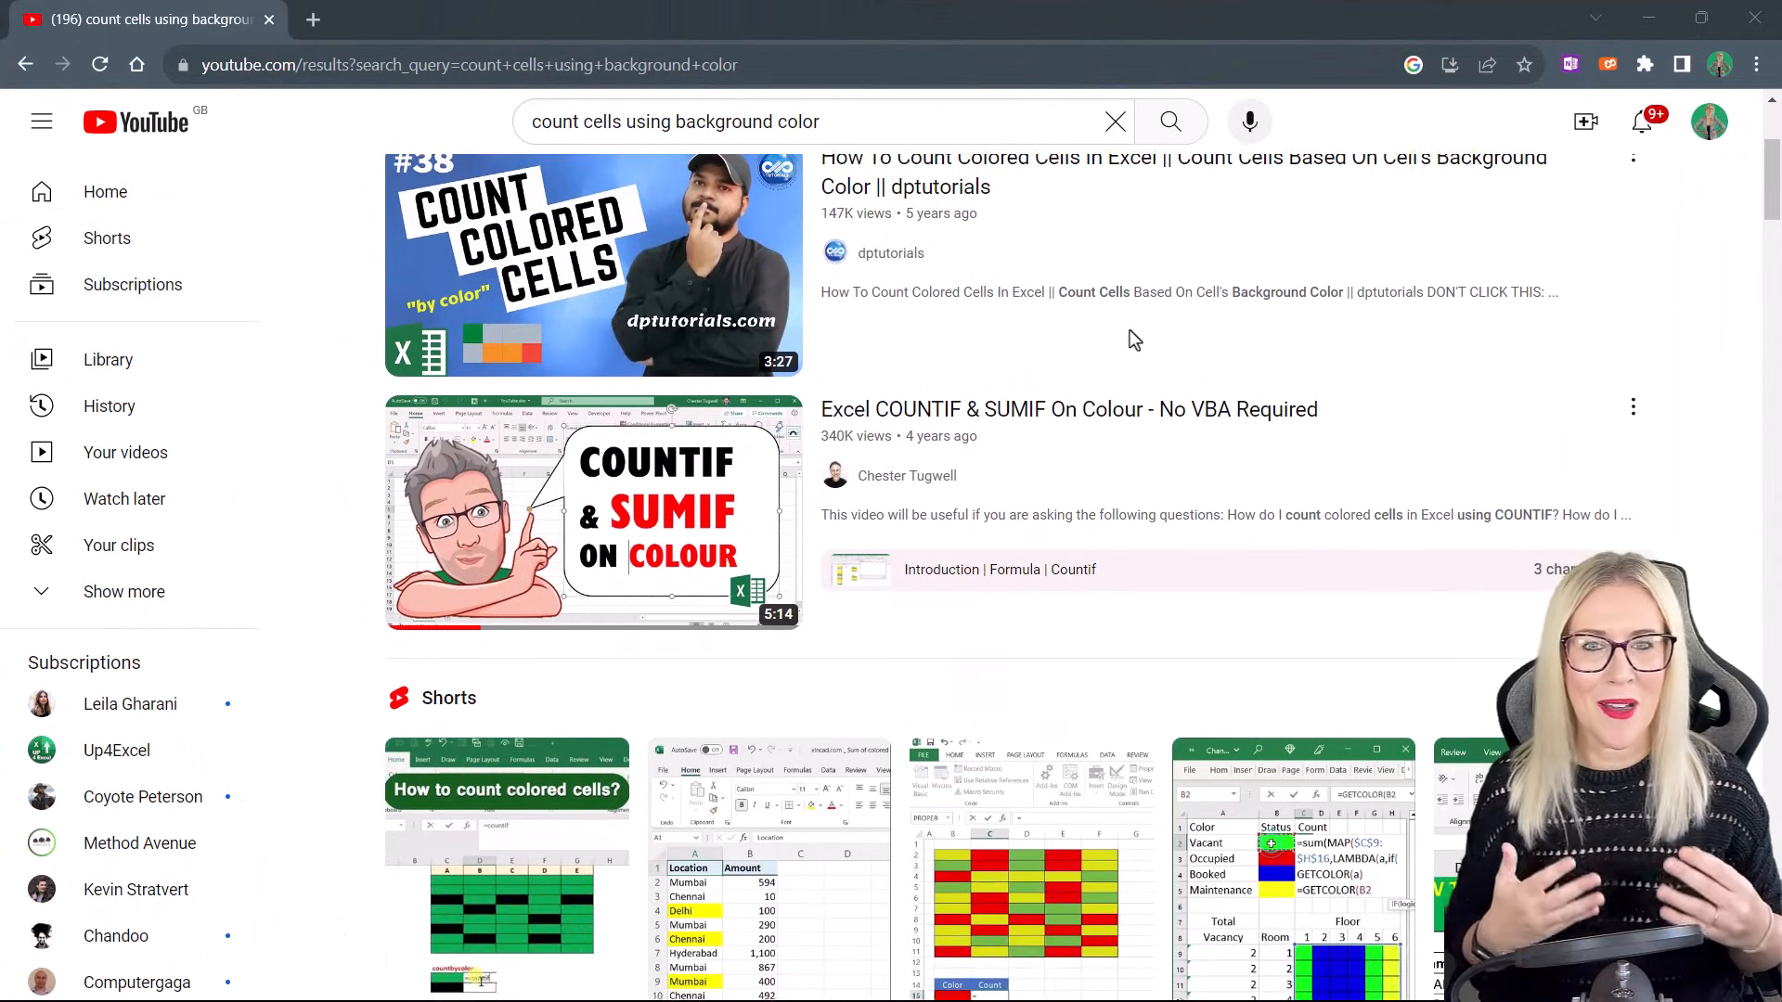
scroll(down, 3)
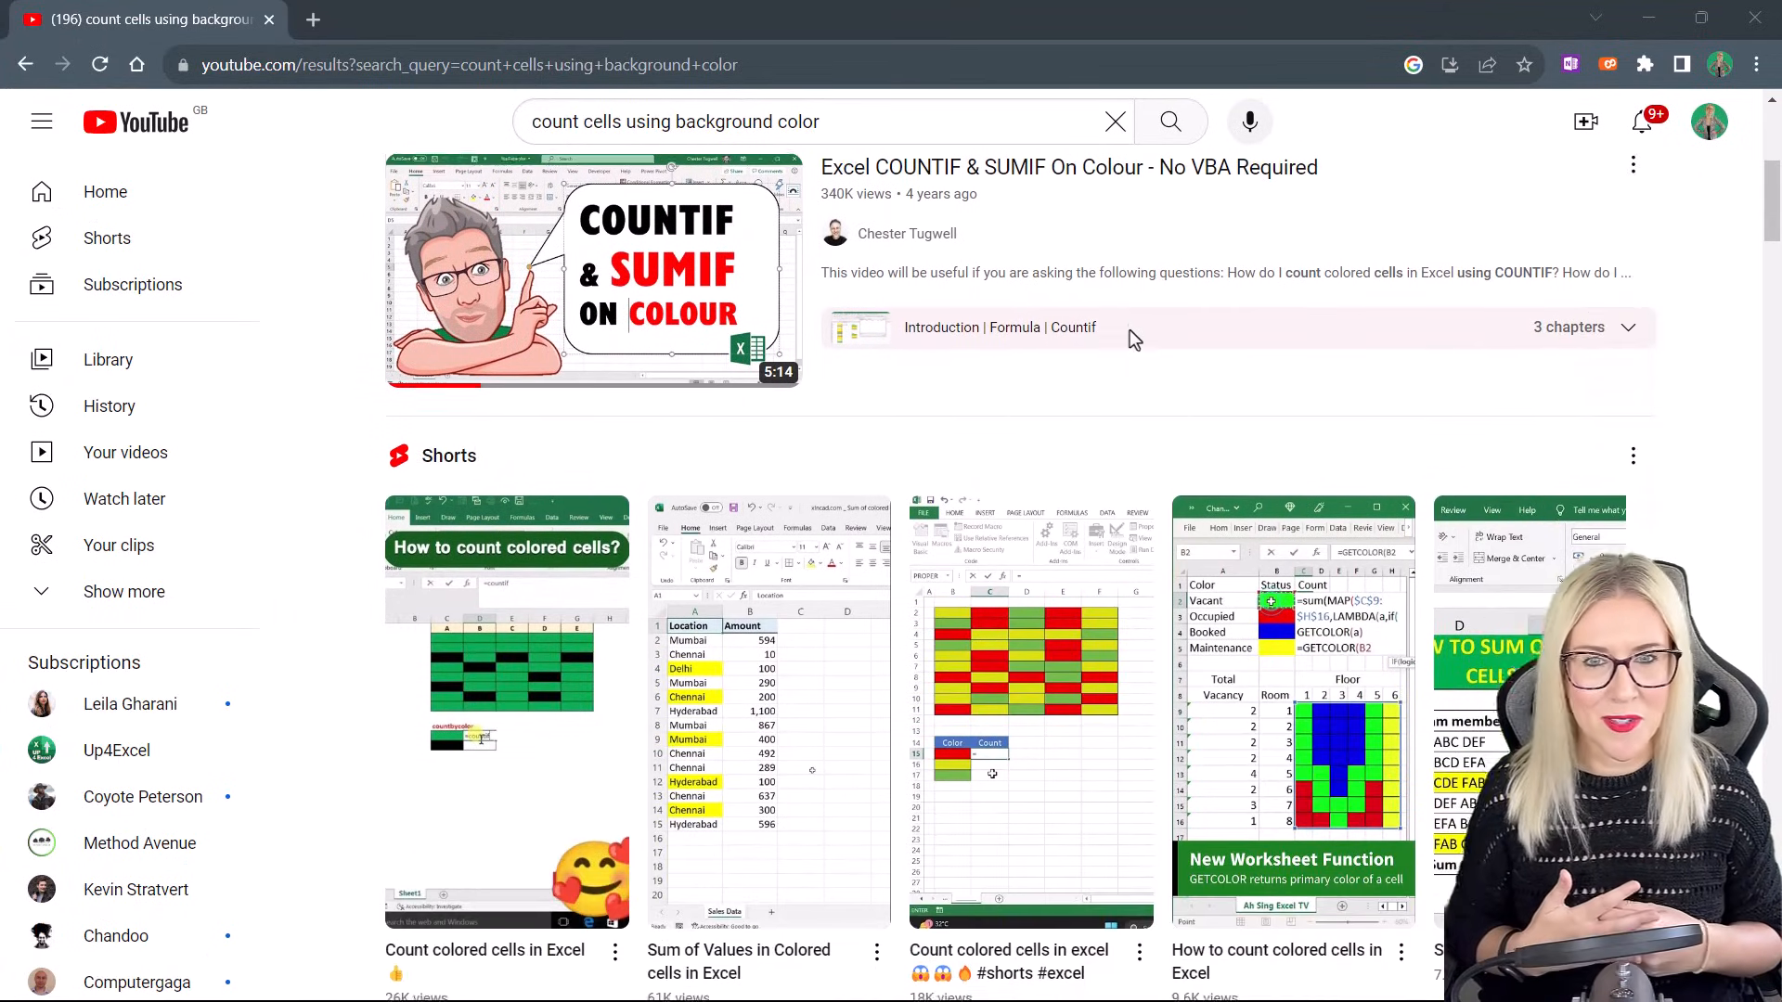
scroll(down, 3)
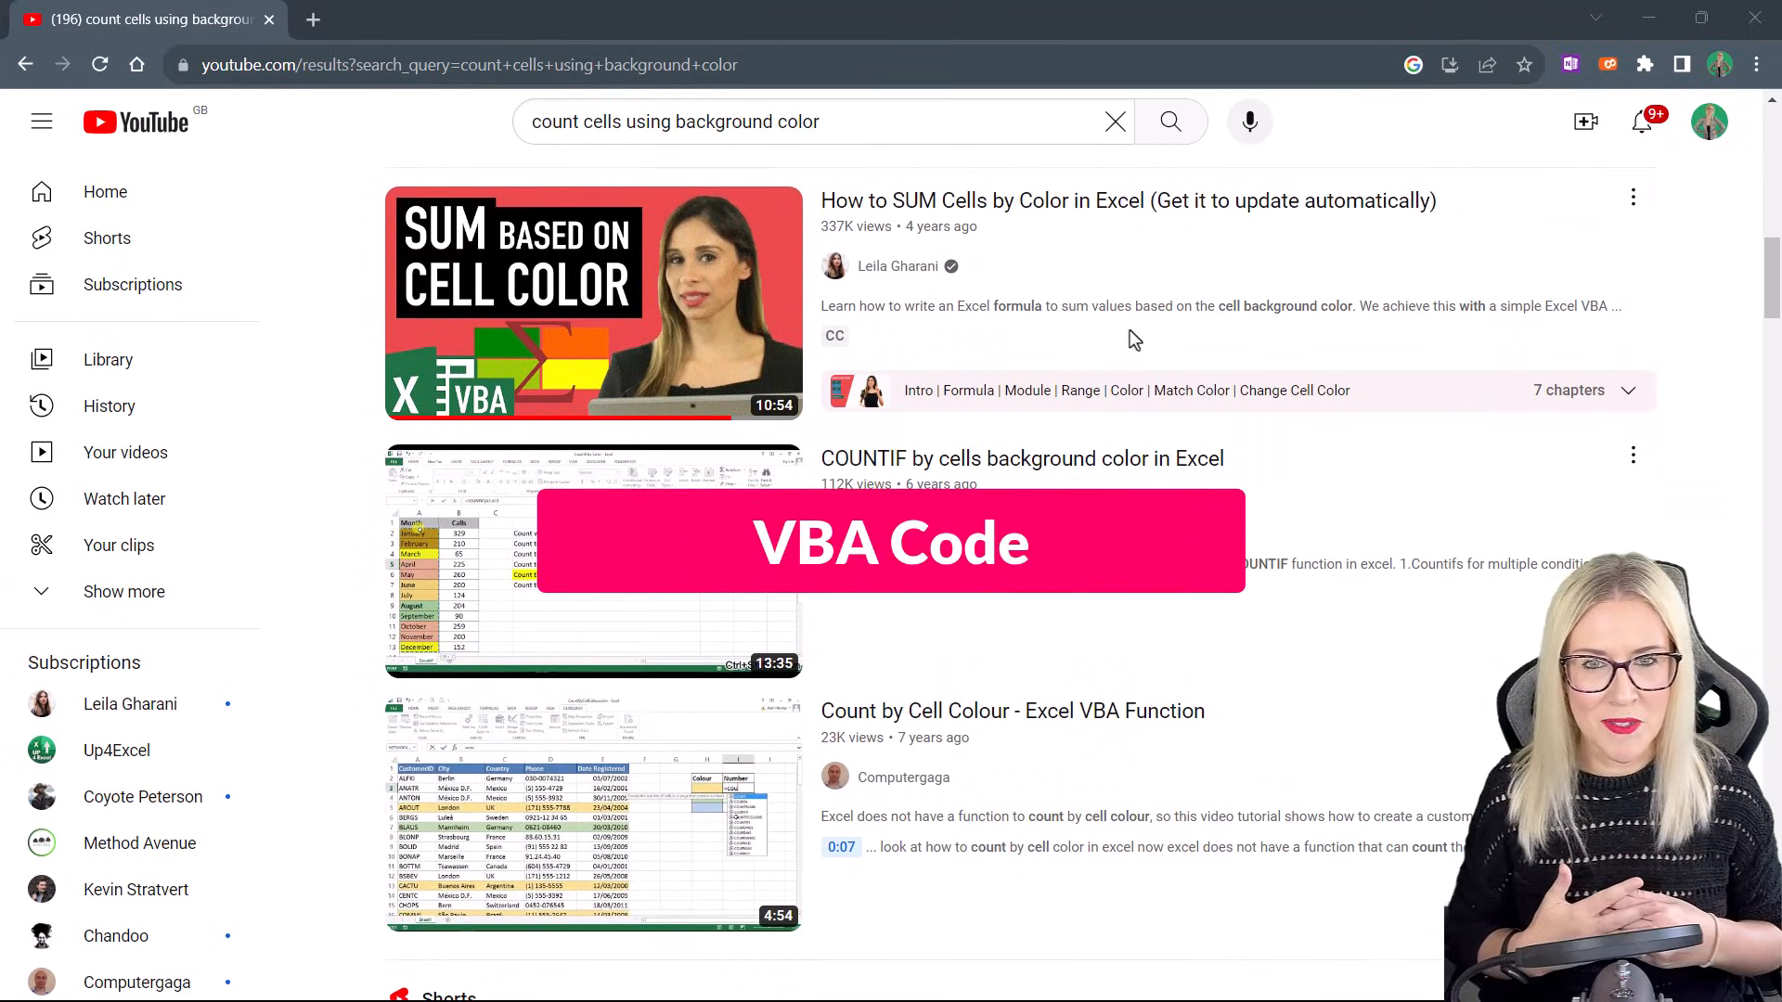
scroll(down, 3)
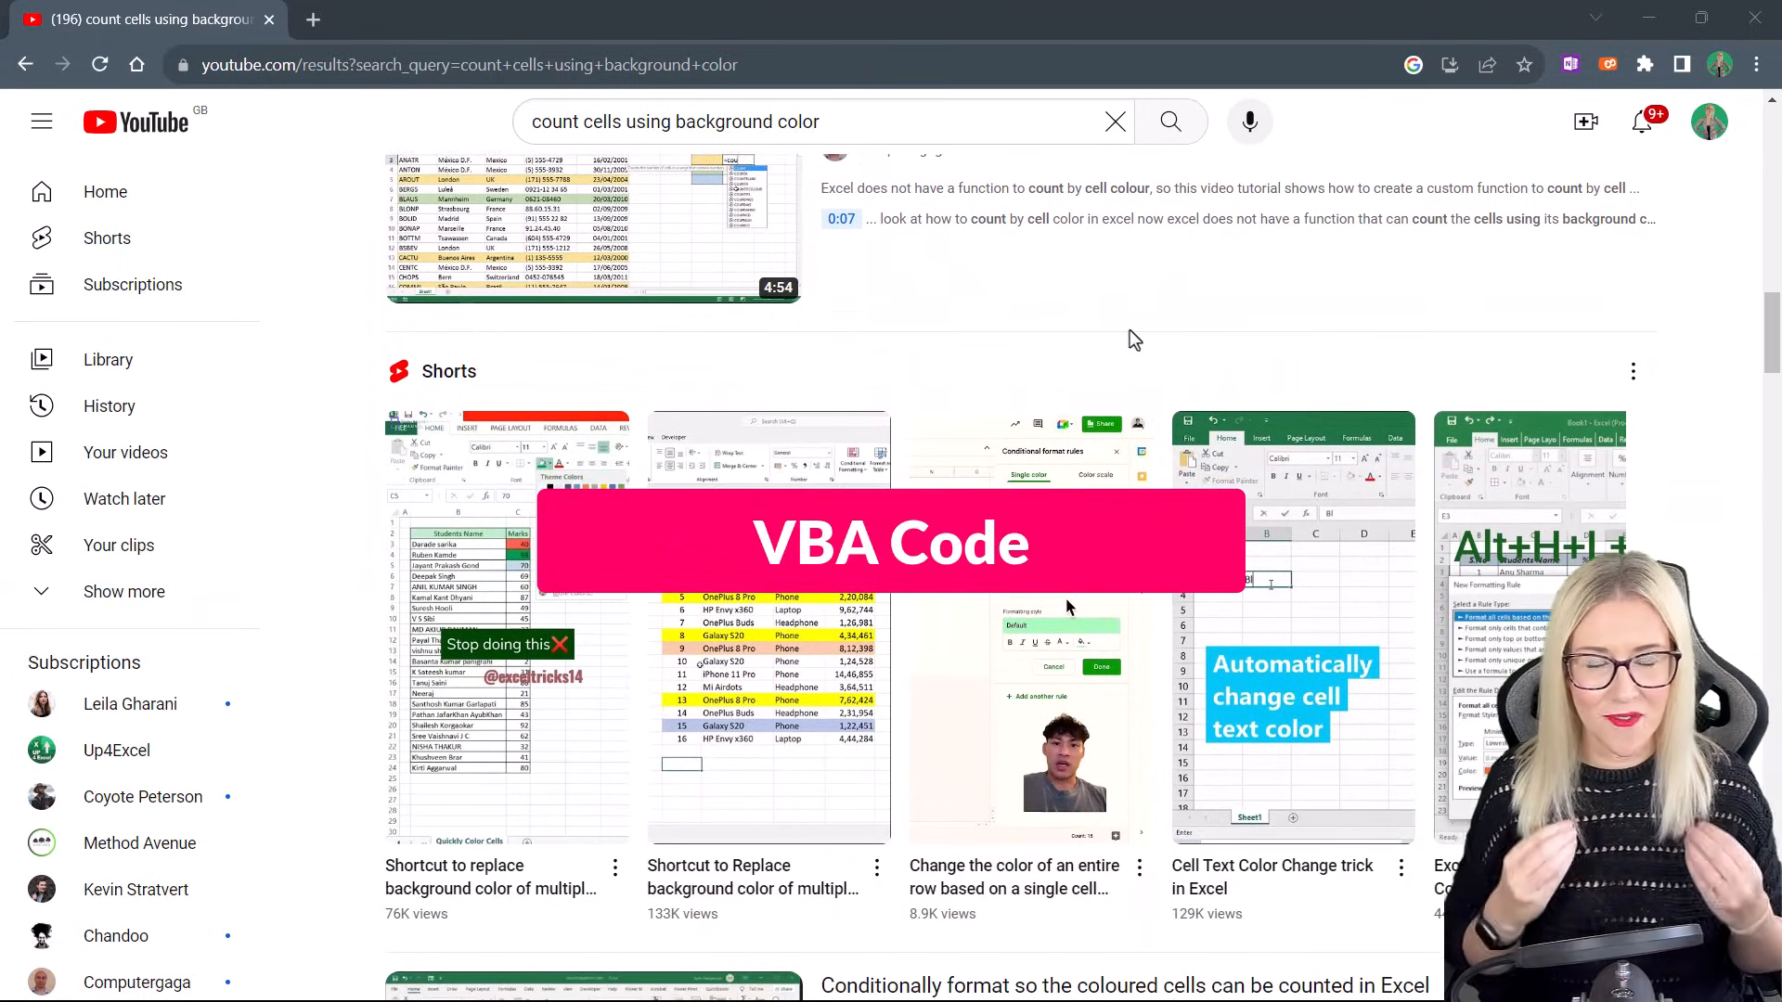